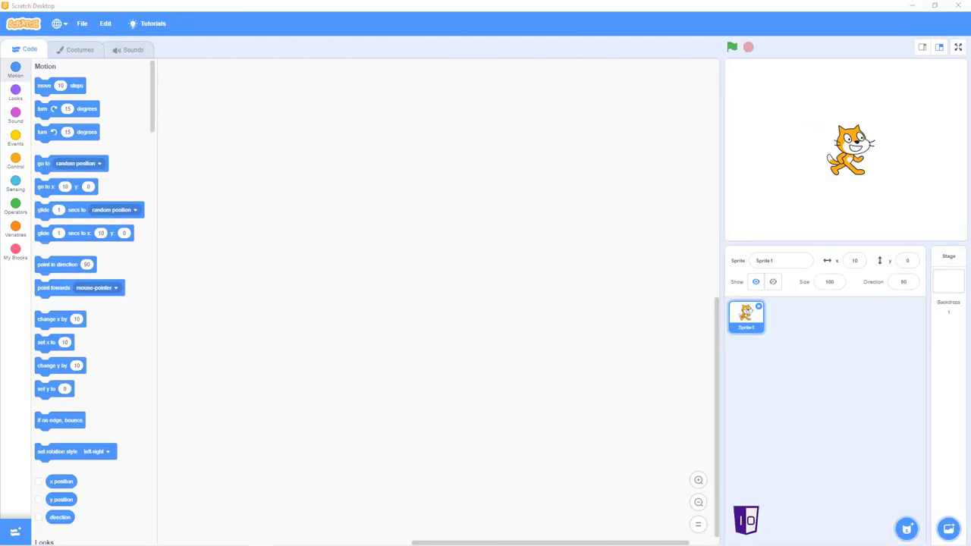
pyautogui.moveTo(458, 233)
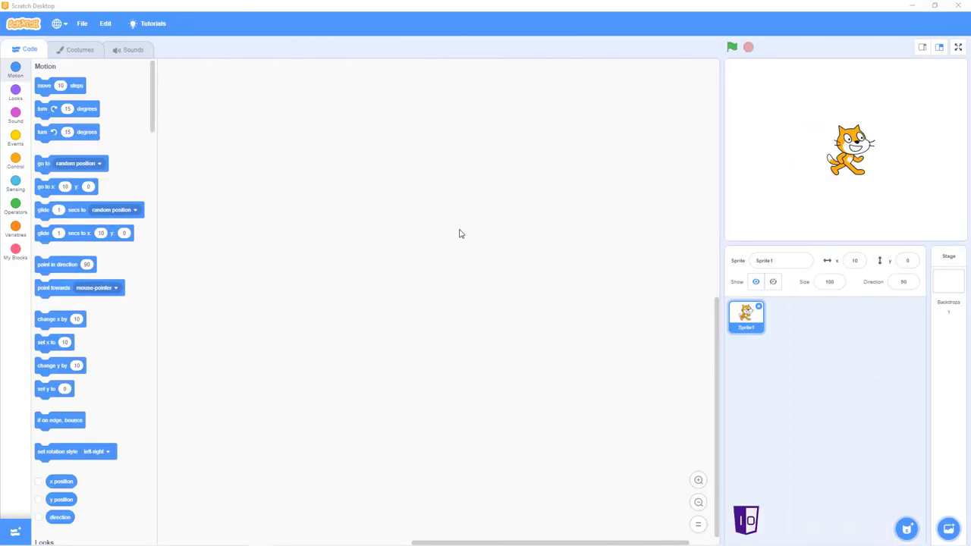
pyautogui.moveTo(334, 188)
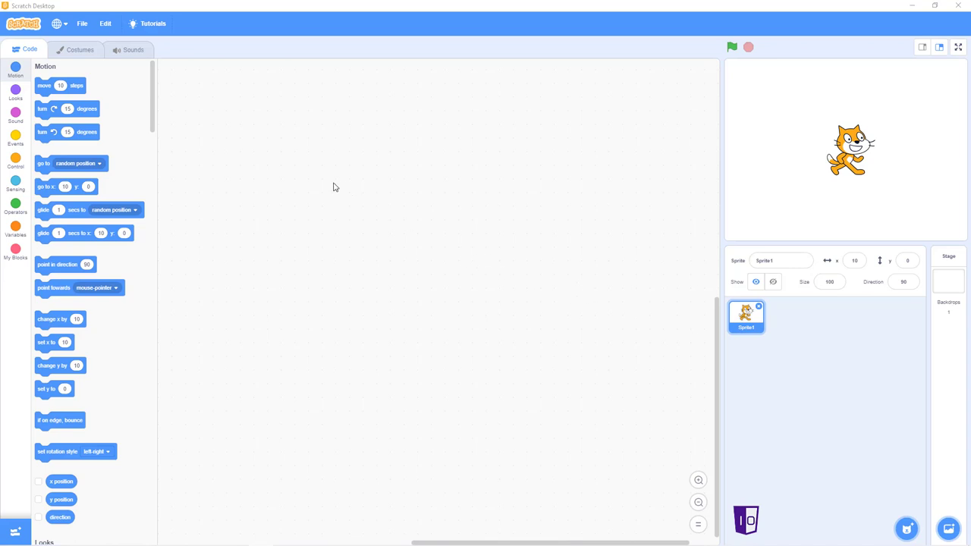
pyautogui.moveTo(649, 346)
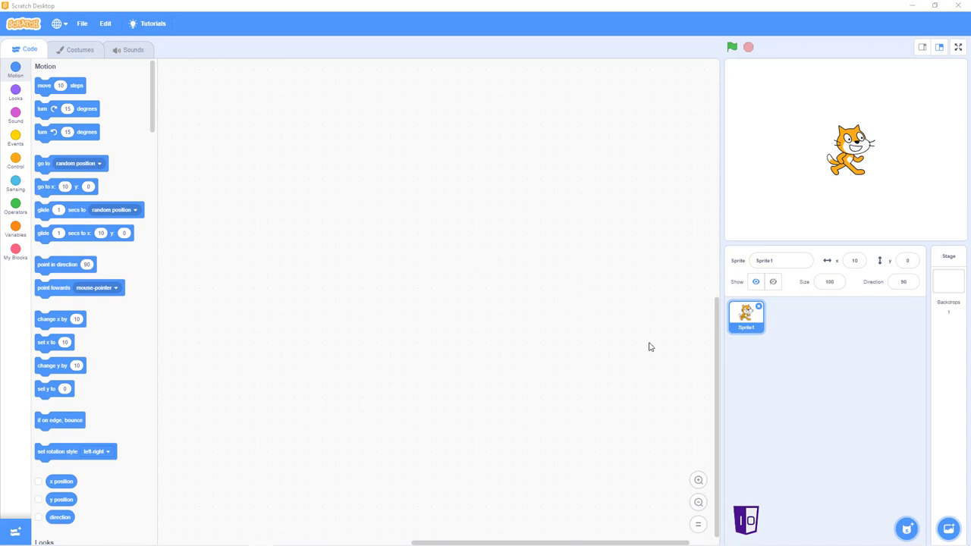
pyautogui.moveTo(758, 310)
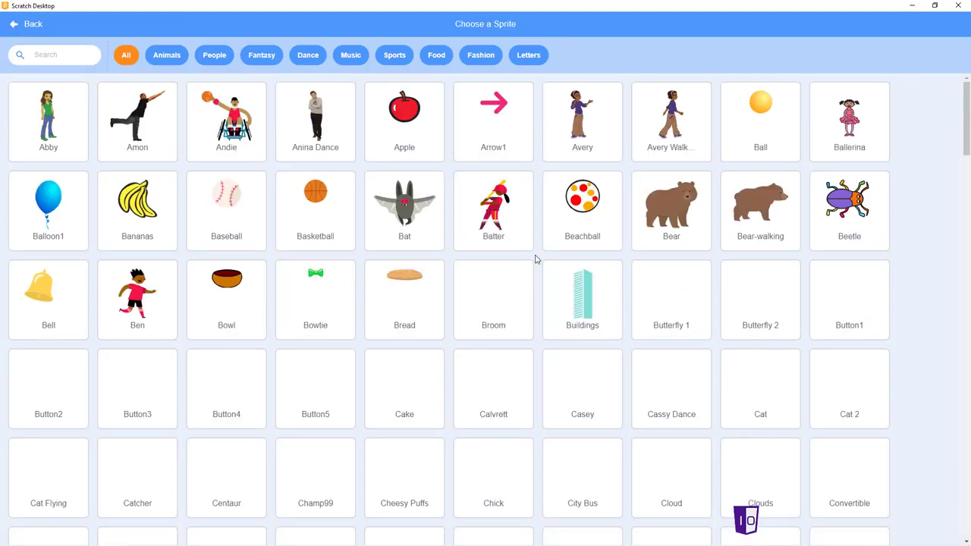
# Add the Bat sprite, then search 'rocket' in the library and add Rocketship.
pyautogui.click(403, 201)
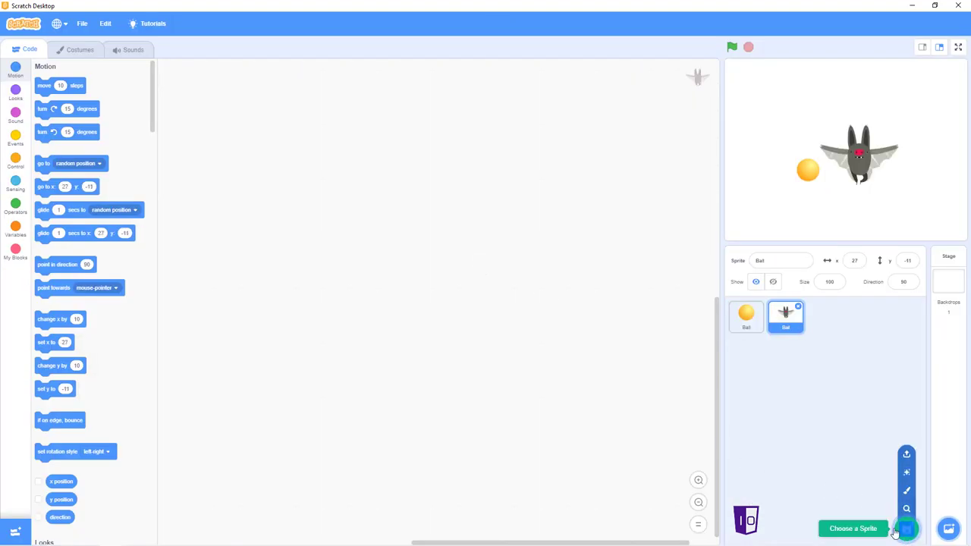
pyautogui.click(852, 528)
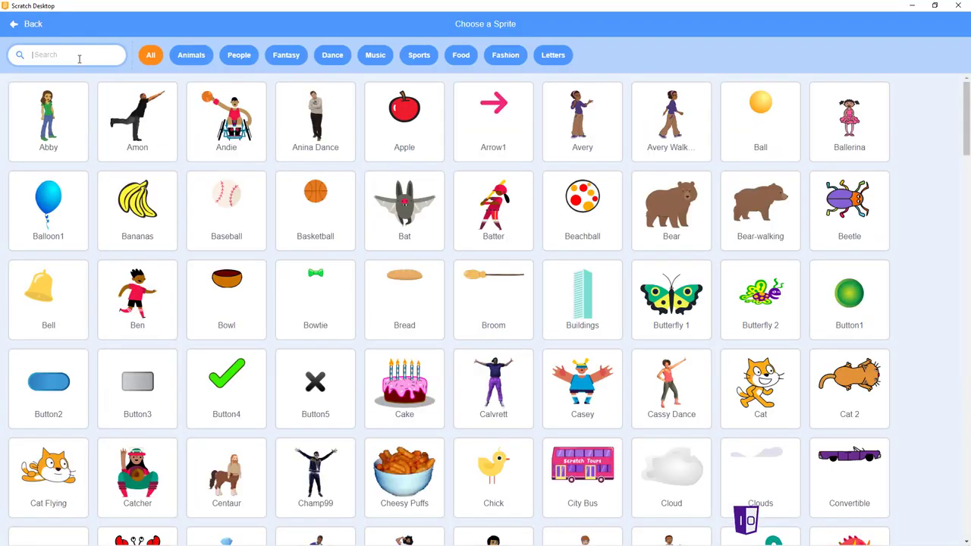
pyautogui.write('rocket')
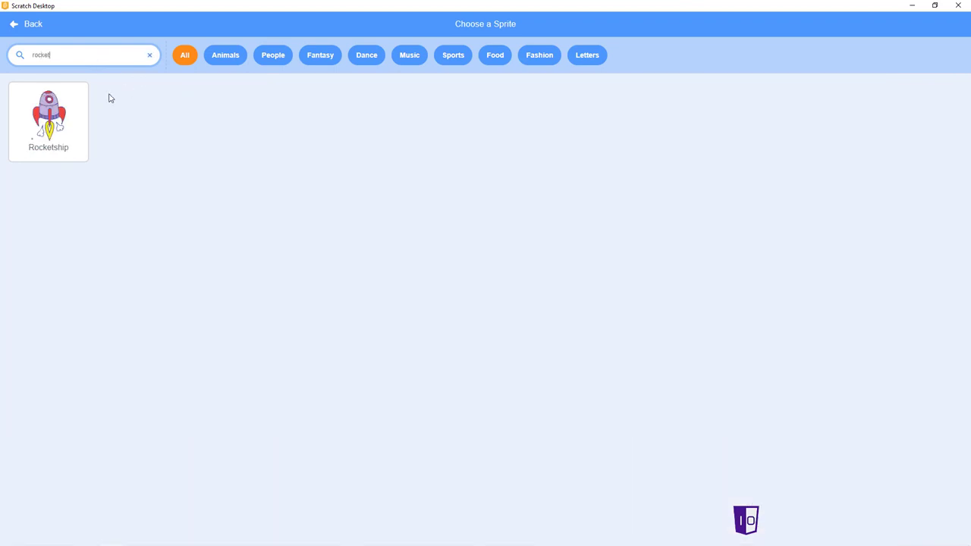
pyautogui.click(48, 118)
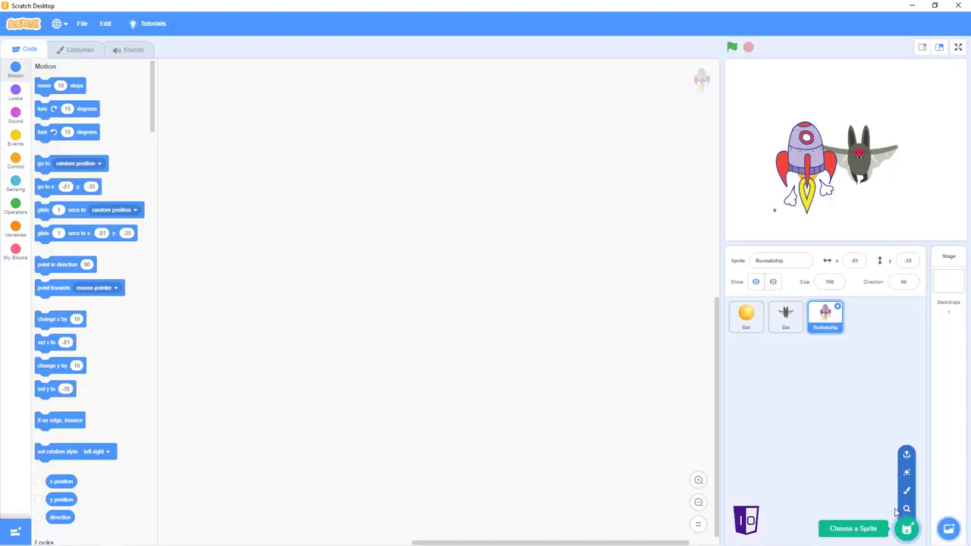
pyautogui.moveTo(907, 492)
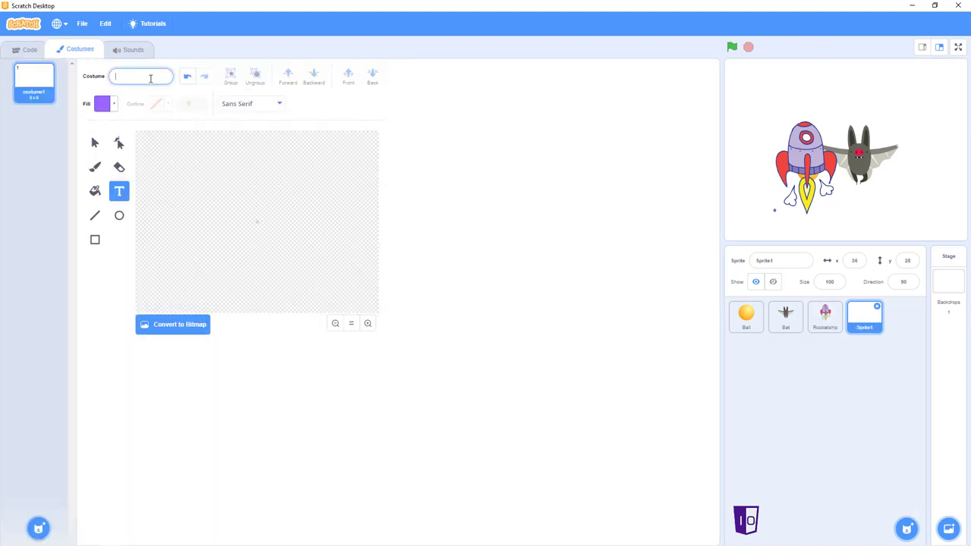
# Name the new sprite's costume Game_Over and start text on its canvas.
pyautogui.write('G')
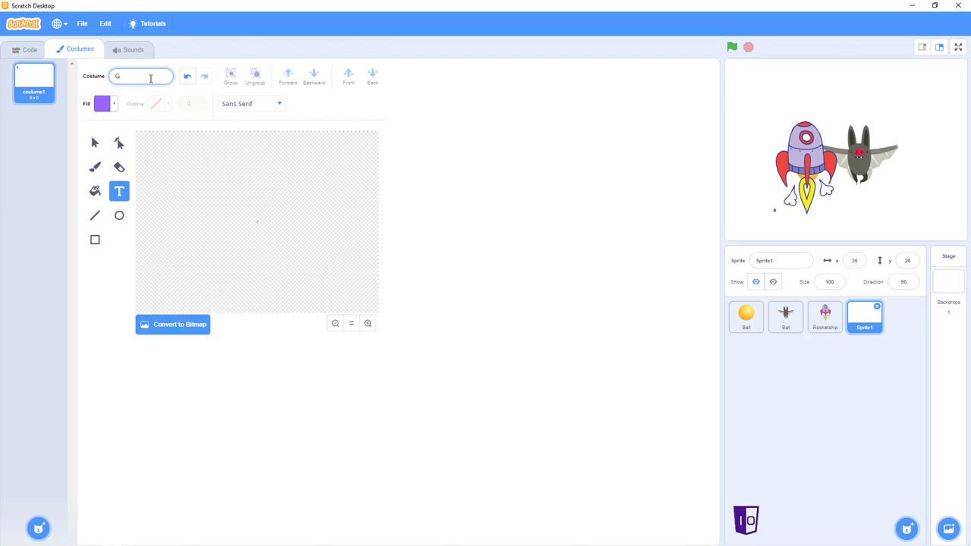
pyautogui.write('ame')
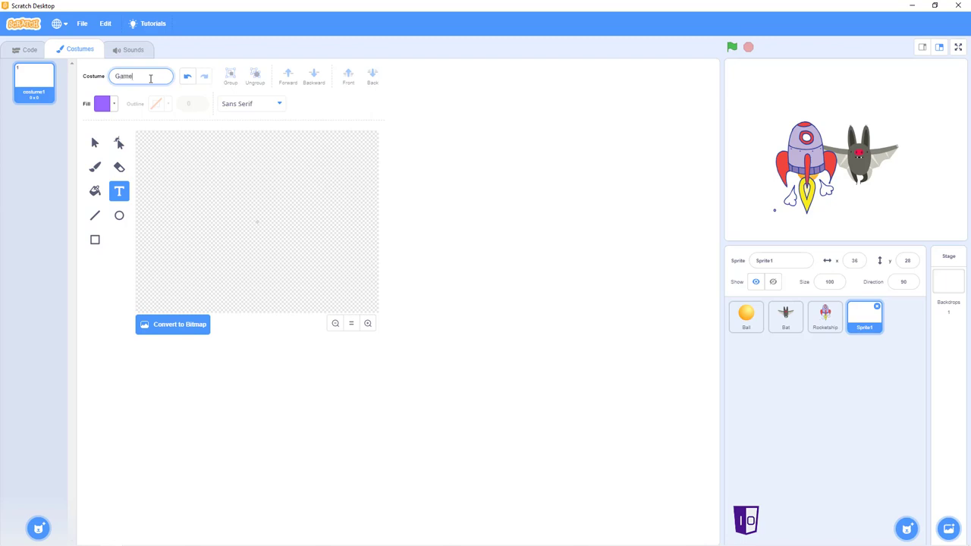
pyautogui.write('_O')
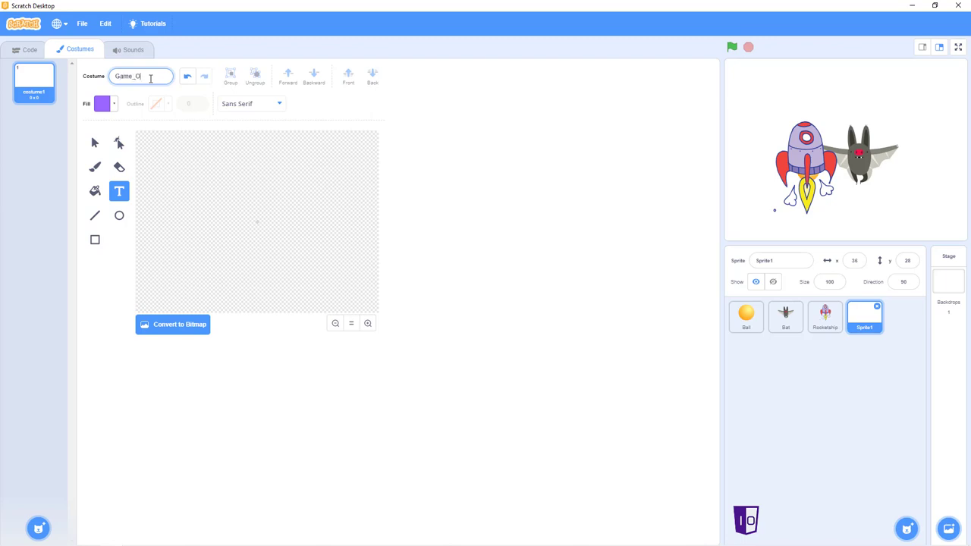
pyautogui.write('ver')
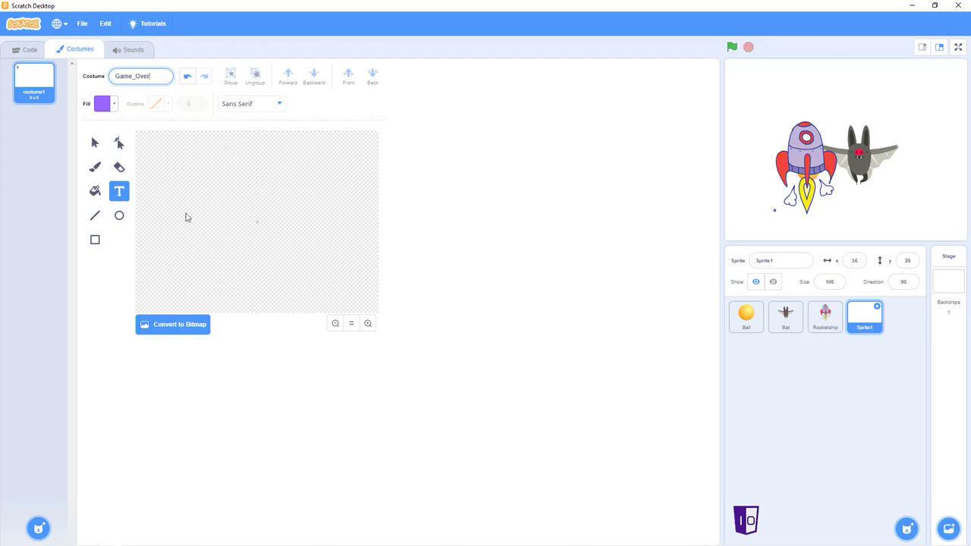
pyautogui.click(234, 224)
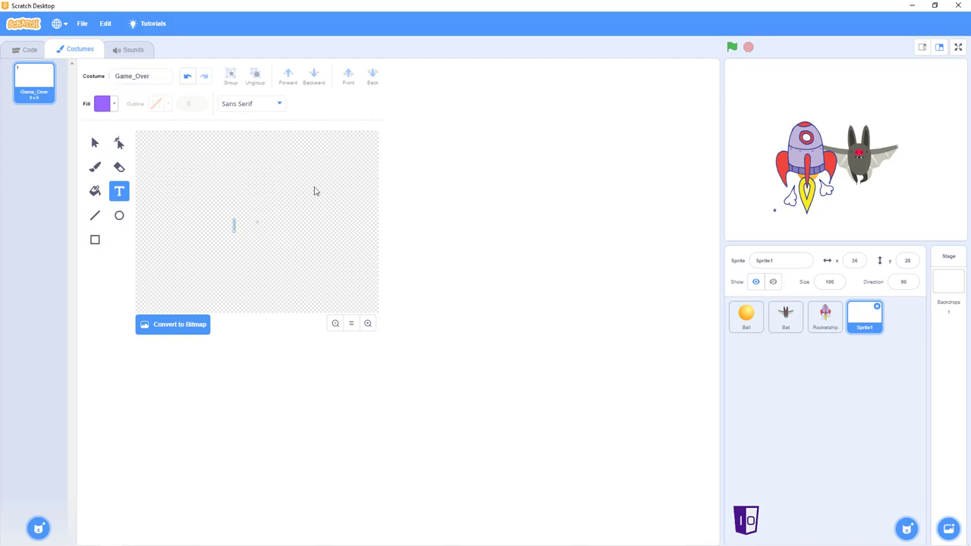
# Write 'Game Over' on the costume, then return to the Bat sprite.
pyautogui.write('G')
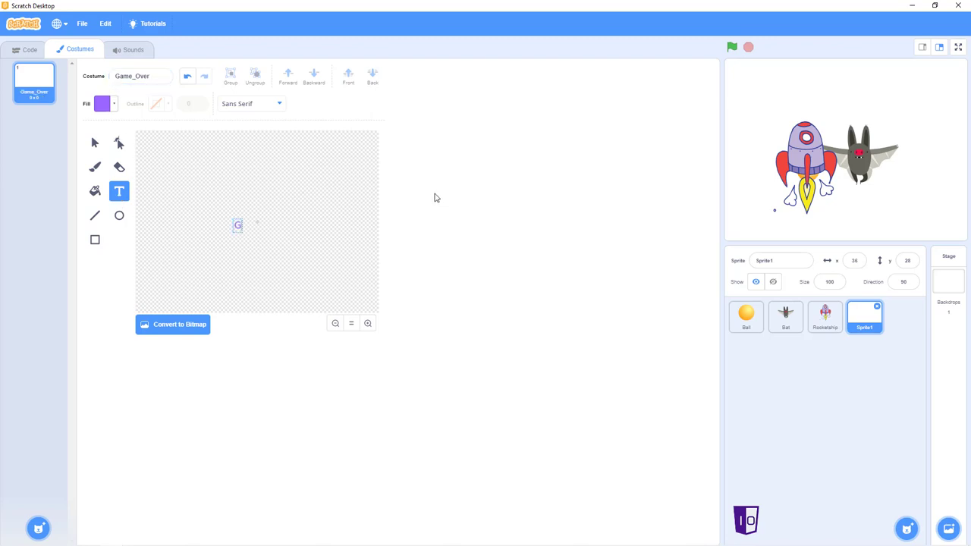
pyautogui.write('ame Over')
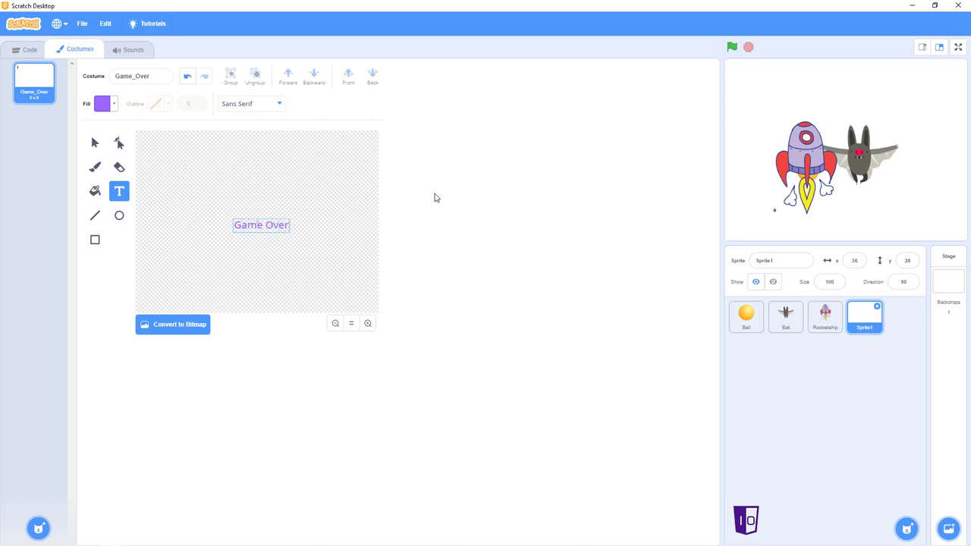
pyautogui.click(261, 225)
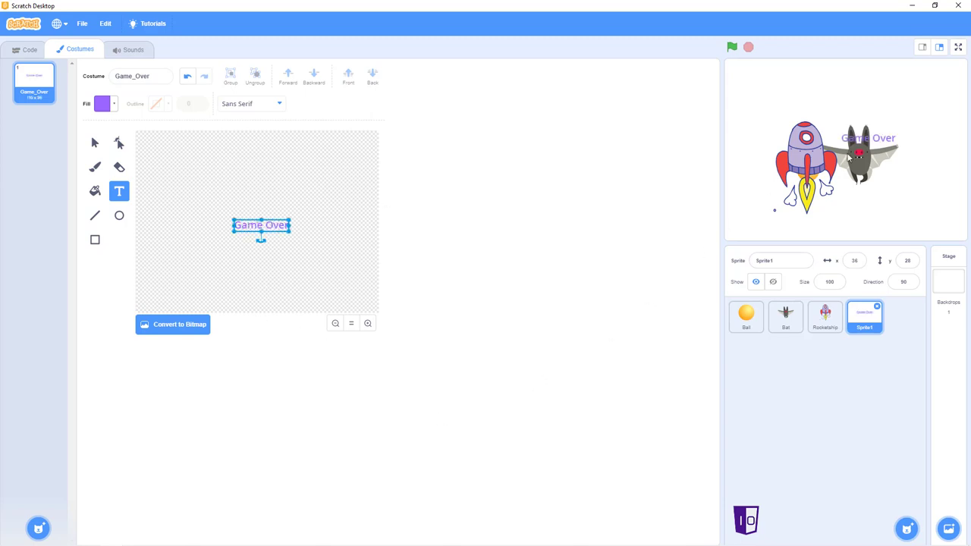
pyautogui.click(786, 317)
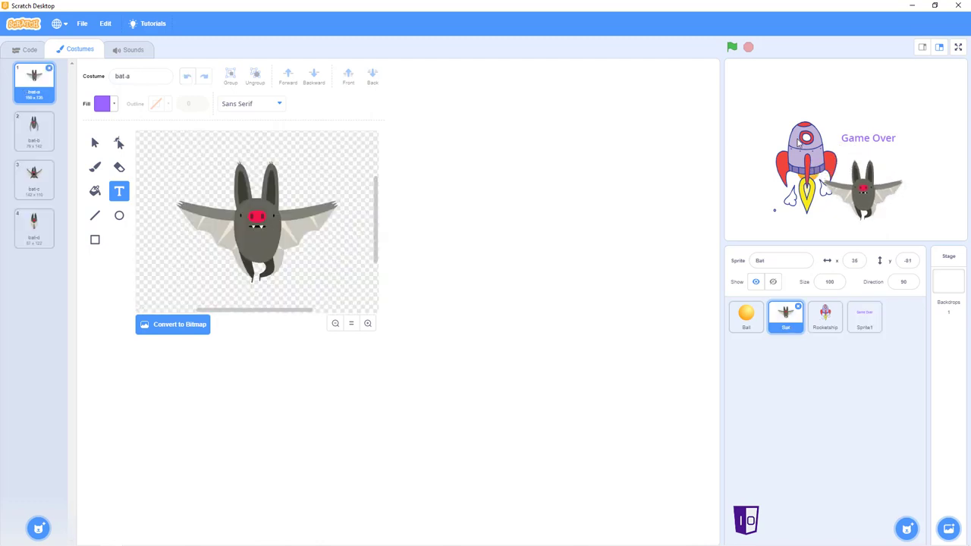
# Search the backdrop library for 'stars' and apply the Stars backdrop to the stage.
pyautogui.click(826, 317)
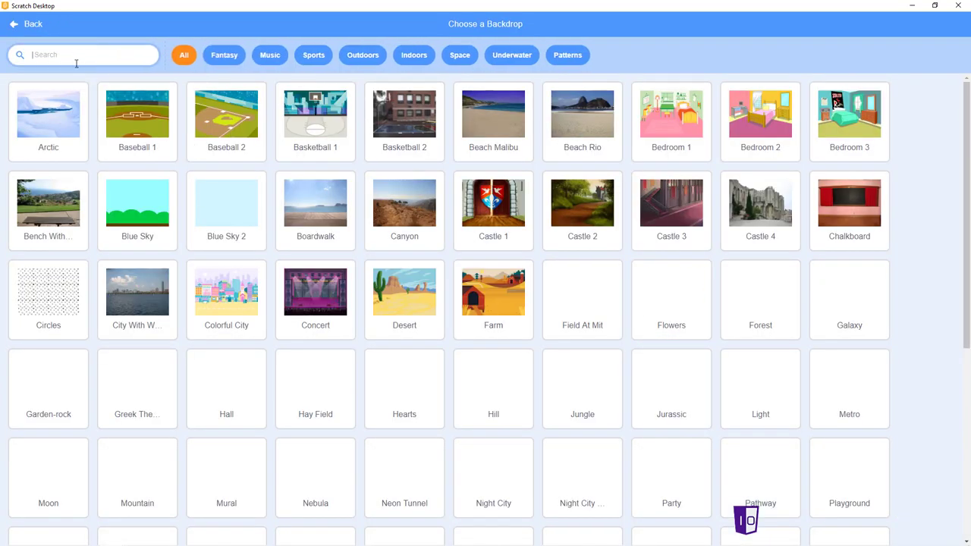
pyautogui.write('stars')
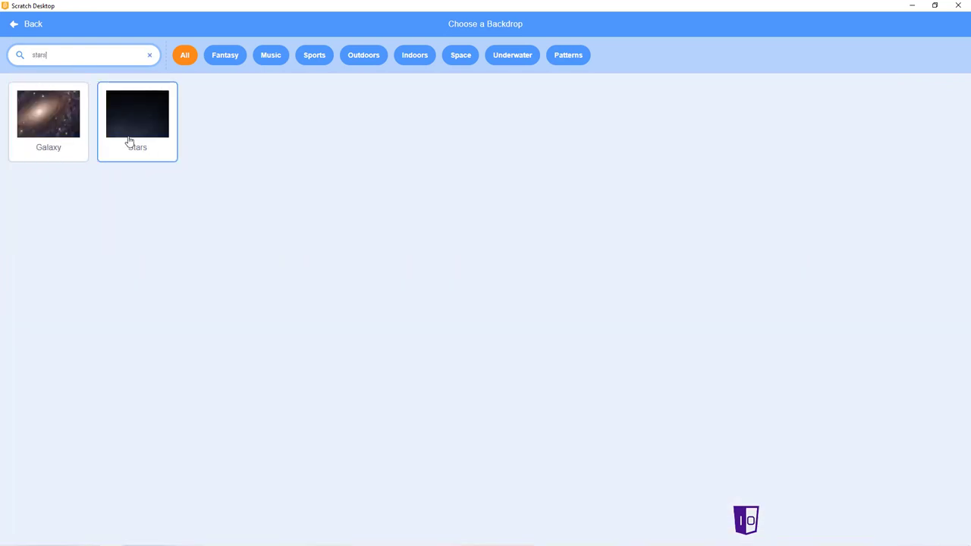
pyautogui.click(137, 113)
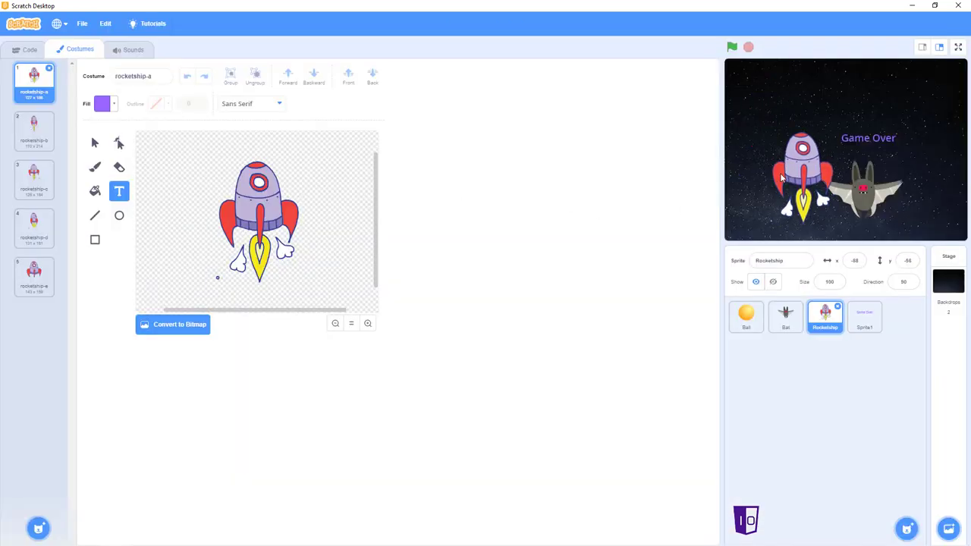
# Lower the Size of the Rocketship, Bat and Ball sprites so they sit smaller on the stage.
pyautogui.click(786, 318)
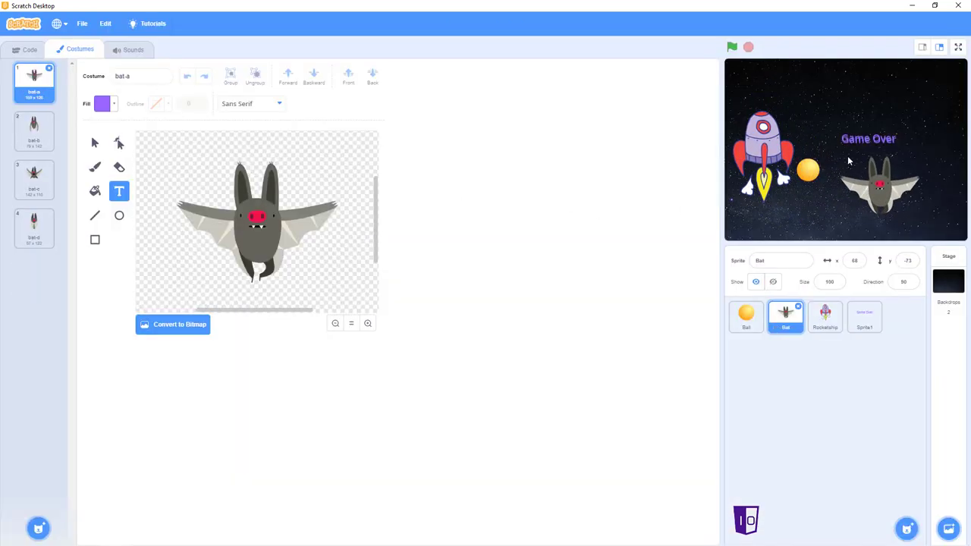
pyautogui.click(825, 317)
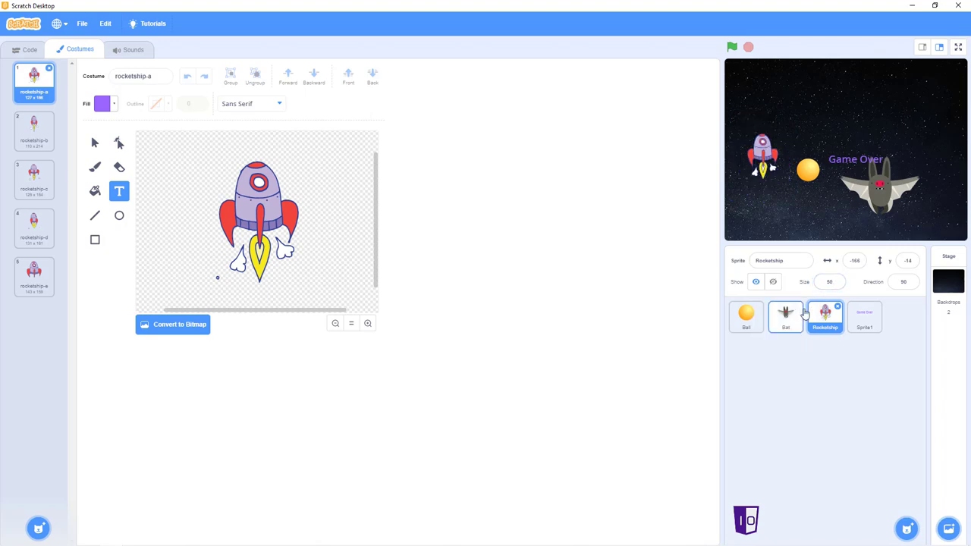
pyautogui.click(786, 318)
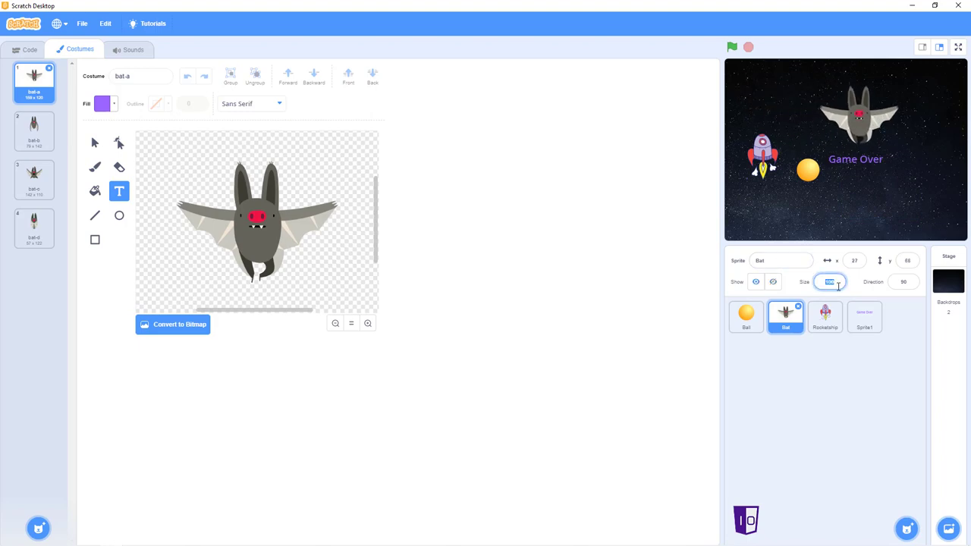
pyautogui.click(747, 317)
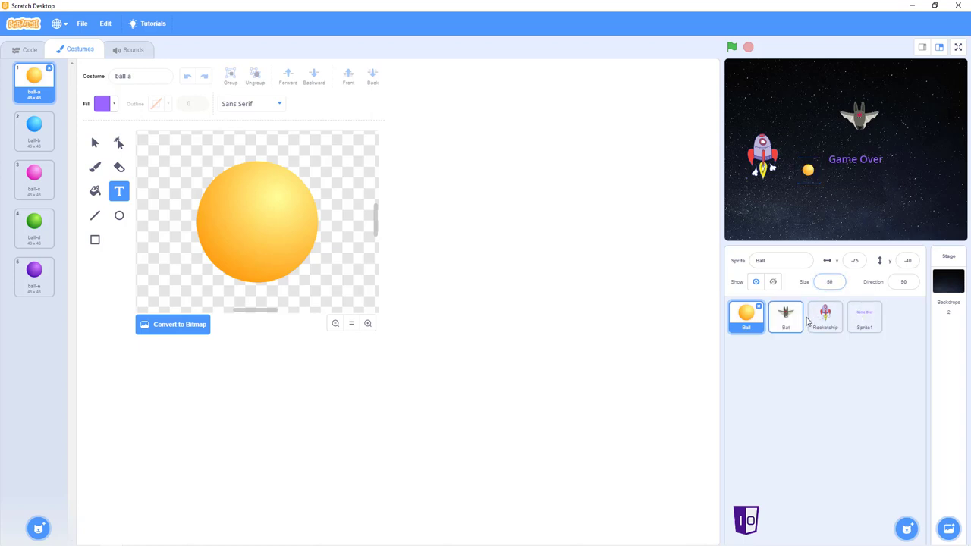
# Give the rocket its flameless costume and the bat its folded-wing costume, then show the Bat's code.
pyautogui.click(825, 317)
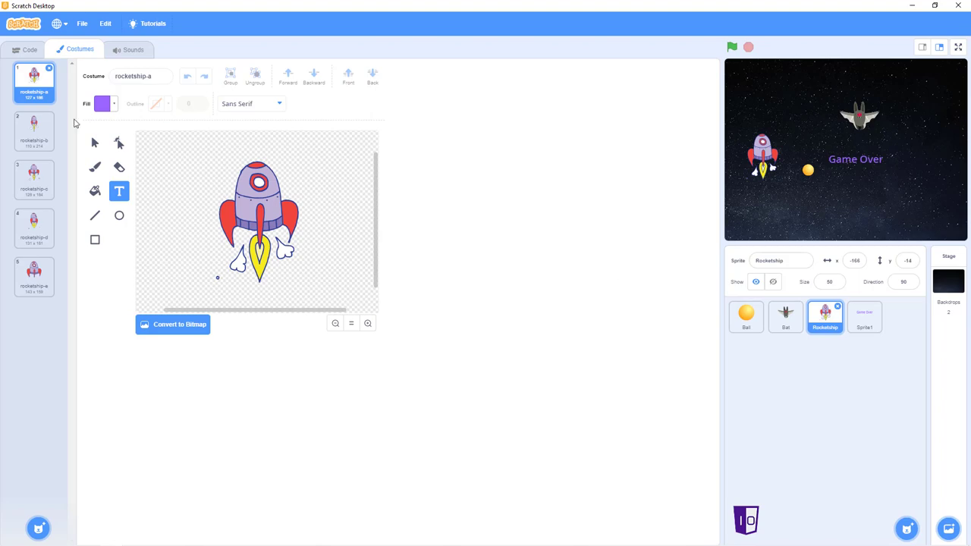
pyautogui.click(33, 277)
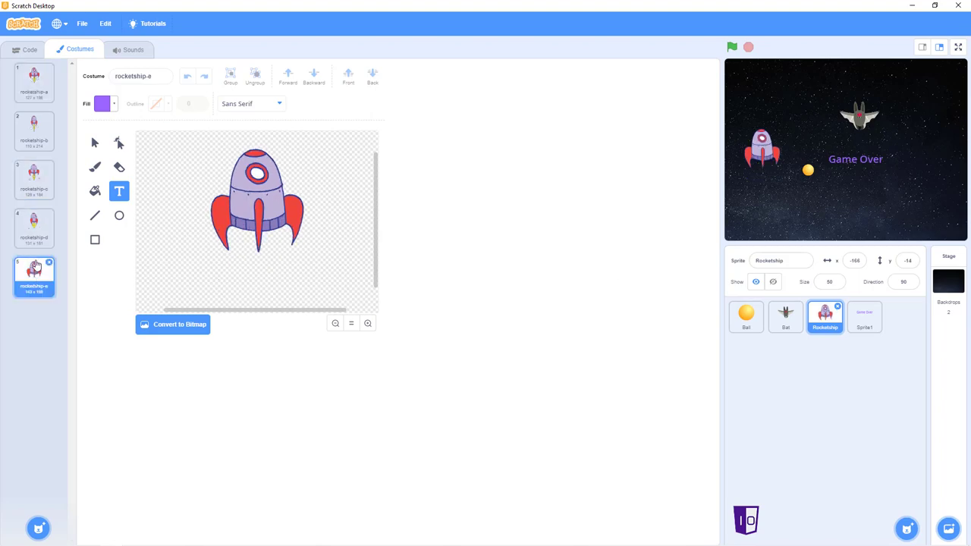
pyautogui.moveTo(391, 212)
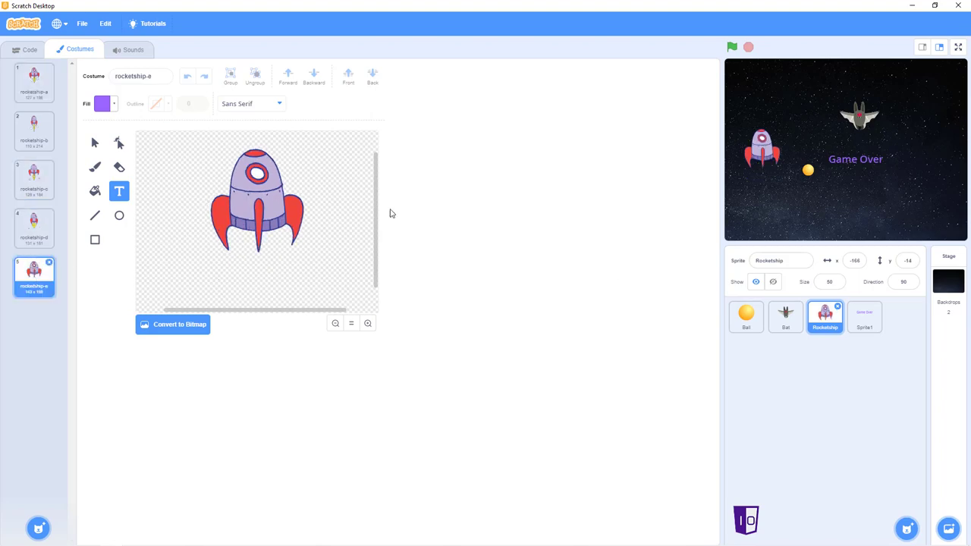
pyautogui.moveTo(786, 318)
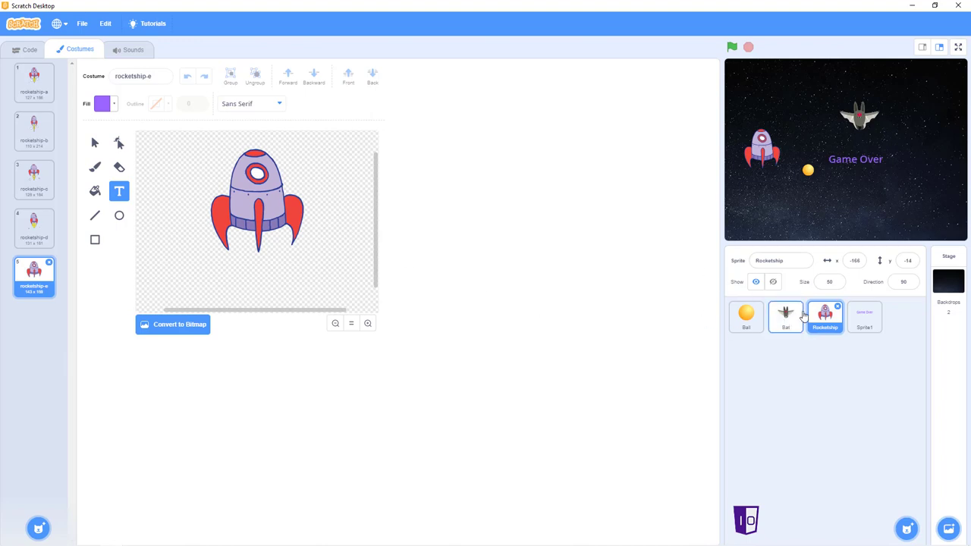
pyautogui.click(786, 317)
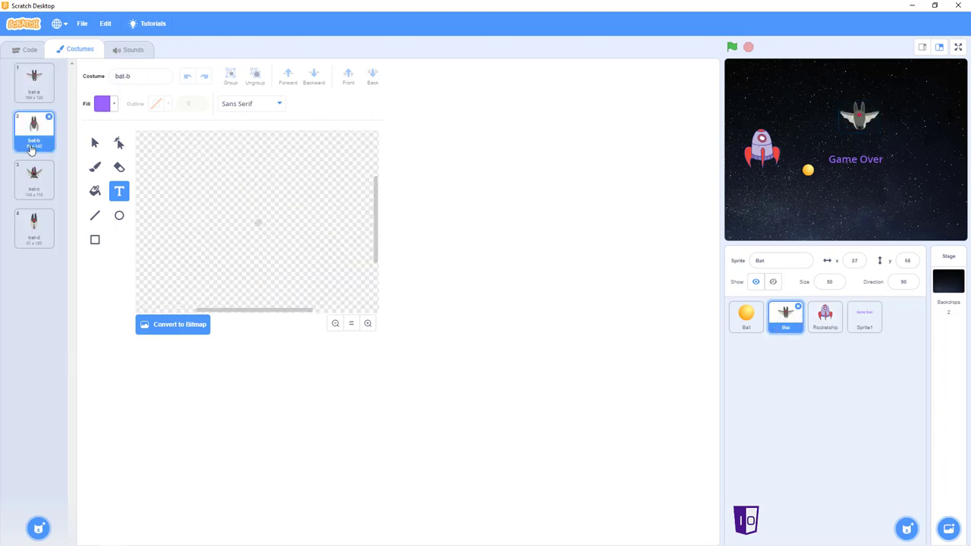
pyautogui.click(34, 130)
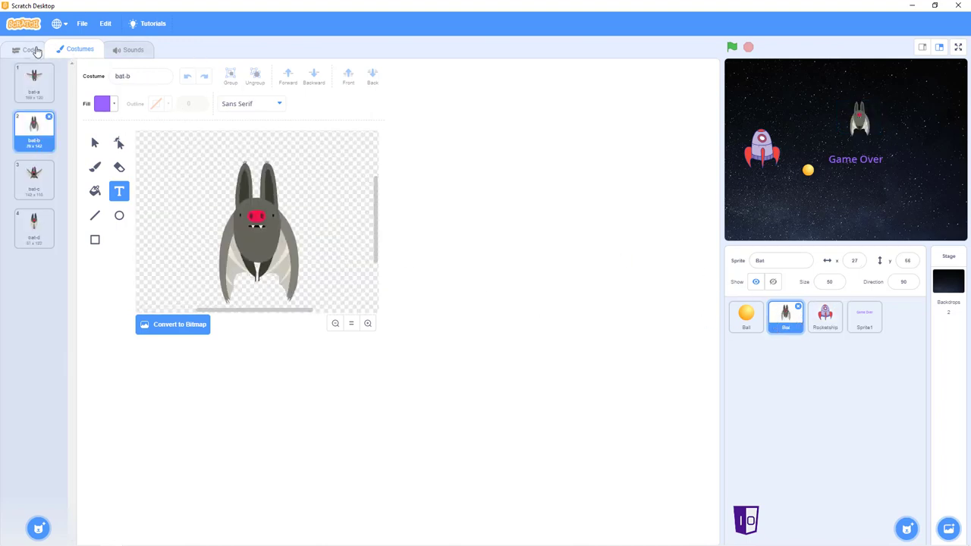
pyautogui.click(31, 48)
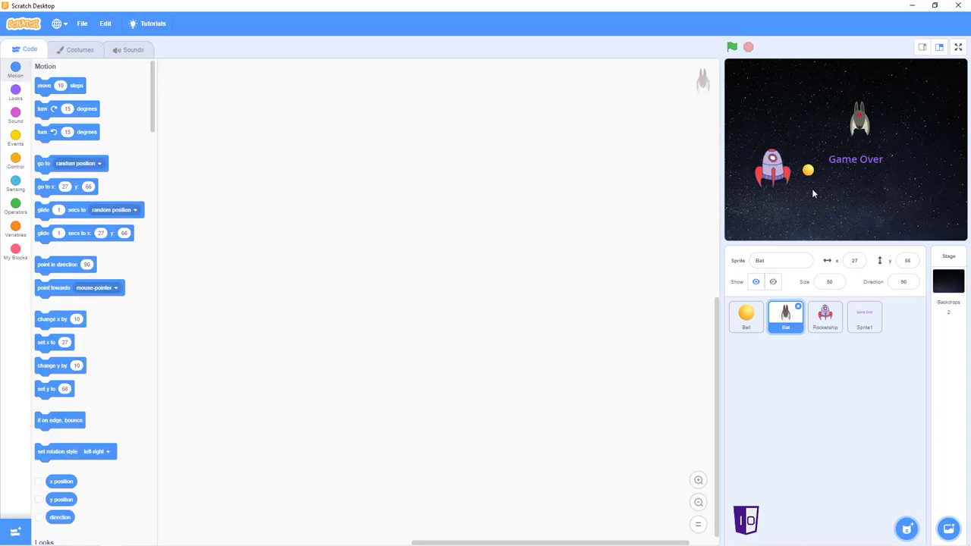
# Review each sprite's empty code and bring up the movement blocks for the Rocketship.
pyautogui.click(826, 317)
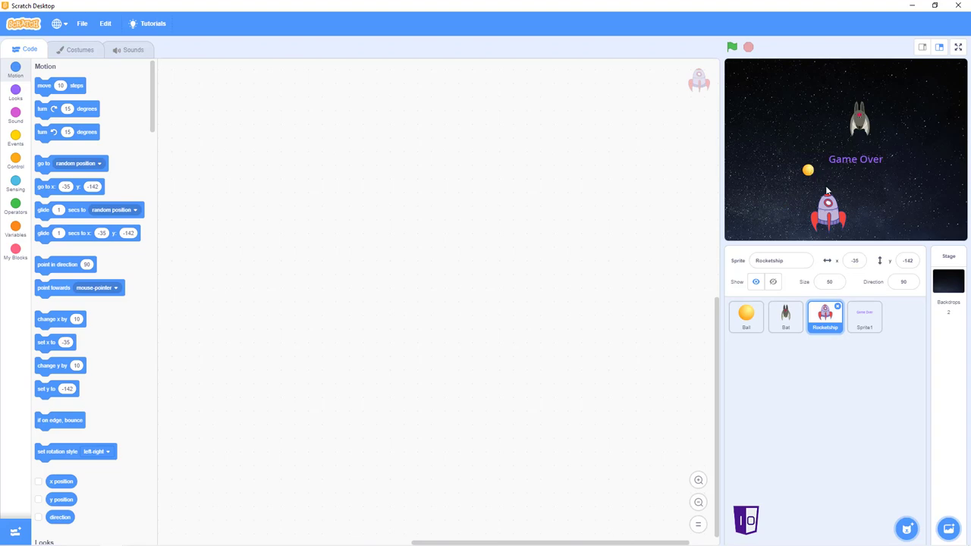
pyautogui.click(747, 318)
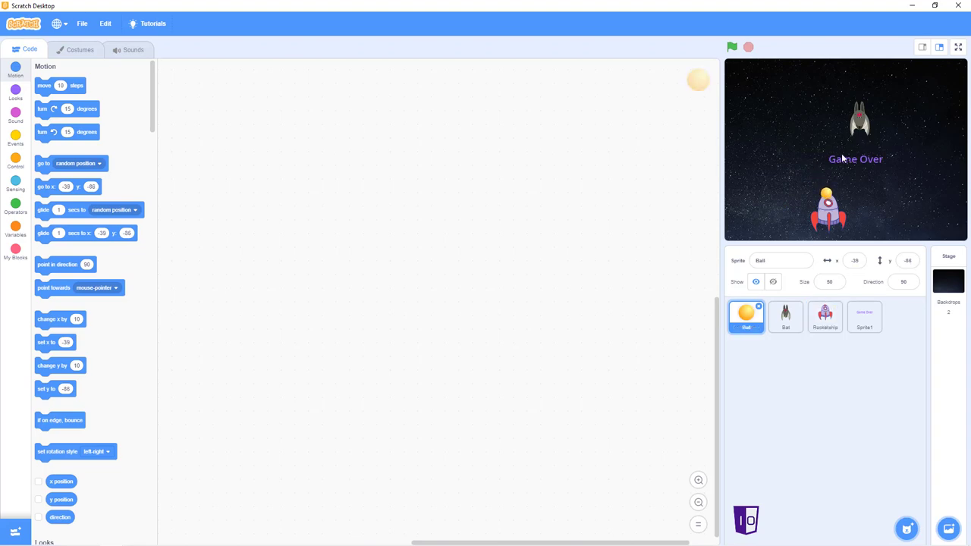
pyautogui.click(786, 318)
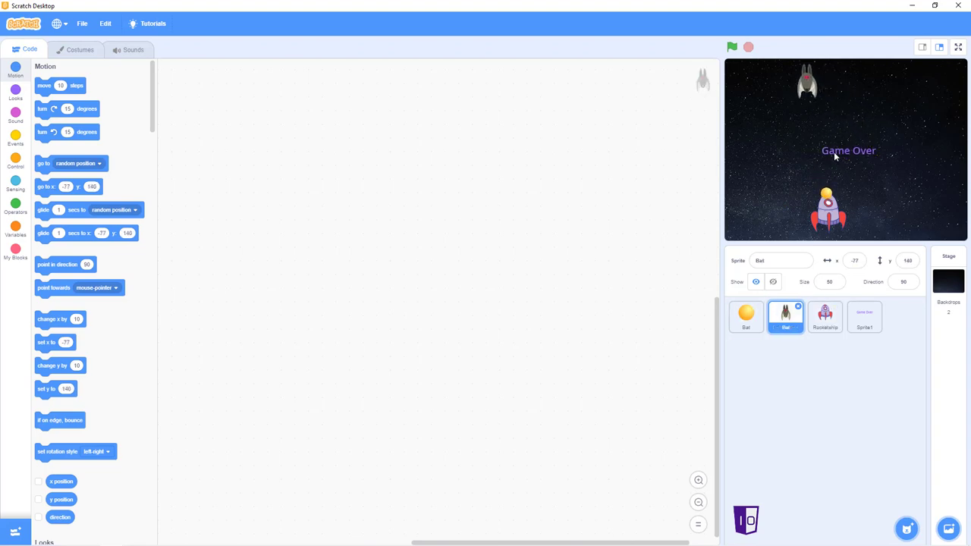
pyautogui.click(864, 317)
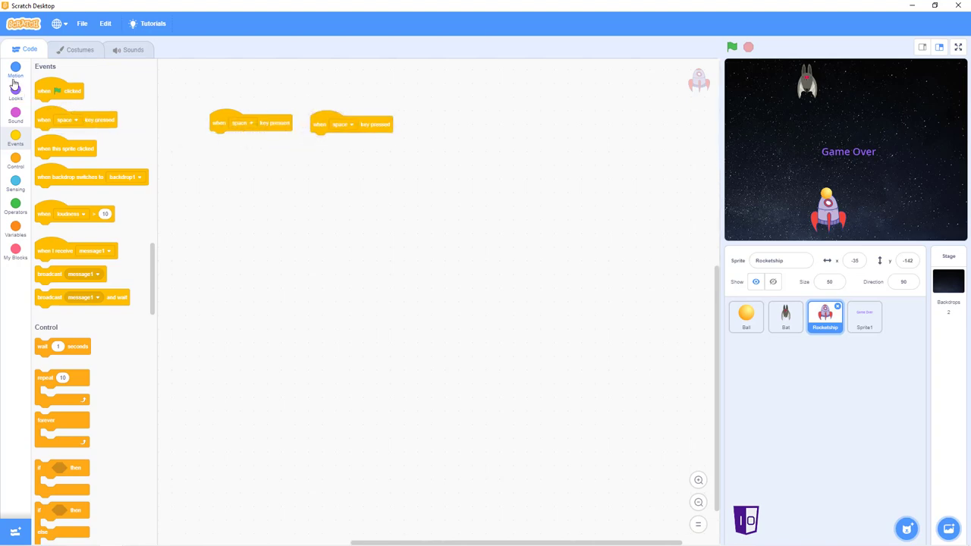
pyautogui.click(16, 68)
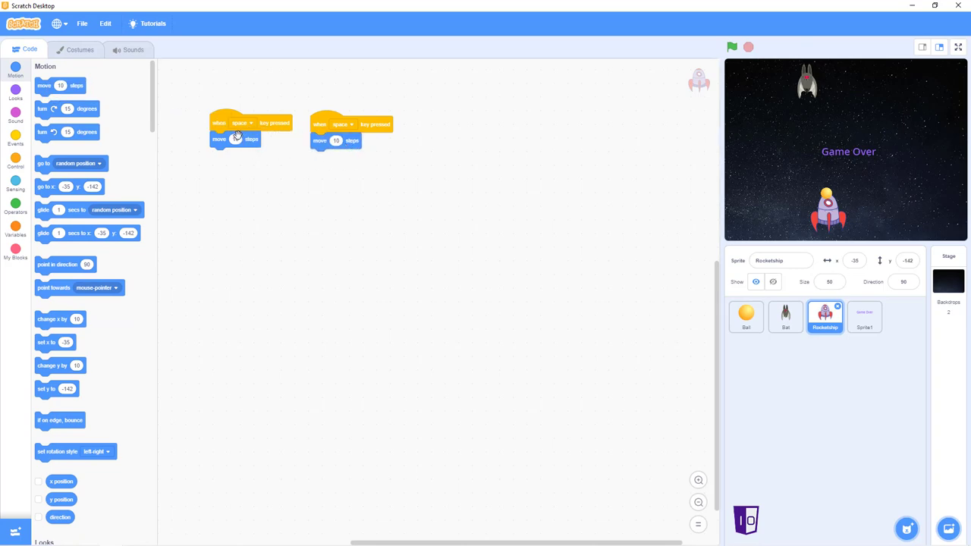
# Set the two key scripts to left arrow (move -10) and right arrow (move 10).
pyautogui.click(243, 123)
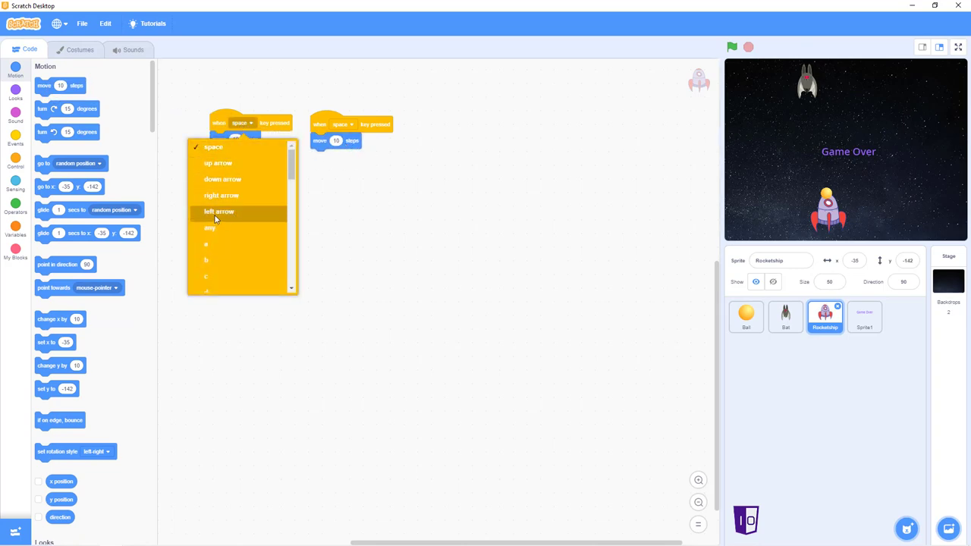
pyautogui.click(219, 212)
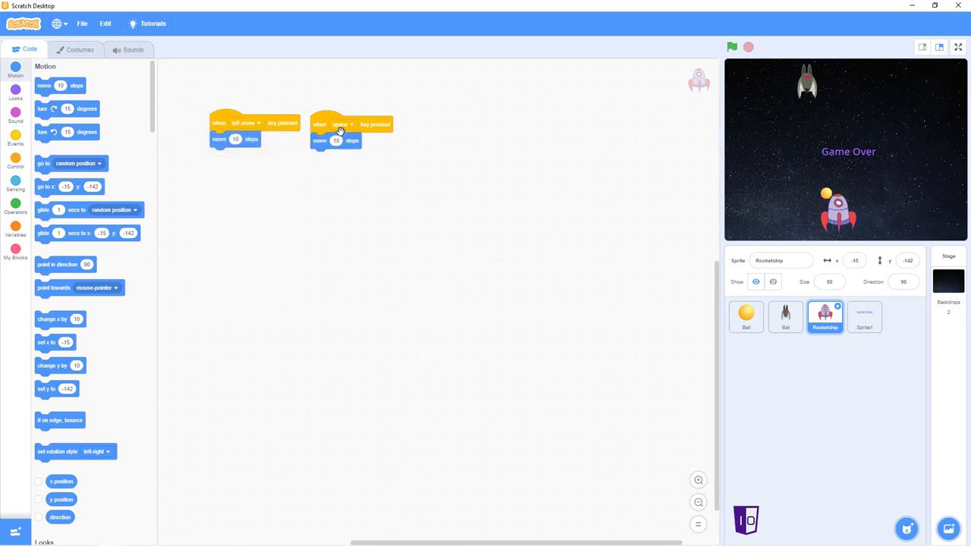
pyautogui.click(342, 124)
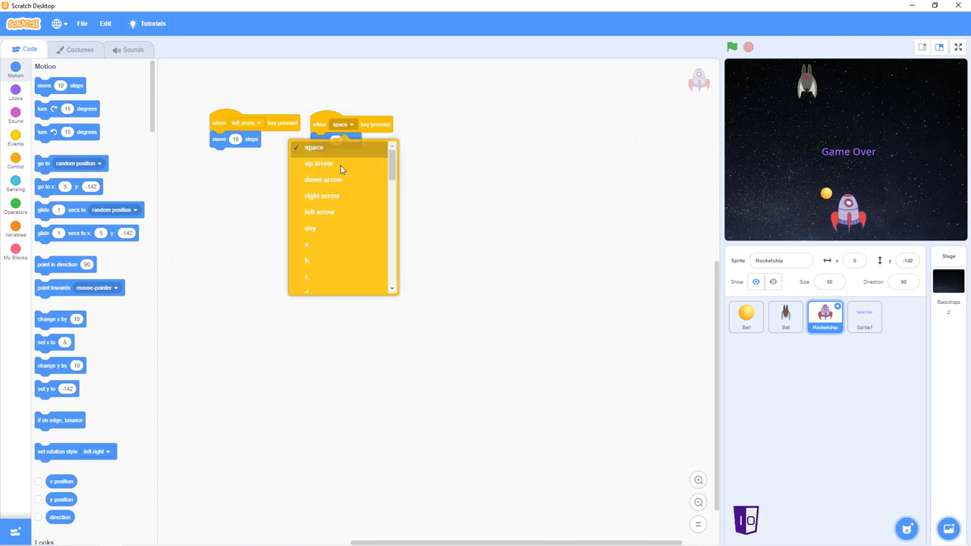
pyautogui.click(322, 196)
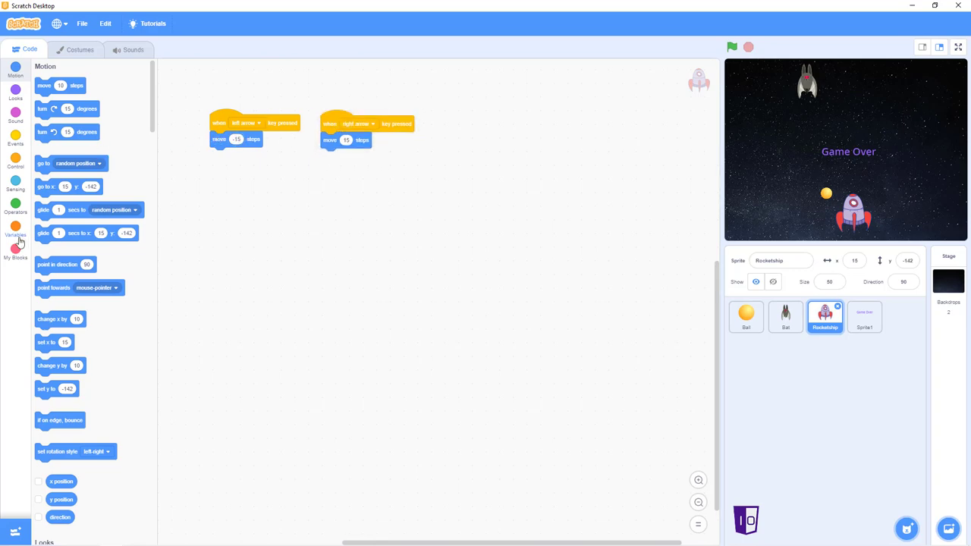
# Create a 'ship x-pos' variable for all sprites from the Variables category.
pyautogui.click(15, 231)
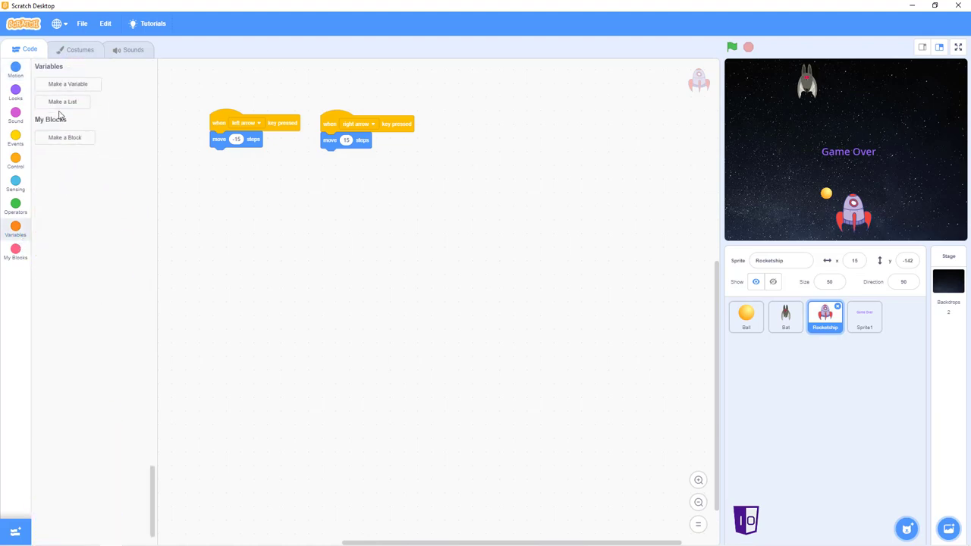
pyautogui.click(68, 83)
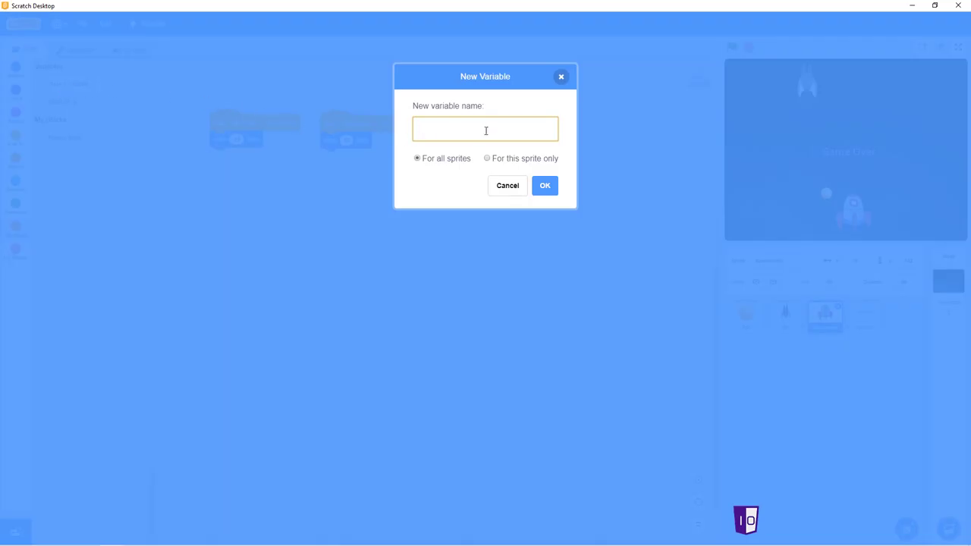
pyautogui.write('ship x')
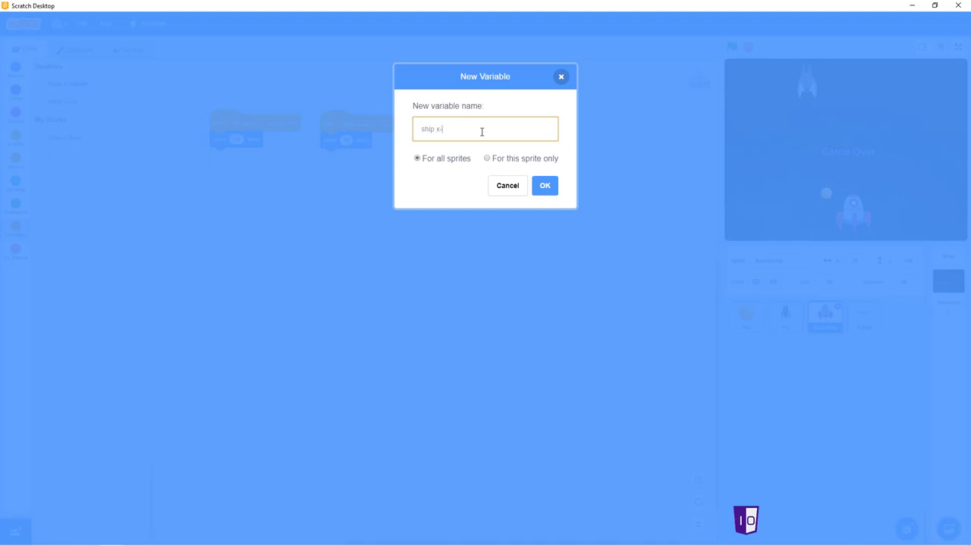
pyautogui.click(545, 185)
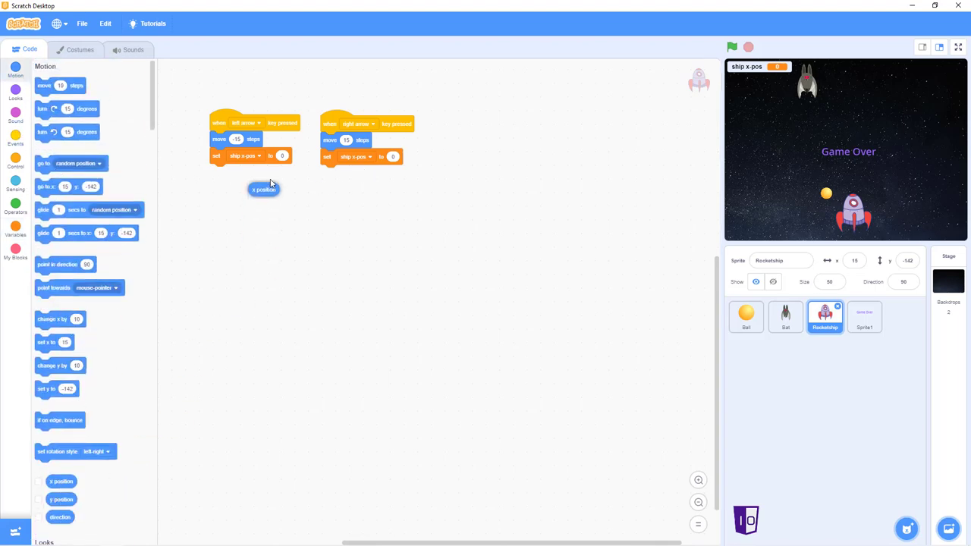
# Set ship x-pos to the x position under both key scripts and add a green-flag hat.
pyautogui.moveTo(264, 190); pyautogui.dragTo(292, 154)
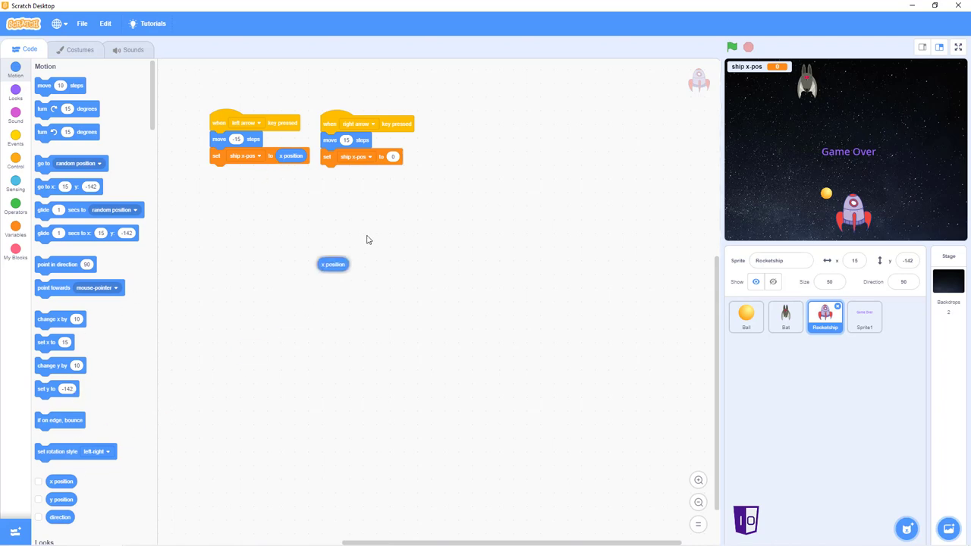
pyautogui.moveTo(332, 264); pyautogui.dragTo(392, 157)
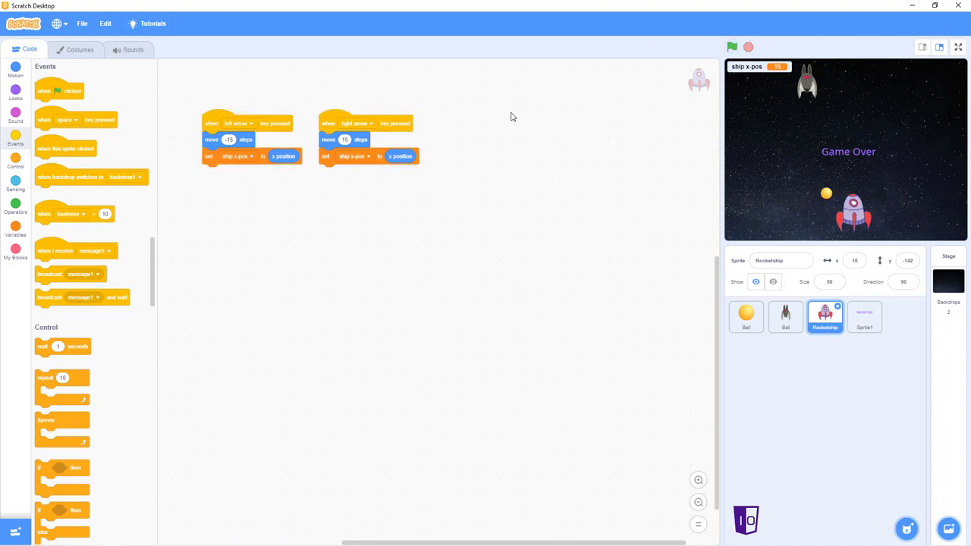
pyautogui.moveTo(159, 188)
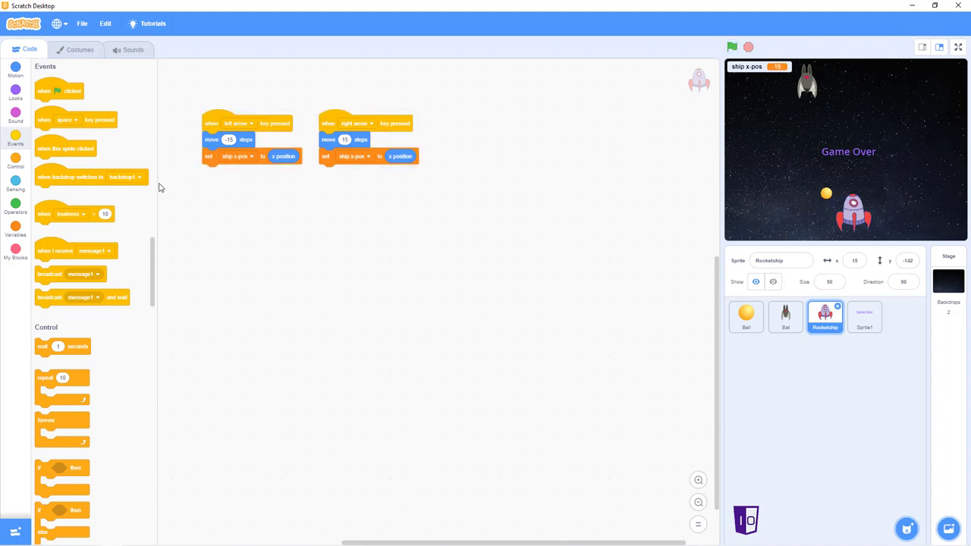
pyautogui.moveTo(55, 107)
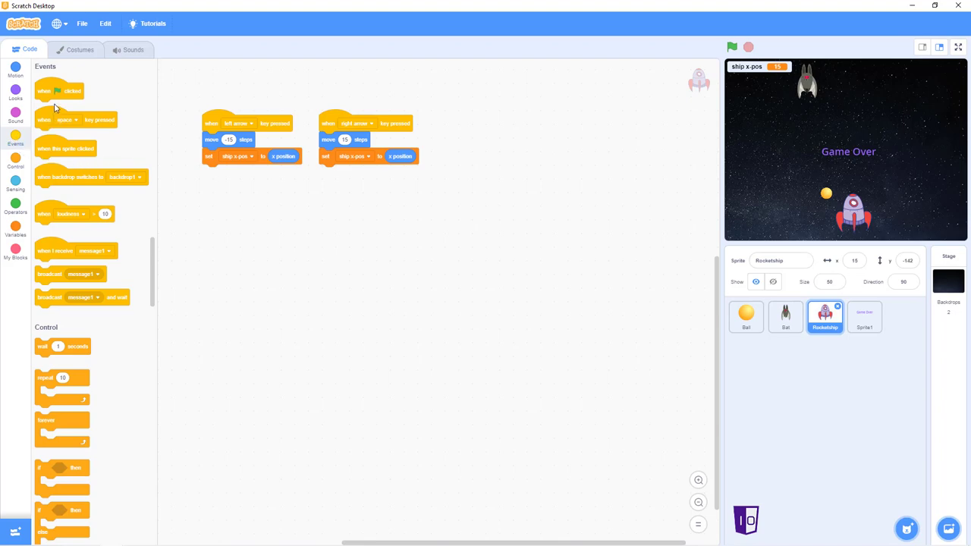
pyautogui.moveTo(59, 91); pyautogui.dragTo(513, 124)
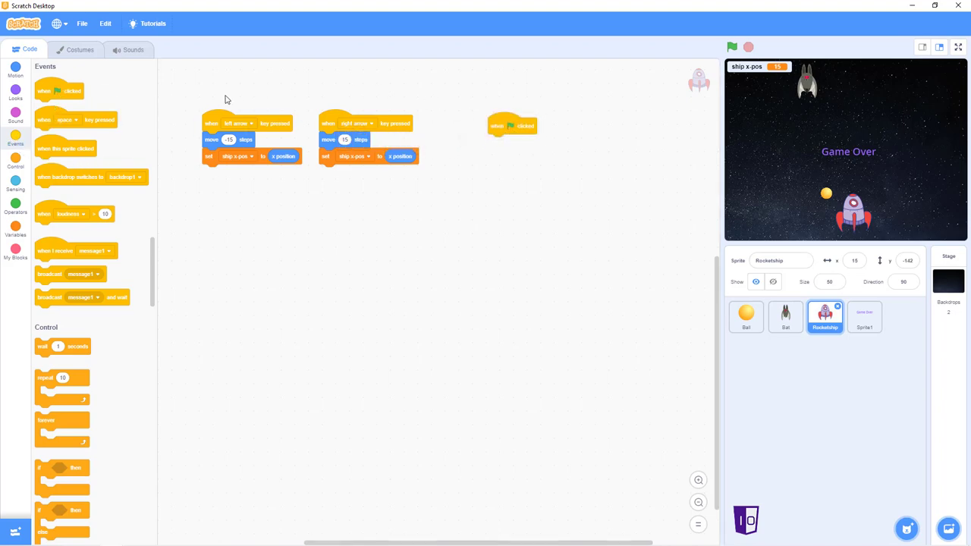
pyautogui.moveTo(9, 190)
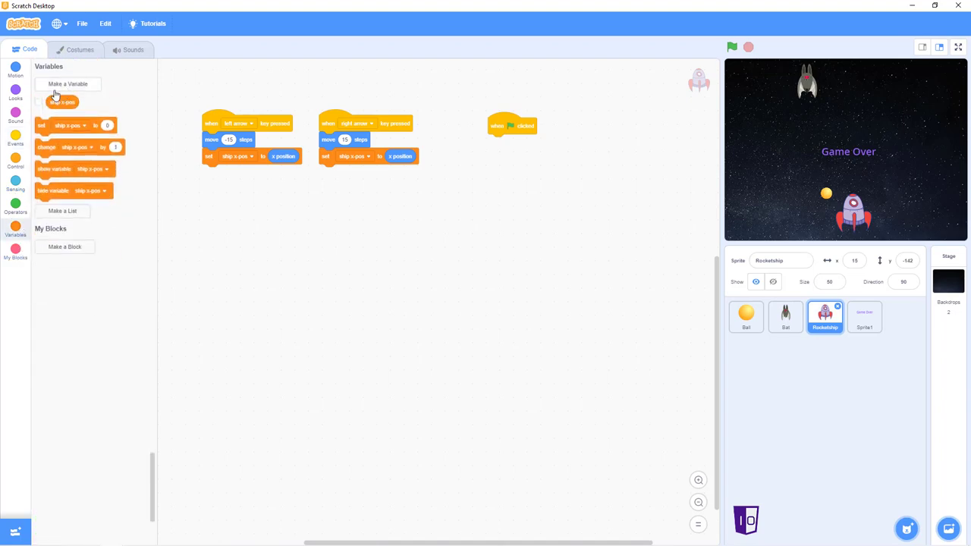
# Create the Health and Score variables.
pyautogui.click(67, 83)
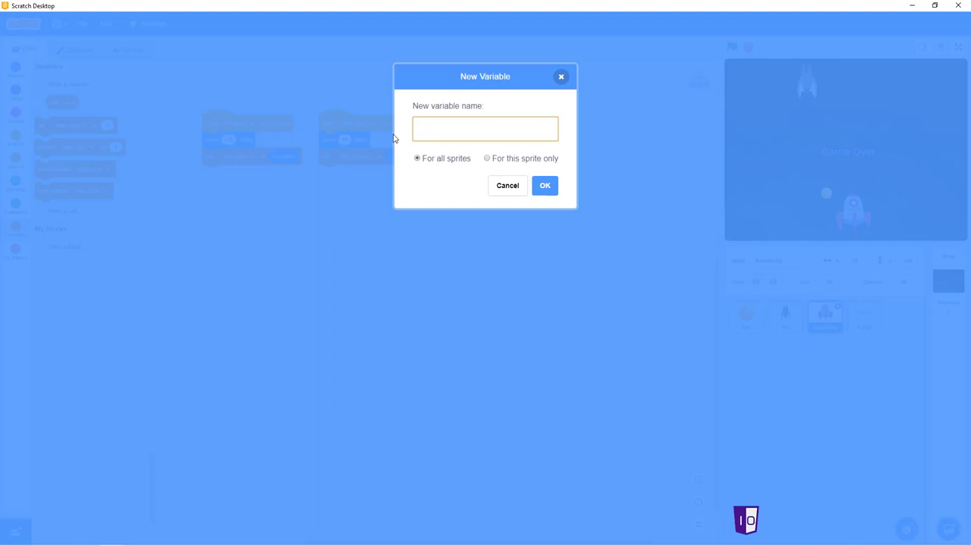
pyautogui.write('H')
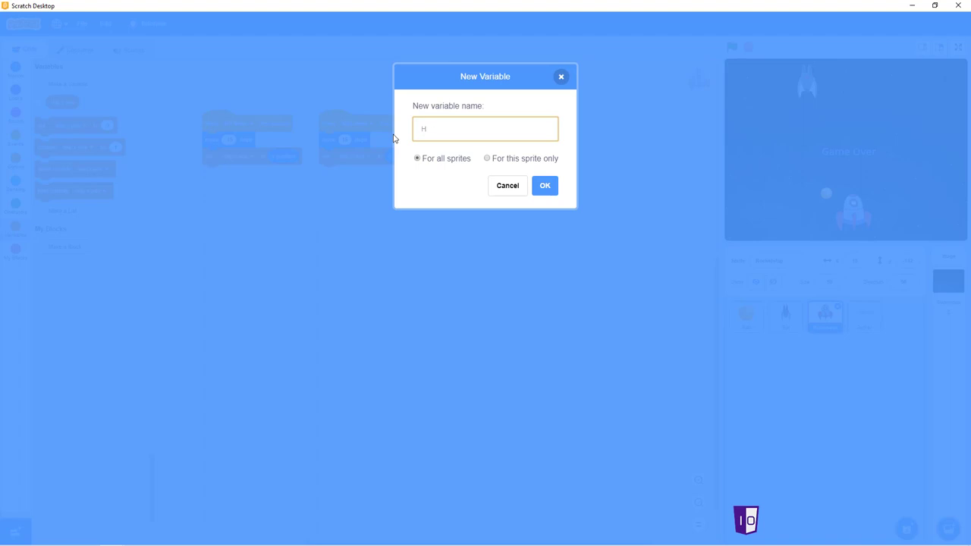
pyautogui.write('ealth')
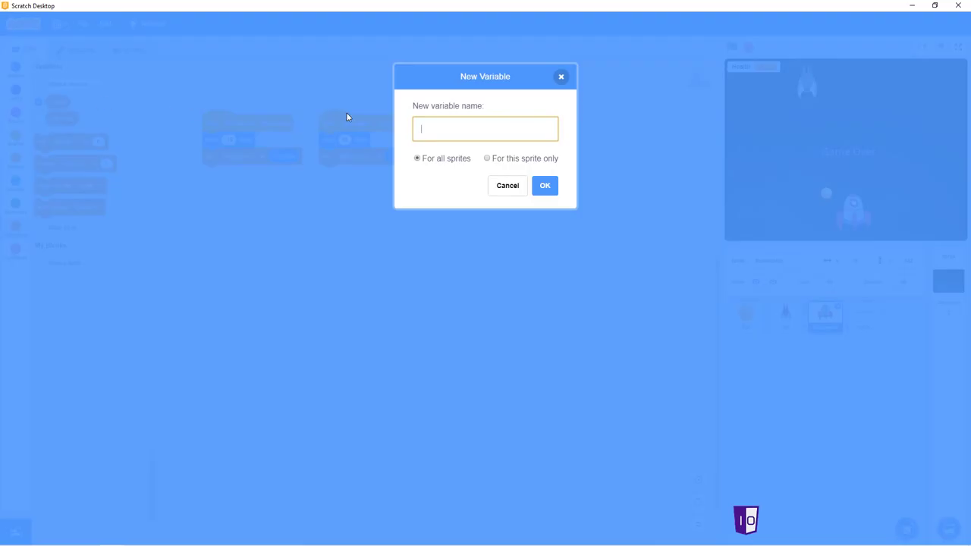
pyautogui.write('Score')
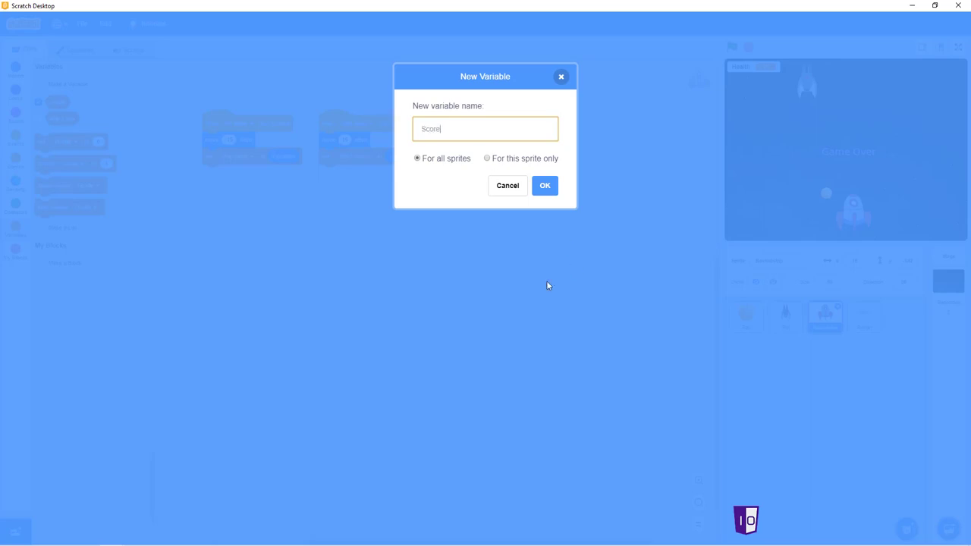
pyautogui.click(545, 185)
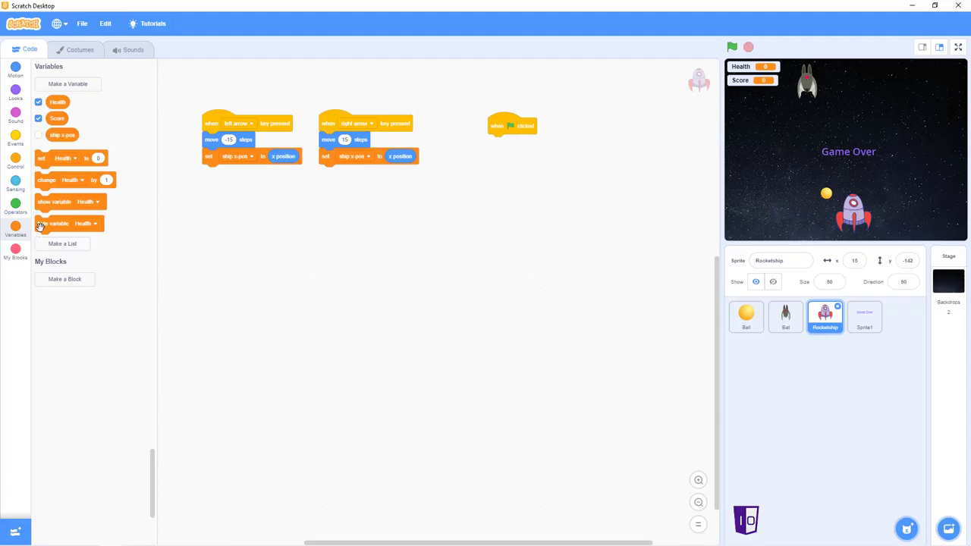
# Create the ship y-pos variable and hide its readout from the stage.
pyautogui.click(67, 84)
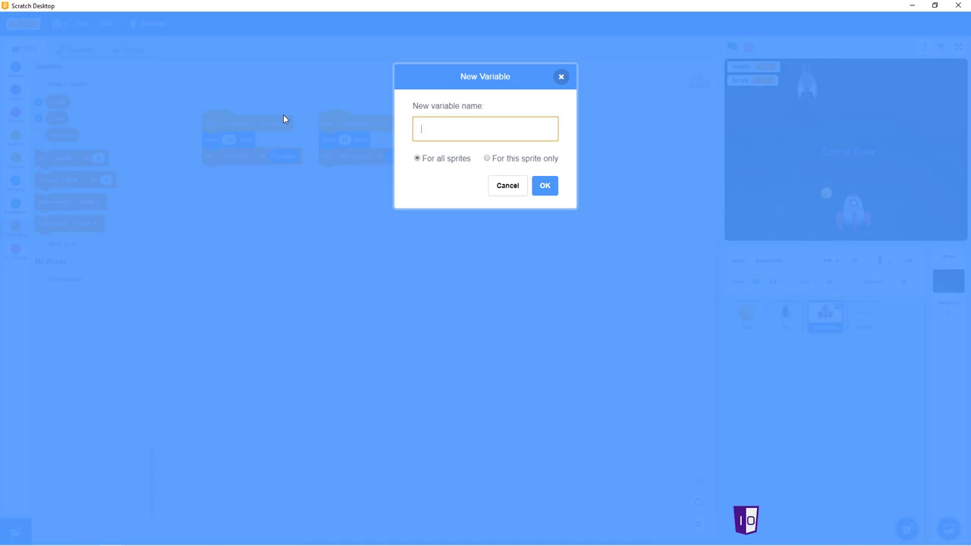
pyautogui.write('ship')
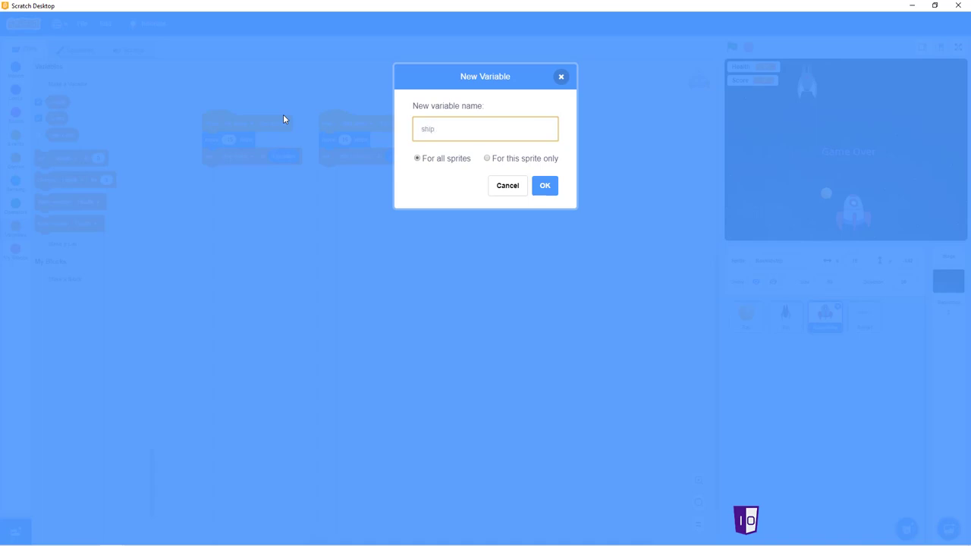
pyautogui.write('y')
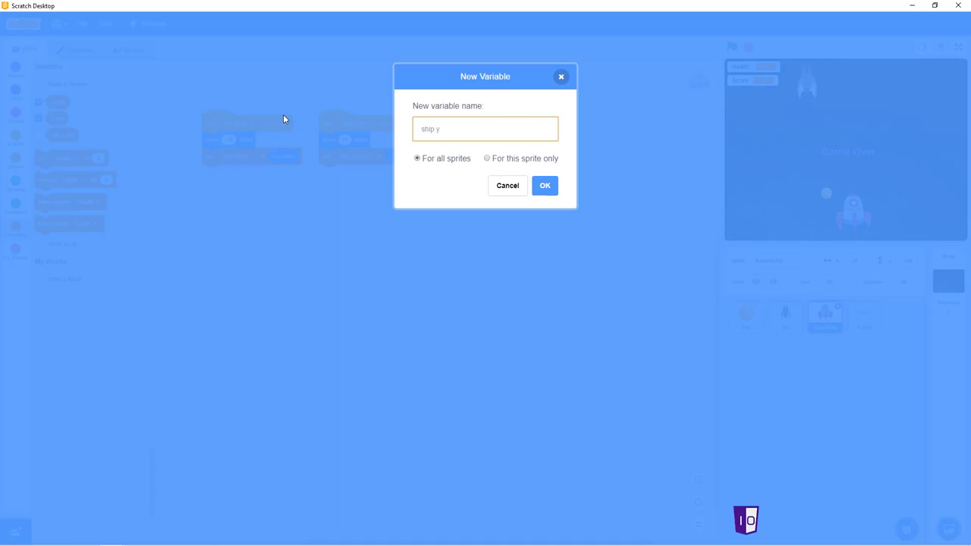
pyautogui.write('-pos')
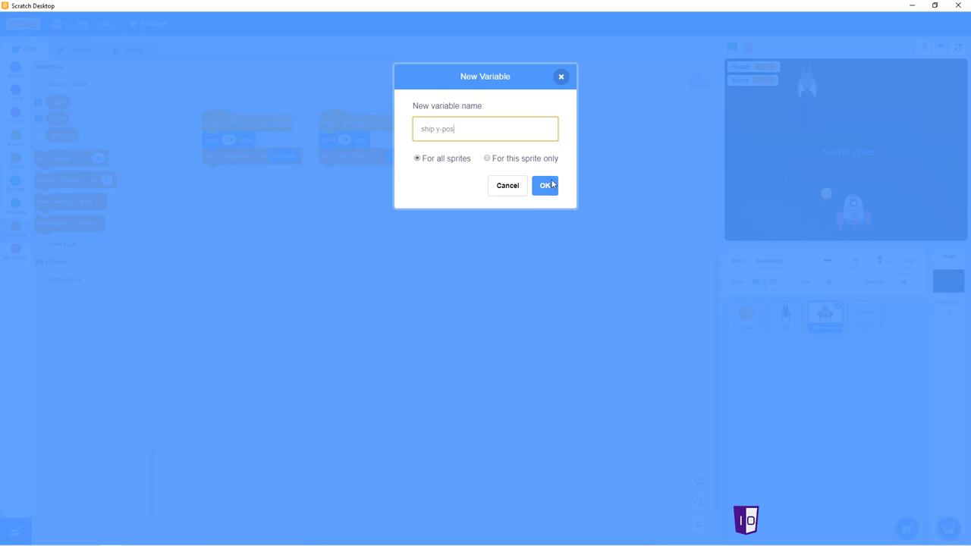
pyautogui.click(545, 185)
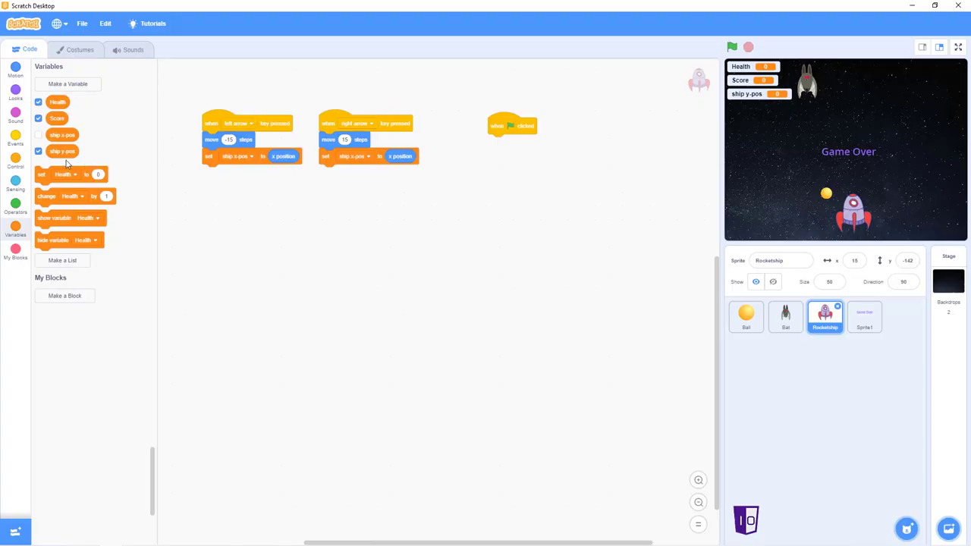
pyautogui.click(39, 151)
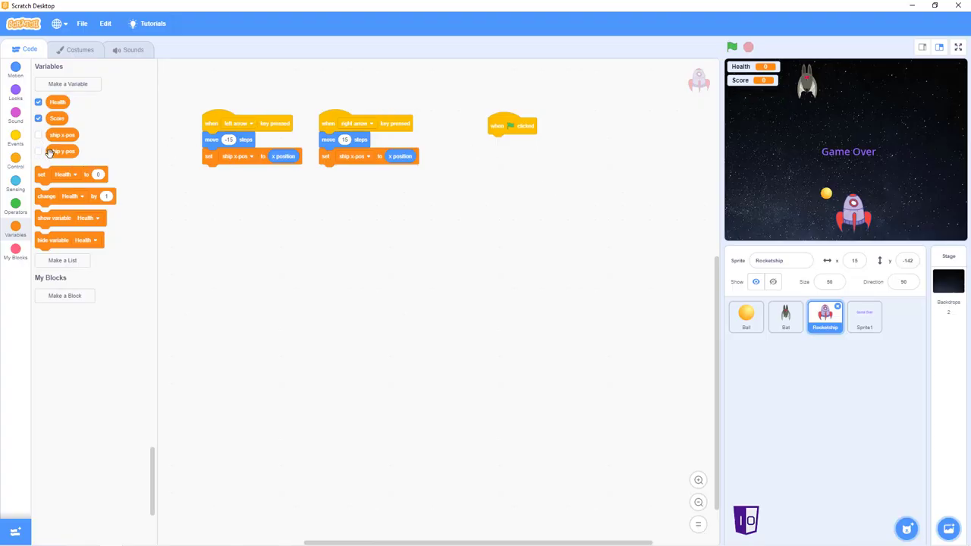
# Make the green-flag script reset Health and Score to 0 and set the ship's size.
pyautogui.moveTo(68, 175); pyautogui.dragTo(513, 145)
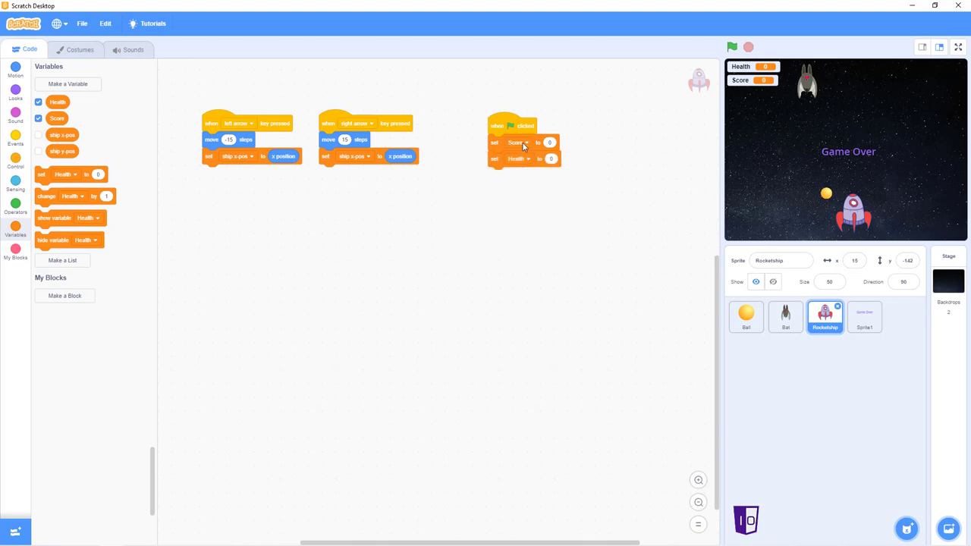
pyautogui.click(519, 159)
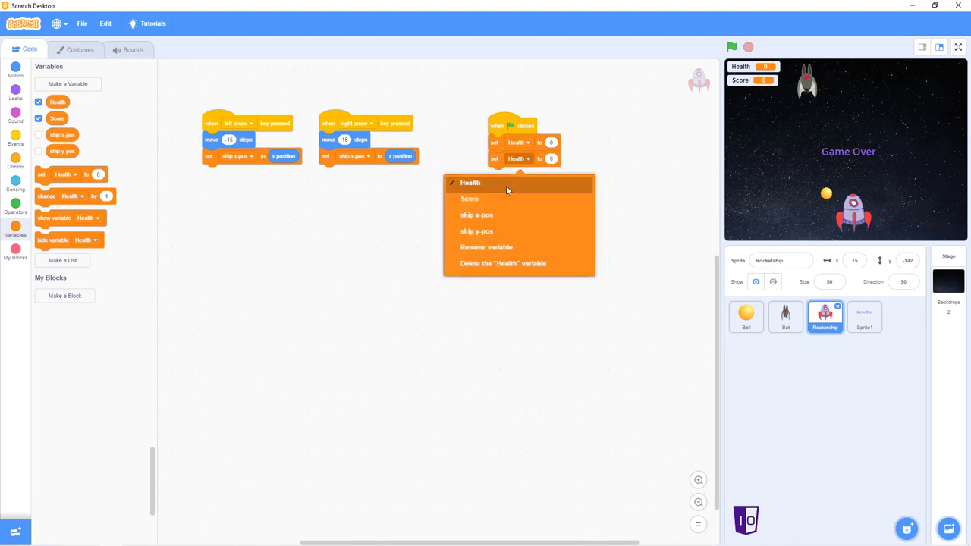
pyautogui.click(470, 199)
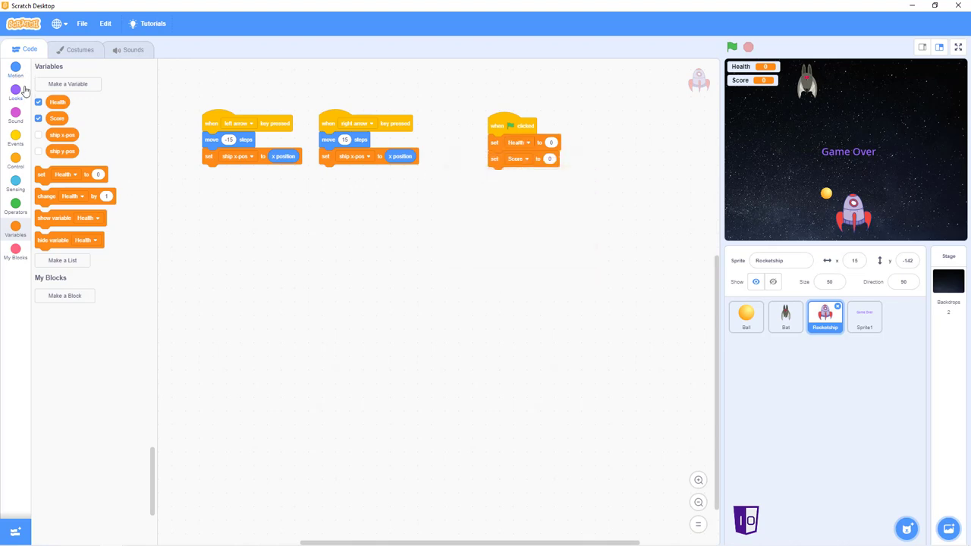
pyautogui.click(16, 90)
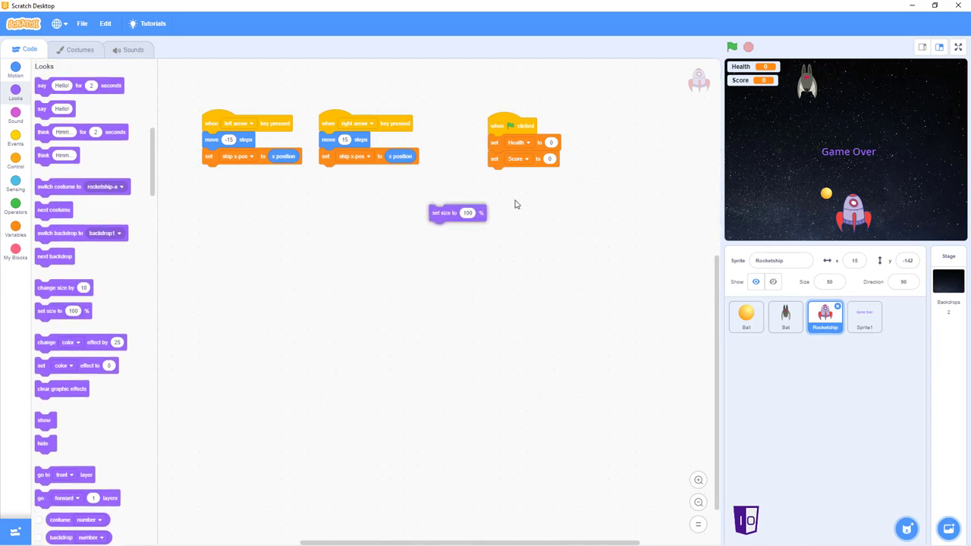
pyautogui.moveTo(458, 212); pyautogui.dragTo(515, 175)
pyautogui.write('50')
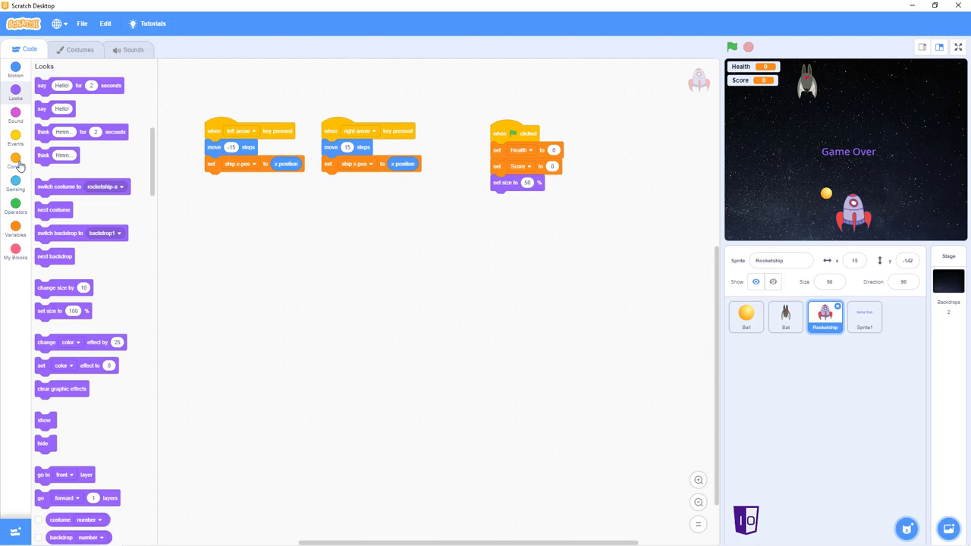
# Add set blocks putting ship x pos to 0 and ship y pos to -140 at game start.
pyautogui.click(15, 230)
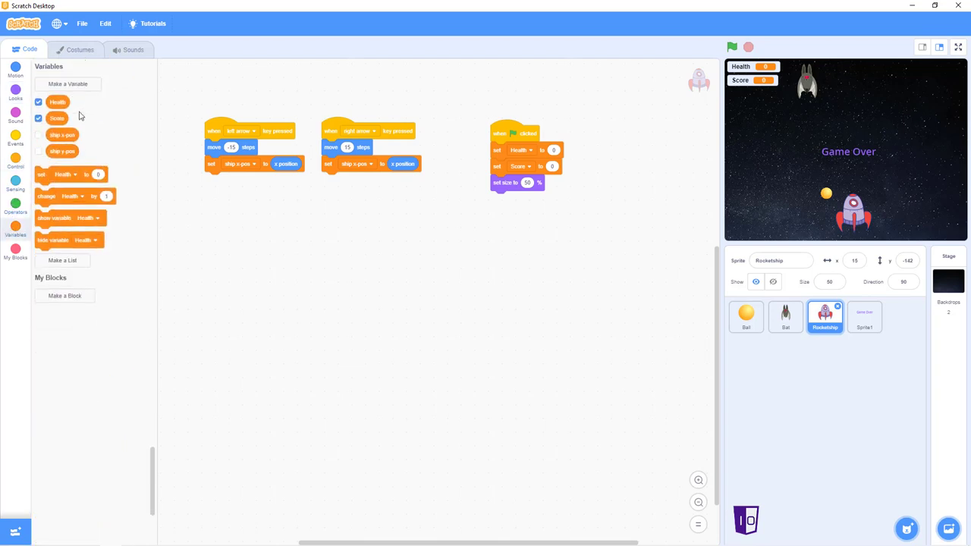
pyautogui.moveTo(68, 173); pyautogui.dragTo(524, 199)
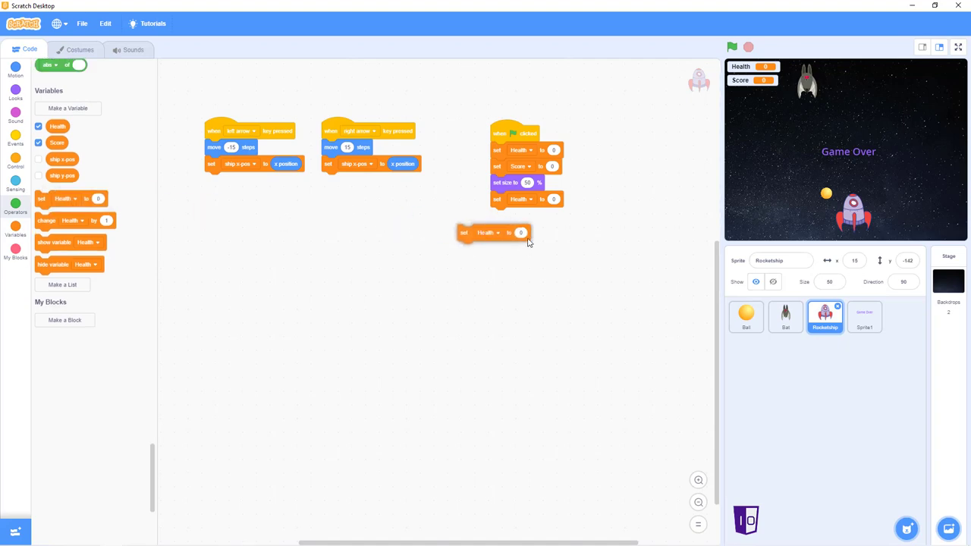
pyautogui.moveTo(493, 234); pyautogui.dragTo(518, 215)
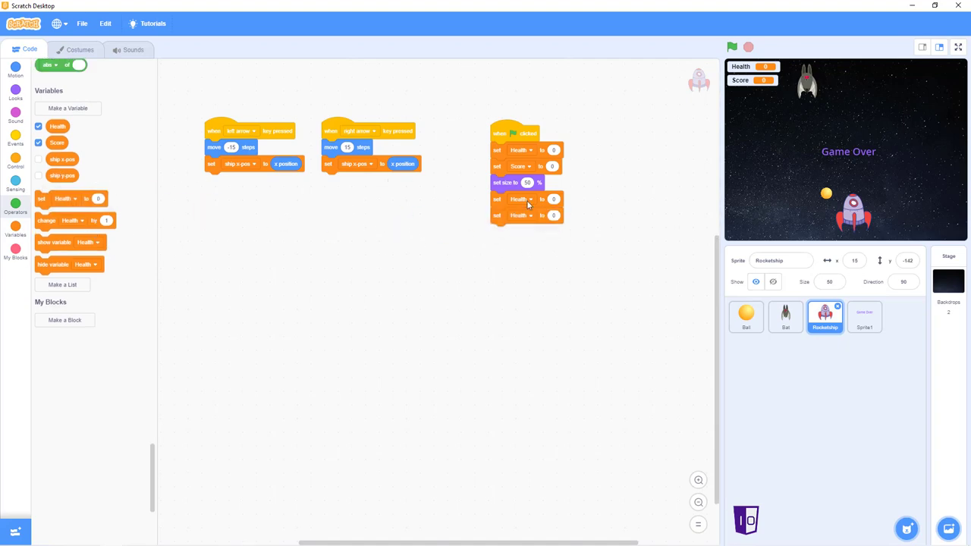
pyautogui.click(522, 216)
pyautogui.write('-150')
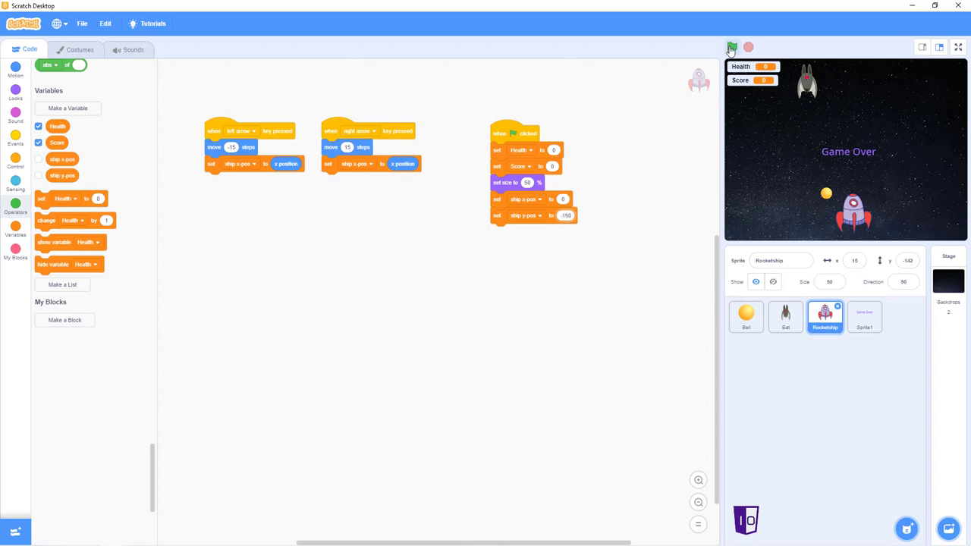
pyautogui.click(731, 47)
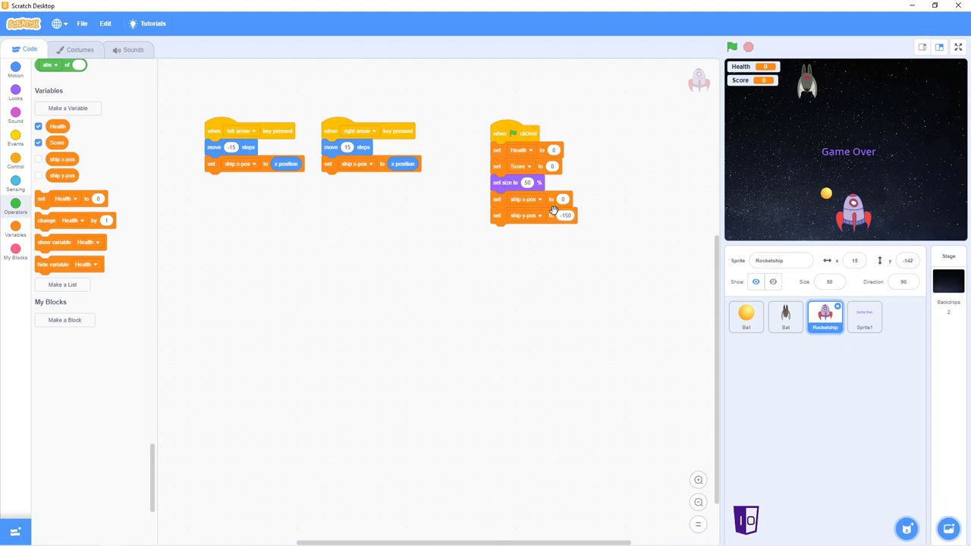
# End the Rocketship's green-flag script with 'go to x: y:' using the ship x pos and ship y pos variables.
pyautogui.click(15, 120)
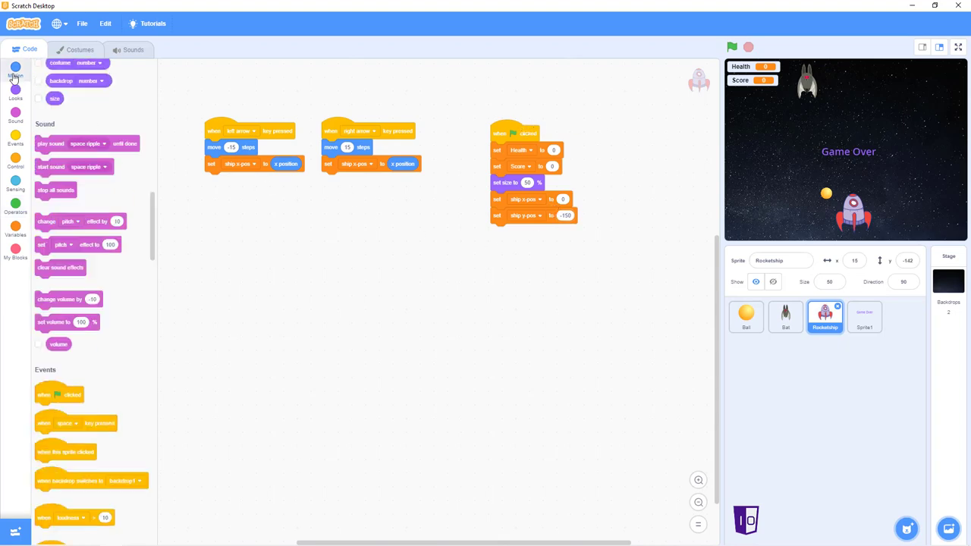
pyautogui.click(15, 72)
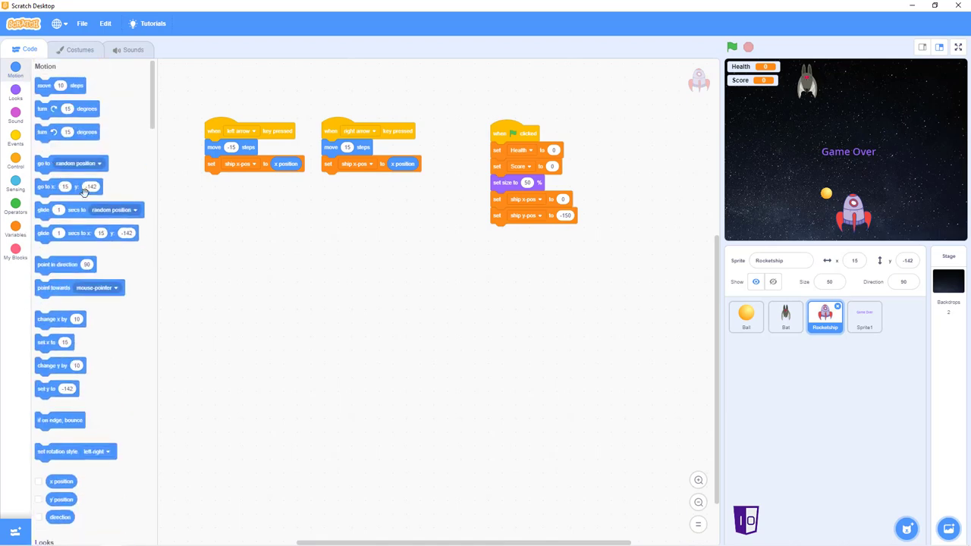
pyautogui.moveTo(64, 187); pyautogui.dragTo(523, 236)
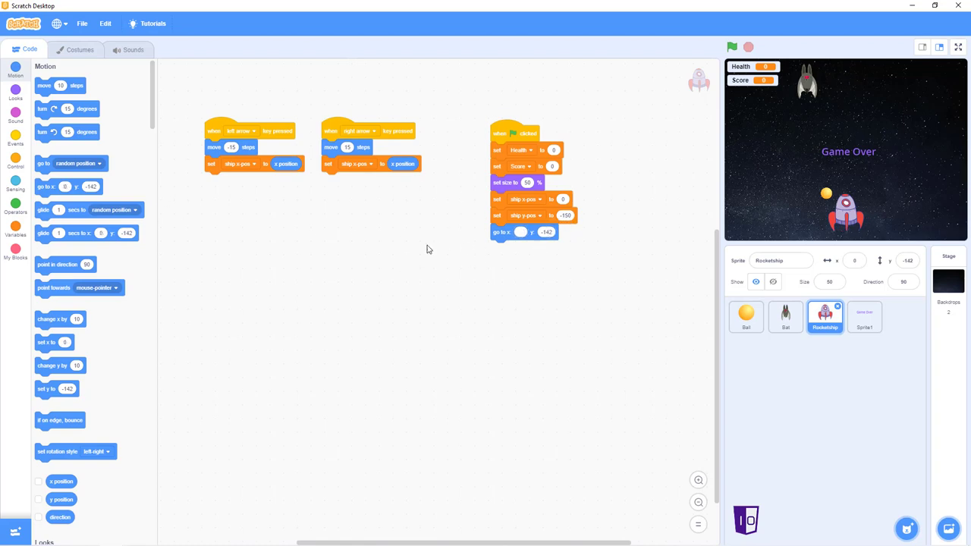
pyautogui.click(16, 231)
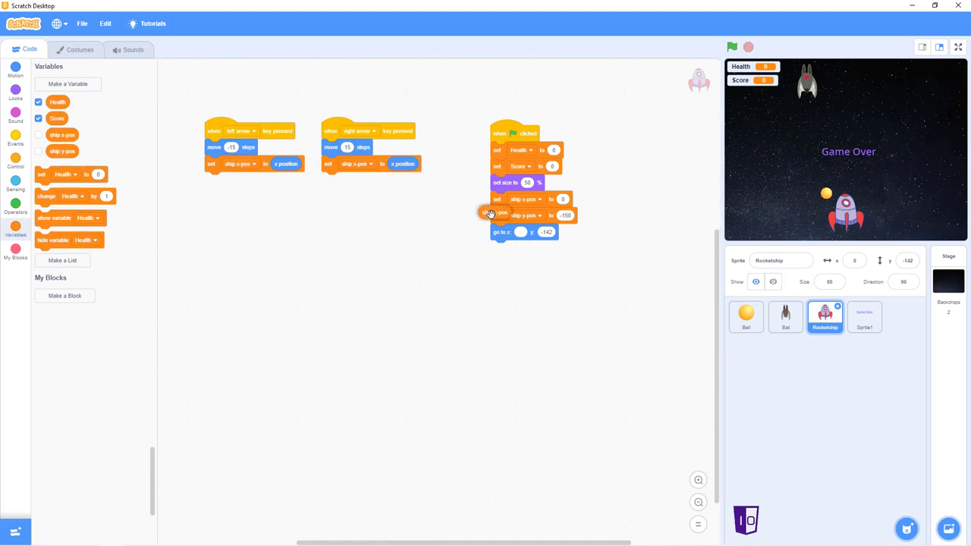
pyautogui.click(38, 119)
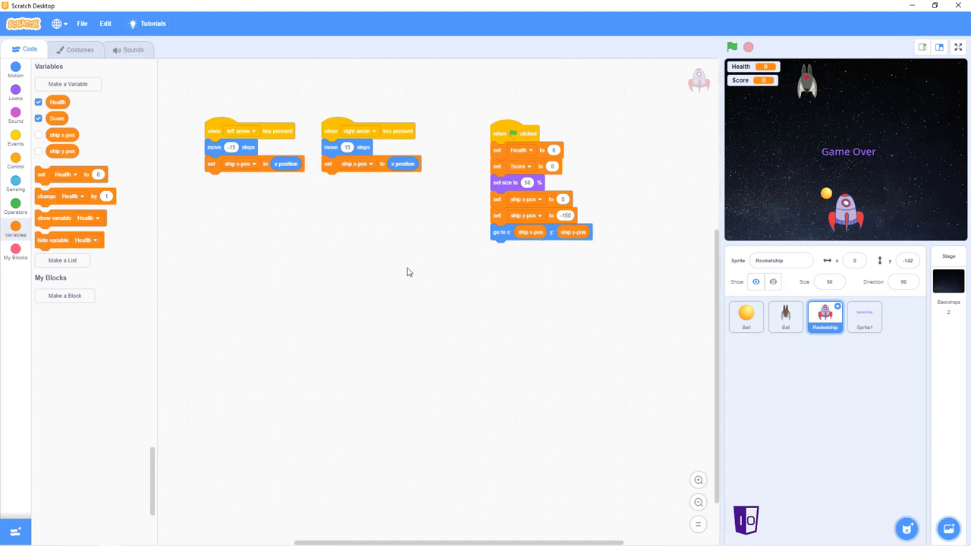
pyautogui.moveTo(391, 283)
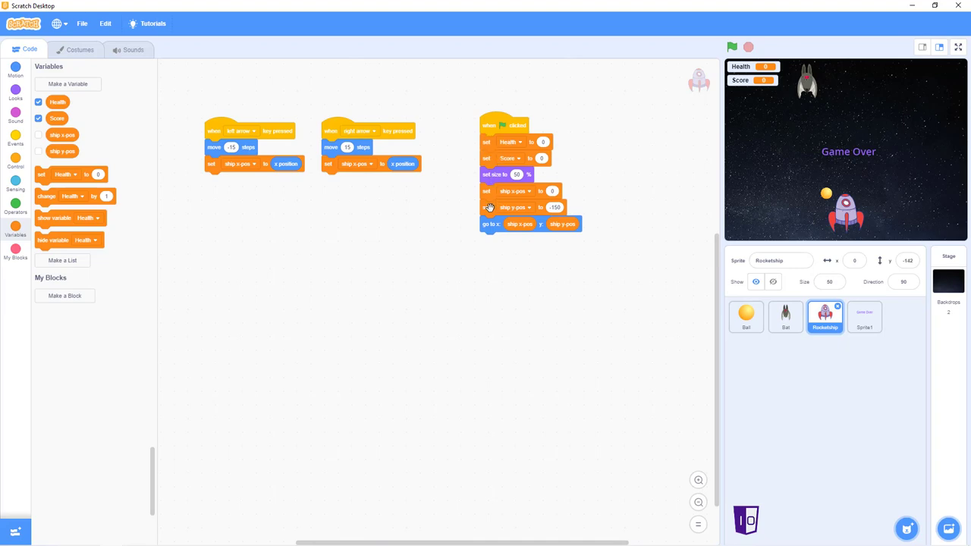
pyautogui.moveTo(498, 133)
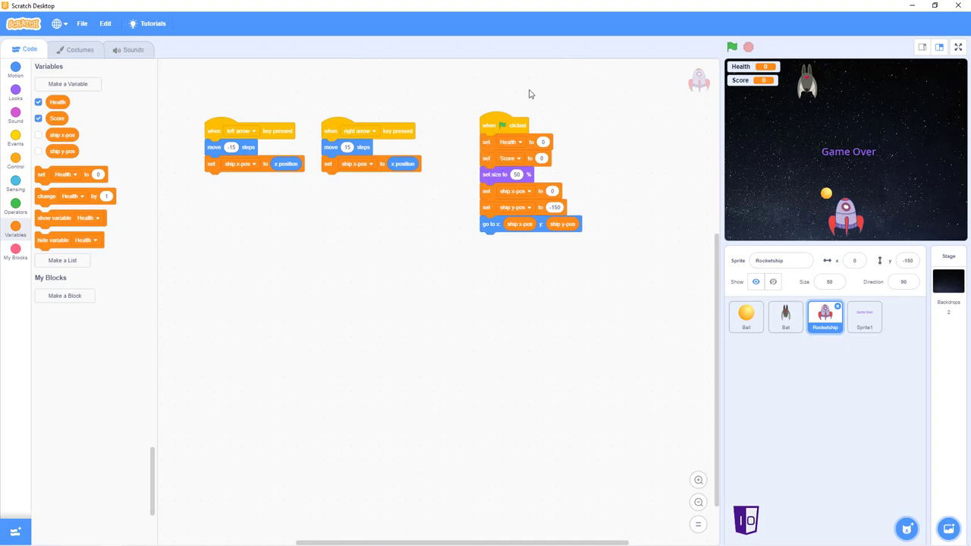
pyautogui.moveTo(428, 164)
pyautogui.write('5')
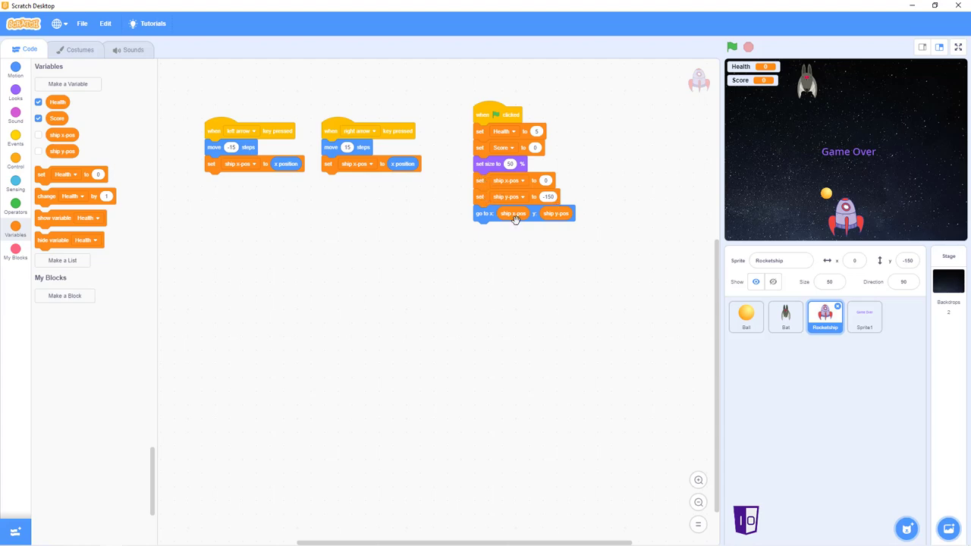
pyautogui.moveTo(601, 185)
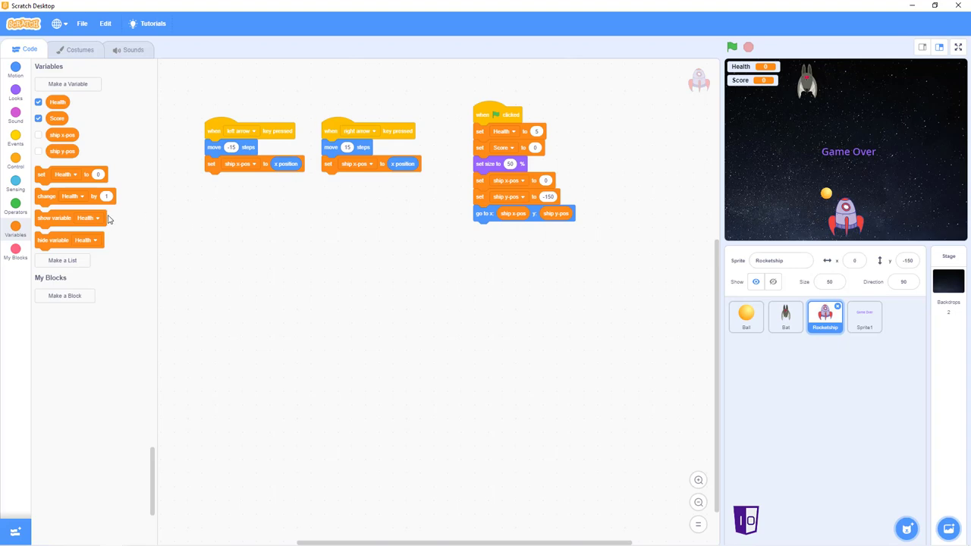
pyautogui.moveTo(6, 136)
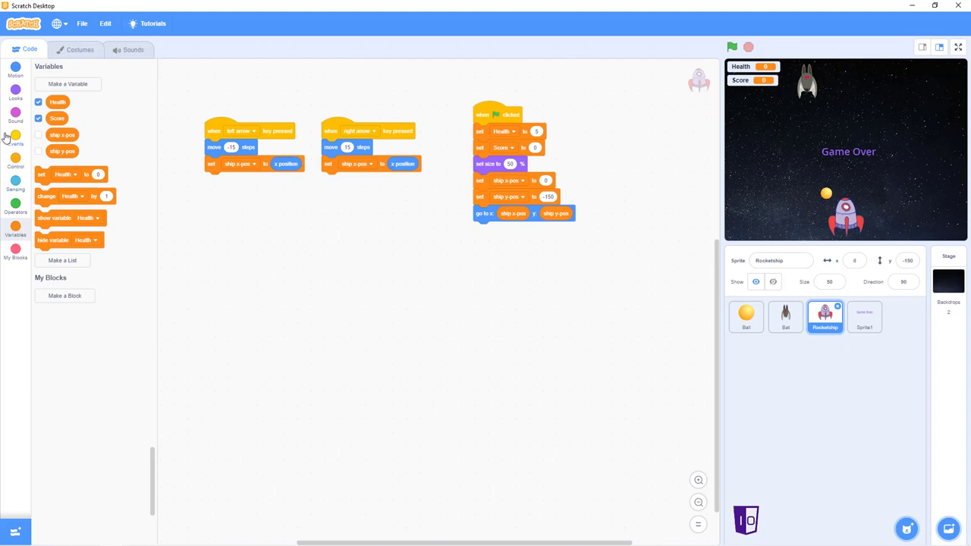
# Add a 'when I receive' hat to the Rocketship and choose New message from its dropdown.
pyautogui.click(15, 140)
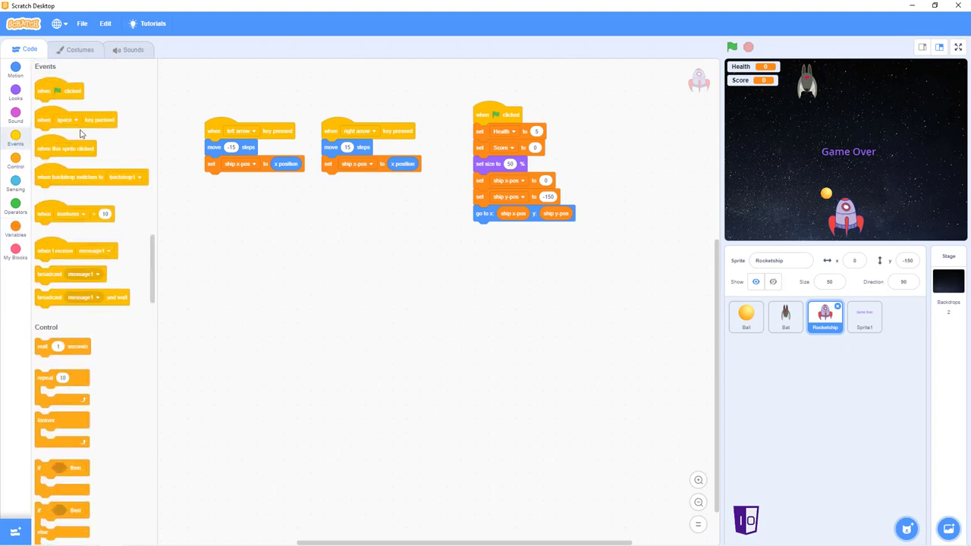
pyautogui.moveTo(76, 251); pyautogui.dragTo(215, 239)
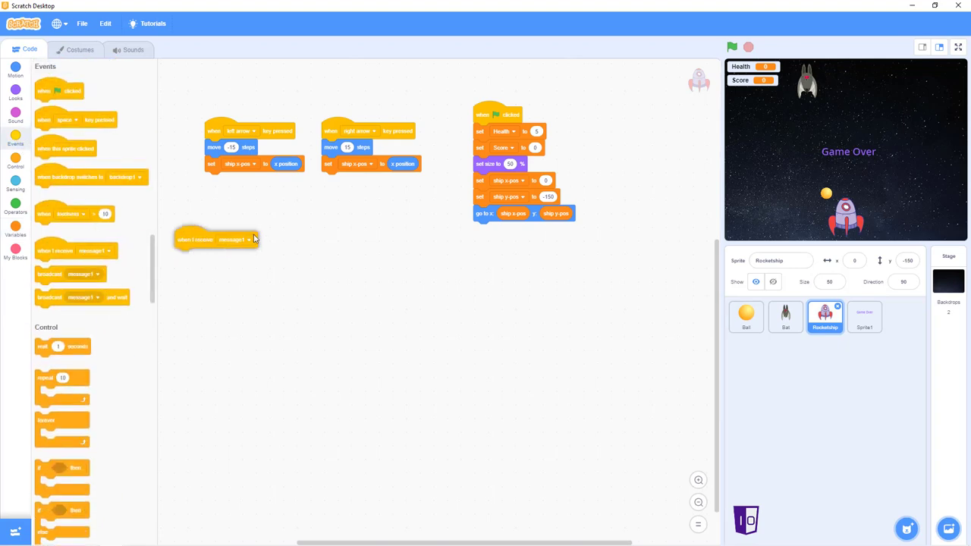
pyautogui.moveTo(215, 240); pyautogui.dragTo(273, 270)
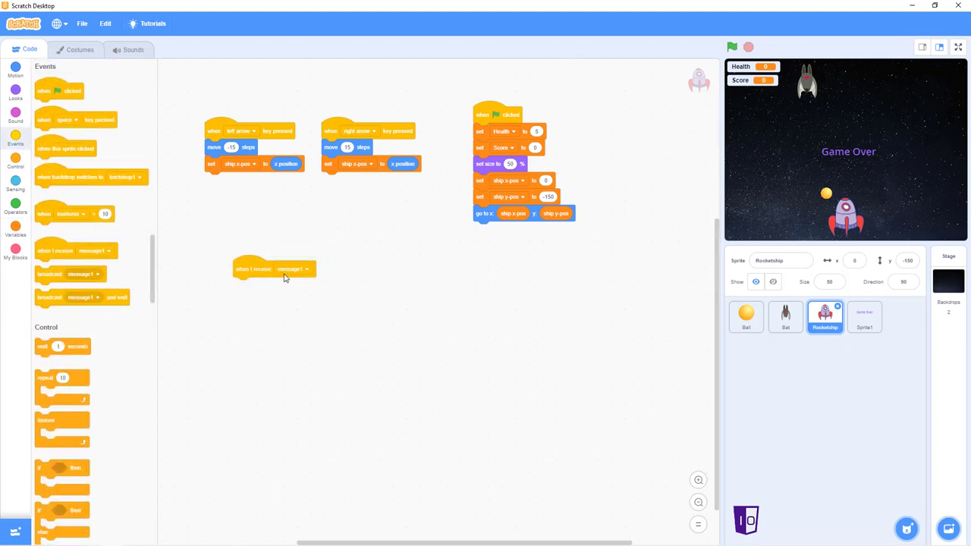
pyautogui.click(291, 270)
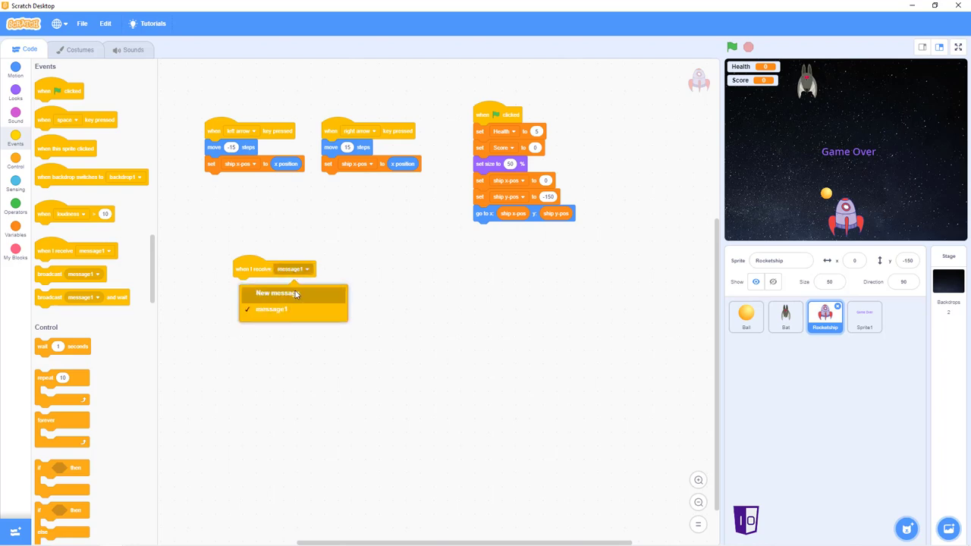
pyautogui.click(276, 293)
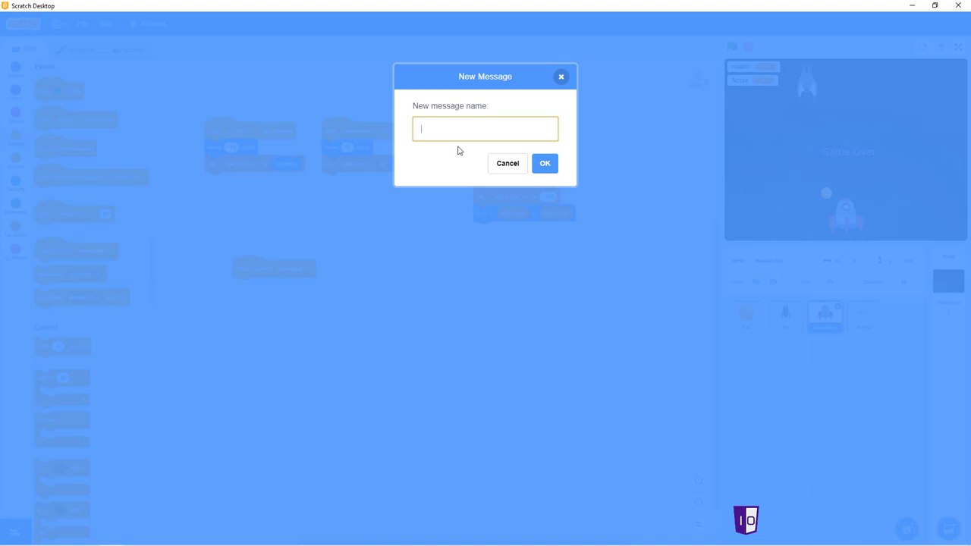
# Enter Ship_collision as the new message name in the naming prompt.
pyautogui.write('s')
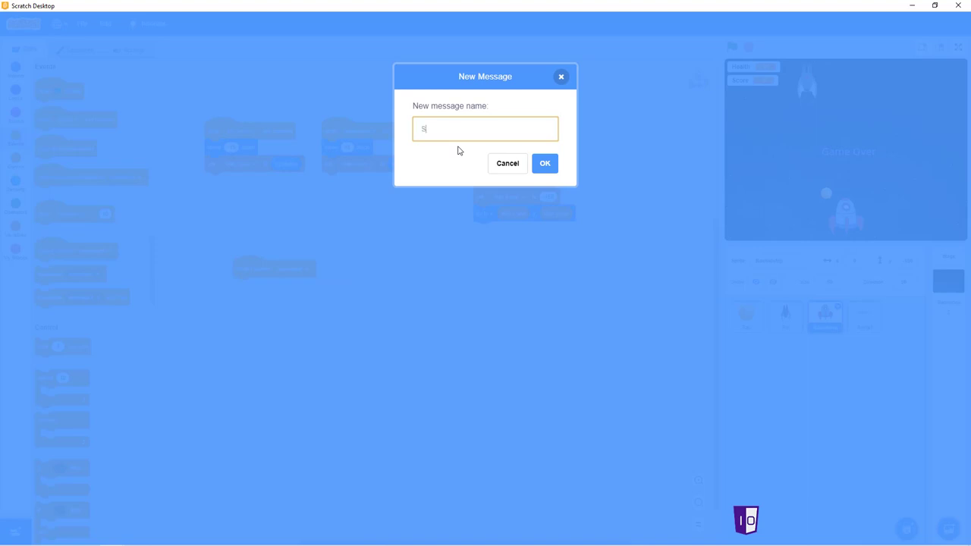
pyautogui.write('hip')
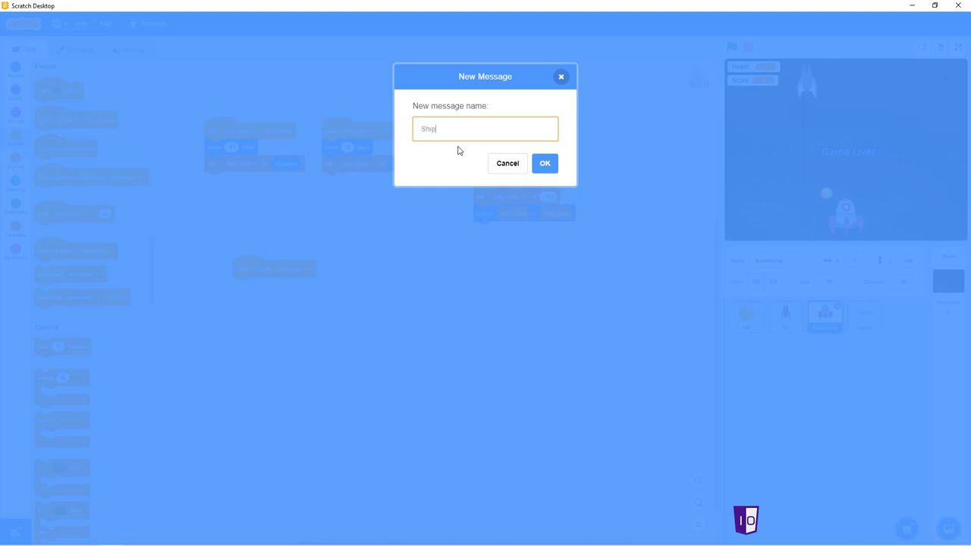
pyautogui.write('_')
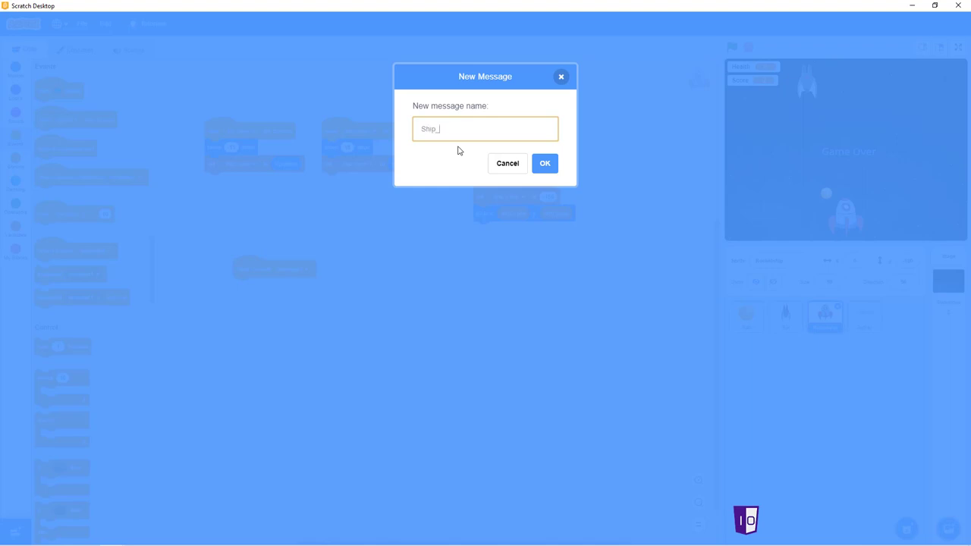
pyautogui.write('co')
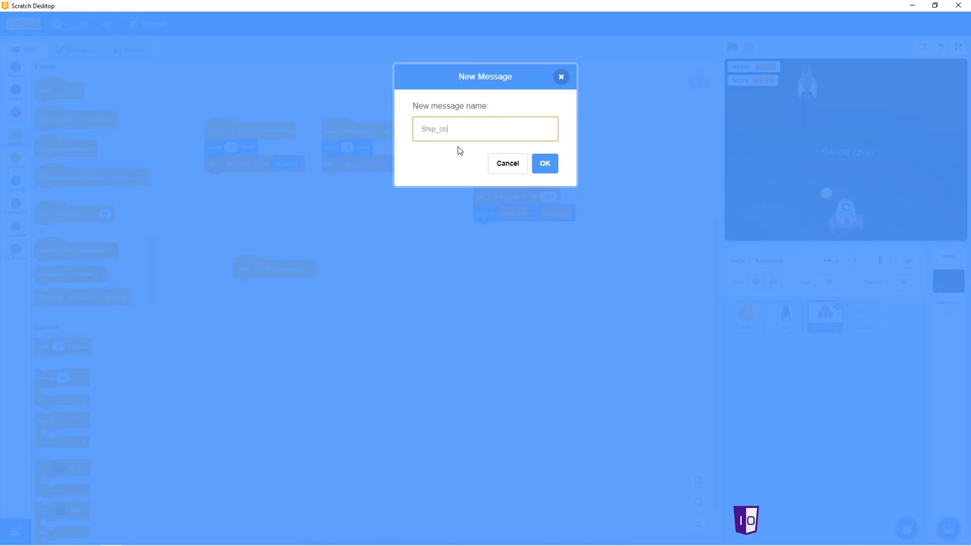
pyautogui.write('llision')
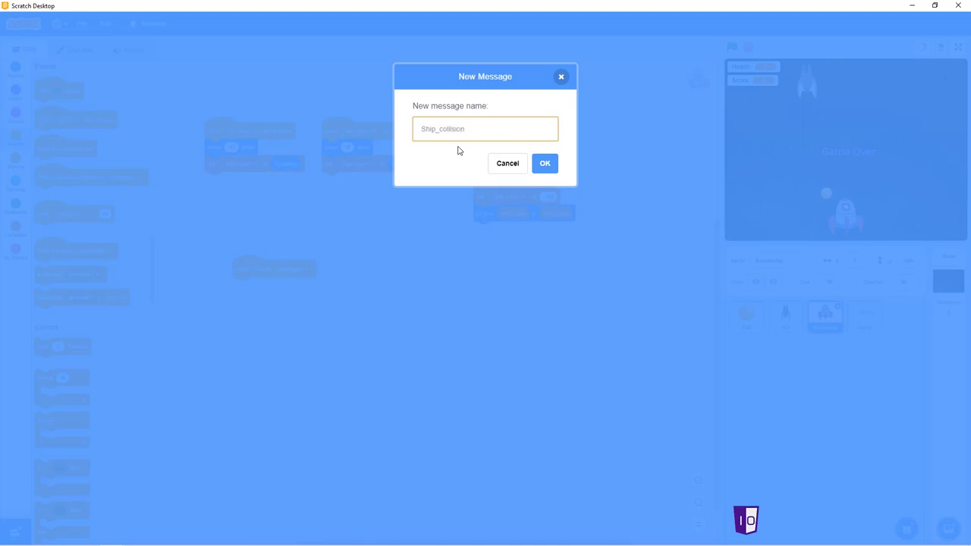
pyautogui.click(485, 127)
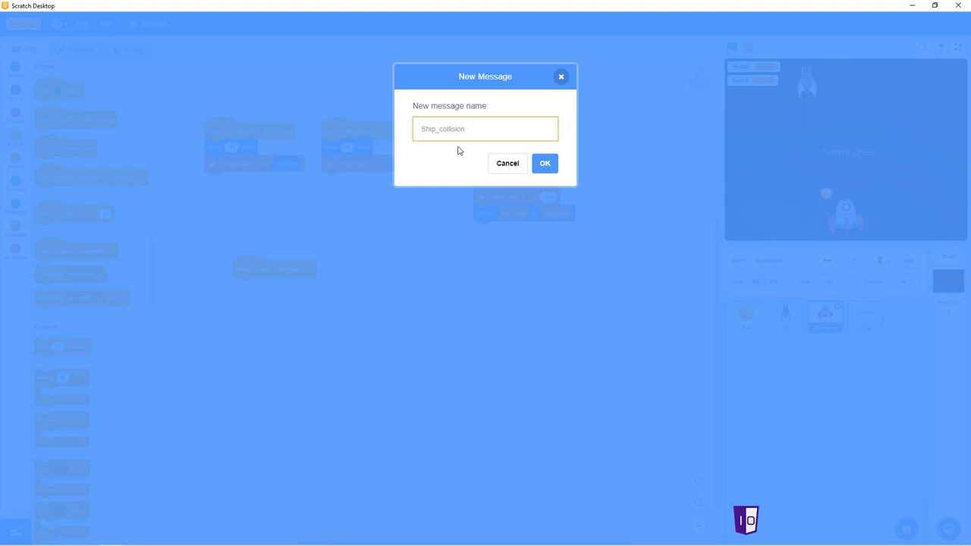
# Confirm Ship_collision, then have its script change Health and, if Health = 0, run a broadcast block.
pyautogui.click(544, 164)
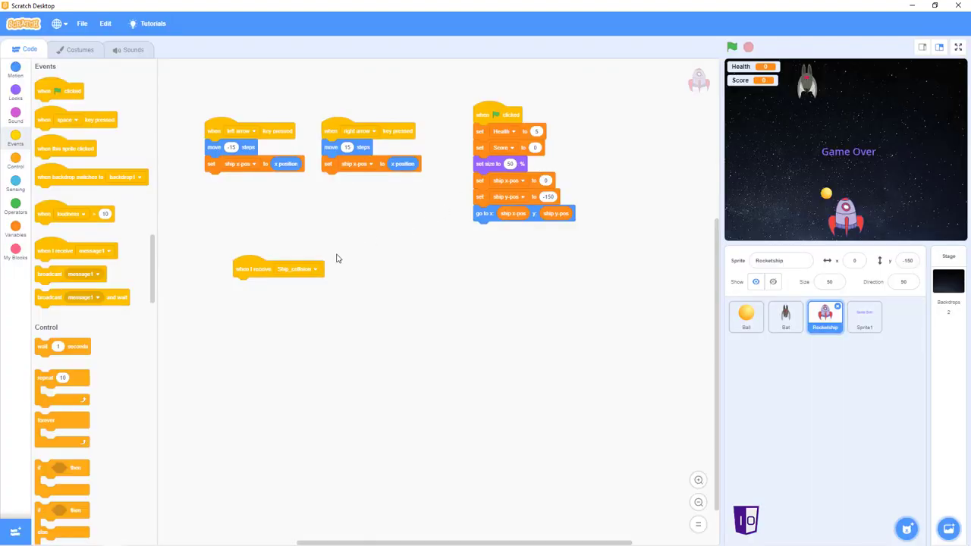
pyautogui.moveTo(298, 243)
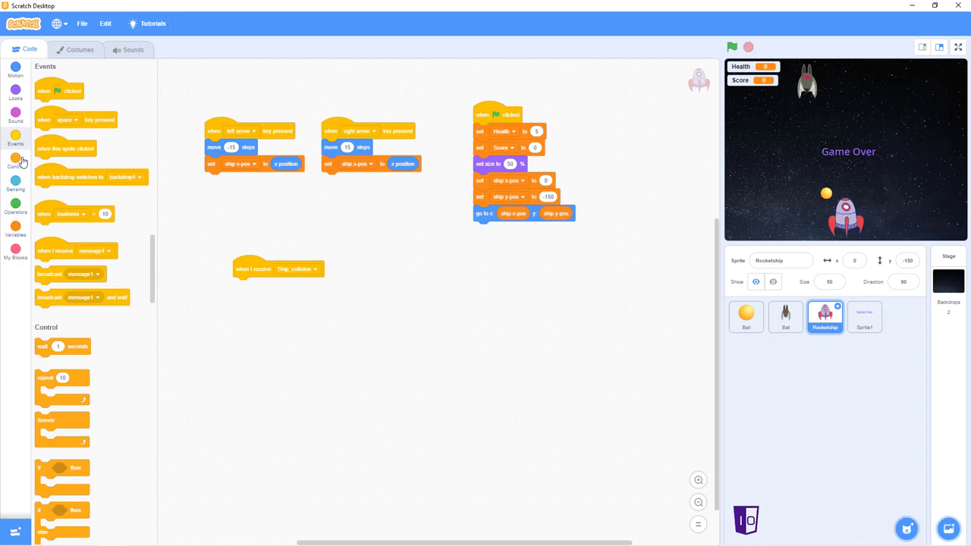
pyautogui.moveTo(21, 229)
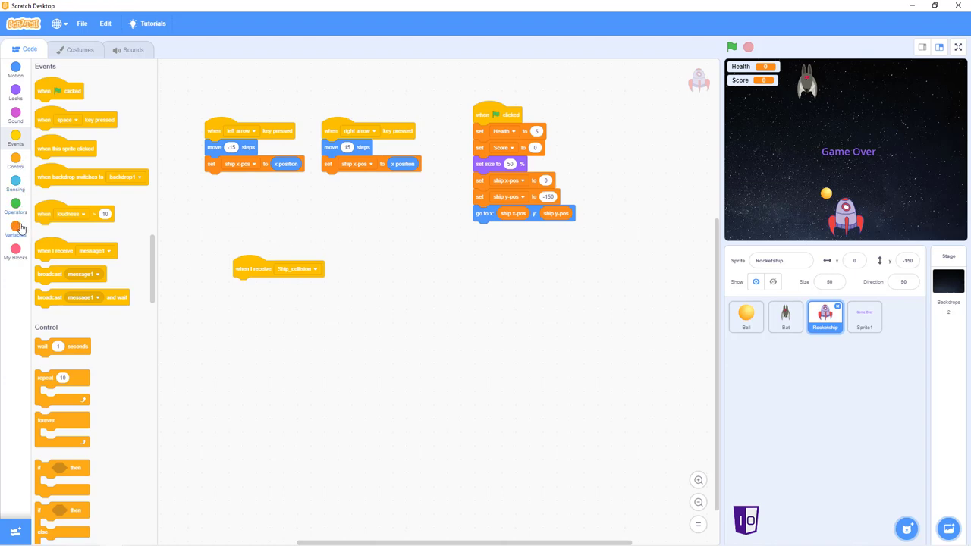
pyautogui.click(16, 228)
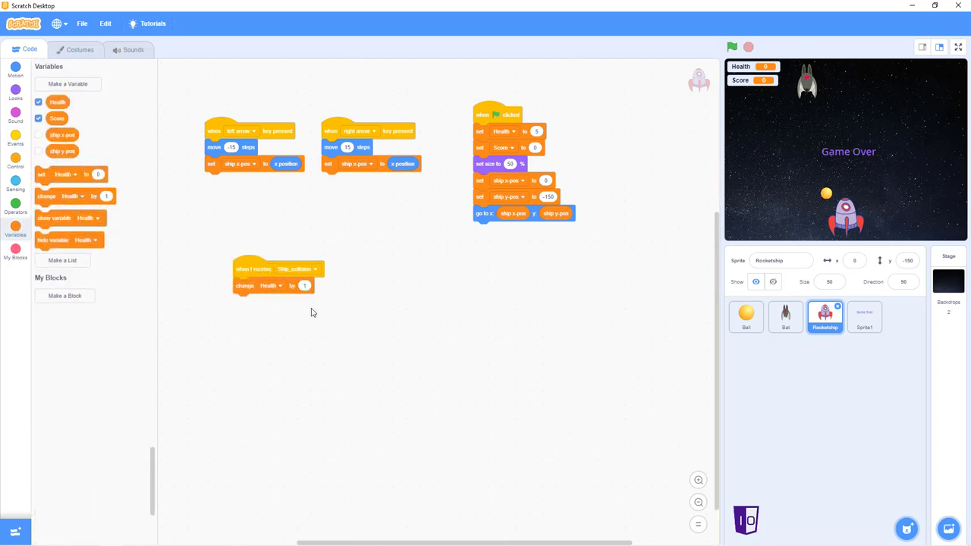
pyautogui.click(15, 165)
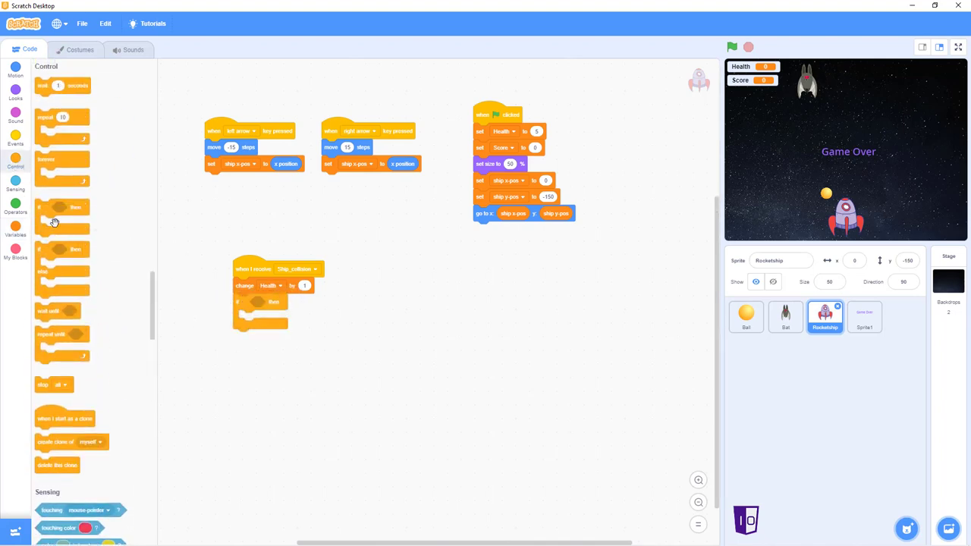
pyautogui.click(15, 206)
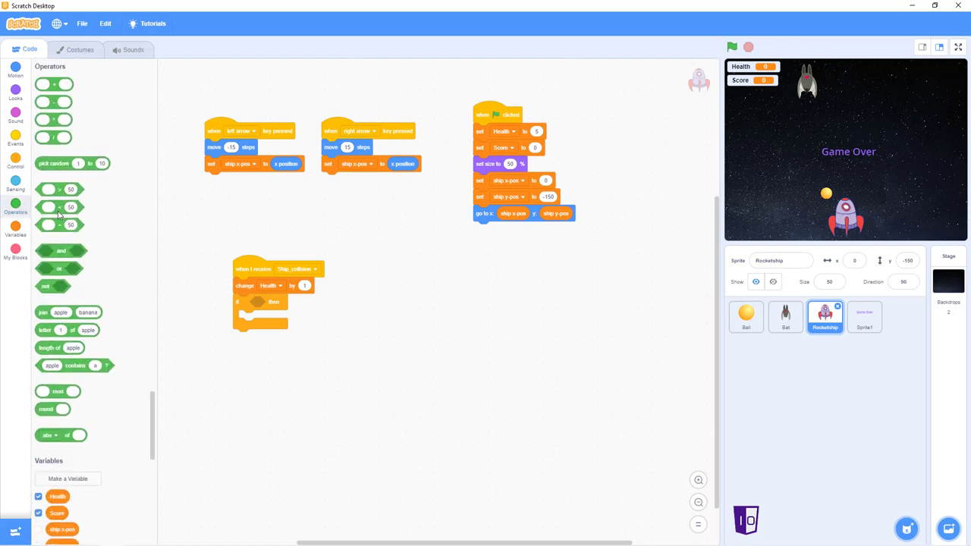
pyautogui.moveTo(69, 236)
pyautogui.write('0')
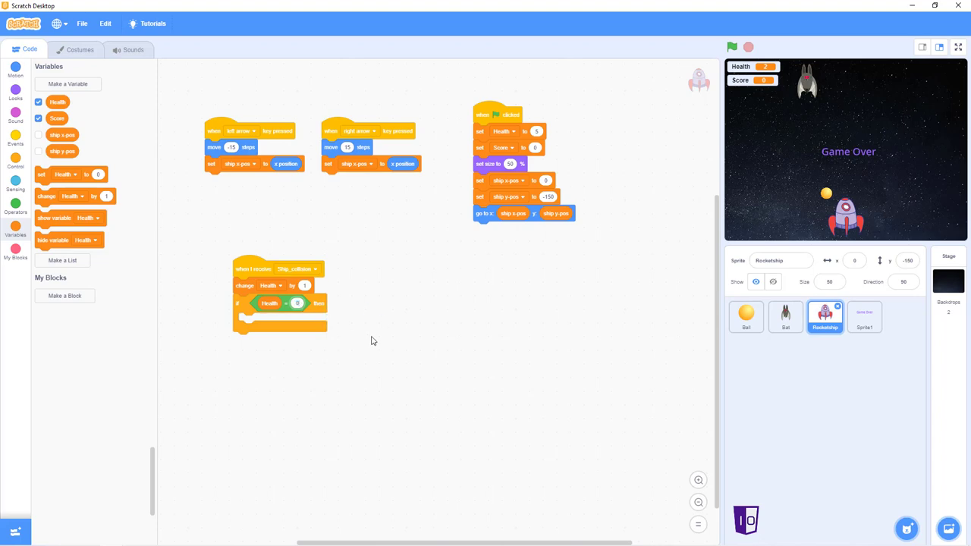
pyautogui.moveTo(18, 160)
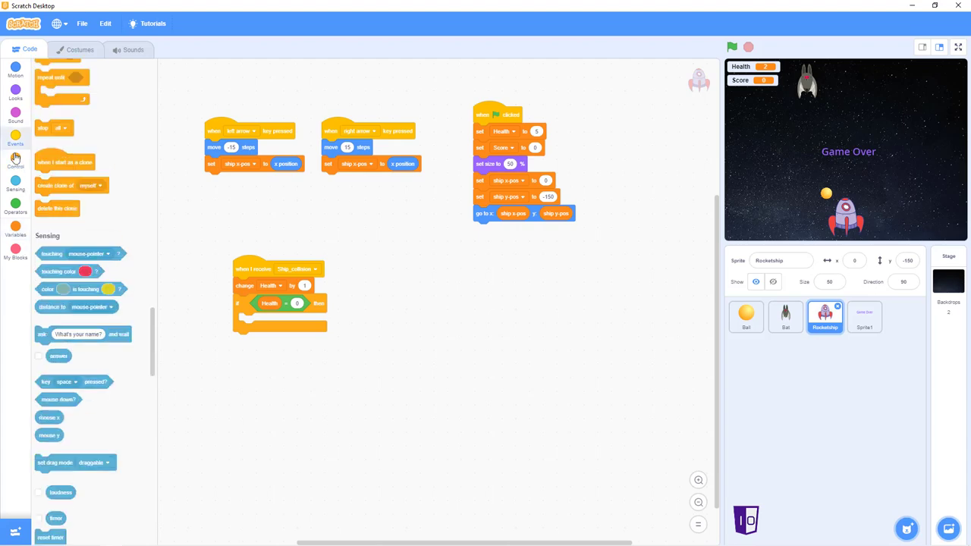
pyautogui.click(15, 138)
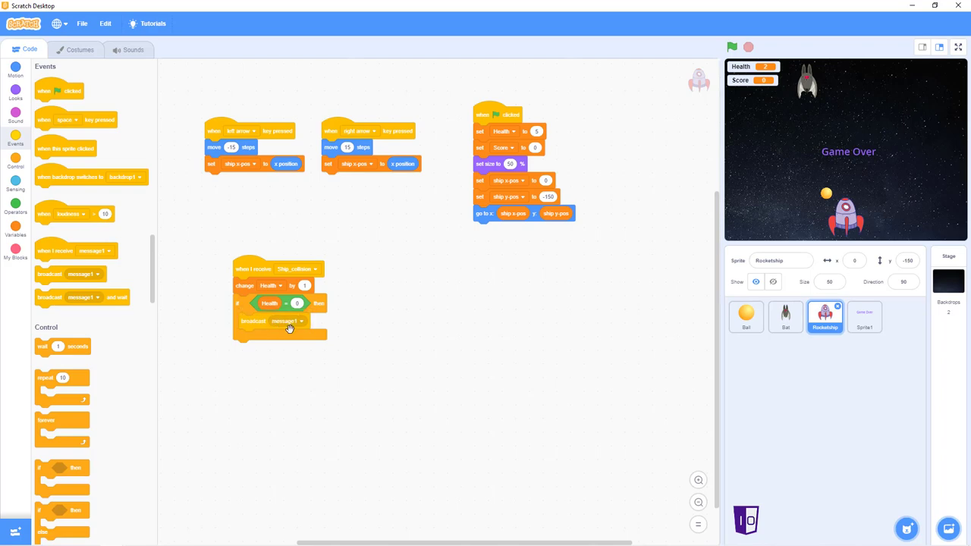
# Make the collision script's broadcast send a new message named Game_Over.
pyautogui.click(300, 320)
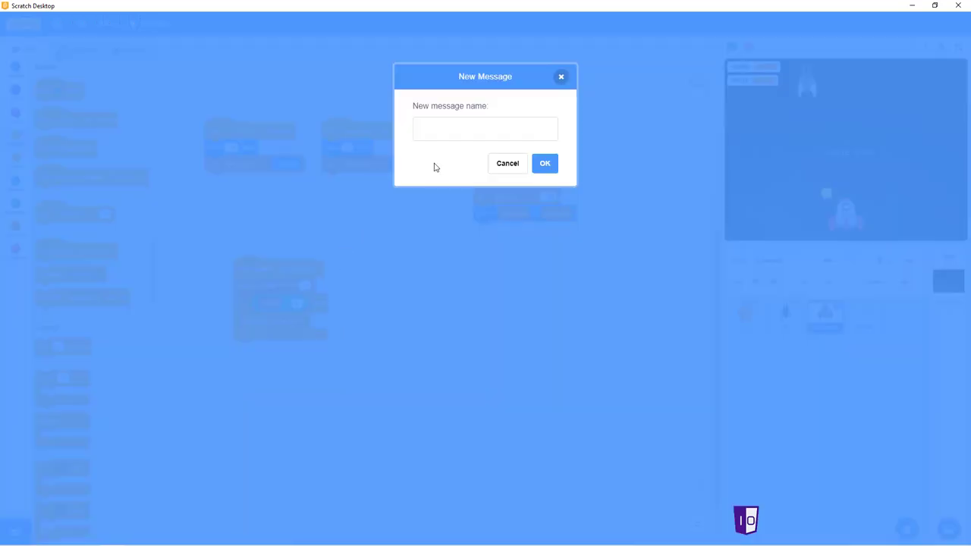
pyautogui.write('G')
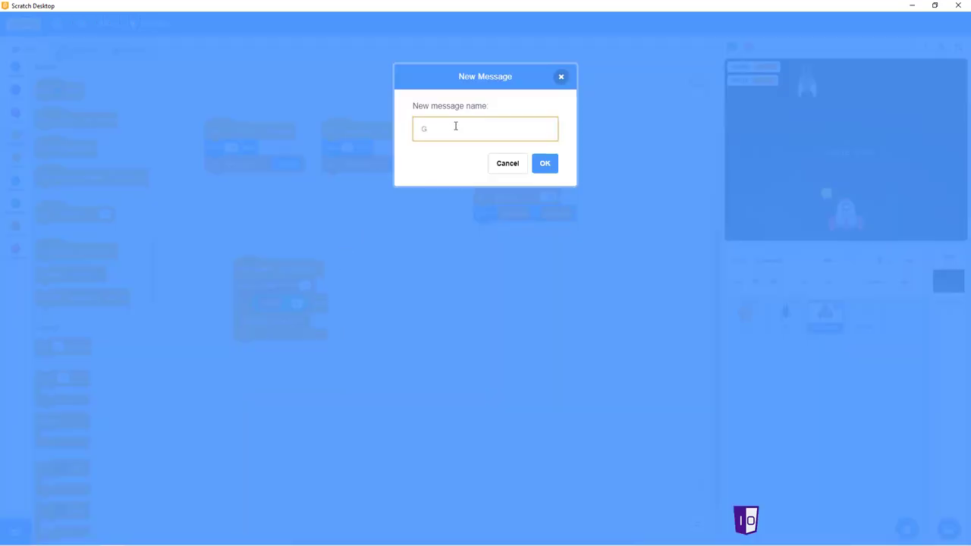
pyautogui.write('ame_Over')
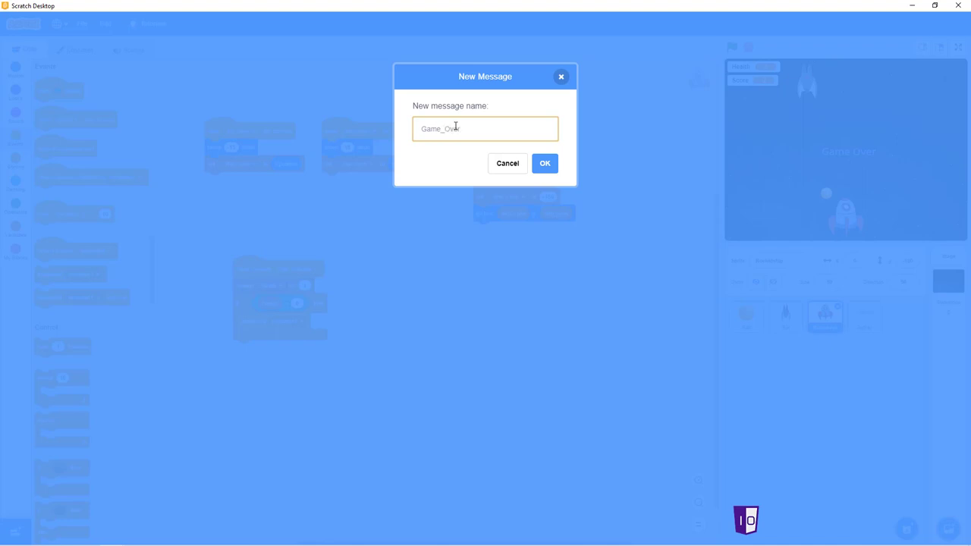
pyautogui.click(545, 164)
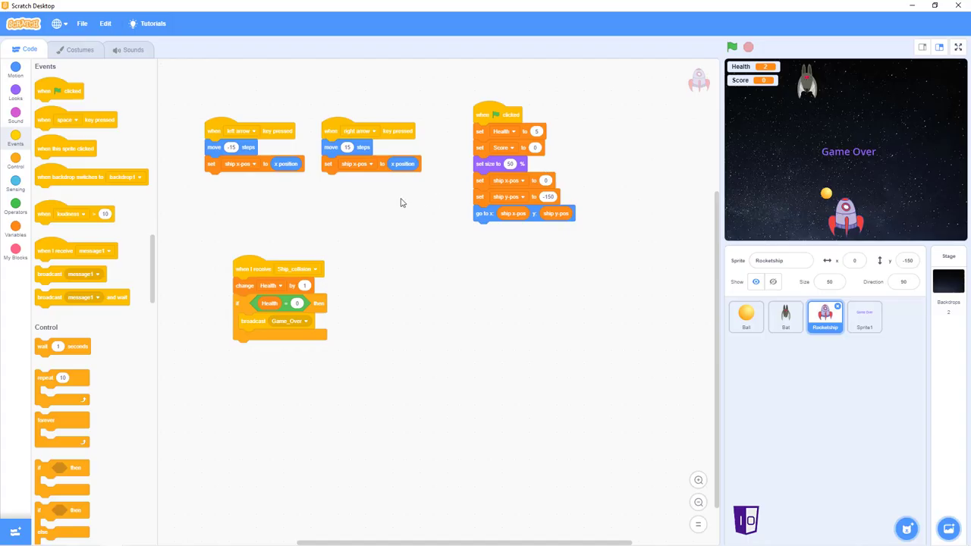
pyautogui.moveTo(15, 170)
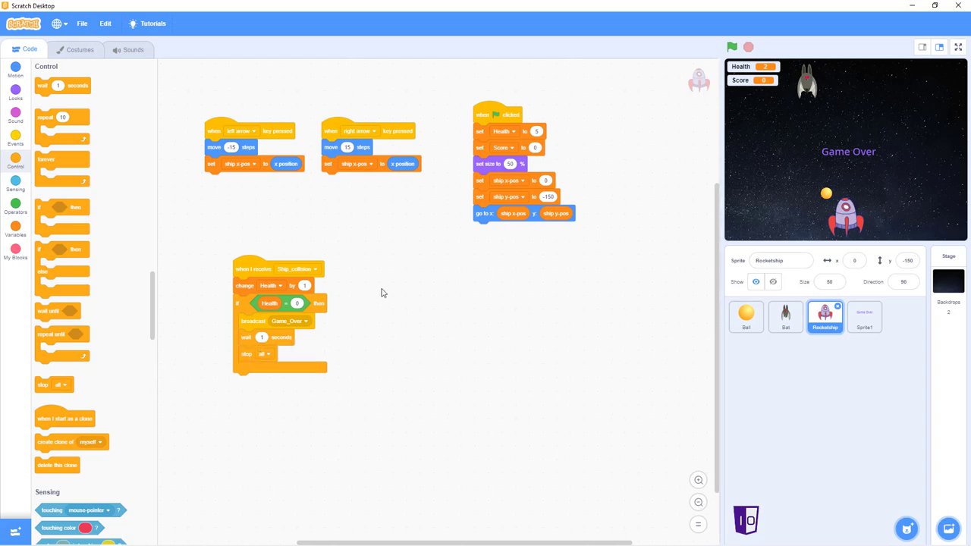
pyautogui.moveTo(355, 298)
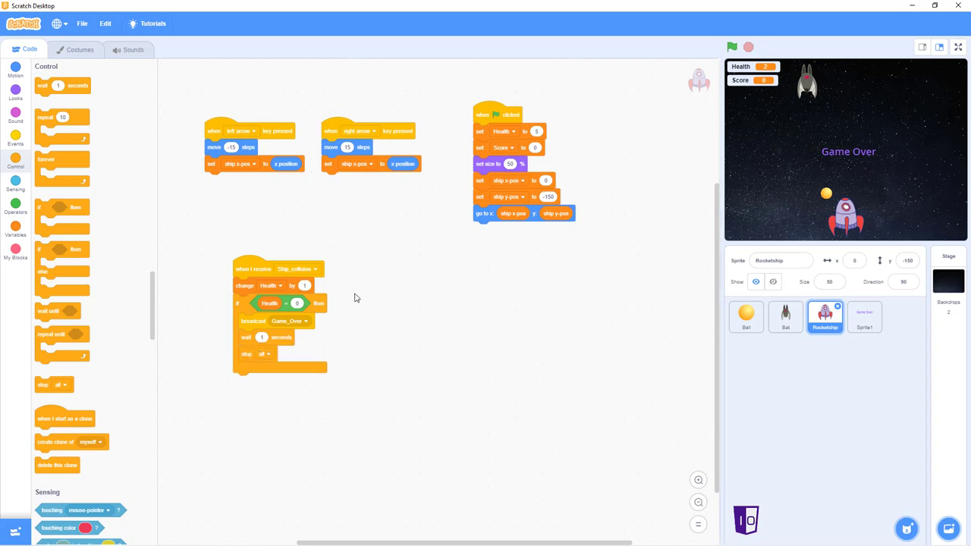
pyautogui.moveTo(425, 211)
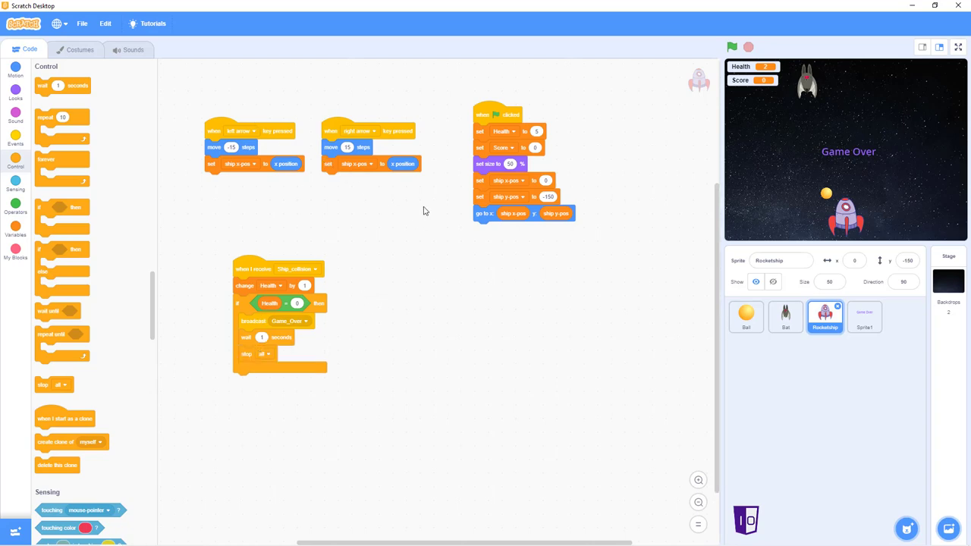
pyautogui.moveTo(250, 119)
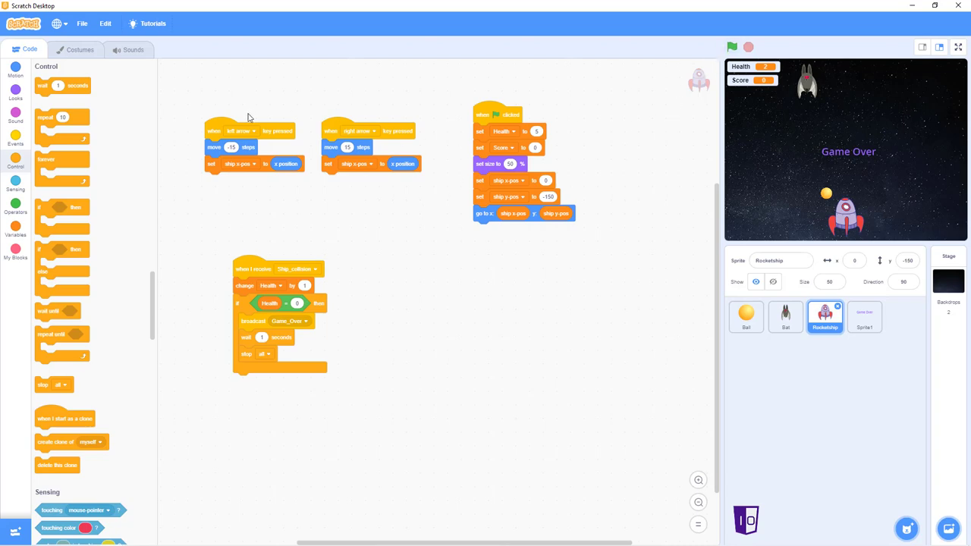
pyautogui.moveTo(328, 130)
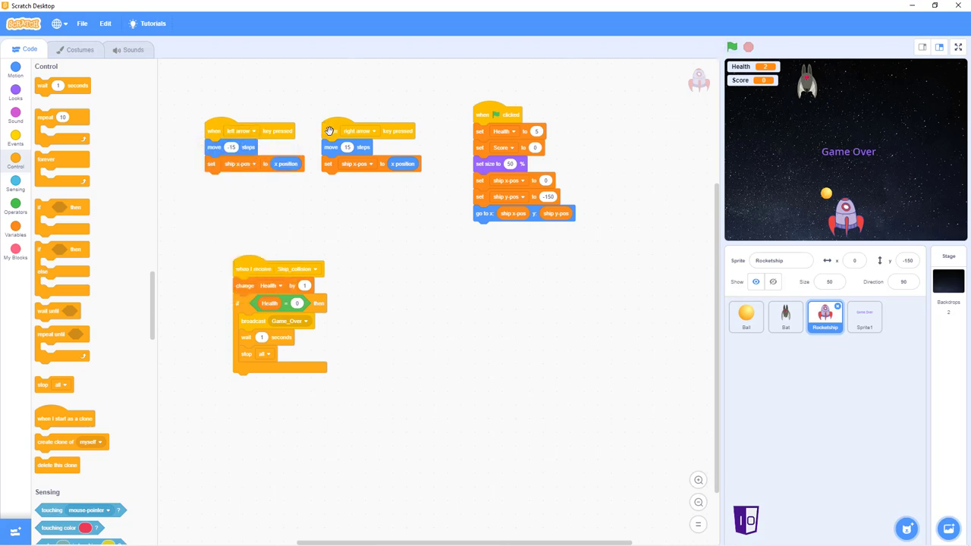
pyautogui.moveTo(346, 130)
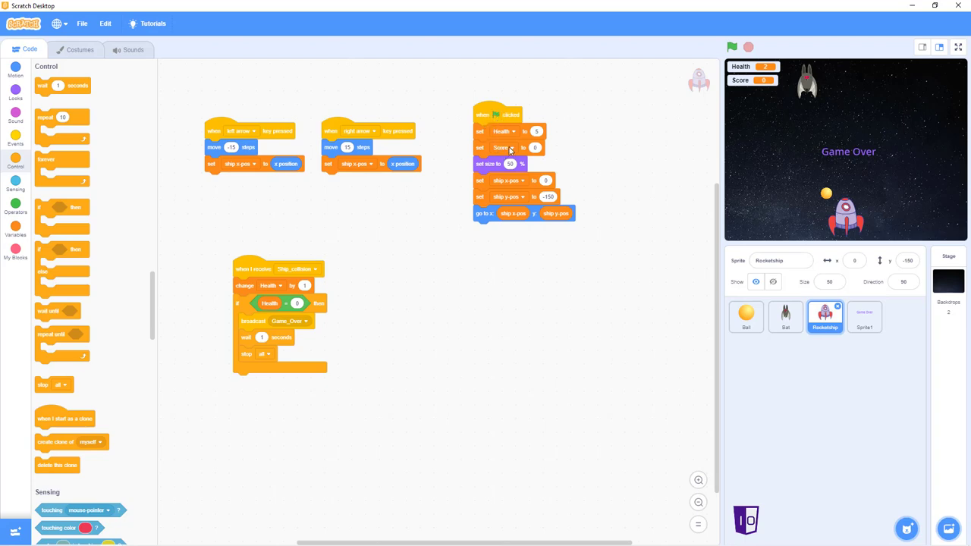
pyautogui.moveTo(505, 185)
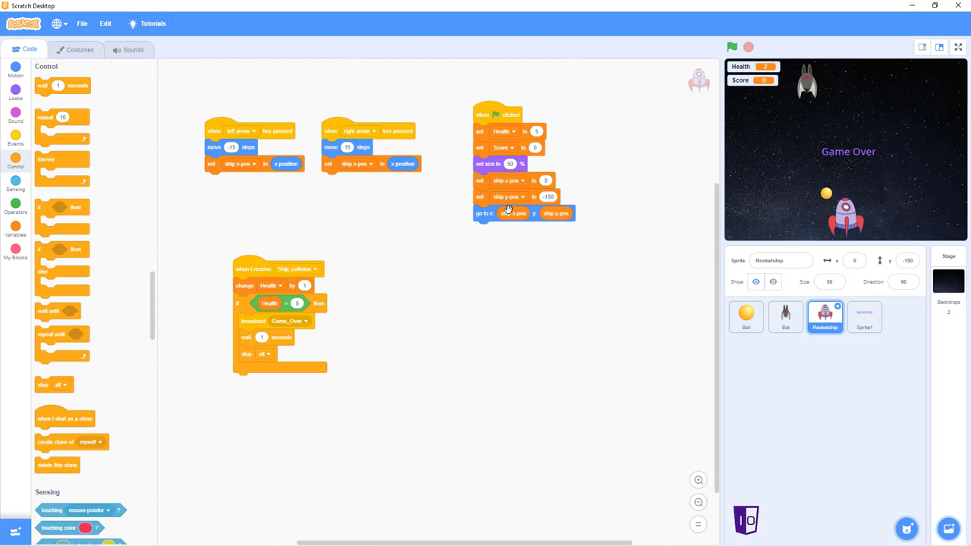
pyautogui.moveTo(468, 88)
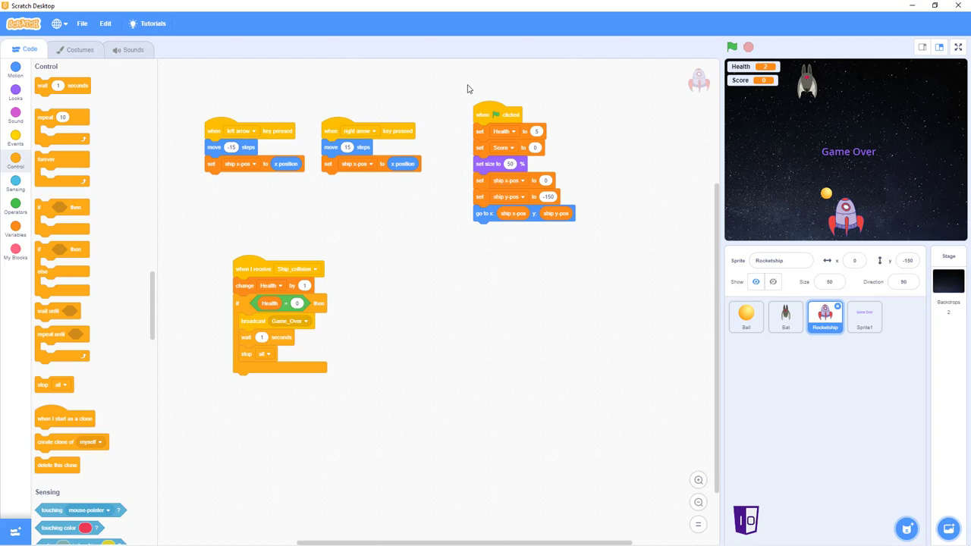
pyautogui.moveTo(553, 137)
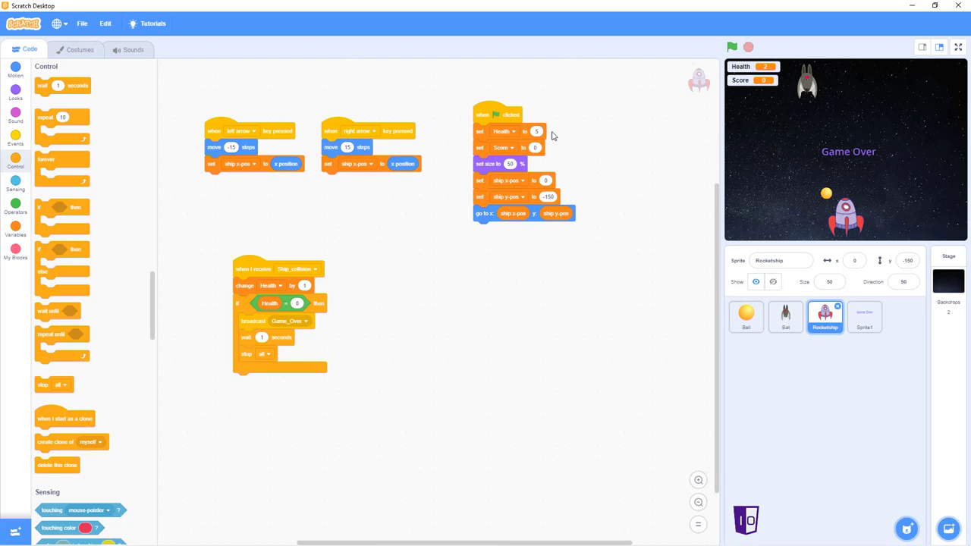
pyautogui.moveTo(402, 279)
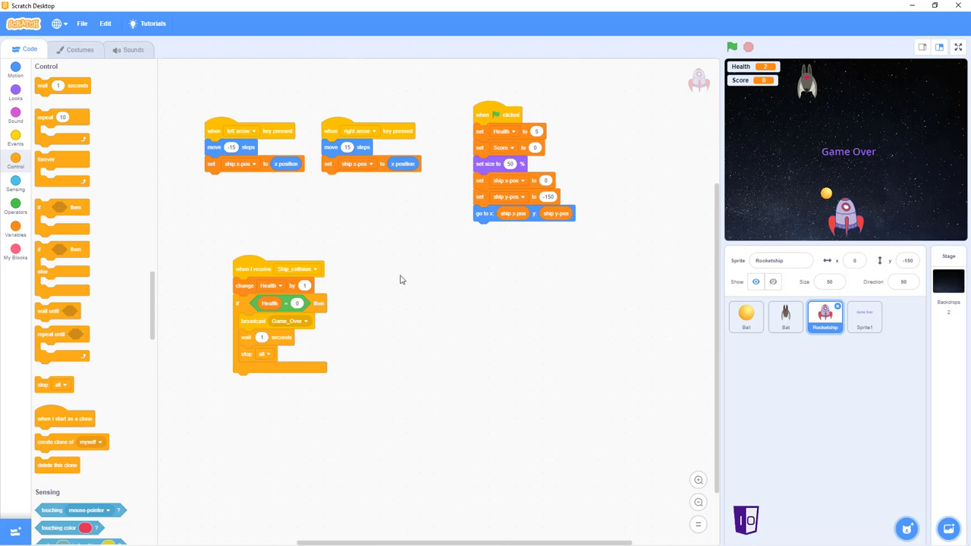
pyautogui.moveTo(279, 272)
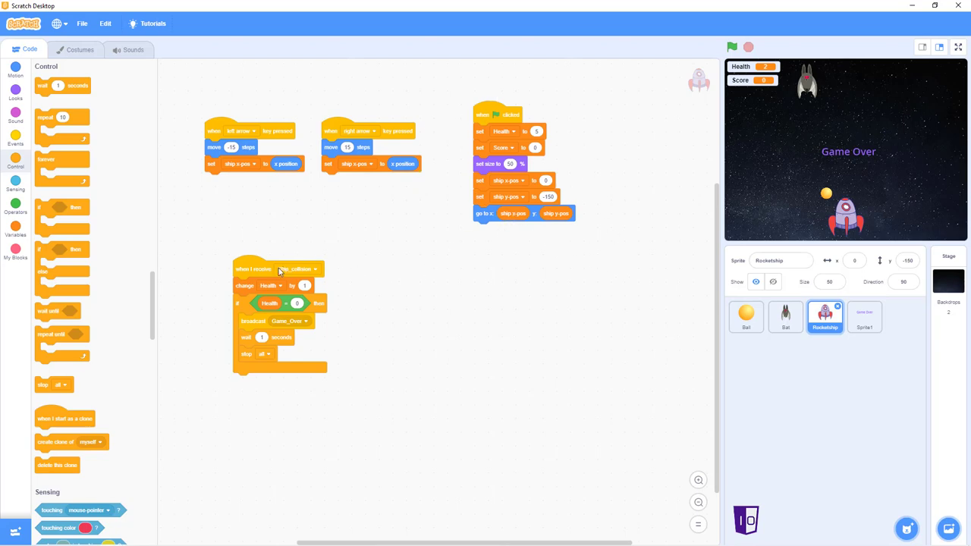
pyautogui.moveTo(279, 273)
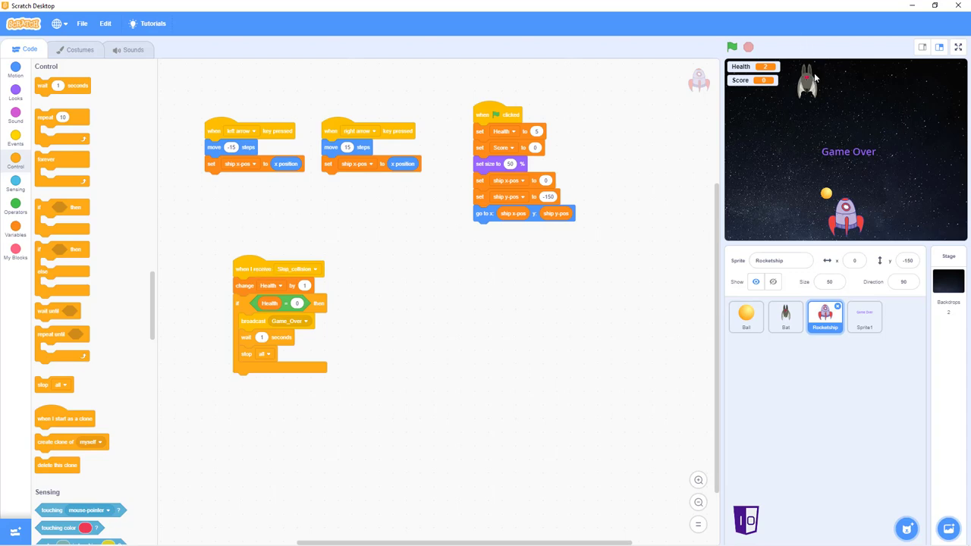
pyautogui.moveTo(543, 255)
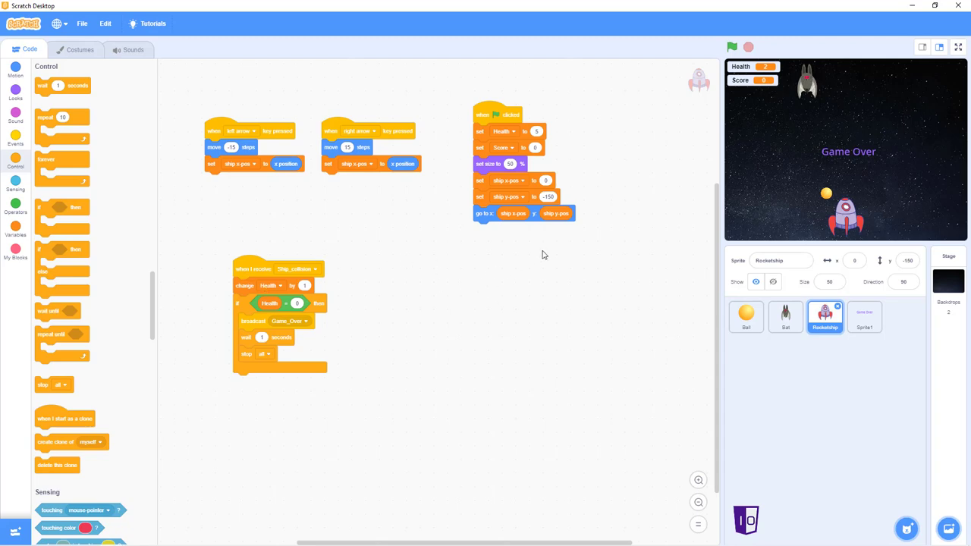
pyautogui.moveTo(606, 261)
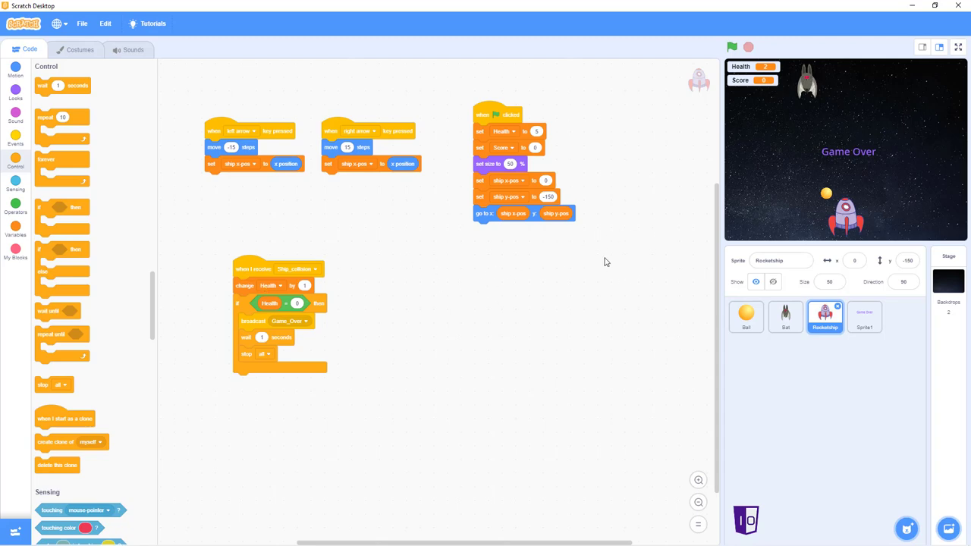
pyautogui.moveTo(745, 365)
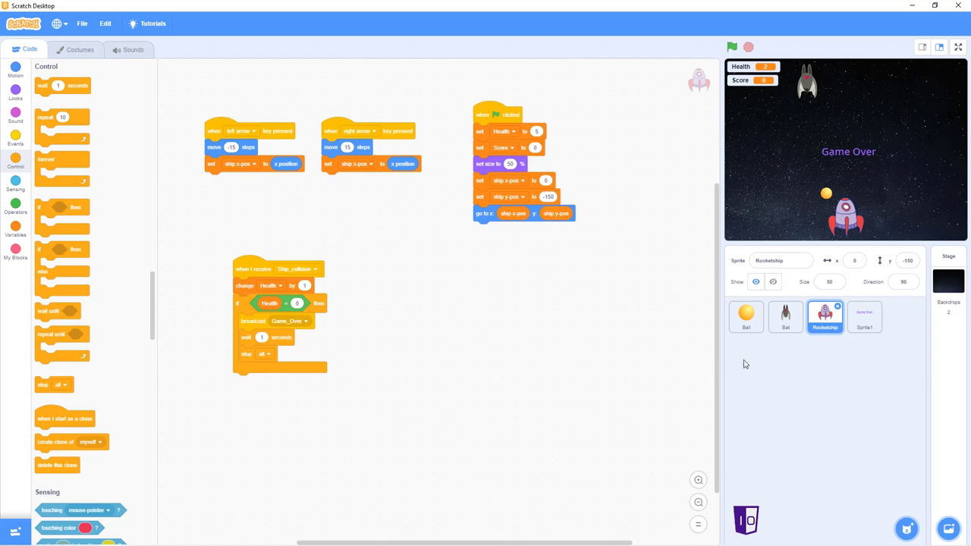
# Start the Ball's green-flag script with 'hide' and 'set size to %' blocks.
pyautogui.click(747, 317)
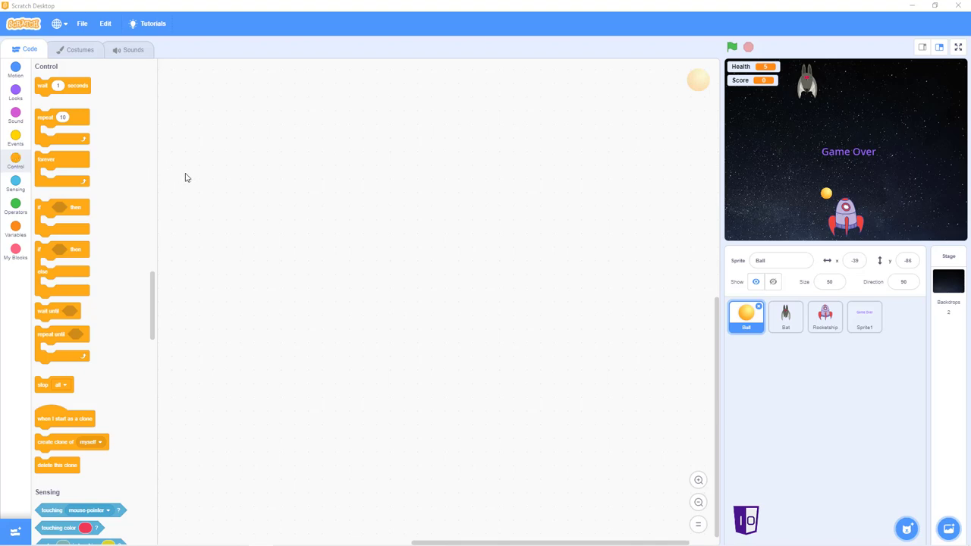
pyautogui.moveTo(722, 318)
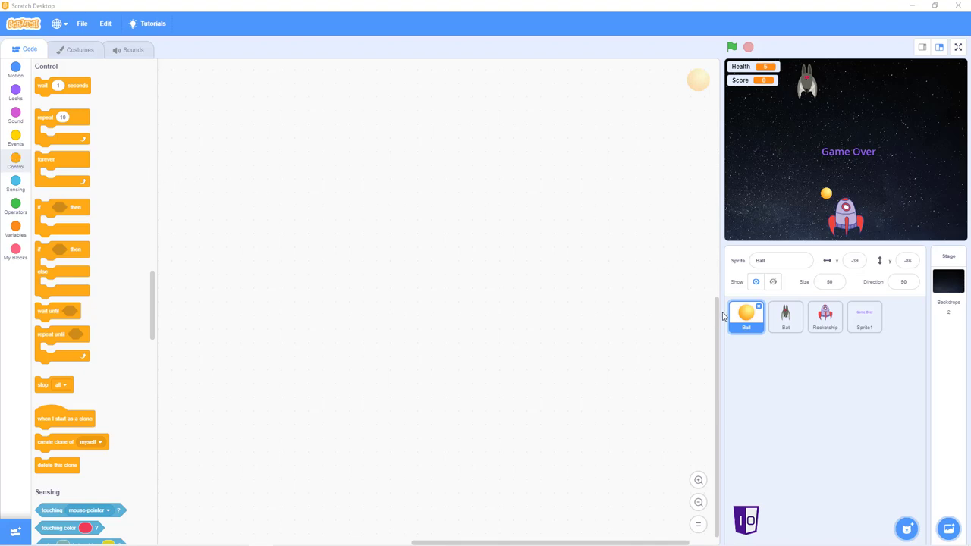
pyautogui.moveTo(15, 137)
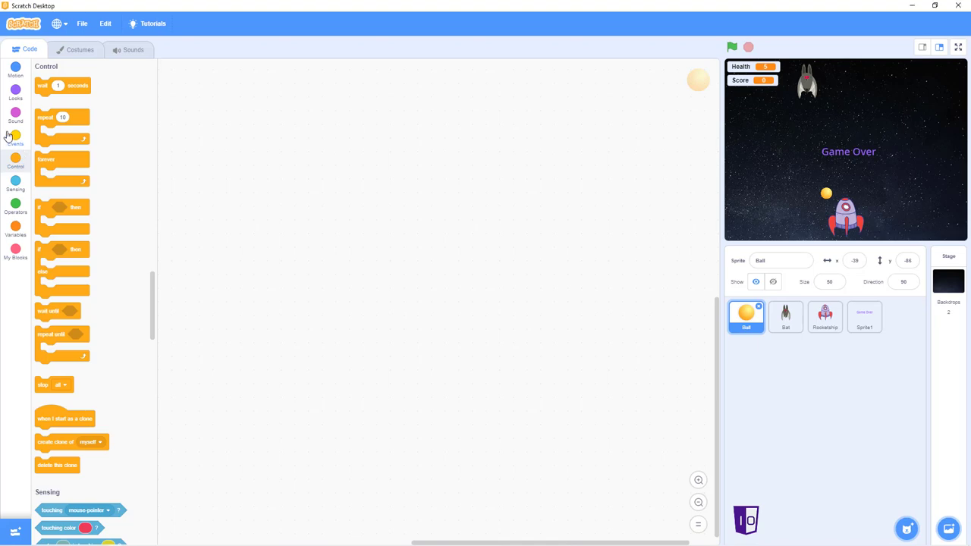
pyautogui.click(15, 136)
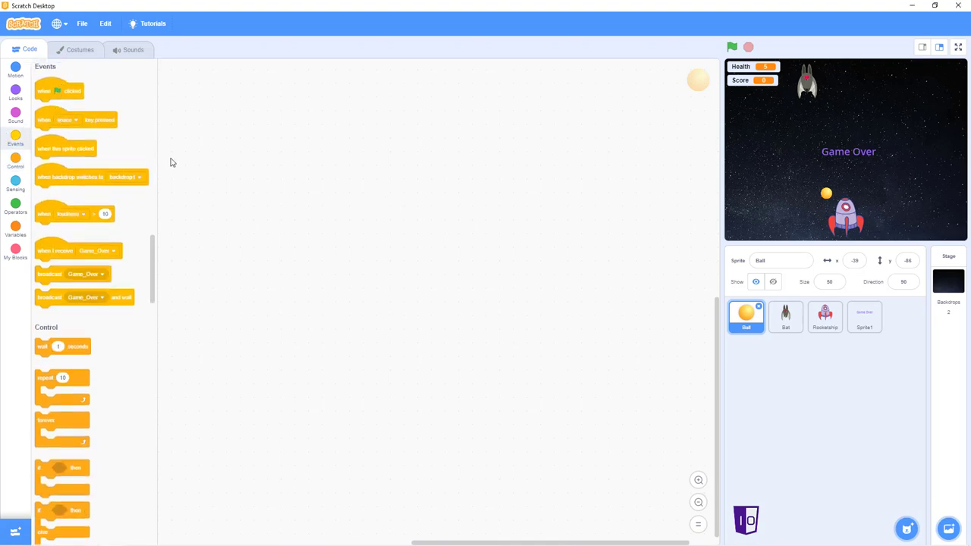
pyautogui.moveTo(73, 85)
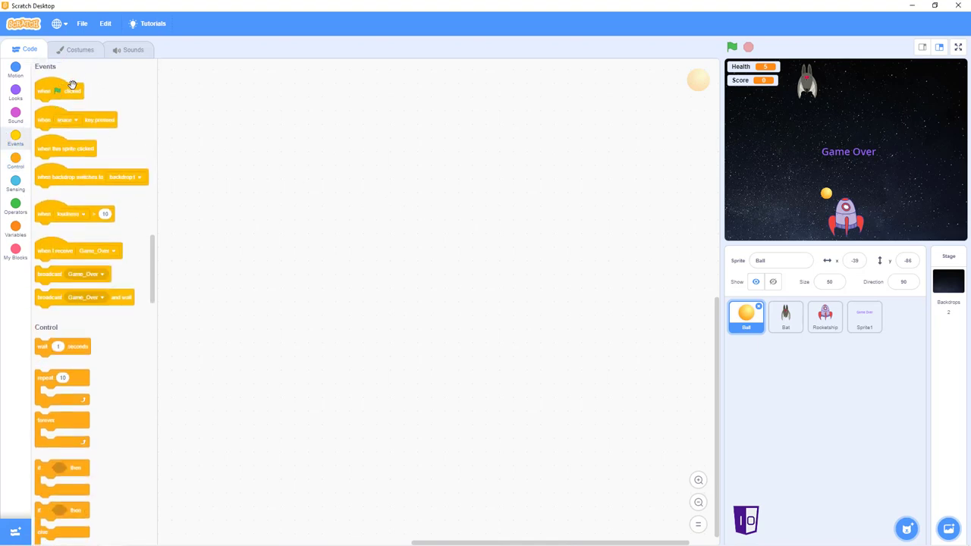
pyautogui.moveTo(59, 91); pyautogui.dragTo(355, 142)
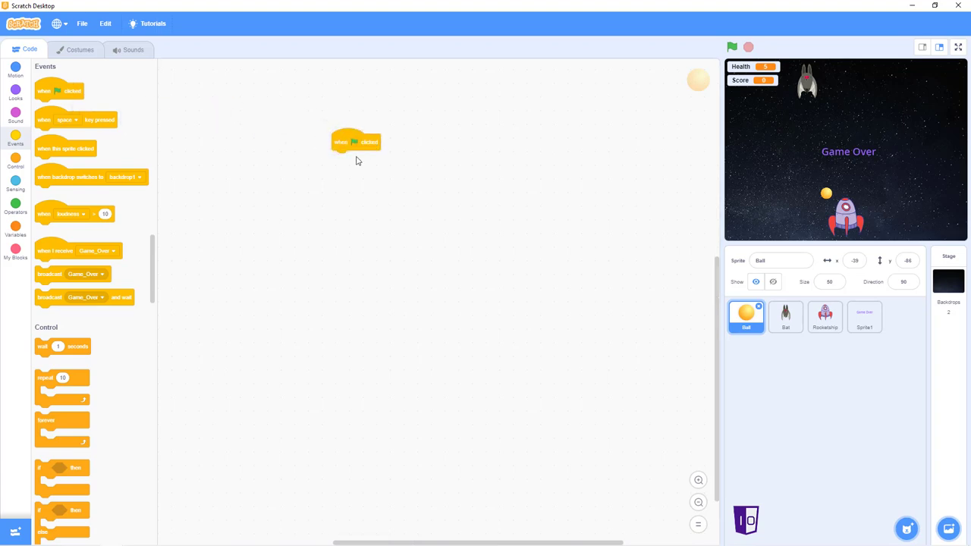
pyautogui.moveTo(58, 91)
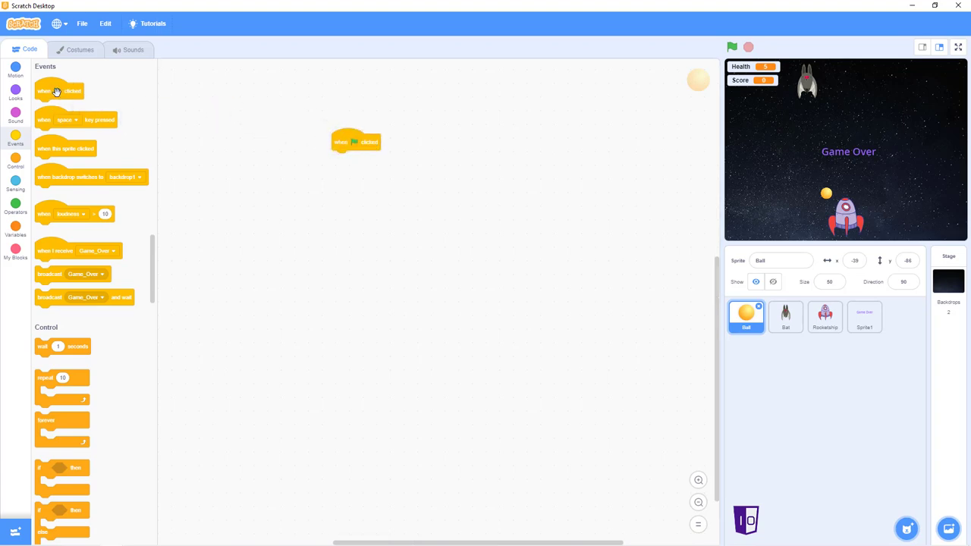
pyautogui.moveTo(63, 106)
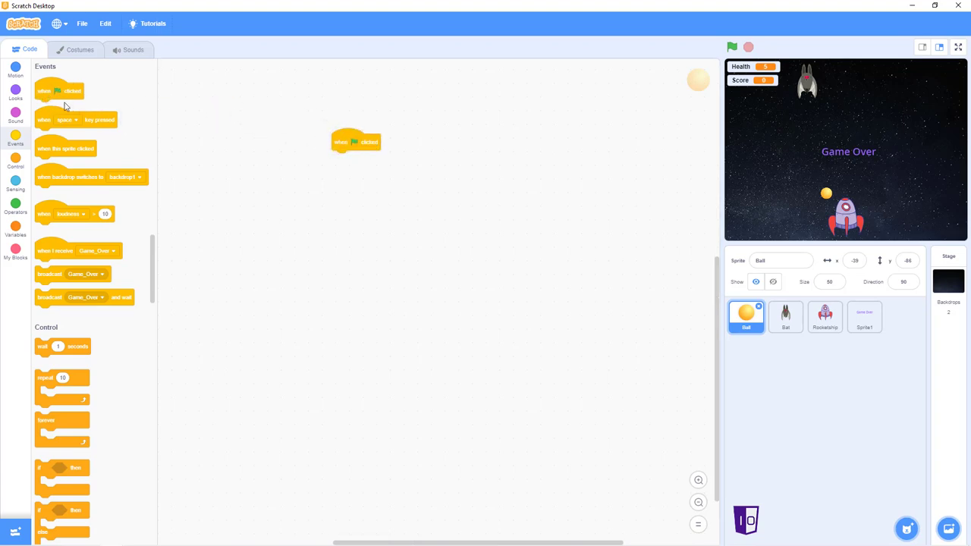
pyautogui.moveTo(91, 109)
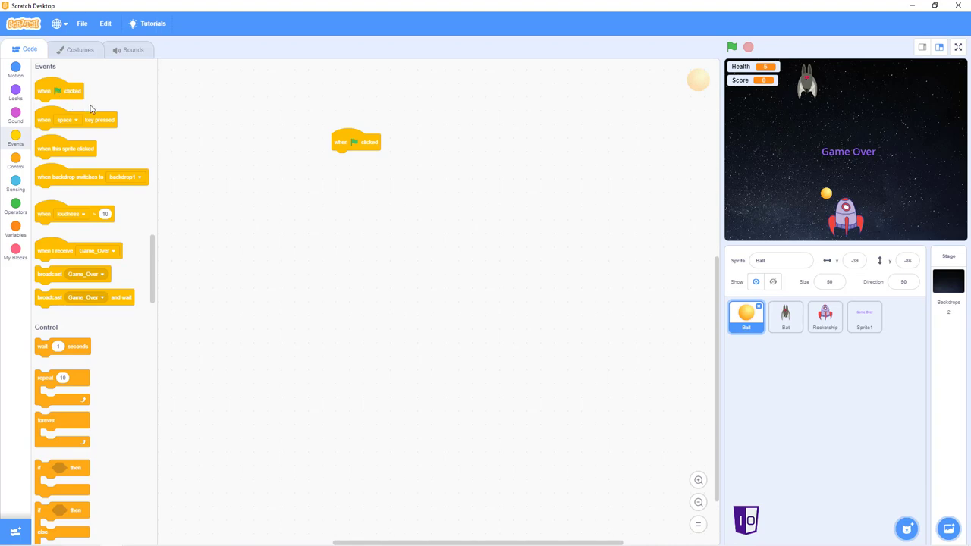
pyautogui.moveTo(367, 141)
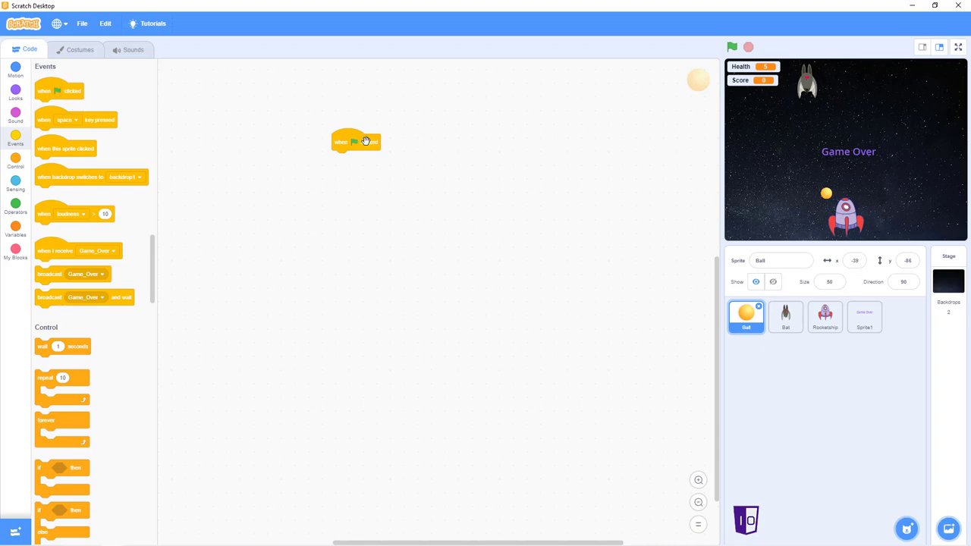
pyautogui.click(15, 90)
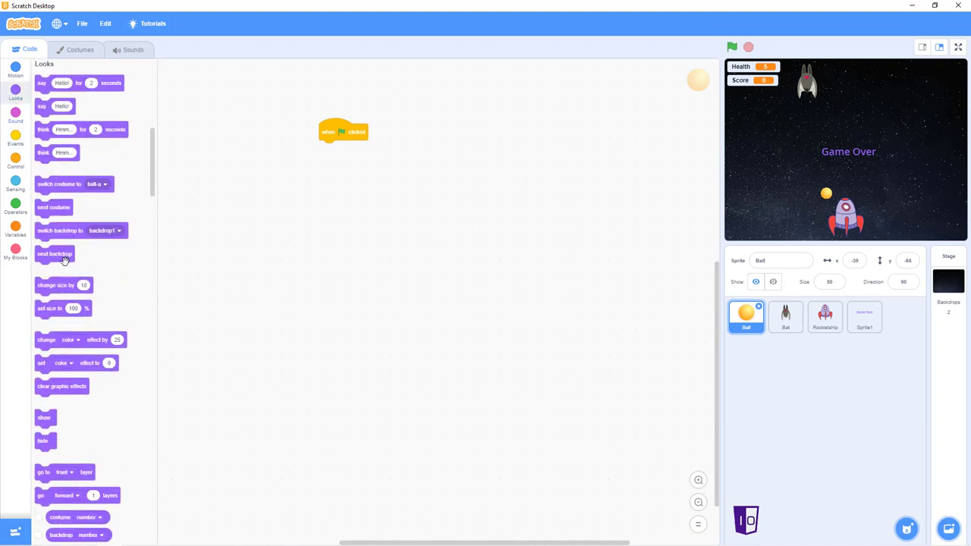
pyautogui.moveTo(43, 440); pyautogui.dragTo(336, 156)
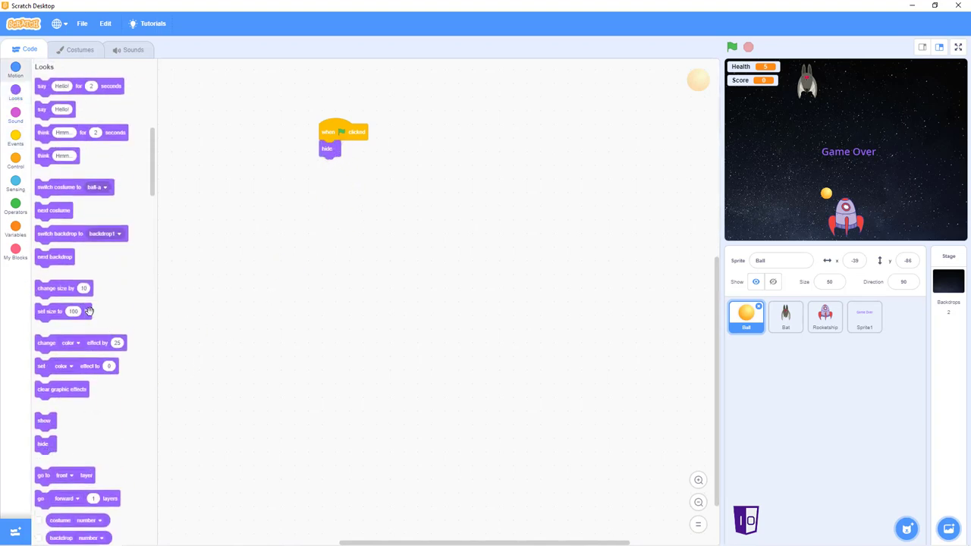
pyautogui.moveTo(64, 311); pyautogui.dragTo(346, 164)
pyautogui.write('50')
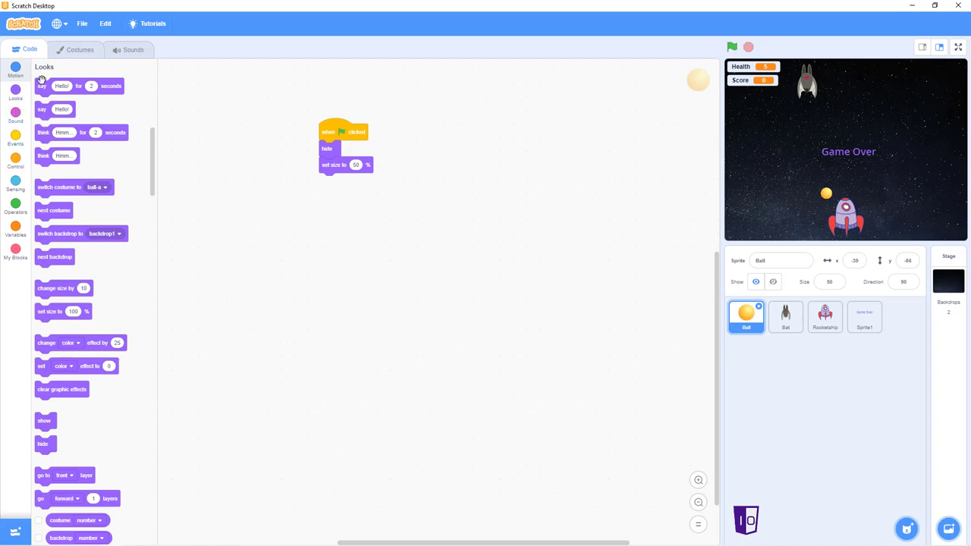
# Add a 'go to x: y:' starting position to the Ball's green-flag script.
pyautogui.click(15, 71)
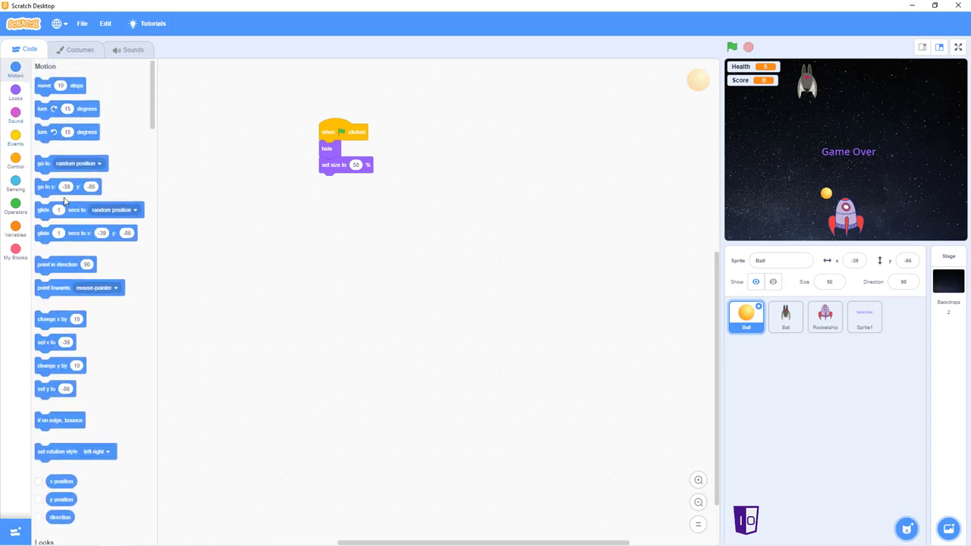
pyautogui.moveTo(69, 185); pyautogui.dragTo(346, 181)
pyautogui.write('-150')
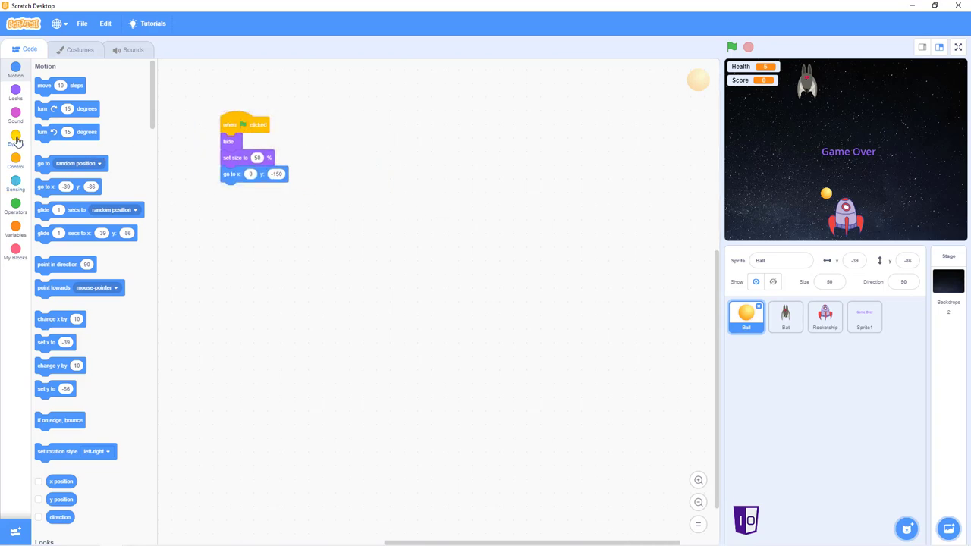
# Create a 'when space key pressed' script on the Ball that makes a clone of itself.
pyautogui.click(15, 139)
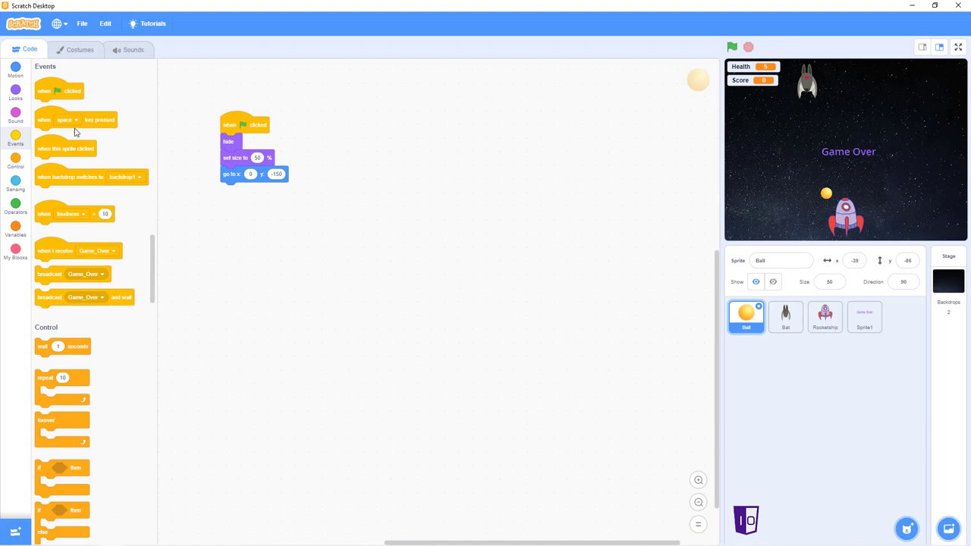
pyautogui.moveTo(76, 118); pyautogui.dragTo(343, 124)
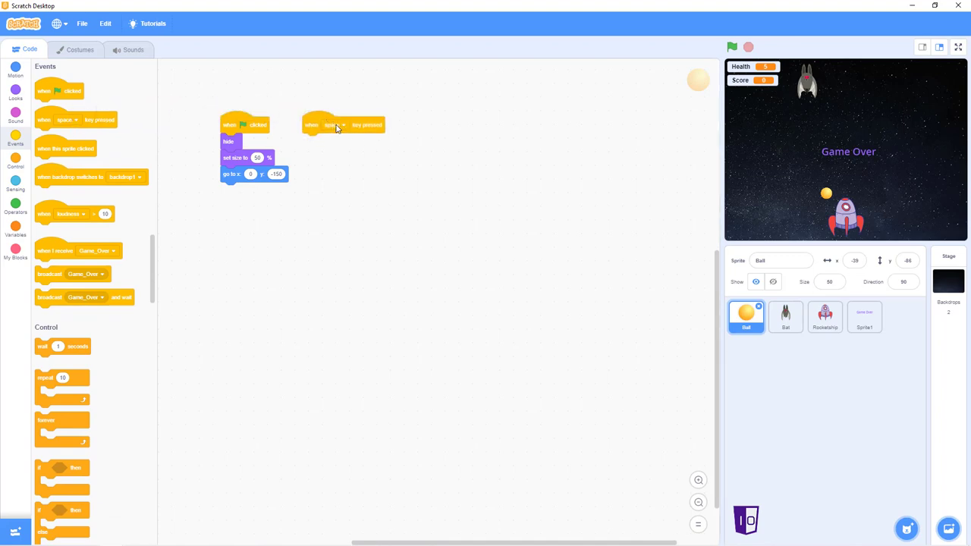
pyautogui.click(334, 125)
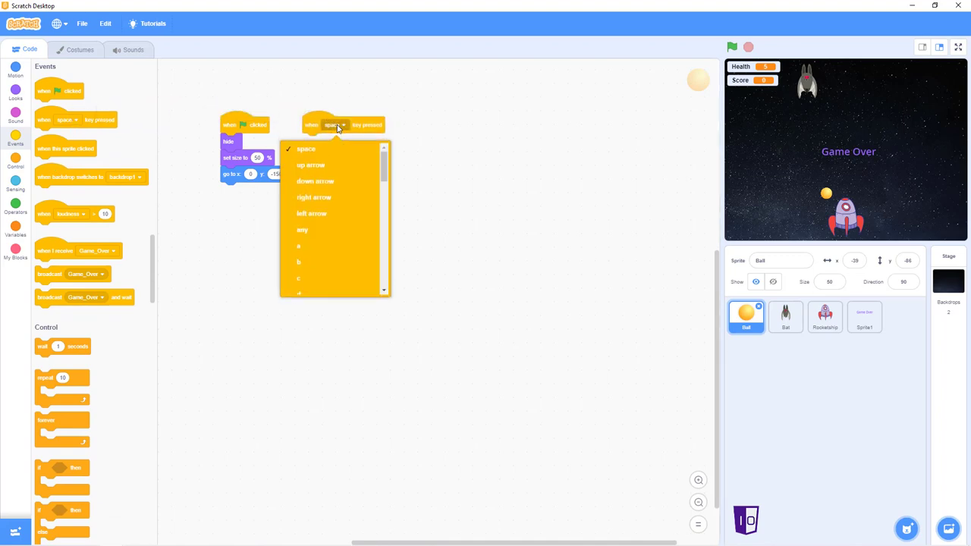
pyautogui.moveTo(422, 127)
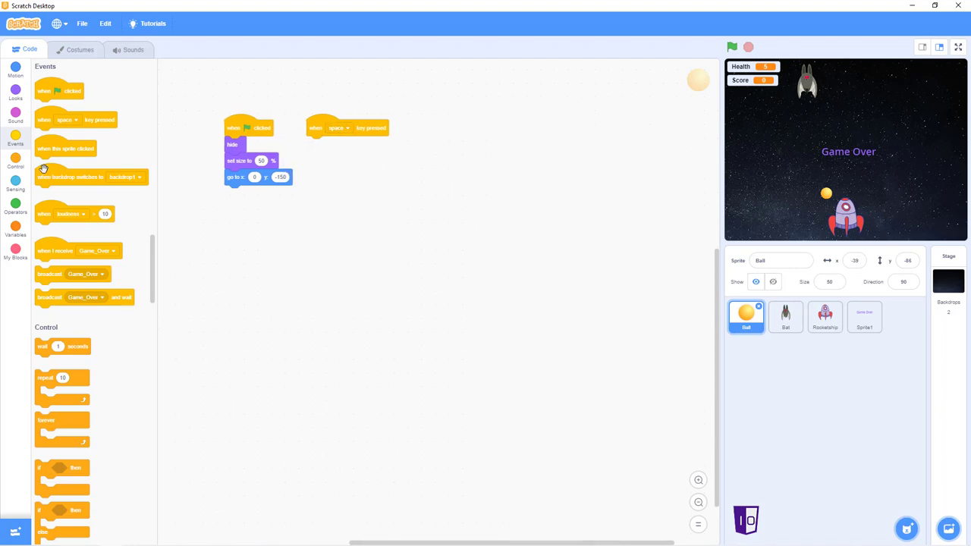
pyautogui.scroll(-3)
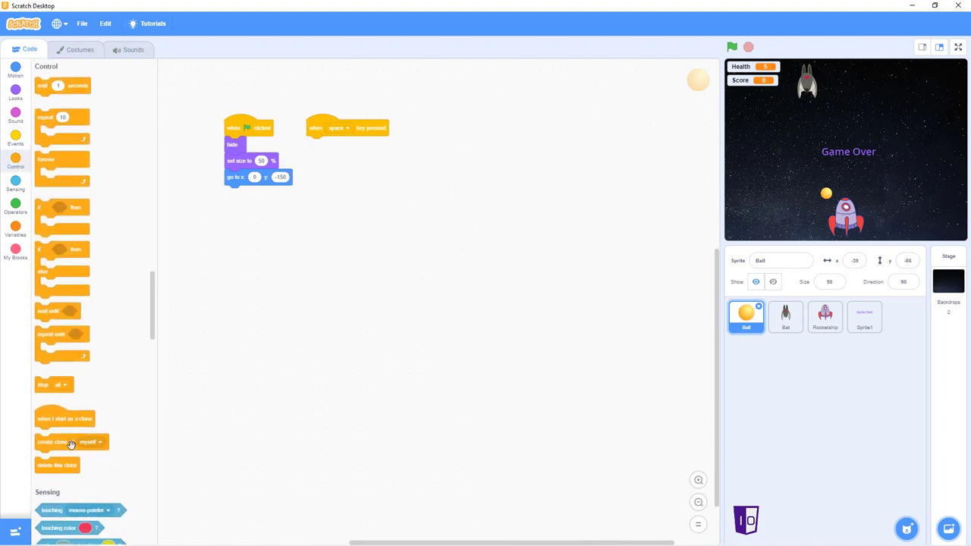
pyautogui.moveTo(73, 442); pyautogui.dragTo(341, 144)
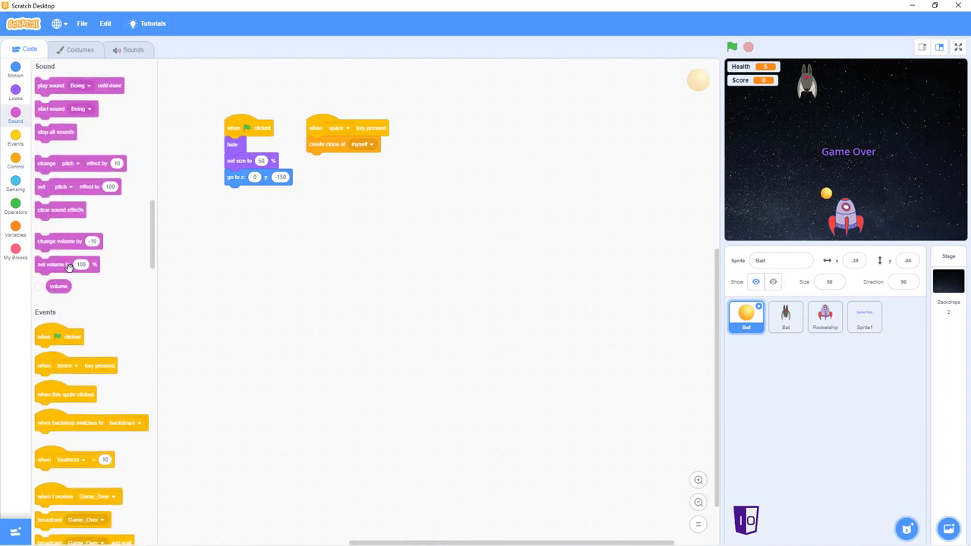
pyautogui.moveTo(47, 110)
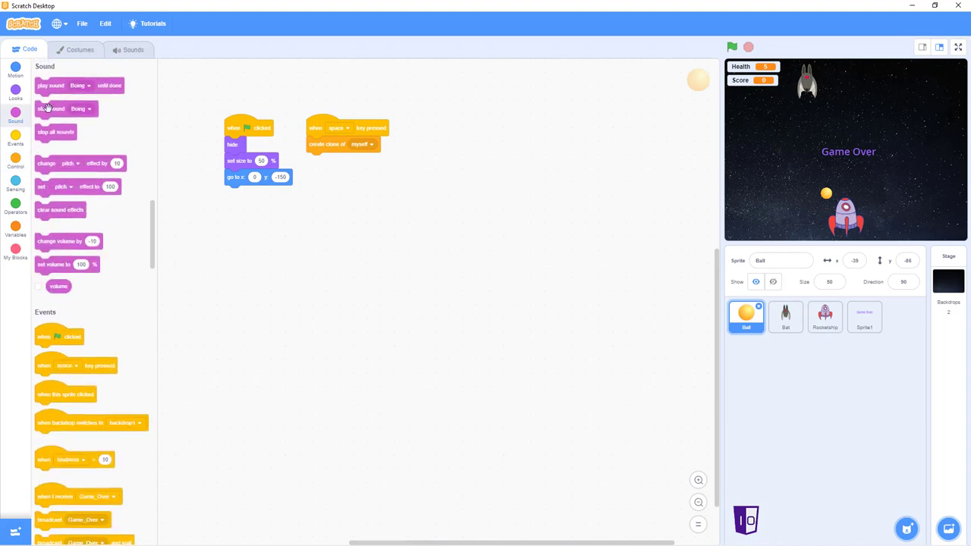
pyautogui.moveTo(79, 85); pyautogui.dragTo(341, 164)
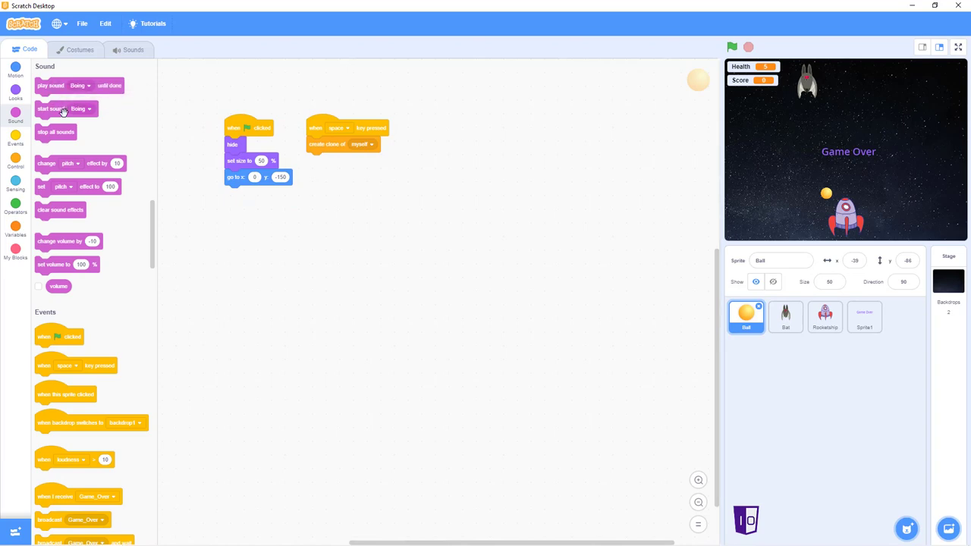
pyautogui.moveTo(53, 109)
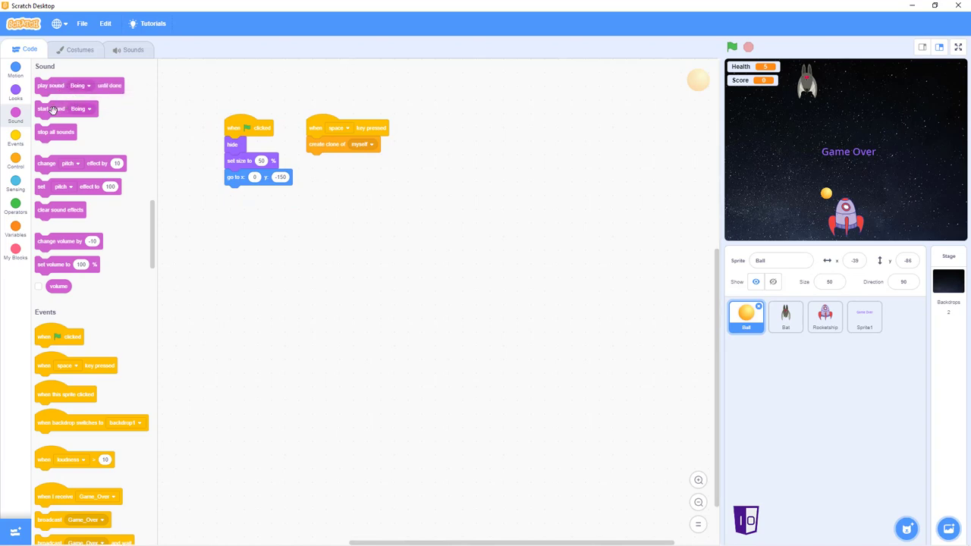
# Have the key-press script also start the Pop sound.
pyautogui.moveTo(51, 109); pyautogui.dragTo(327, 149)
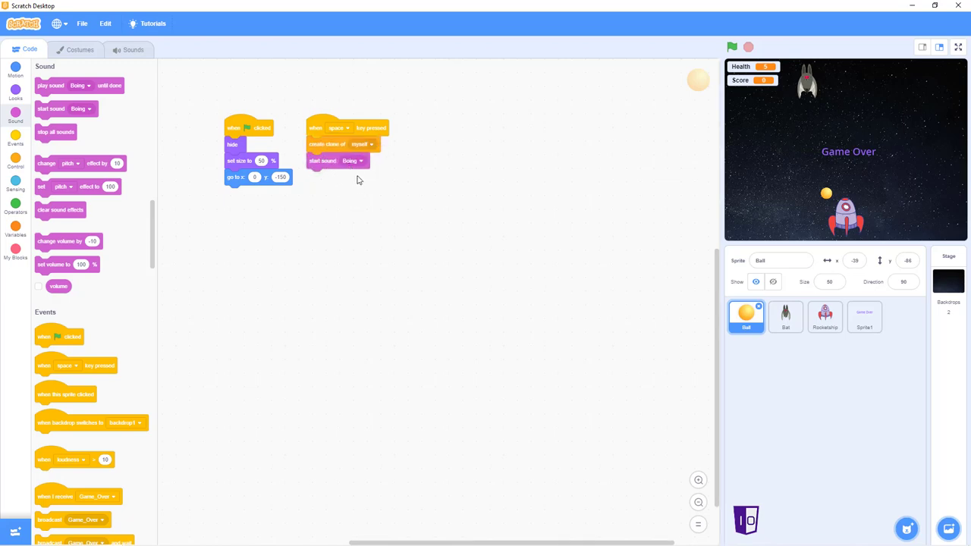
pyautogui.click(352, 161)
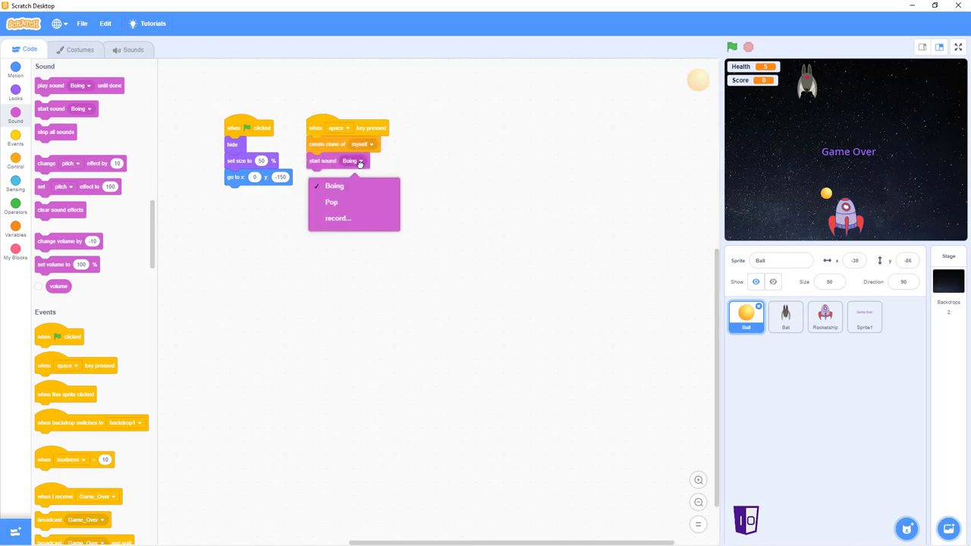
pyautogui.click(331, 202)
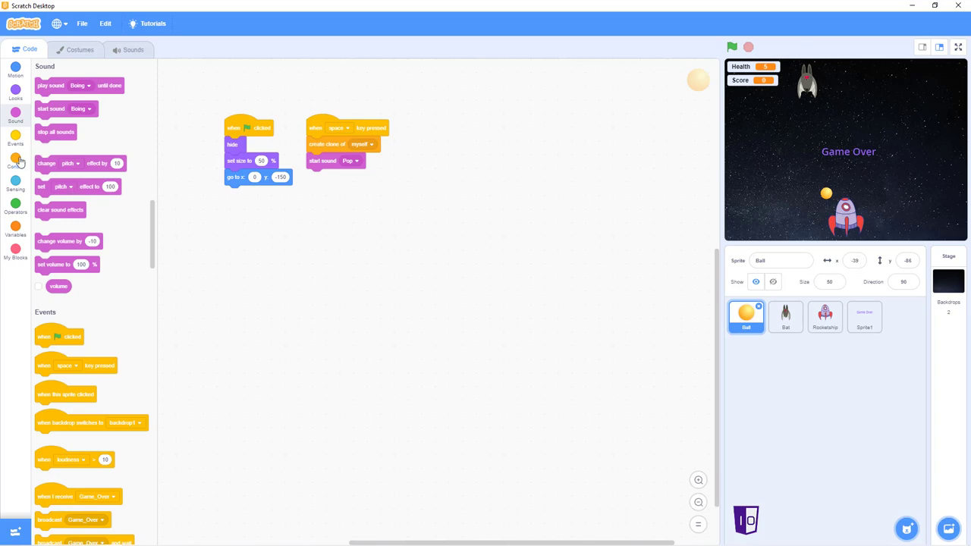
# Start a 'when I start as a clone' script that goes to the ship's position, shows, and loops forever.
pyautogui.click(15, 159)
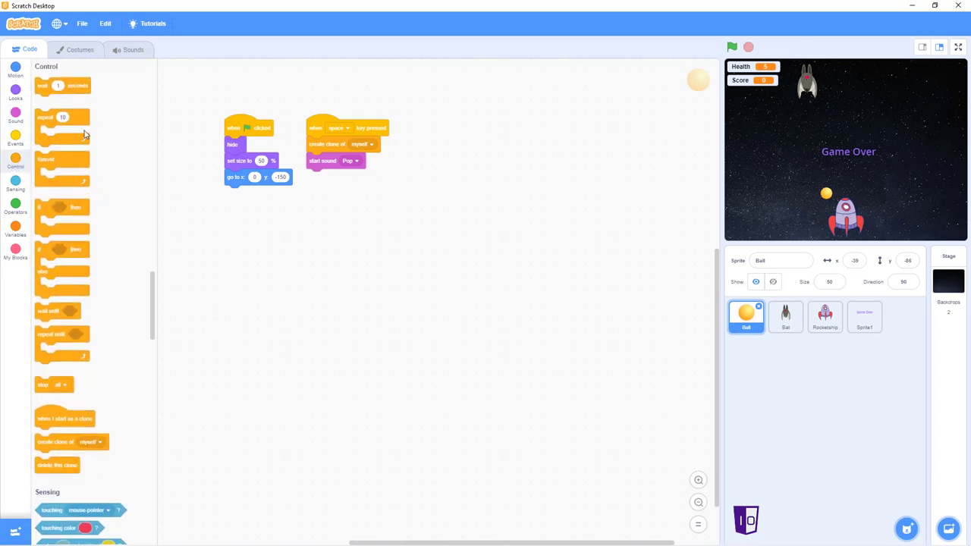
pyautogui.moveTo(64, 419); pyautogui.dragTo(449, 219)
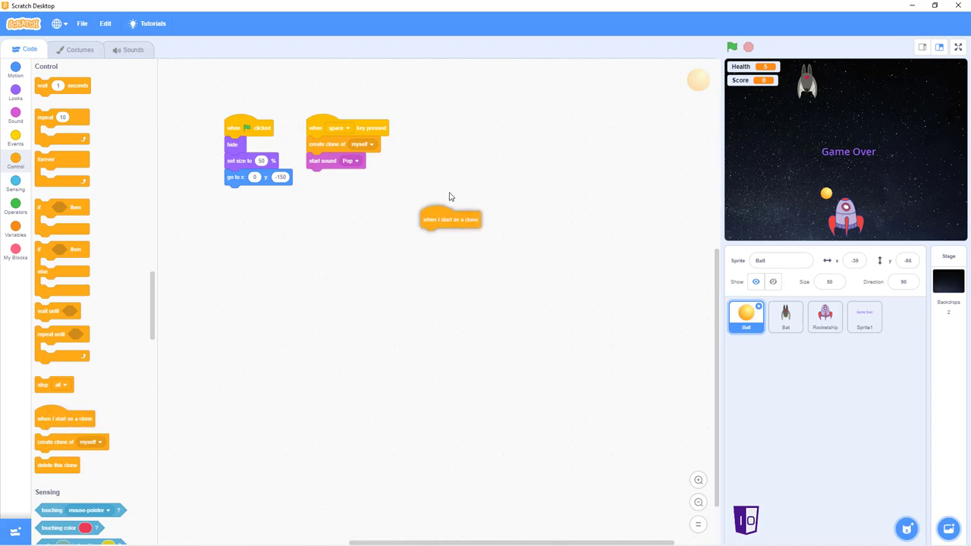
pyautogui.moveTo(450, 219); pyautogui.dragTo(468, 133)
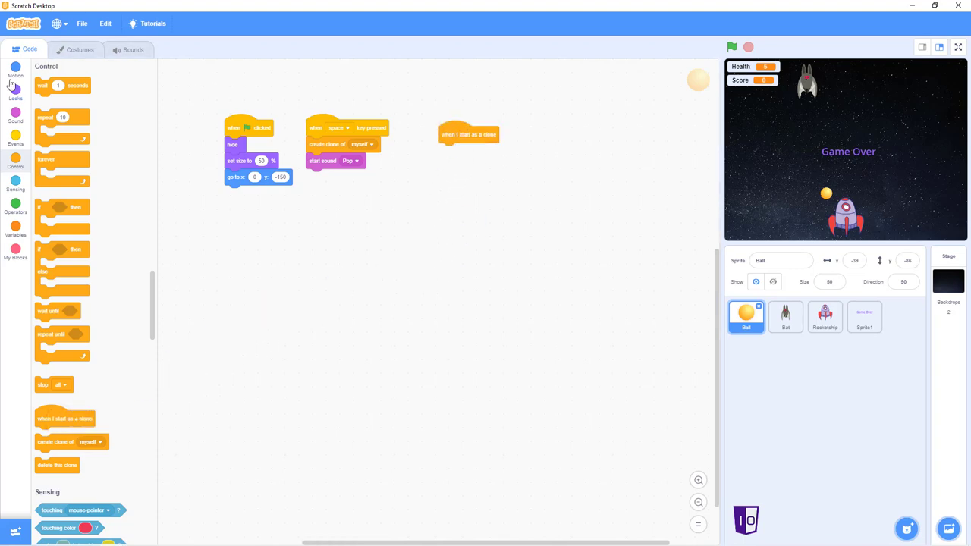
pyautogui.click(15, 69)
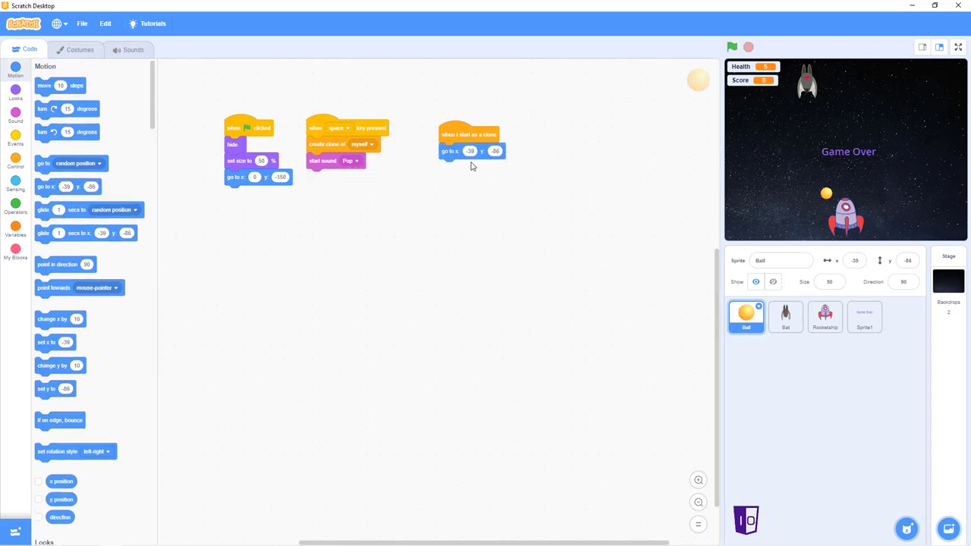
pyautogui.moveTo(466, 165)
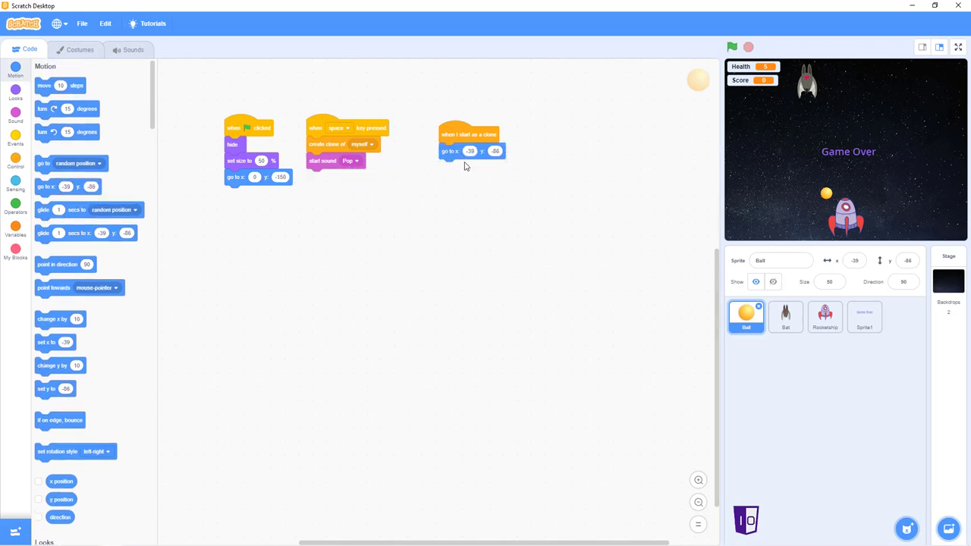
pyautogui.click(15, 231)
pyautogui.write('-150')
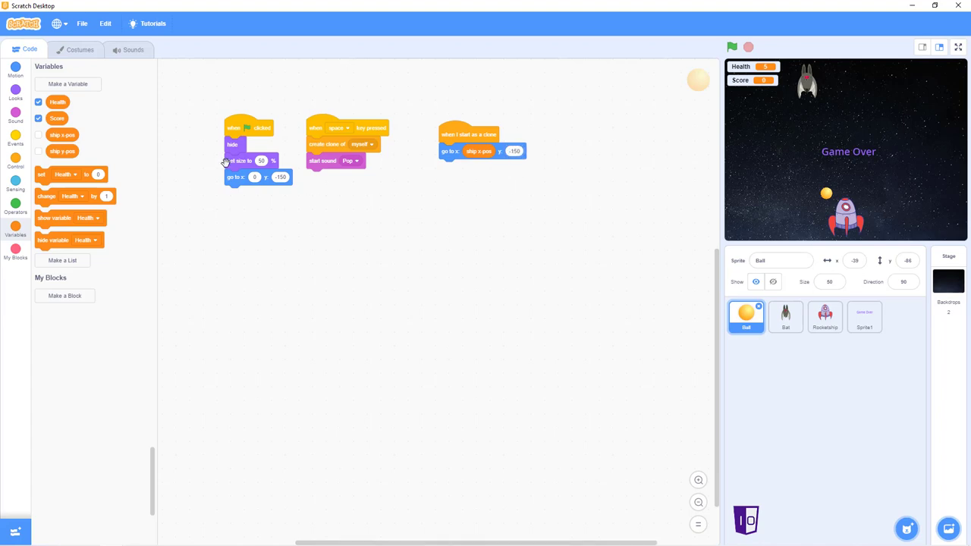
pyautogui.click(15, 91)
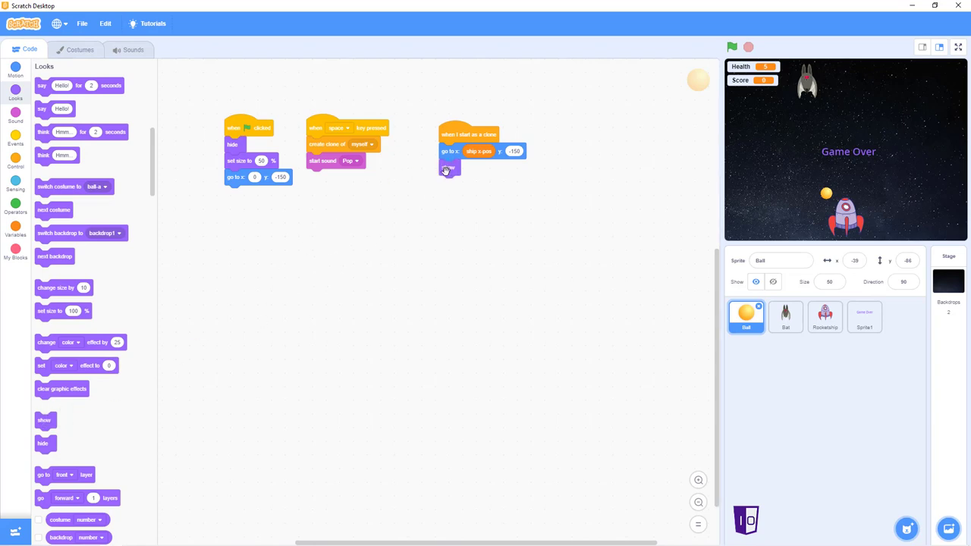
pyautogui.click(15, 156)
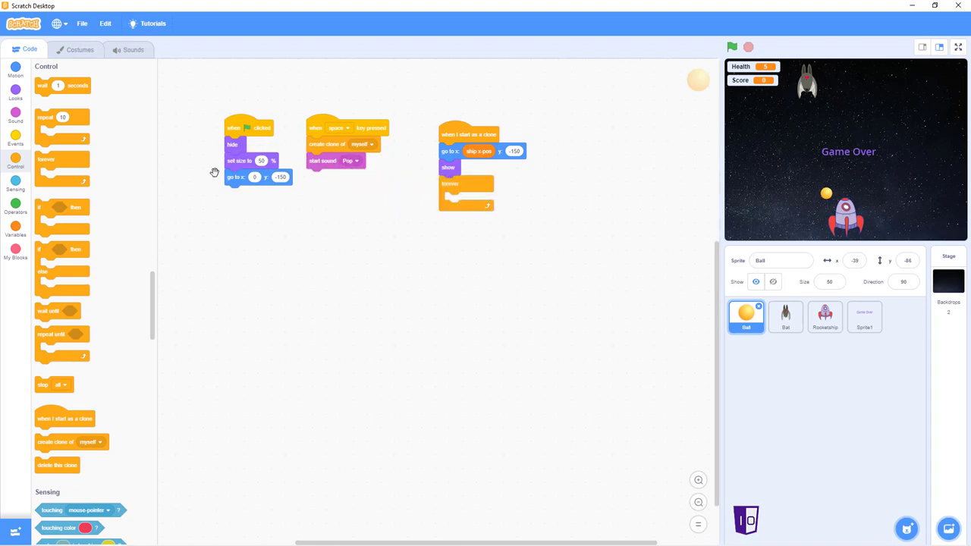
# Put a 'change y by 10' block inside the clone's forever loop so it rises.
pyautogui.click(16, 70)
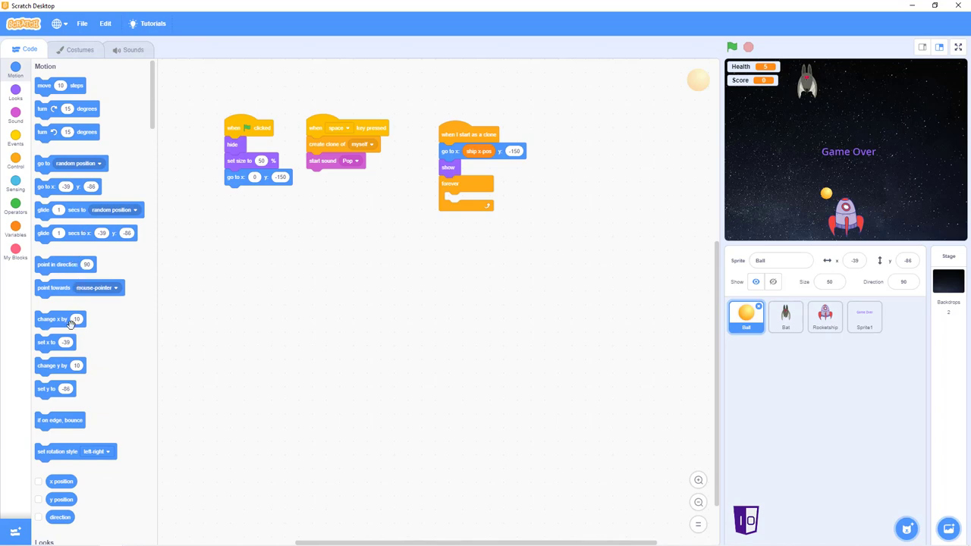
pyautogui.moveTo(61, 319); pyautogui.dragTo(466, 204)
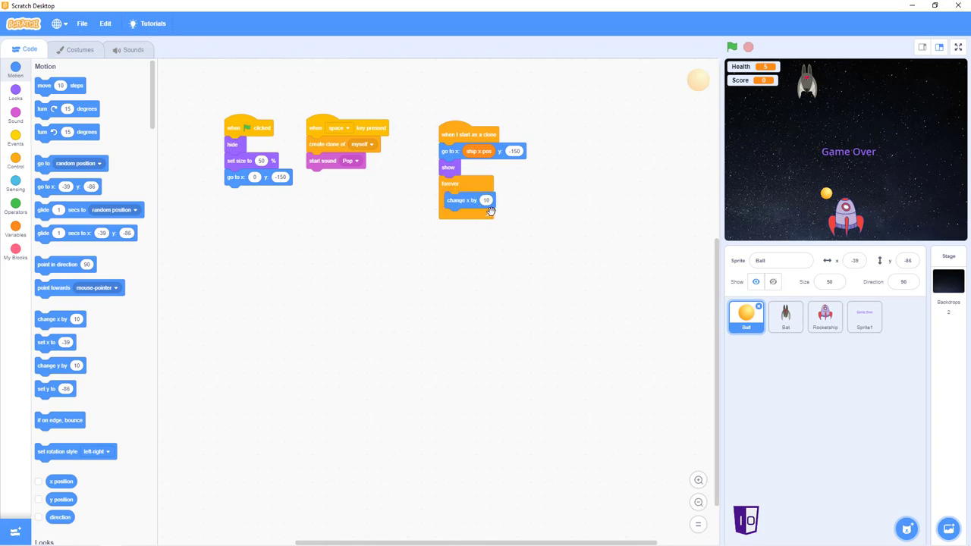
pyautogui.moveTo(416, 211)
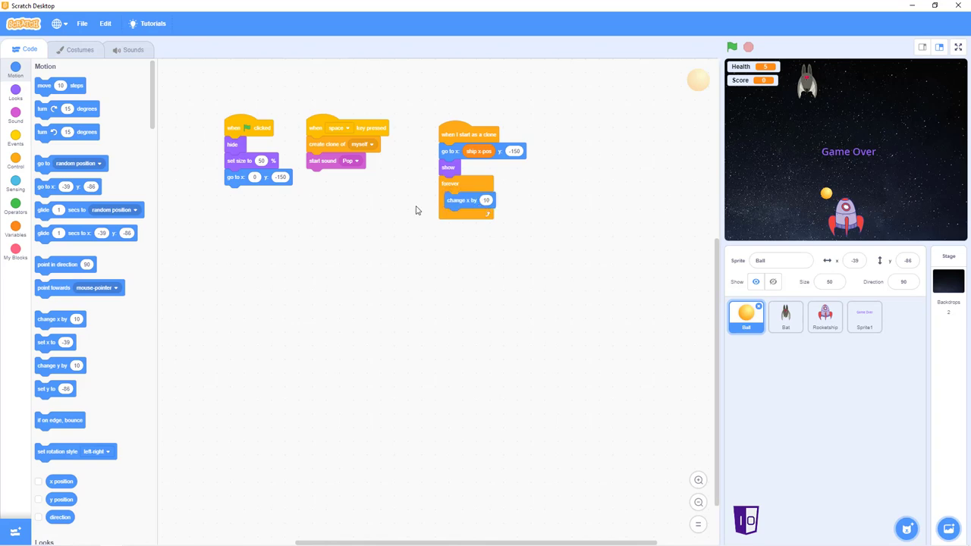
pyautogui.moveTo(467, 200); pyautogui.dragTo(480, 210)
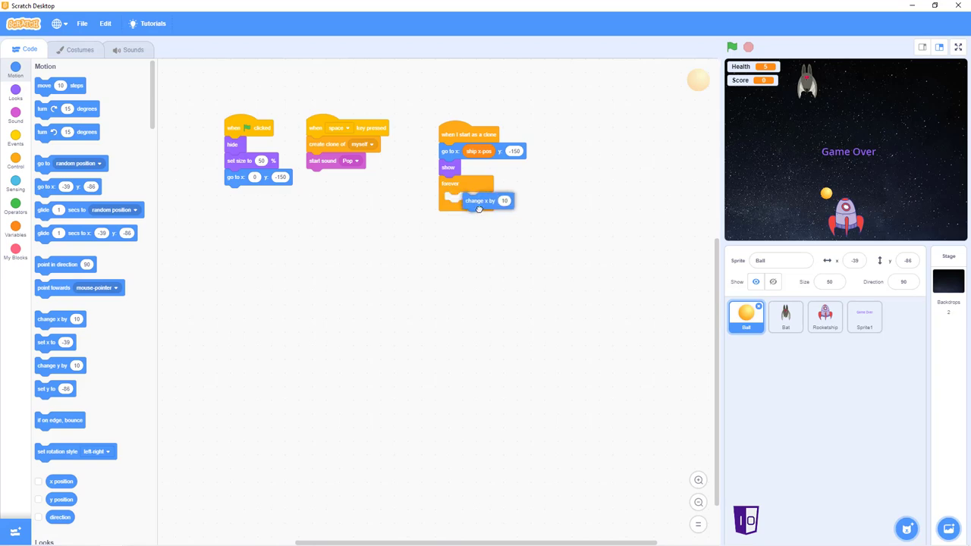
pyautogui.moveTo(480, 200); pyautogui.dragTo(468, 200)
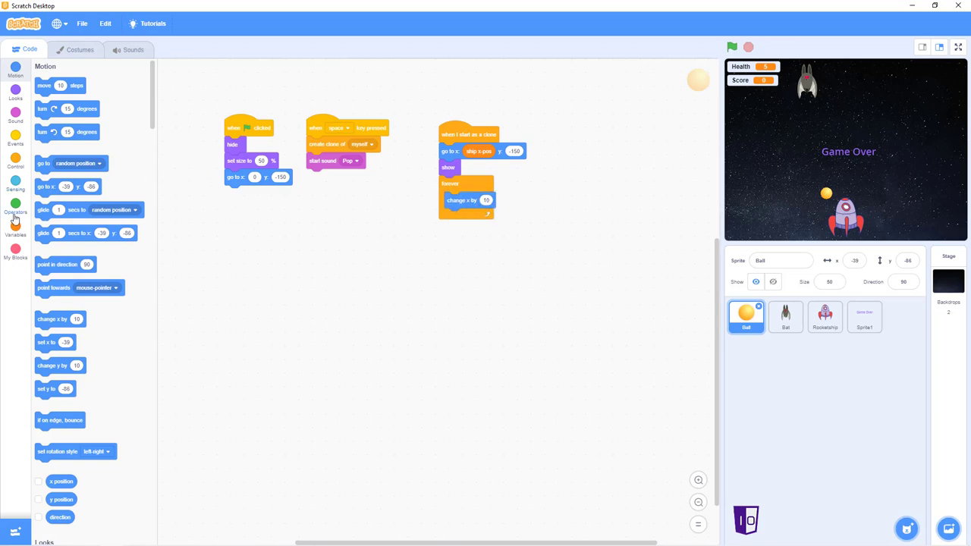
# Inside the forever loop, delete the clone when its y position exceeds the height limit via an 'if y position > …' check.
pyautogui.click(15, 206)
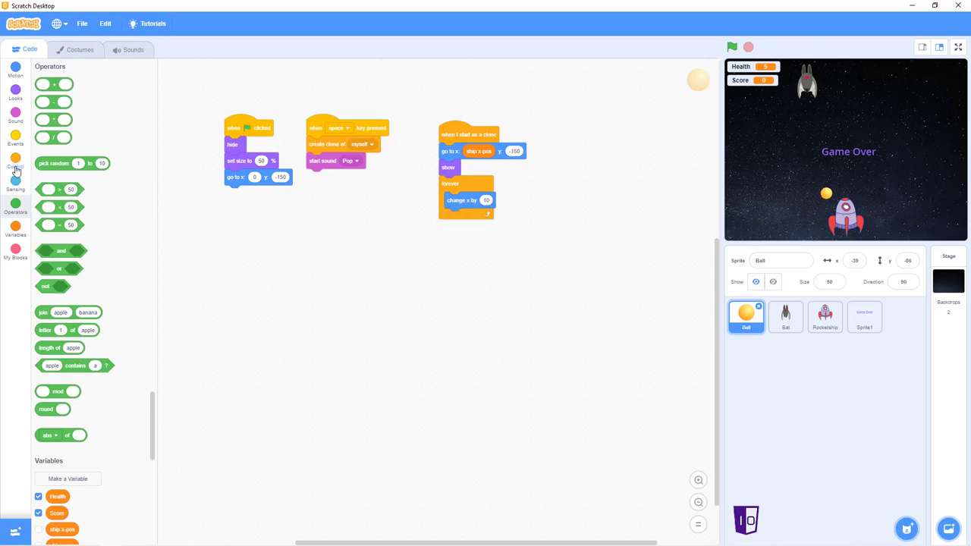
pyautogui.click(15, 161)
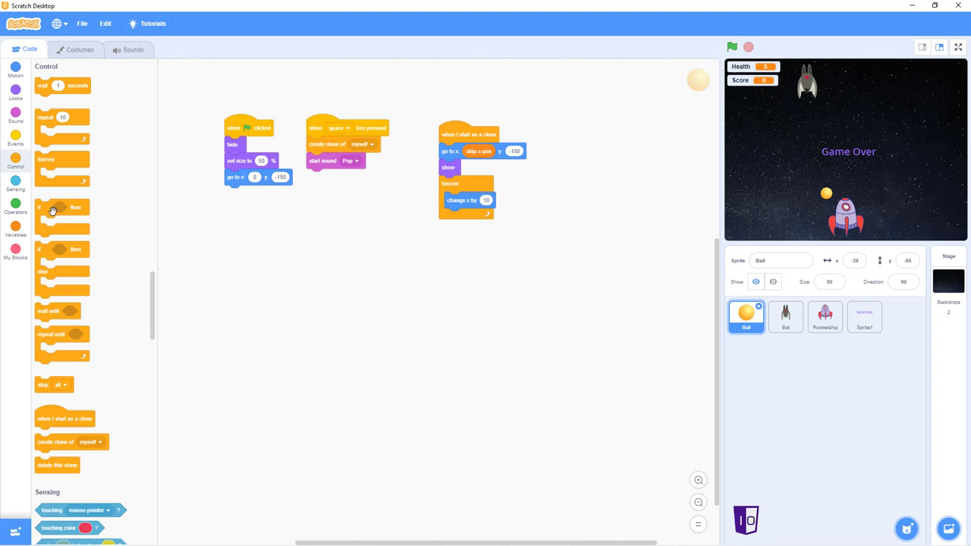
pyautogui.moveTo(63, 216); pyautogui.dragTo(467, 228)
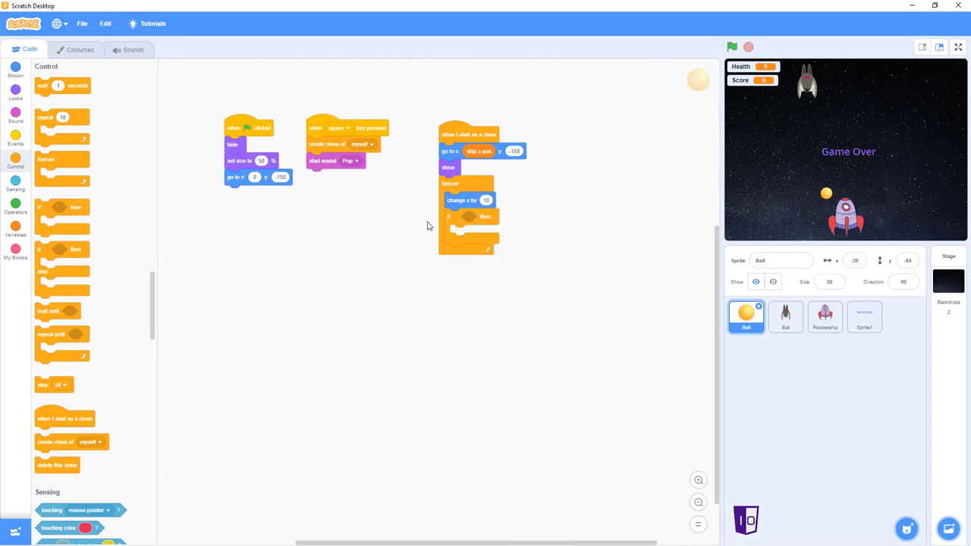
pyautogui.click(15, 207)
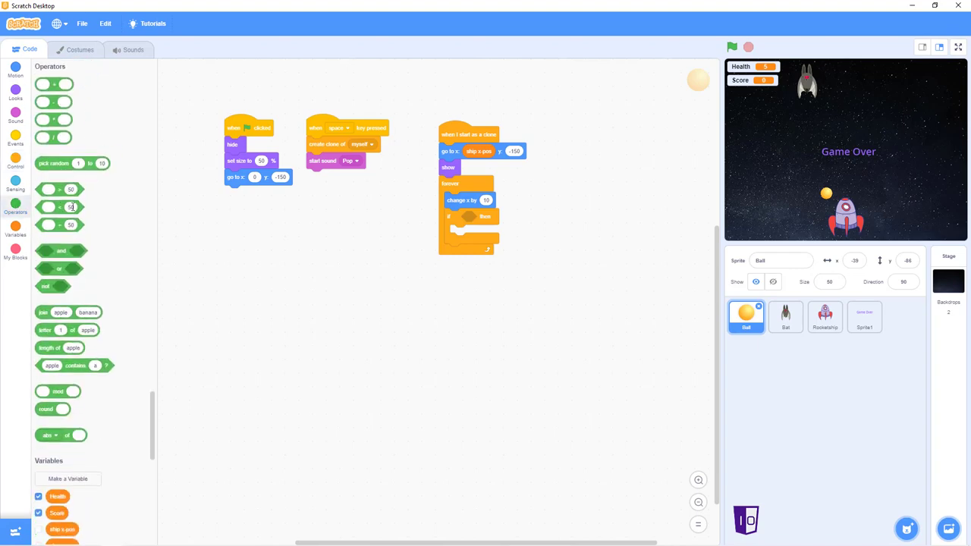
pyautogui.moveTo(53, 206); pyautogui.dragTo(474, 216)
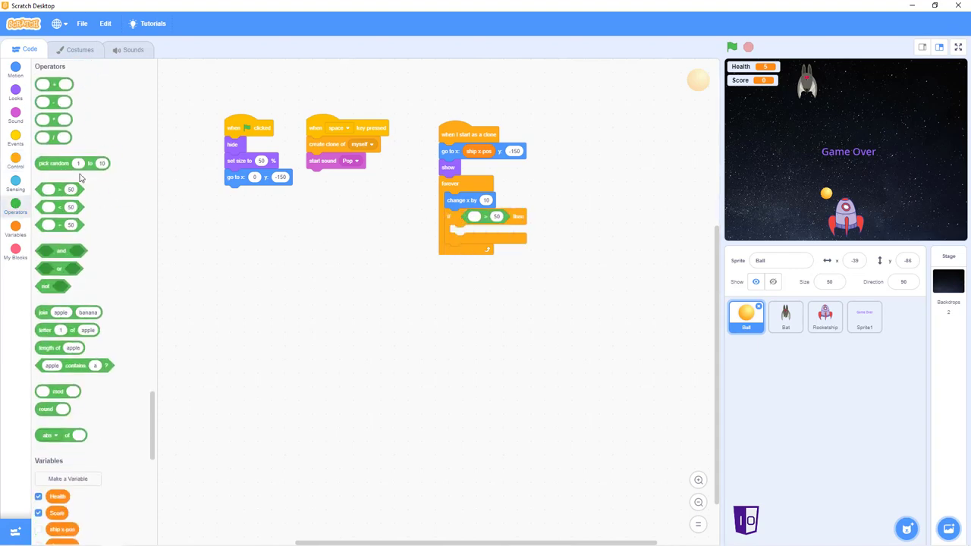
pyautogui.click(15, 69)
pyautogui.write('140')
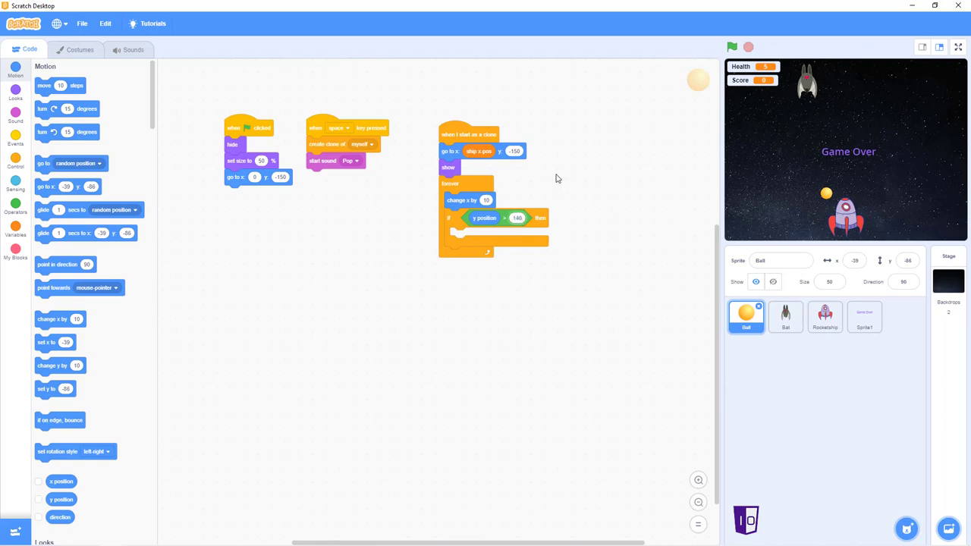
pyautogui.moveTo(415, 226)
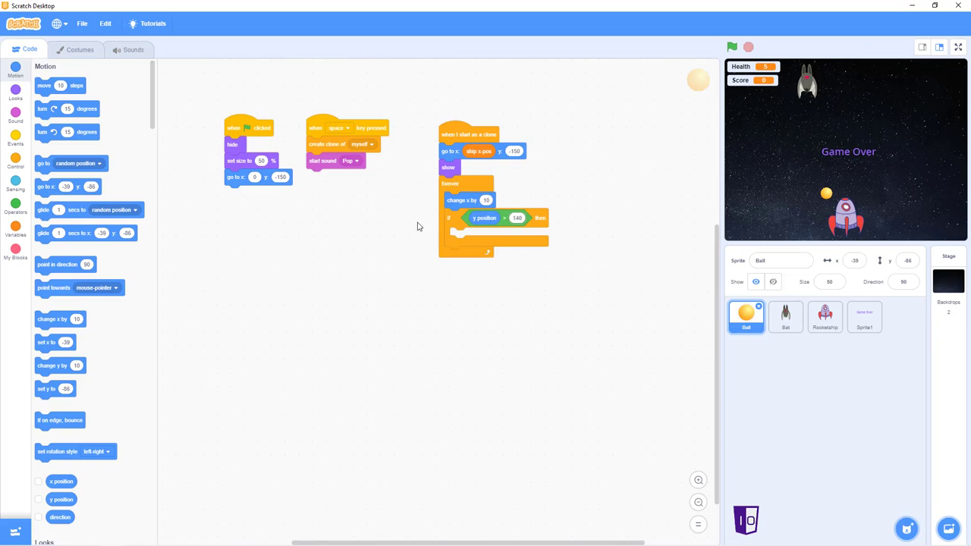
pyautogui.click(16, 230)
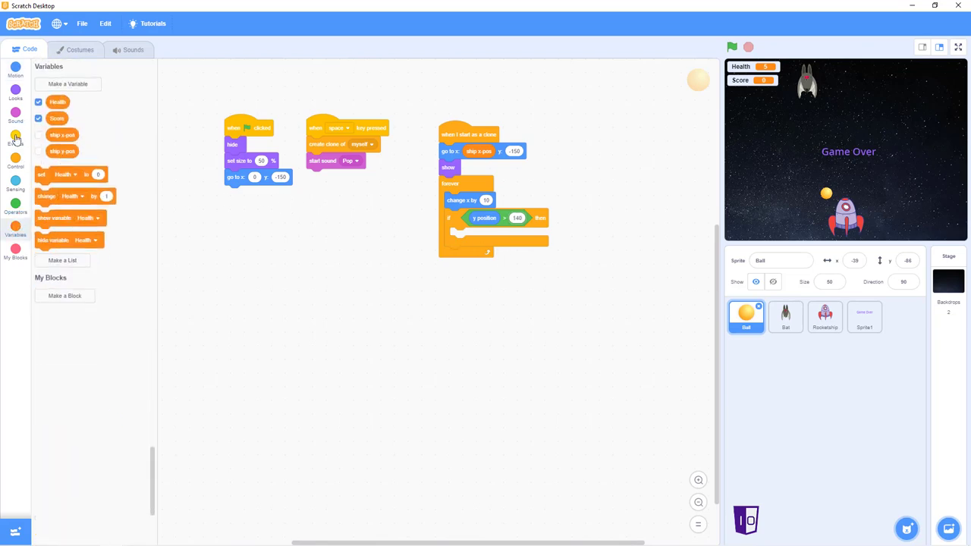
pyautogui.click(15, 159)
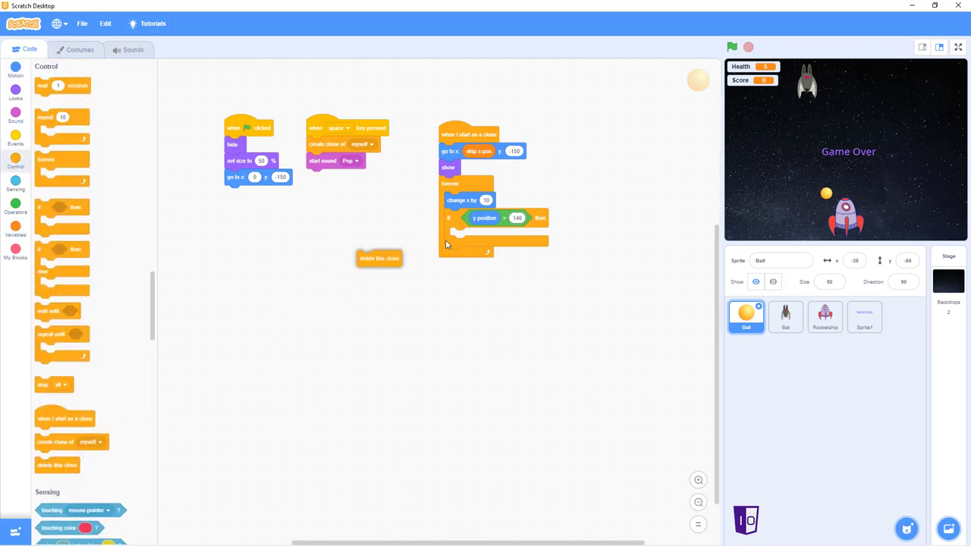
pyautogui.moveTo(379, 258); pyautogui.dragTo(470, 235)
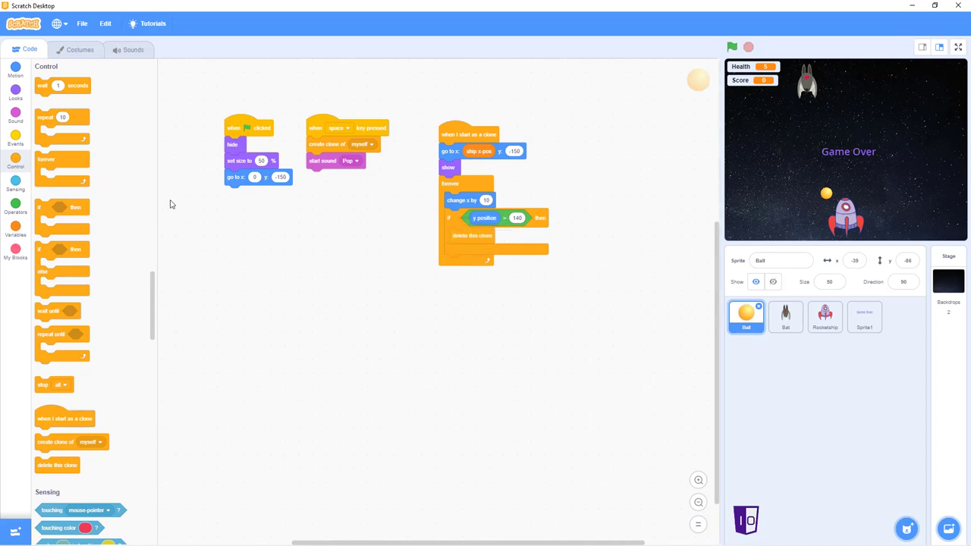
pyautogui.moveTo(76, 173)
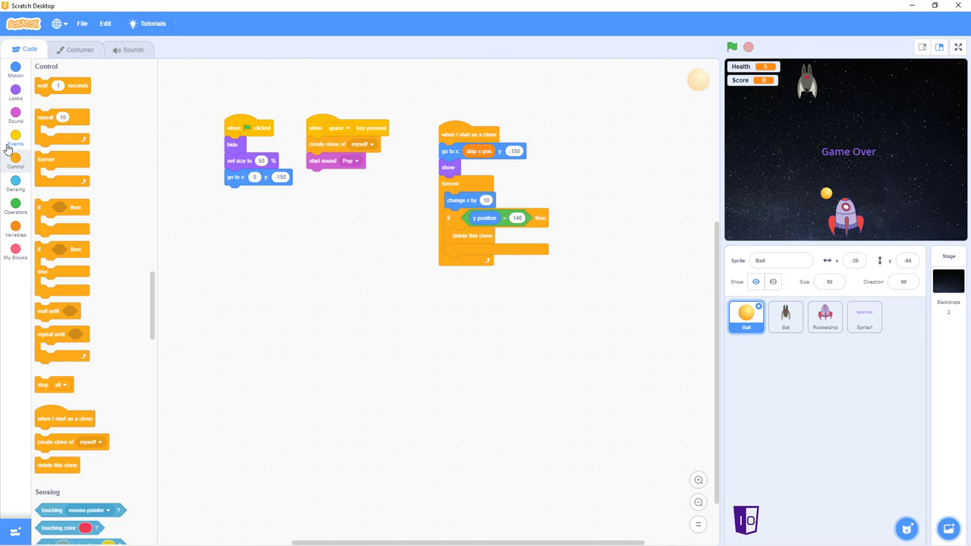
# Add a Ball 'when I receive' script listening for a new message named Ball_collision.
pyautogui.click(15, 139)
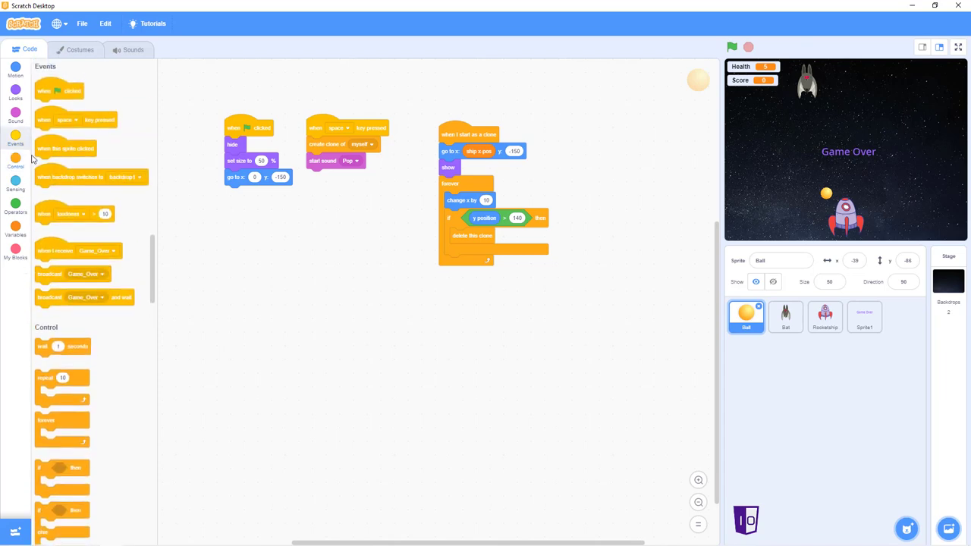
pyautogui.moveTo(85, 198)
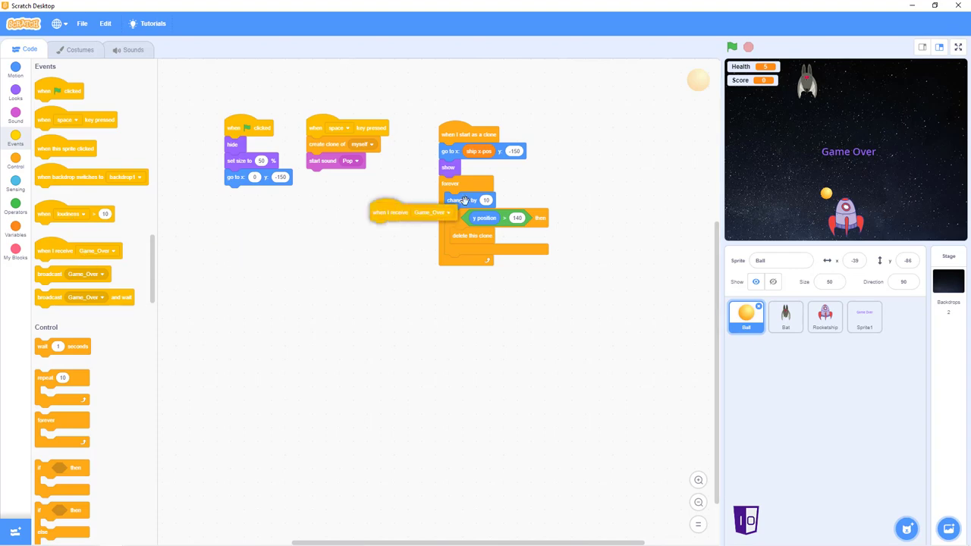
pyautogui.moveTo(410, 211); pyautogui.dragTo(637, 138)
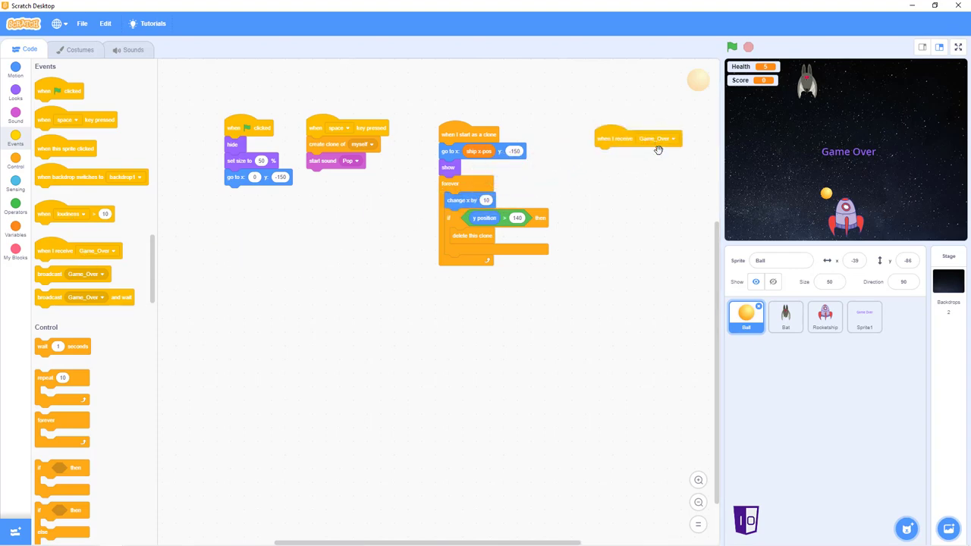
pyautogui.click(657, 138)
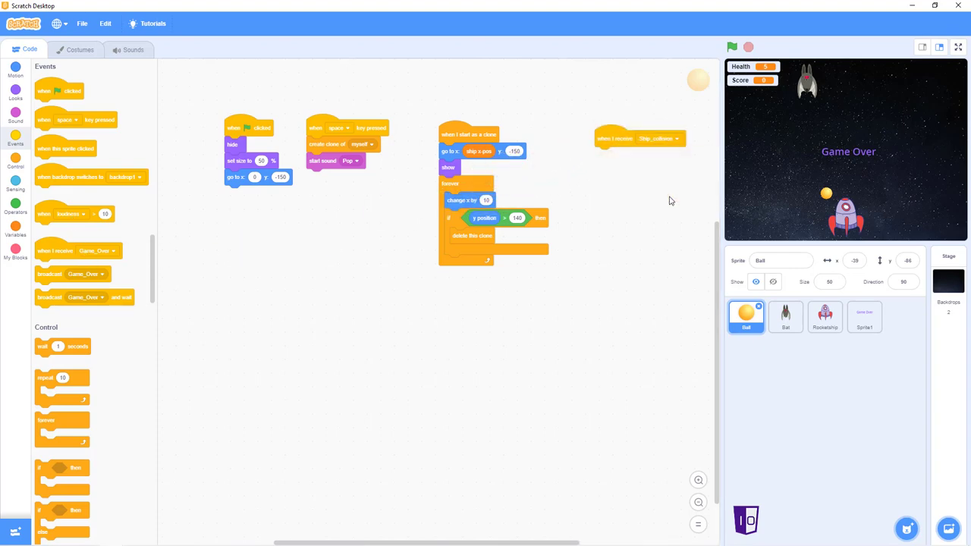
pyautogui.click(674, 138)
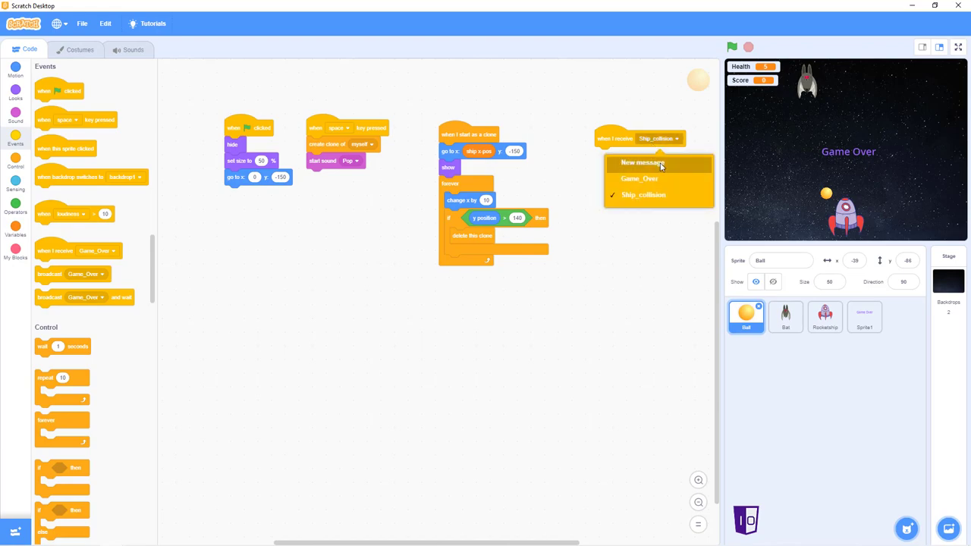
pyautogui.click(641, 163)
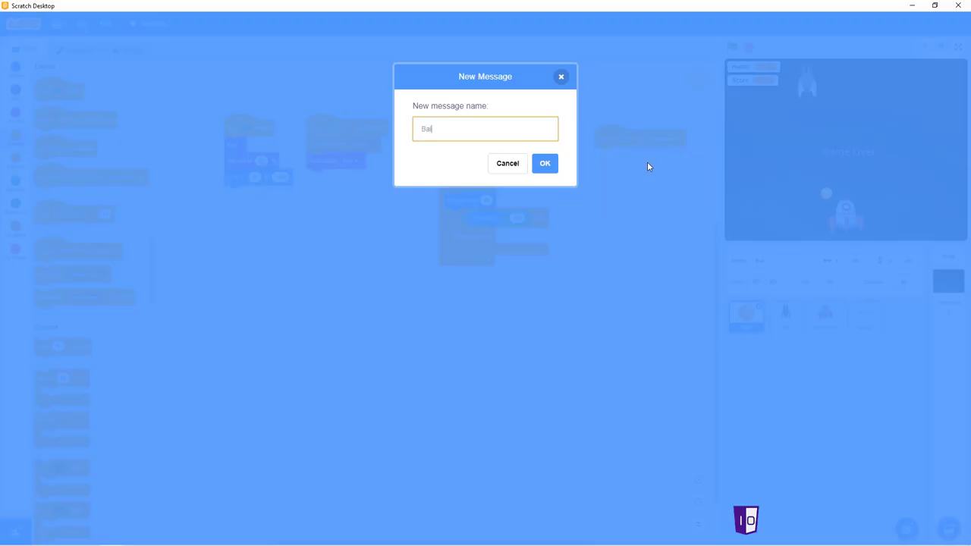
pyautogui.write('l_collis')
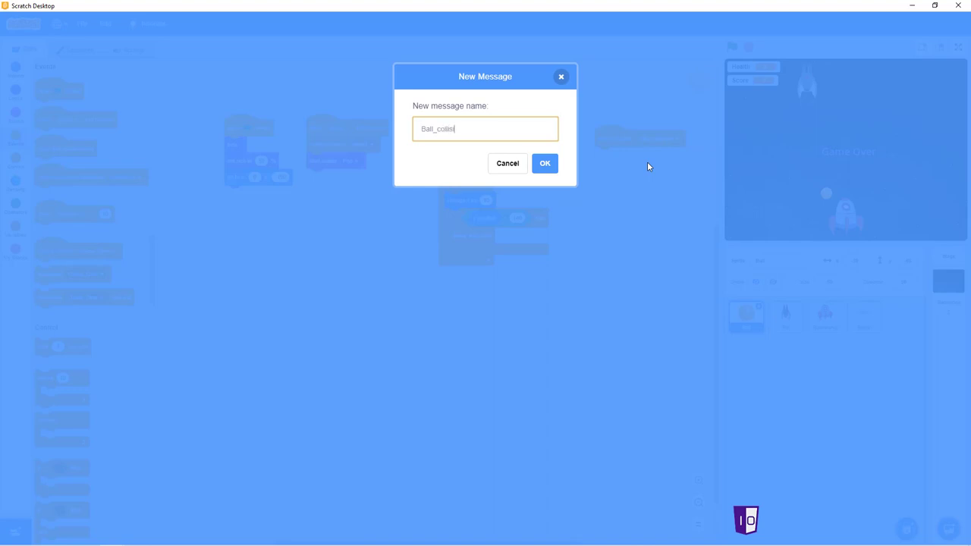
pyautogui.write('ion')
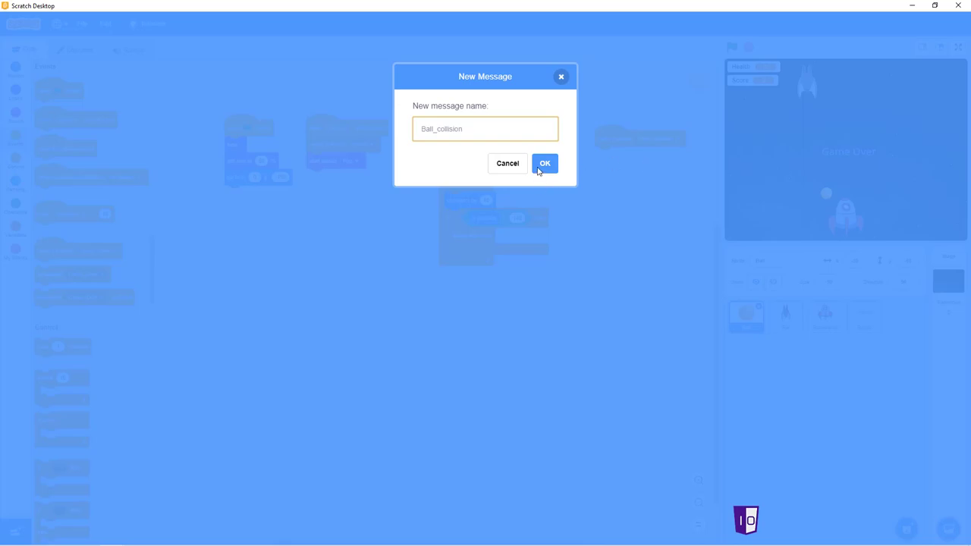
pyautogui.click(545, 164)
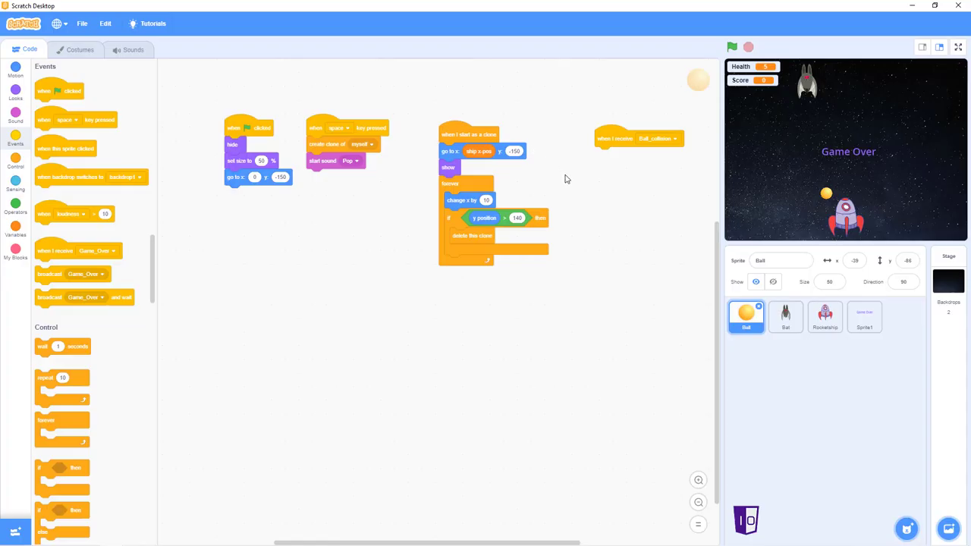
pyautogui.moveTo(510, 124)
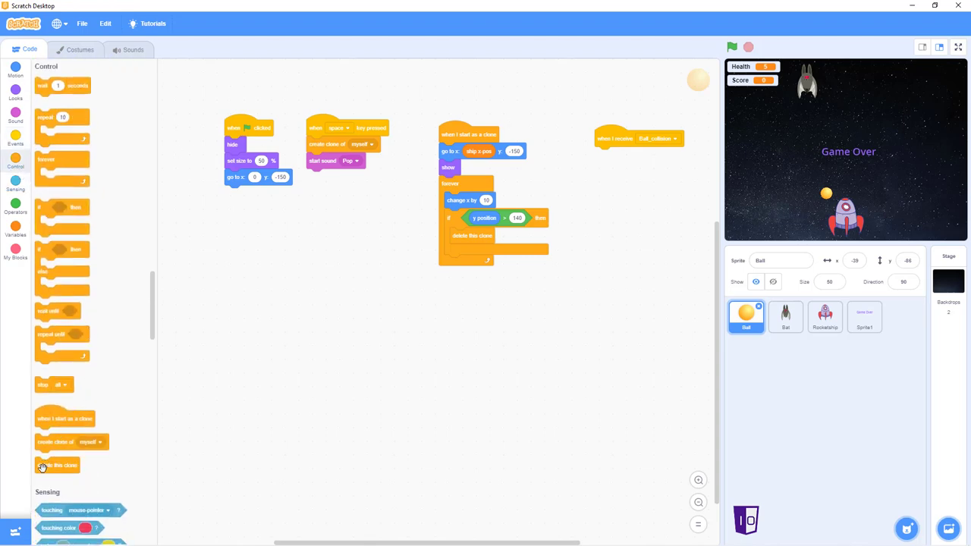
# Attach 'delete this clone' under the Ball's 'when I receive Ball_collision' hat.
pyautogui.moveTo(58, 465); pyautogui.dragTo(619, 162)
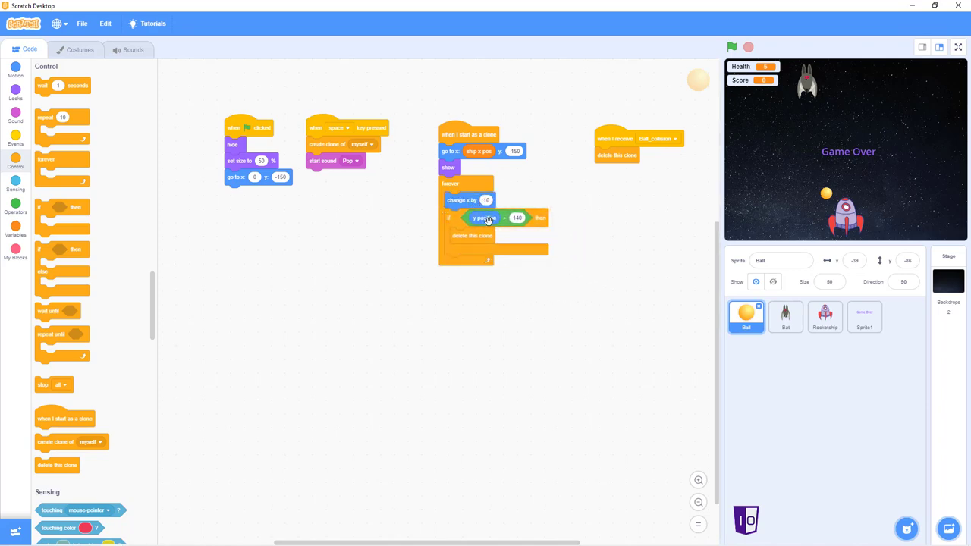
pyautogui.moveTo(474, 219); pyautogui.dragTo(494, 273)
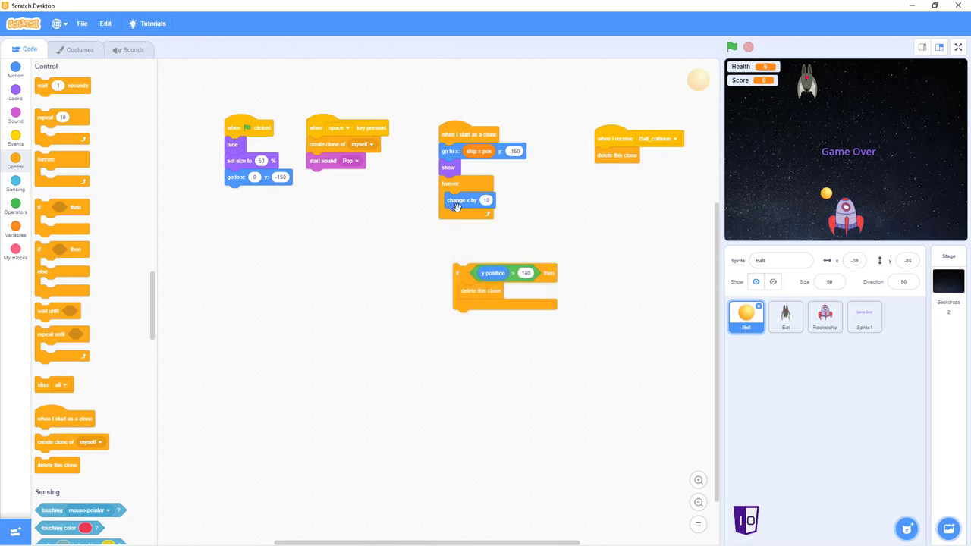
pyautogui.moveTo(467, 200); pyautogui.dragTo(103, 200)
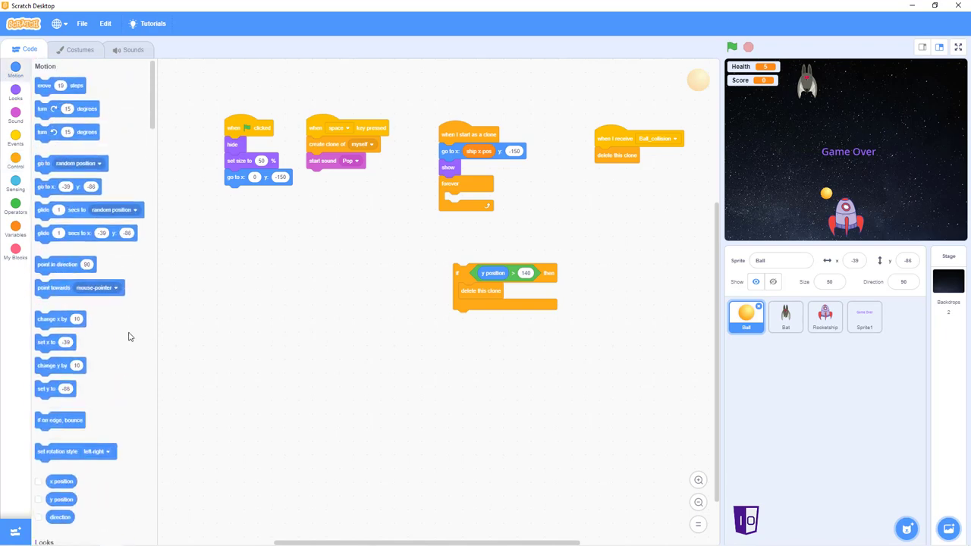
pyautogui.moveTo(59, 366); pyautogui.dragTo(231, 318)
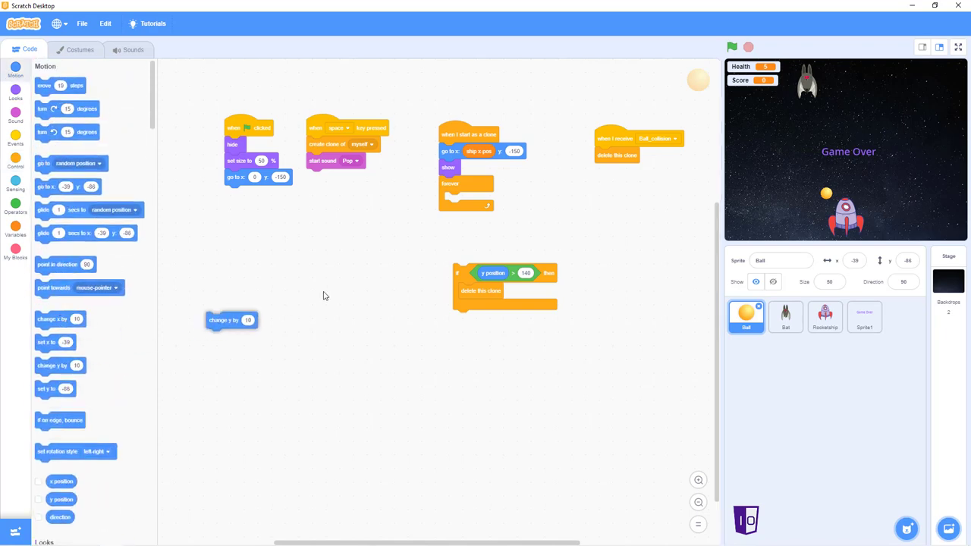
pyautogui.moveTo(231, 319); pyautogui.dragTo(468, 200)
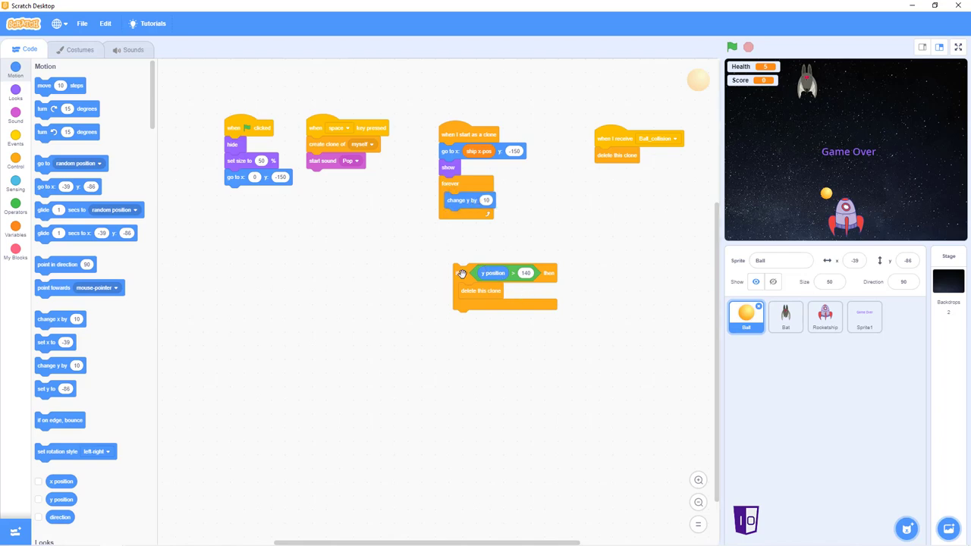
pyautogui.moveTo(504, 274); pyautogui.dragTo(493, 218)
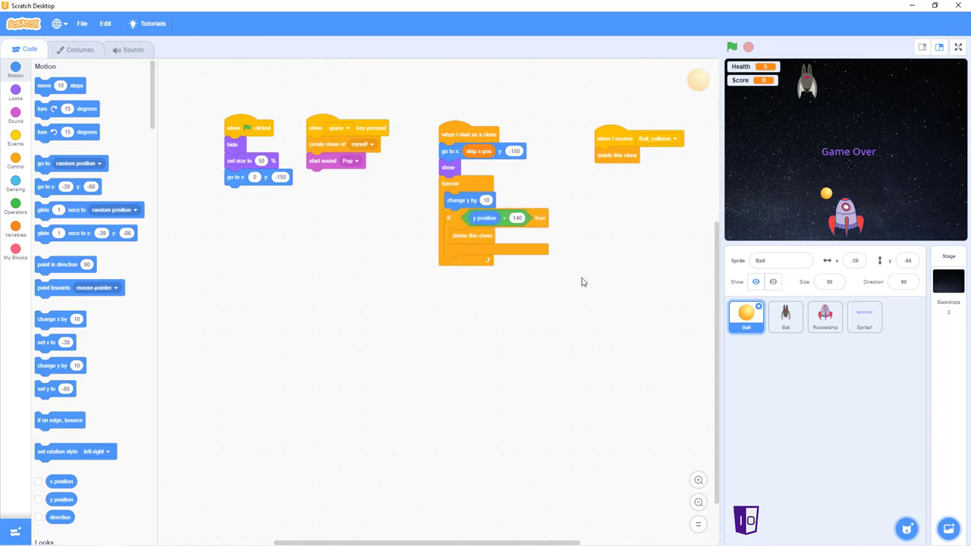
pyautogui.moveTo(215, 114)
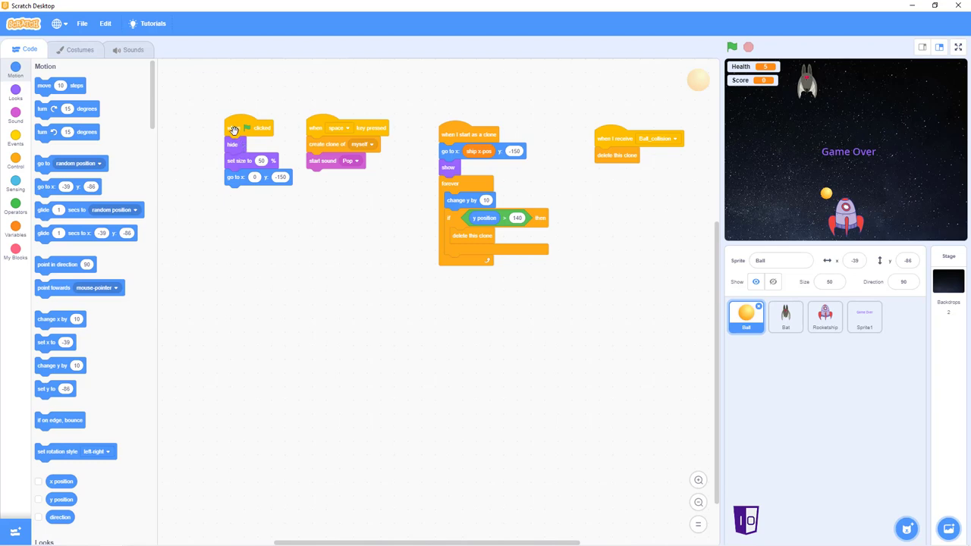
pyautogui.moveTo(251, 141)
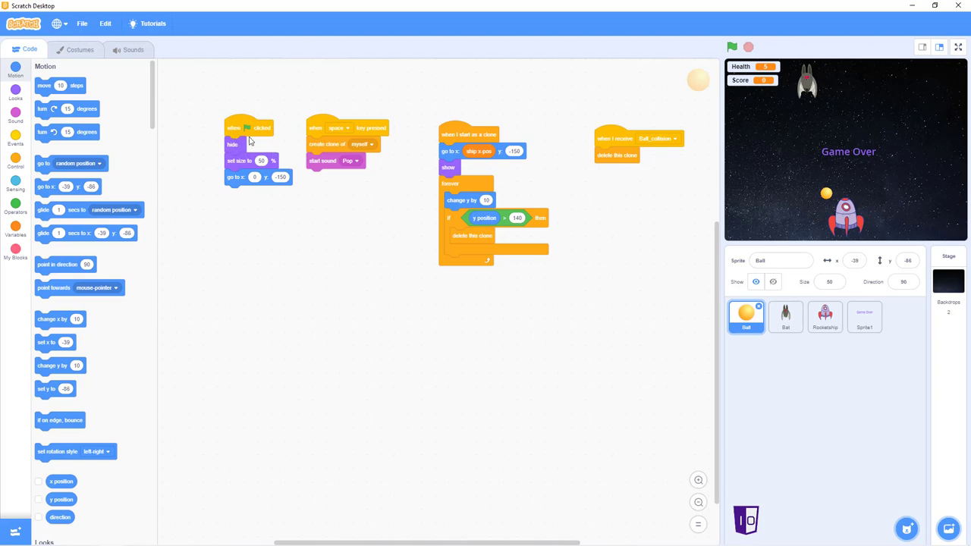
pyautogui.moveTo(332, 144)
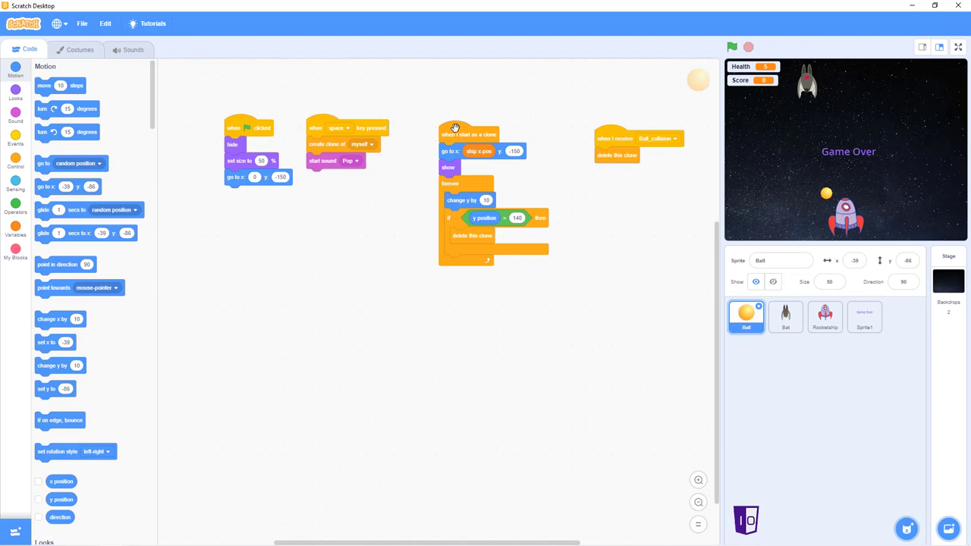
pyautogui.moveTo(437, 126)
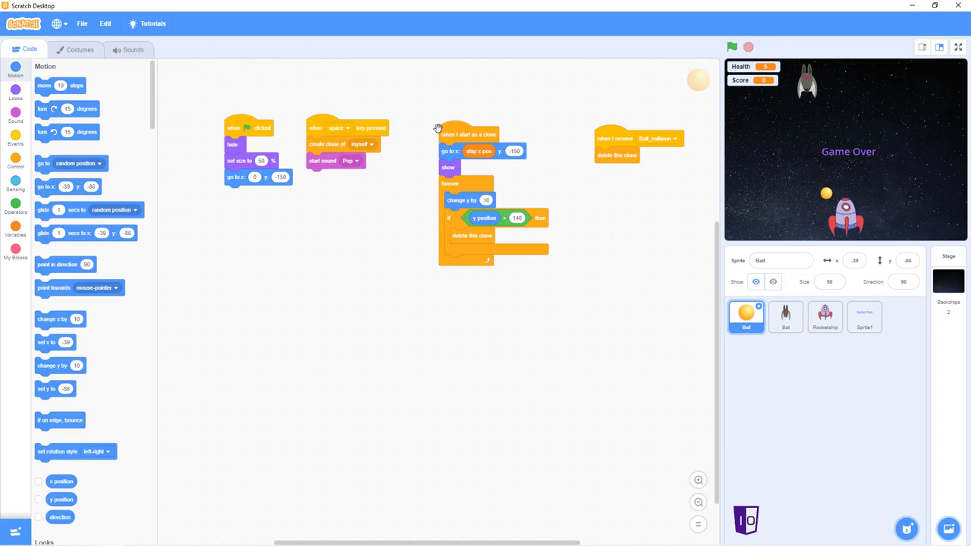
pyautogui.moveTo(452, 140)
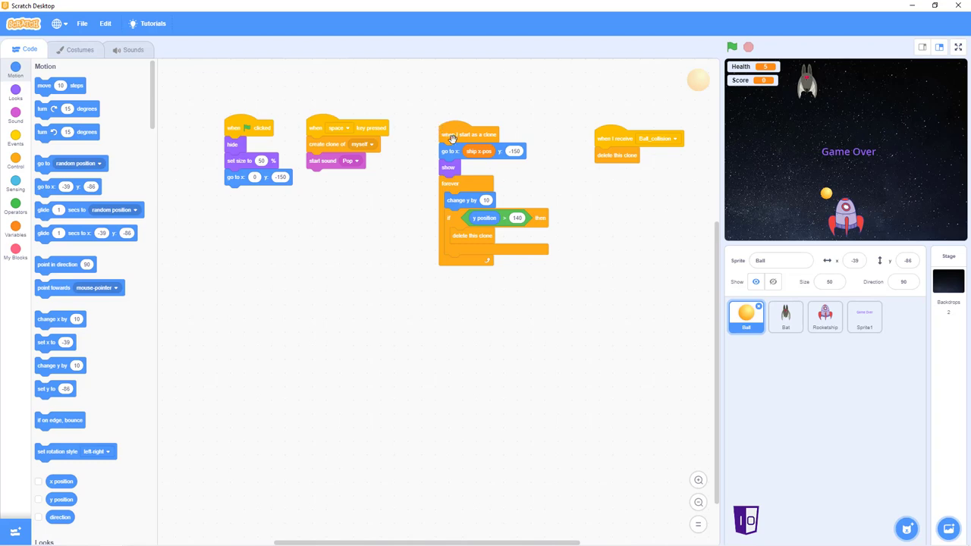
pyautogui.moveTo(625, 277)
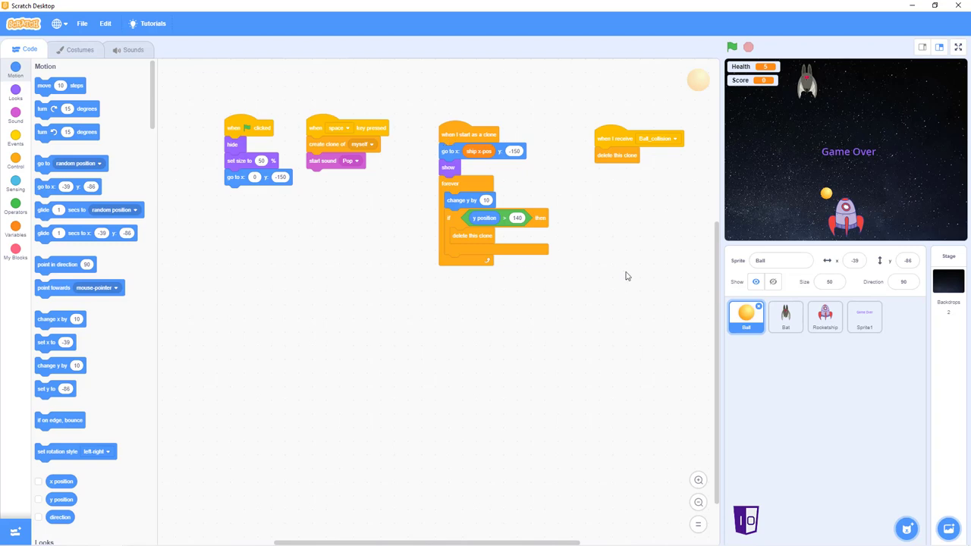
pyautogui.moveTo(868, 242)
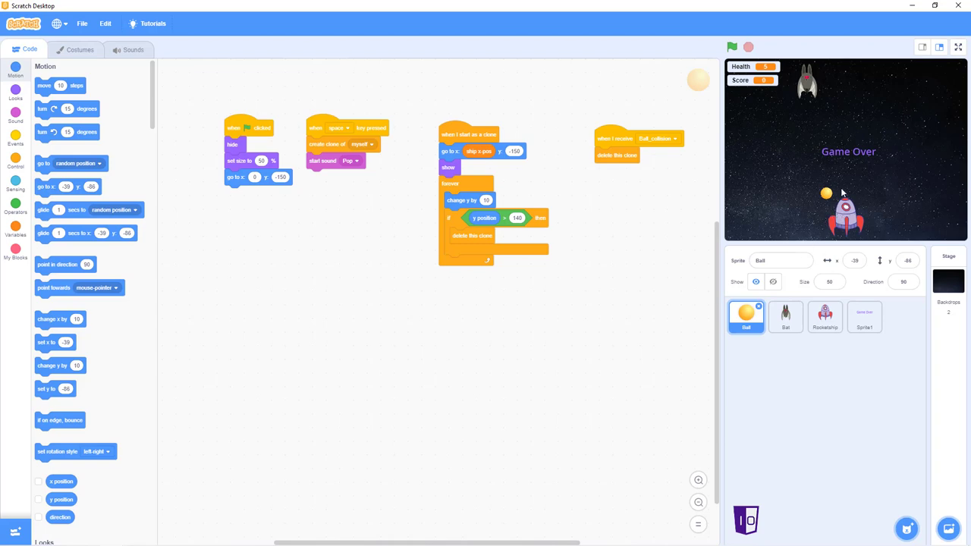
pyautogui.moveTo(668, 194)
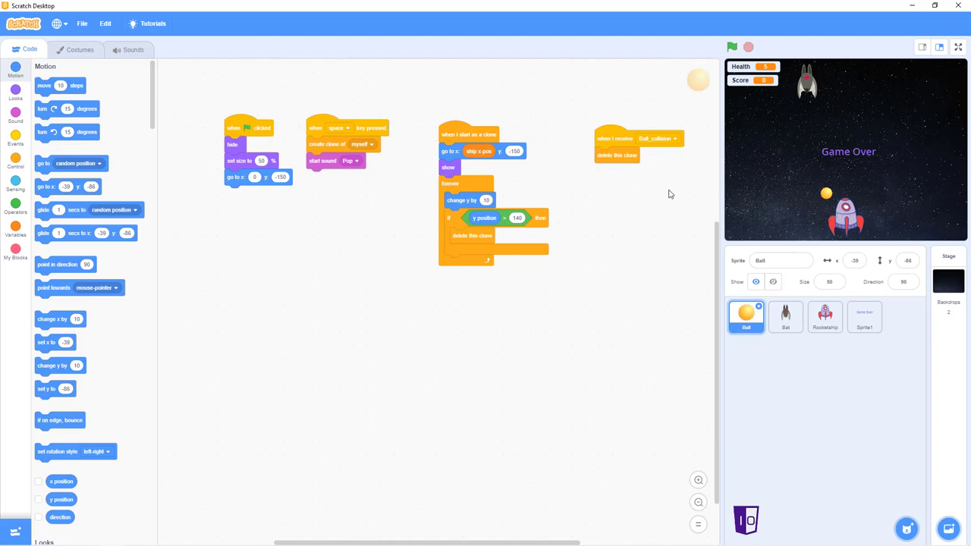
pyautogui.moveTo(734, 195)
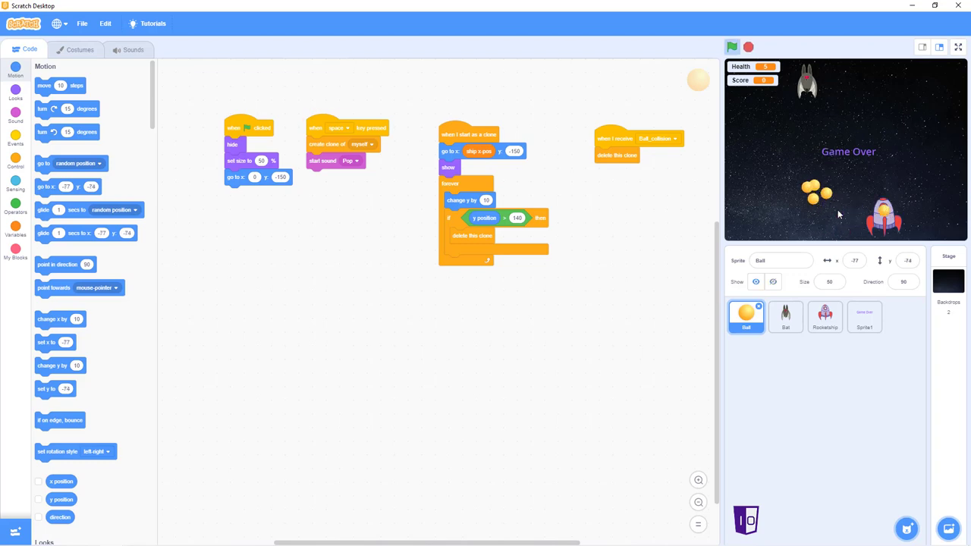
# Run the game with the green flag, moving the rocketship and firing balls upward.
pyautogui.click(731, 46)
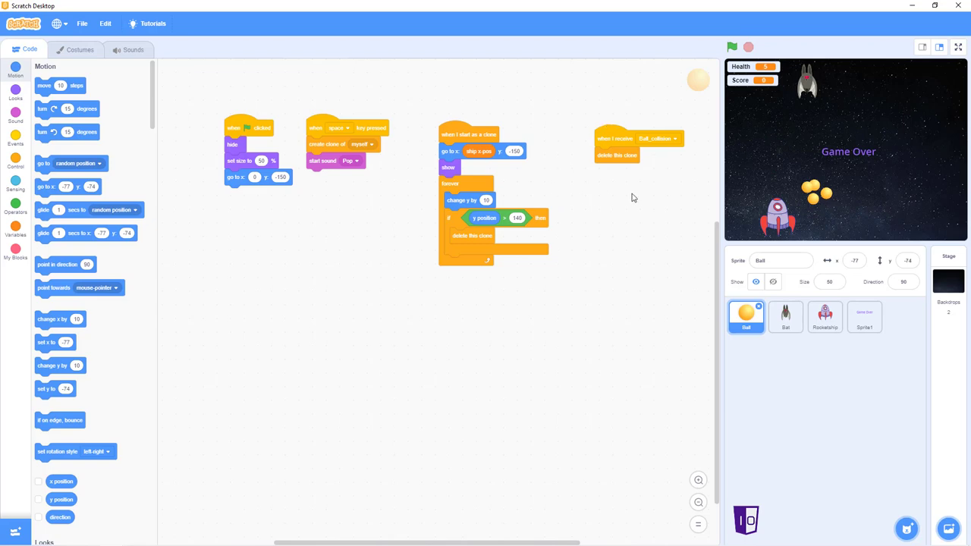
pyautogui.moveTo(817, 203)
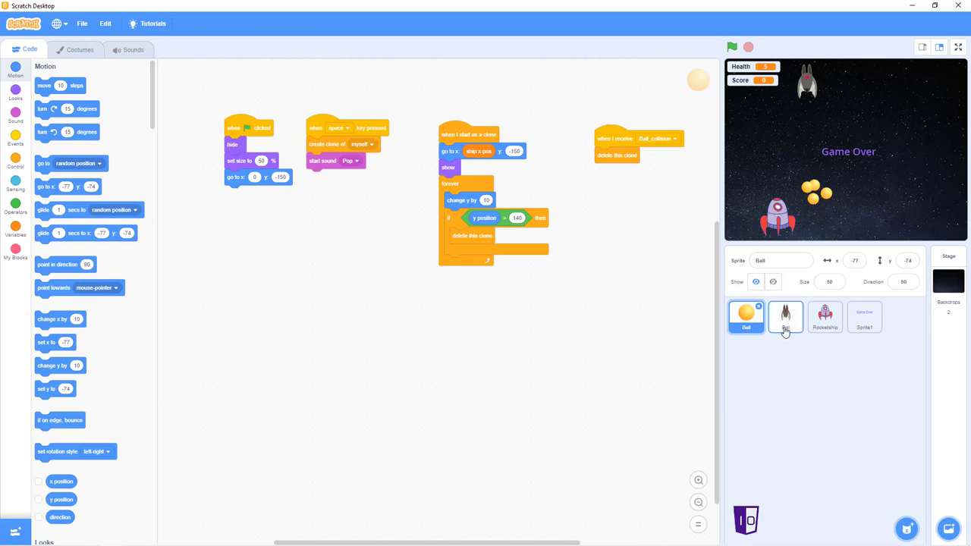
# Browse the Game Over, Bat and Ball sprites' scripts, settling on the empty Bat sprite.
pyautogui.click(865, 317)
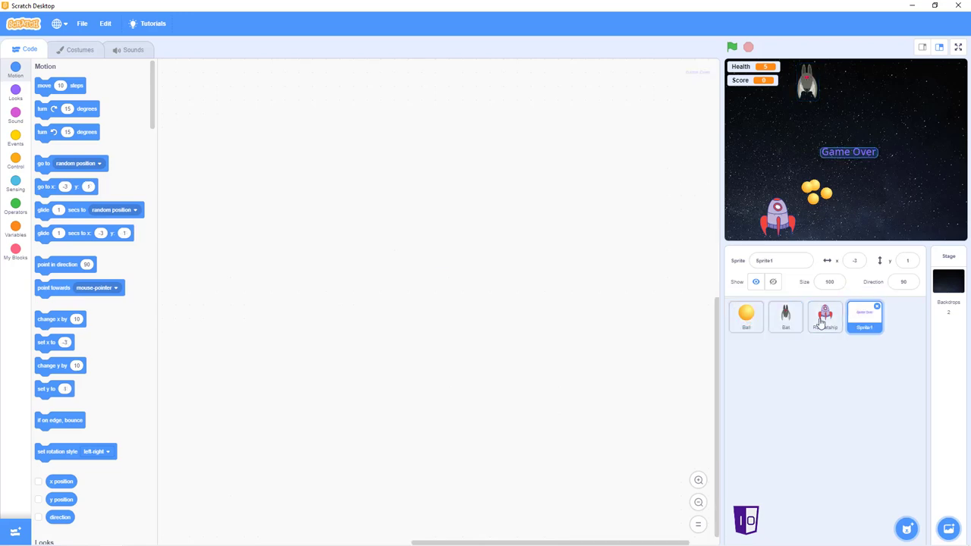
pyautogui.click(786, 318)
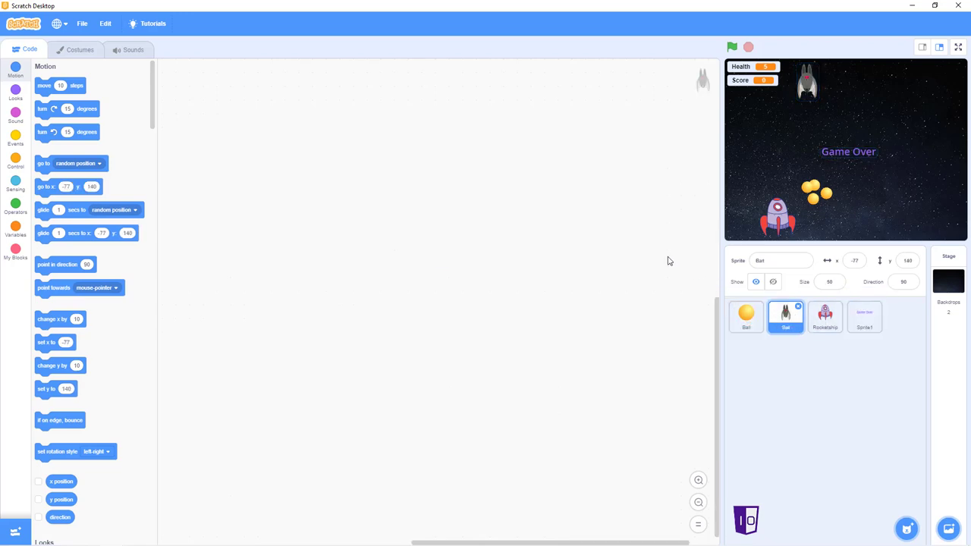
pyautogui.moveTo(747, 315)
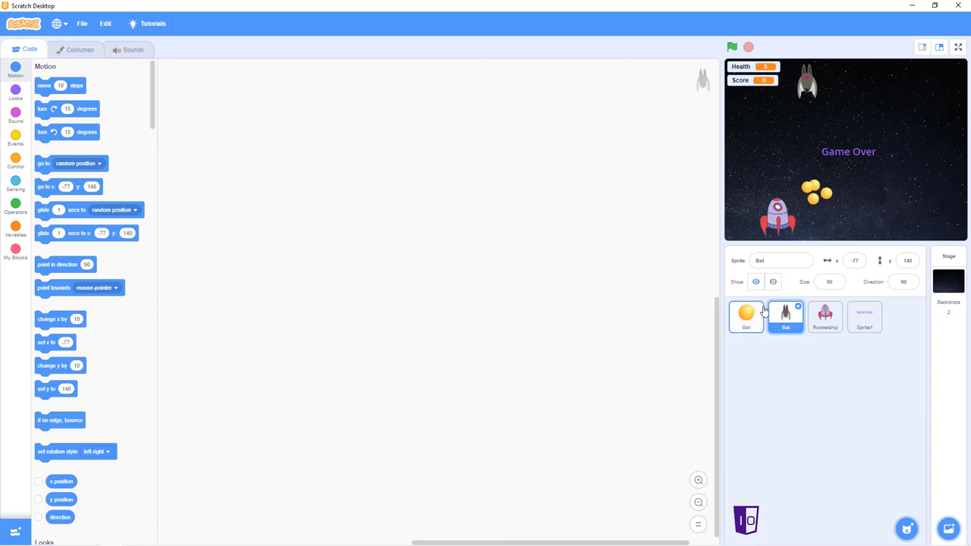
pyautogui.click(747, 318)
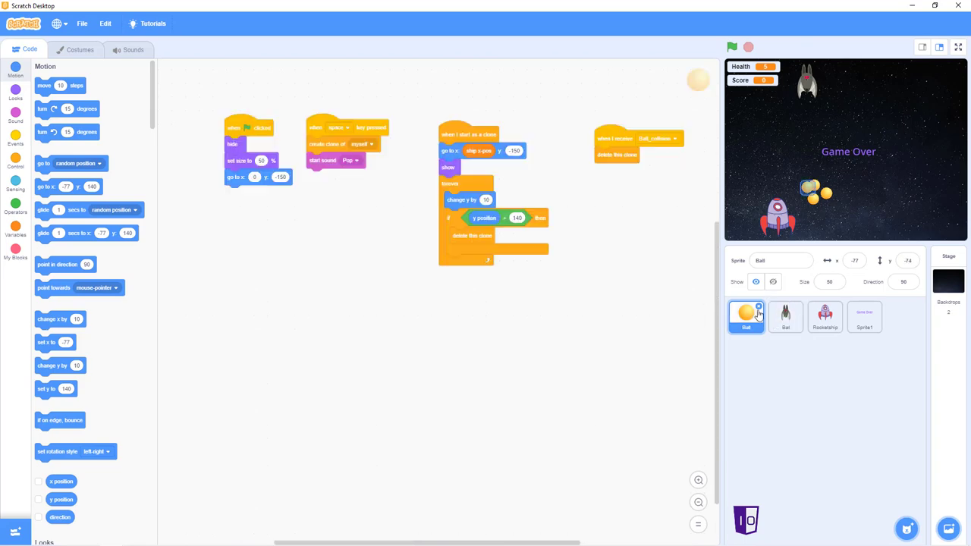
pyautogui.click(786, 318)
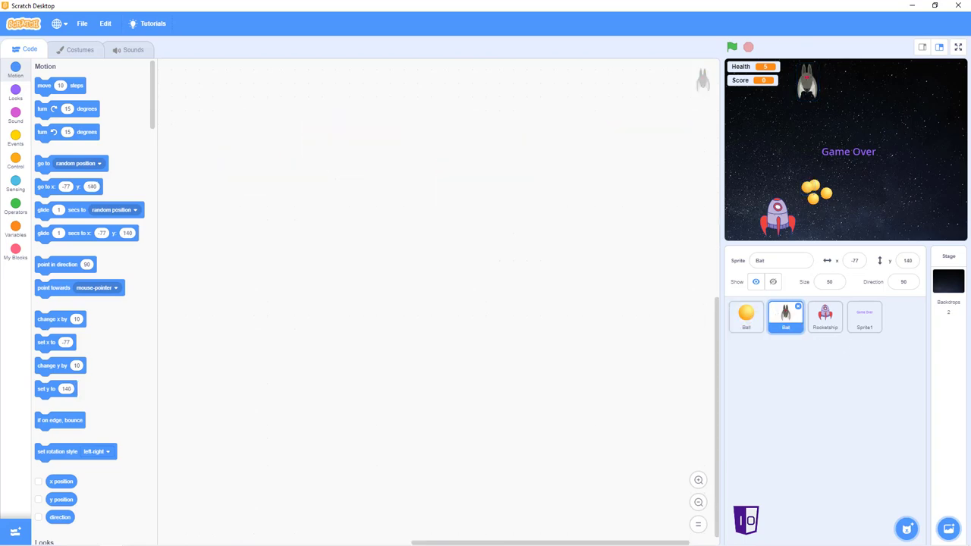
pyautogui.moveTo(863, 371)
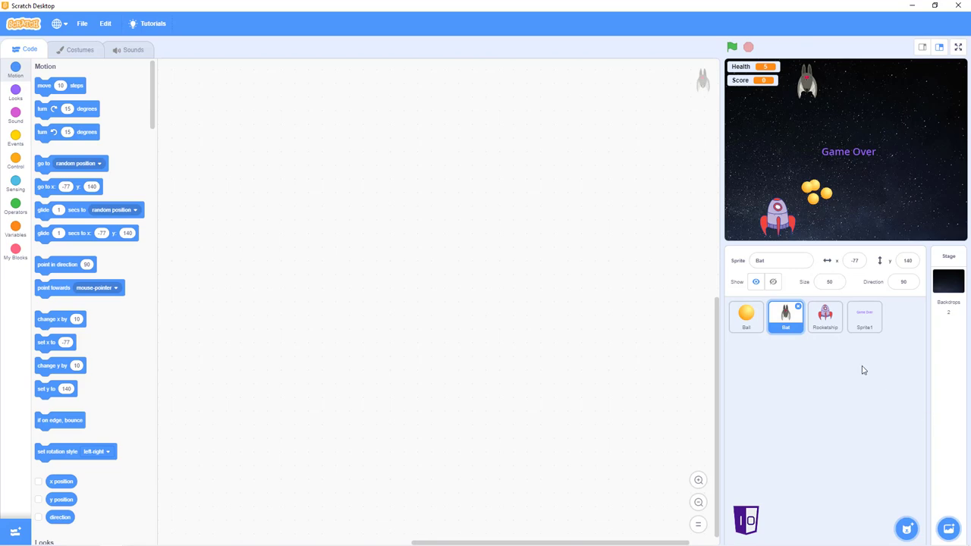
pyautogui.click(747, 317)
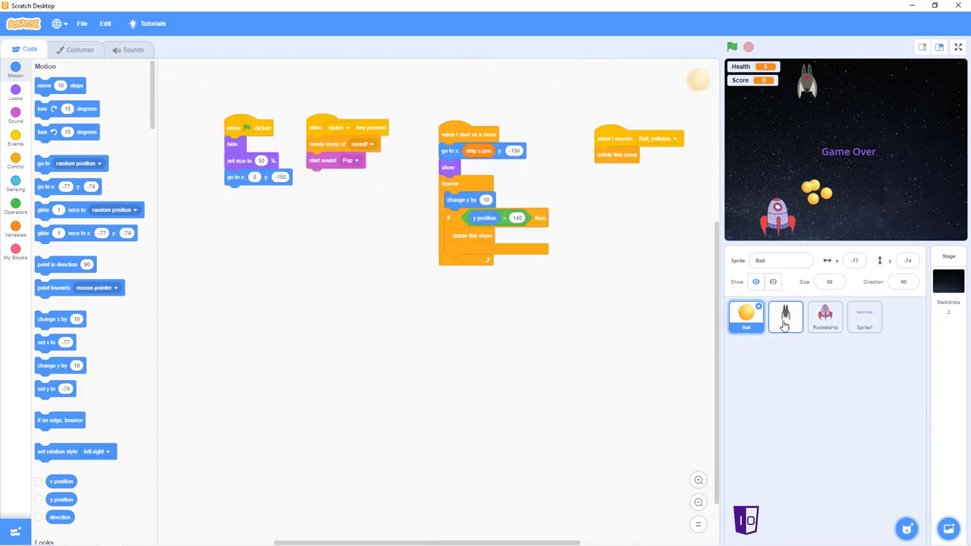
pyautogui.click(786, 318)
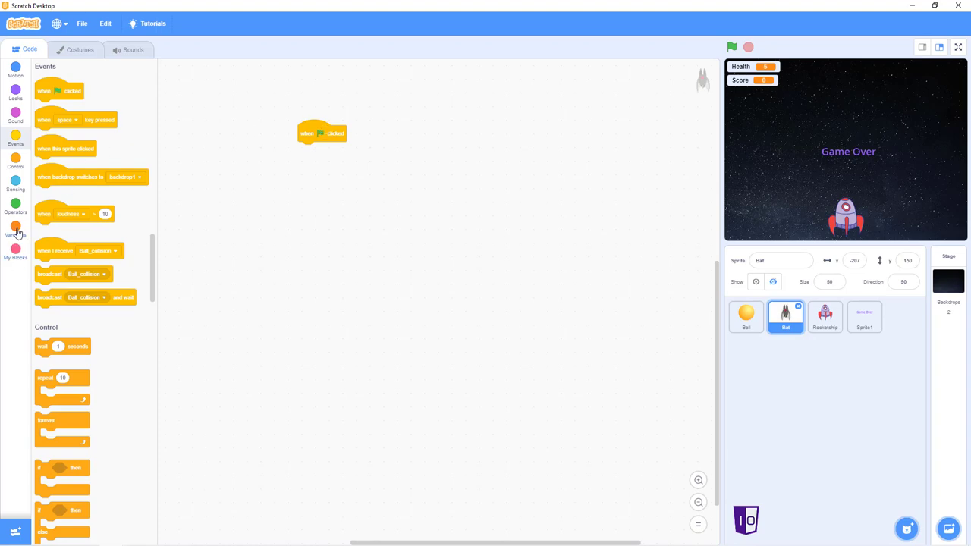
# Set bat speed, hide the Bat and set its size to 50% under the green-flag hat.
pyautogui.click(15, 228)
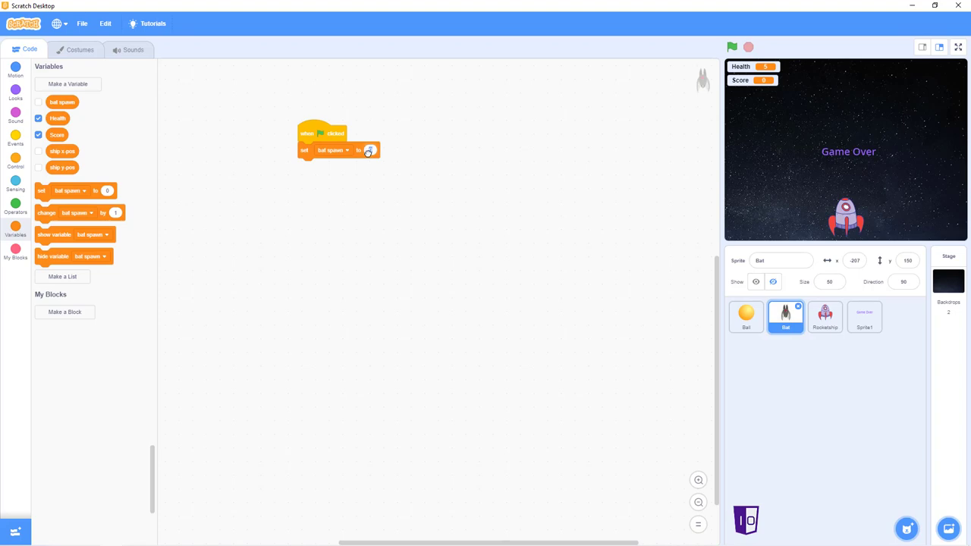
pyautogui.click(370, 150)
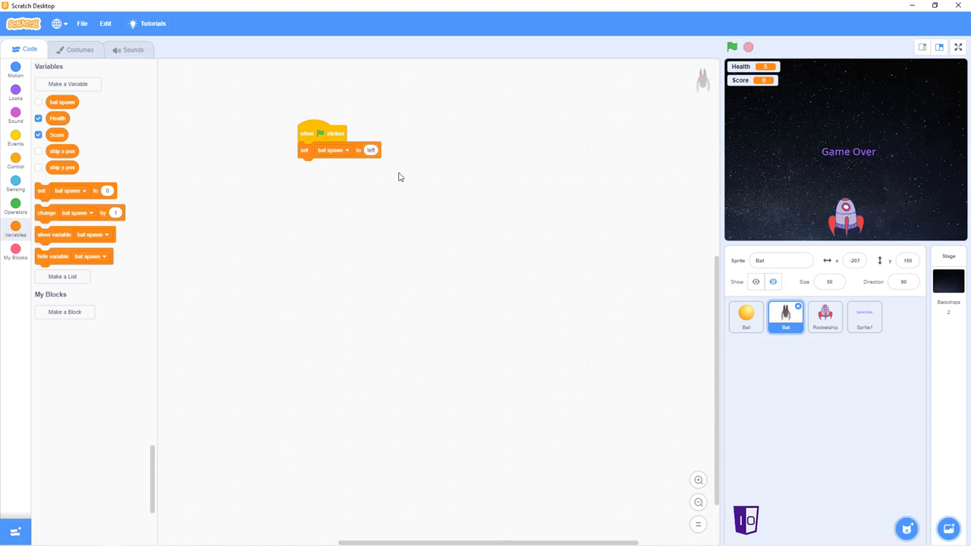
pyautogui.moveTo(176, 231)
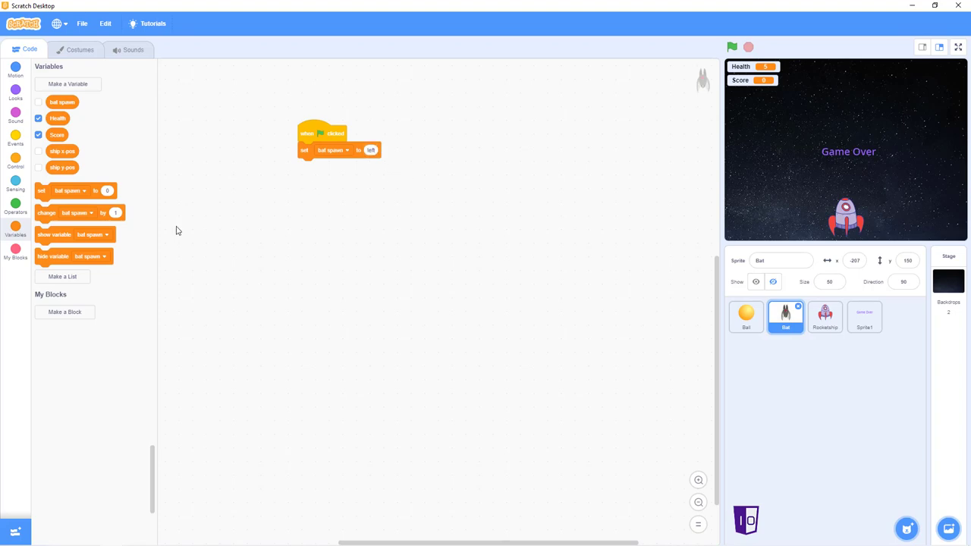
pyautogui.moveTo(29, 100)
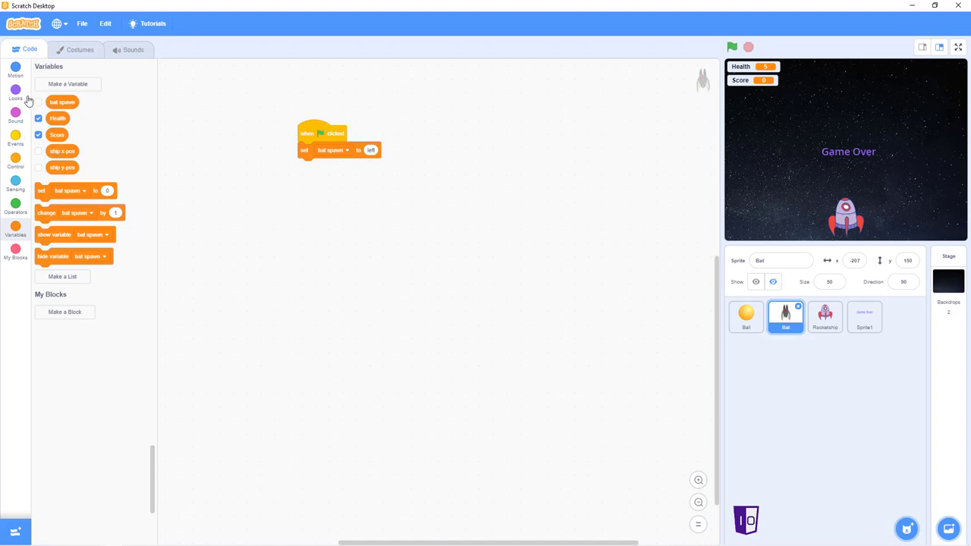
pyautogui.click(15, 90)
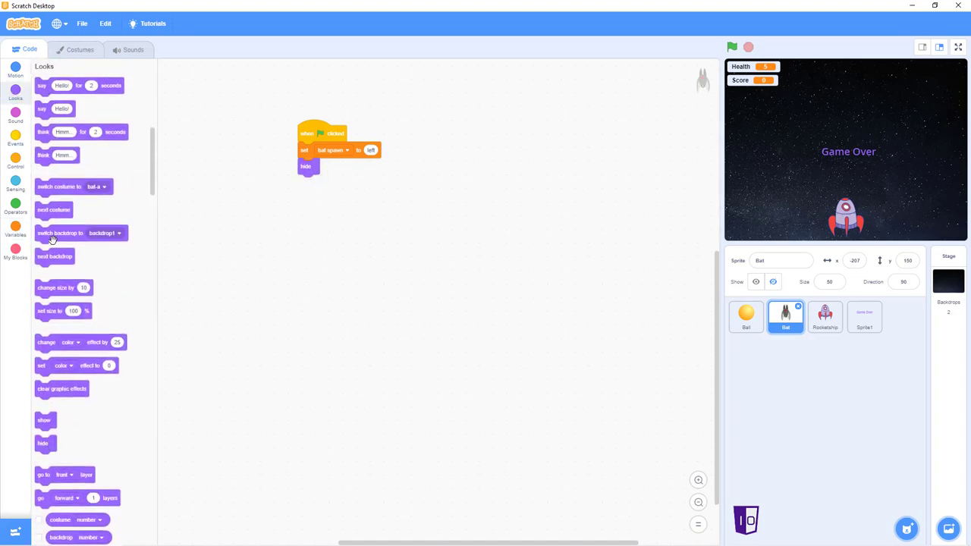
pyautogui.moveTo(64, 311); pyautogui.dragTo(326, 200)
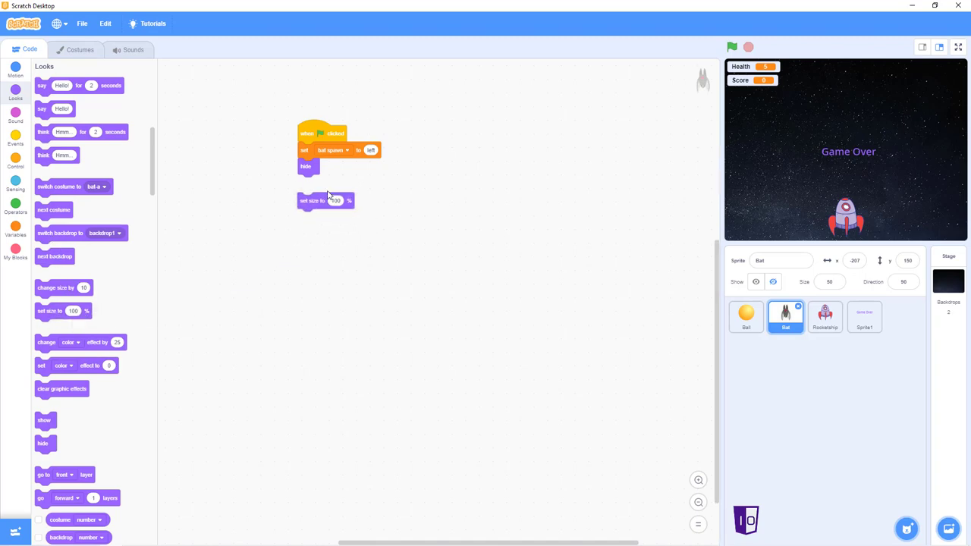
pyautogui.moveTo(326, 200); pyautogui.dragTo(326, 182)
pyautogui.write('50')
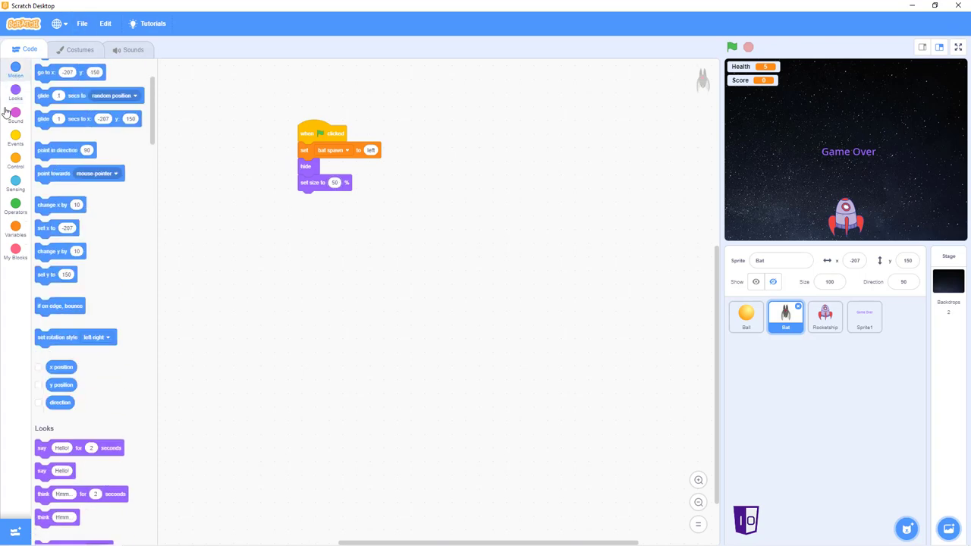
# Position the Bat at x: 0 y: 150 after the set-size block.
pyautogui.moveTo(55, 187); pyautogui.dragTo(267, 213)
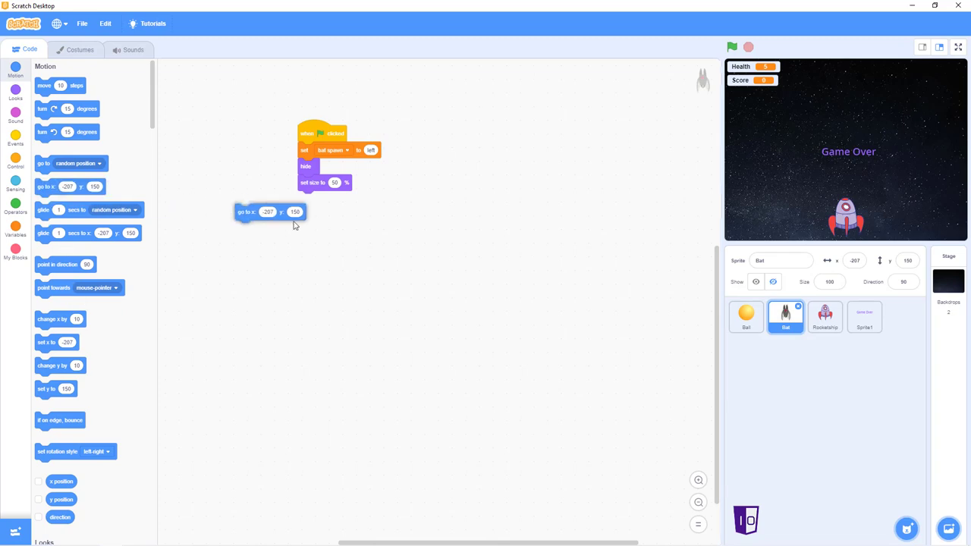
pyautogui.moveTo(246, 213); pyautogui.dragTo(307, 199)
pyautogui.write('0')
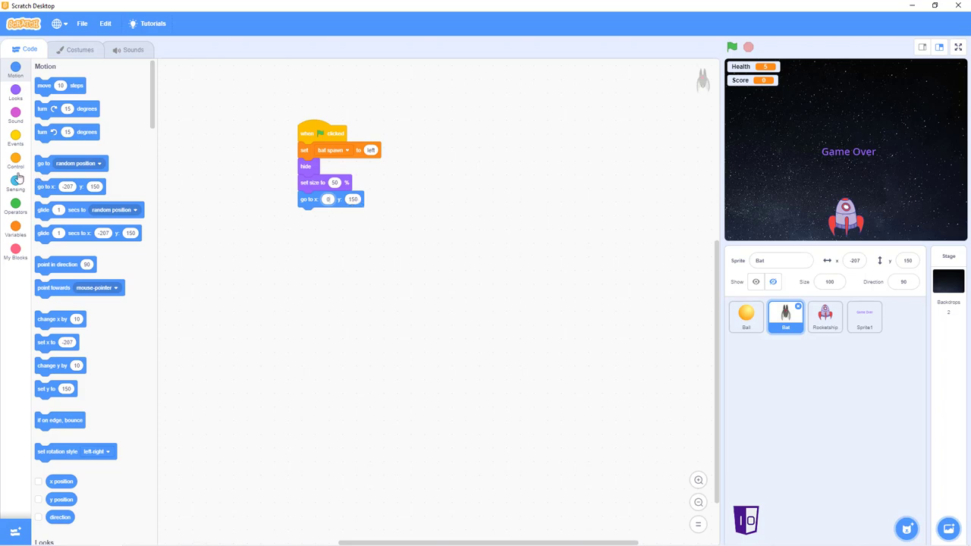
pyautogui.click(16, 161)
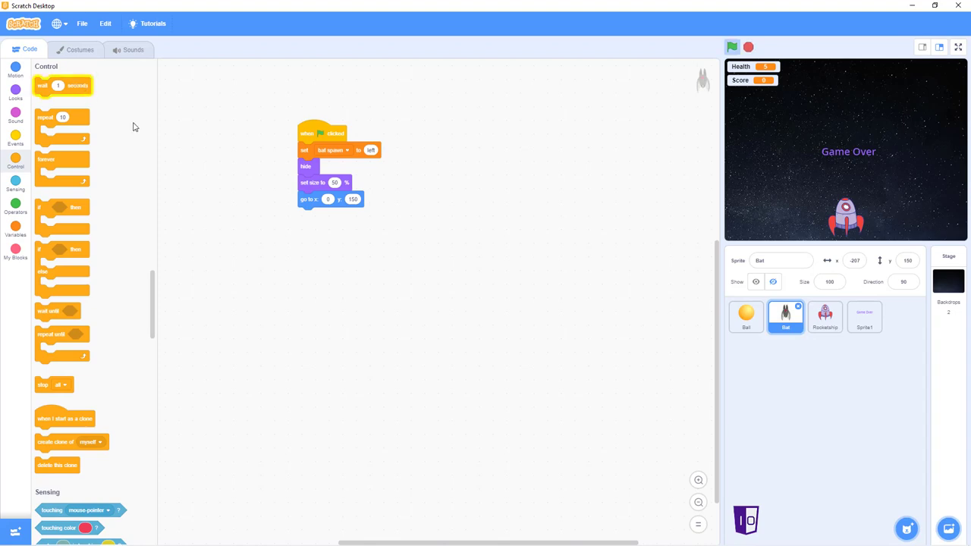
# Add wait 1 seconds, a forever loop and an if-then block inside it to the Bat script.
pyautogui.moveTo(64, 85); pyautogui.dragTo(325, 215)
pyautogui.write('3')
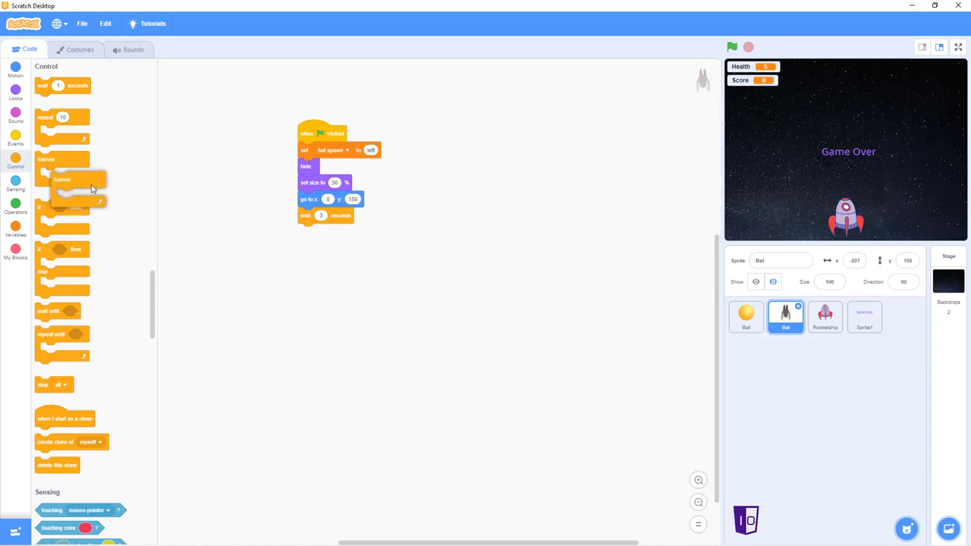
pyautogui.moveTo(62, 179); pyautogui.dragTo(326, 235)
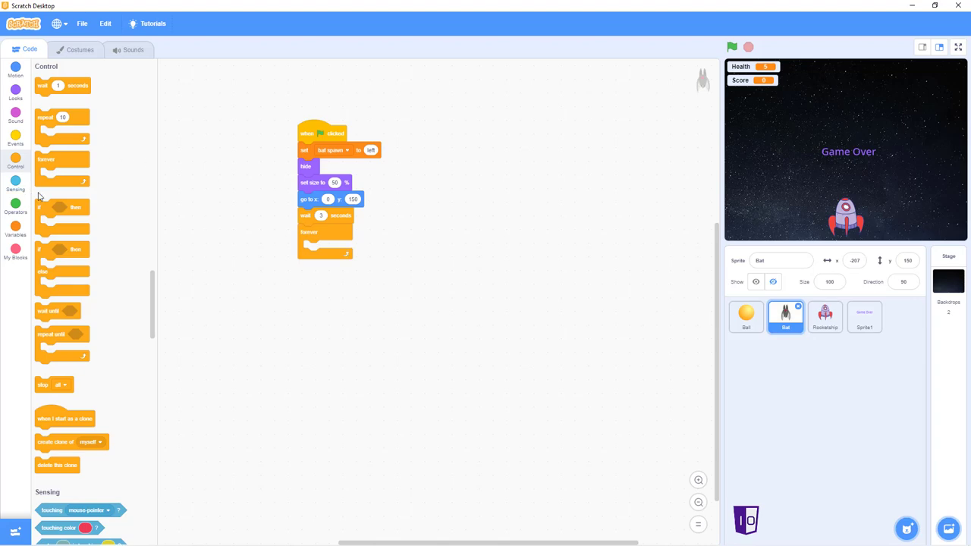
pyautogui.moveTo(54, 252)
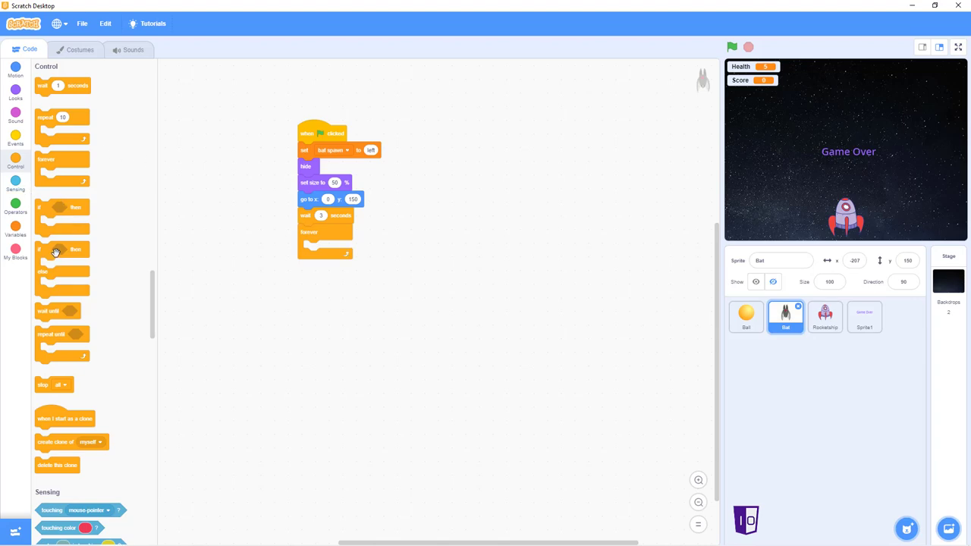
pyautogui.moveTo(62, 258); pyautogui.dragTo(326, 246)
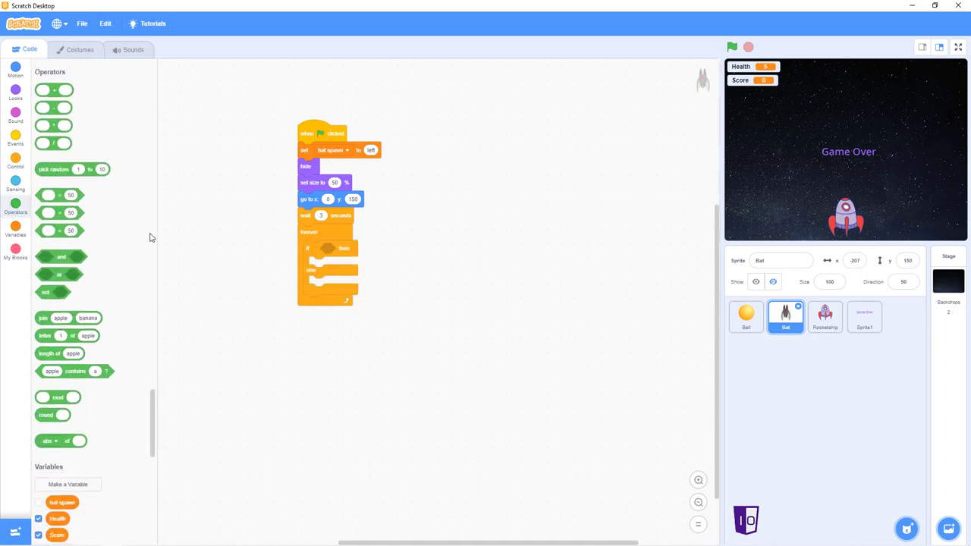
pyautogui.scroll(3)
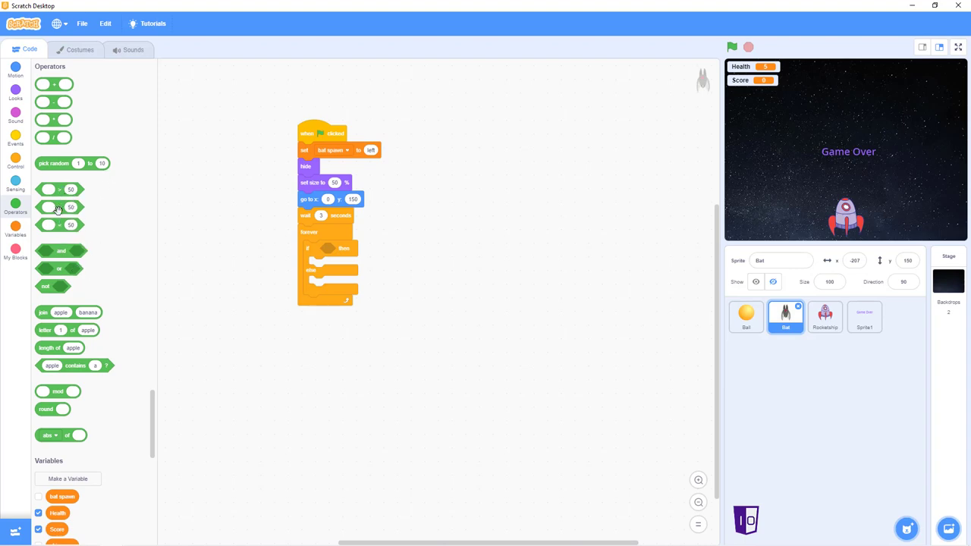
# Make the if condition test whether pick random 1 to 1000 equals a set value.
pyautogui.moveTo(60, 207); pyautogui.dragTo(452, 309)
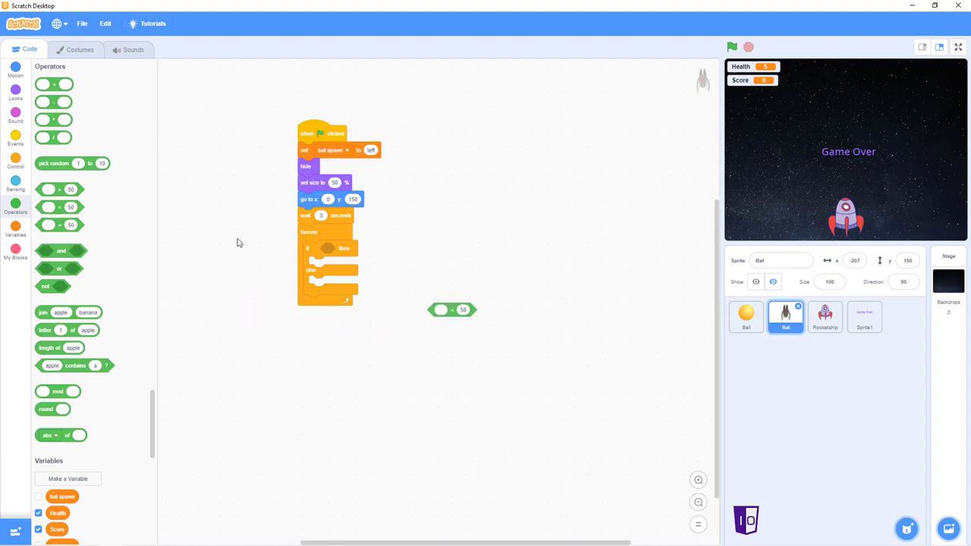
pyautogui.moveTo(72, 164); pyautogui.dragTo(473, 351)
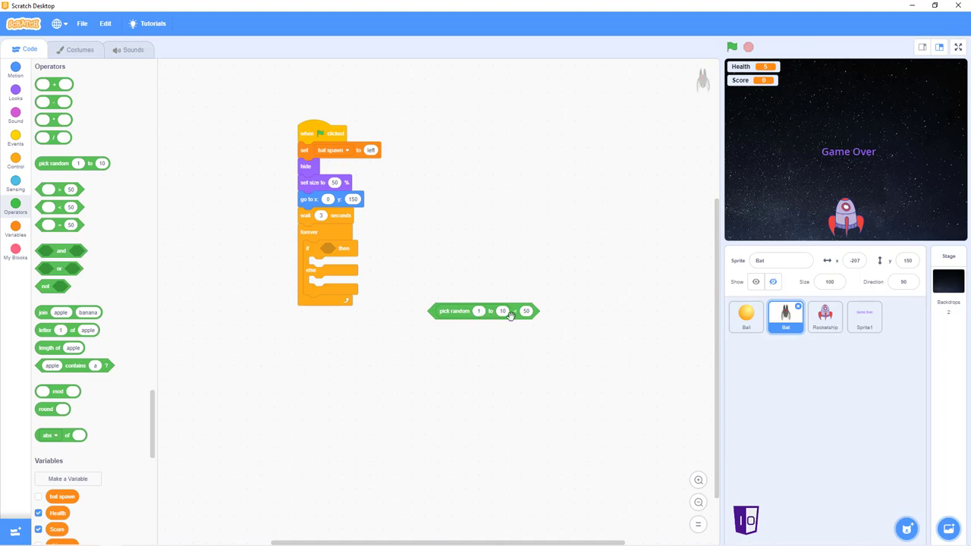
pyautogui.moveTo(482, 310); pyautogui.dragTo(367, 254)
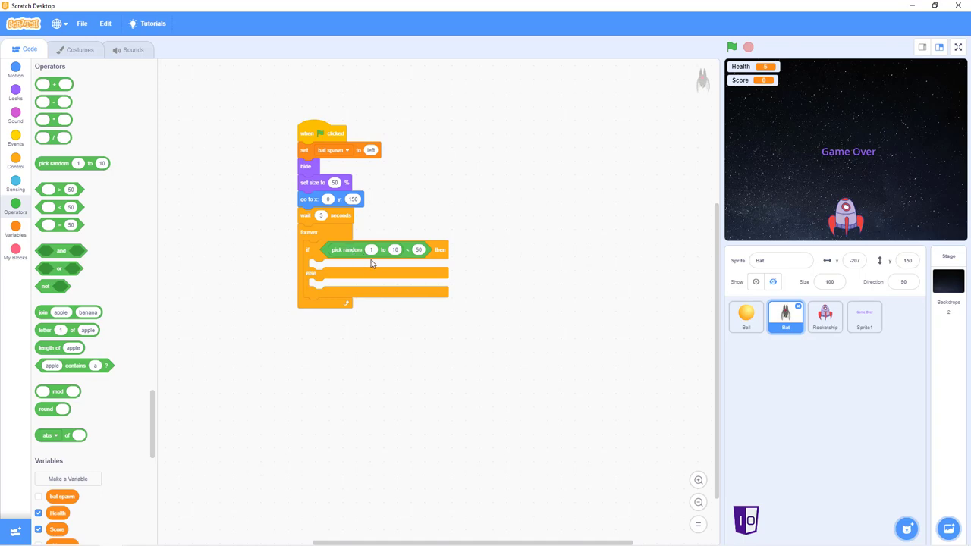
pyautogui.moveTo(376, 264)
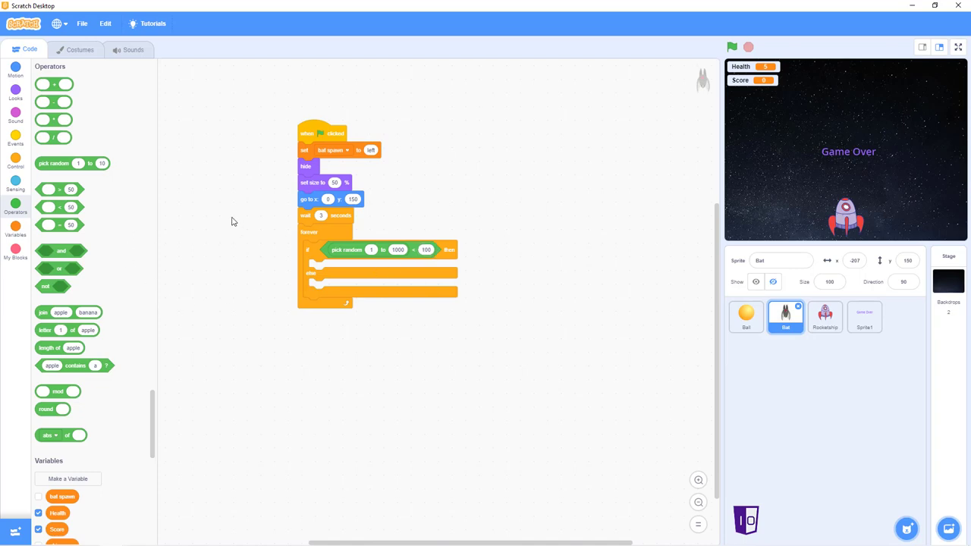
pyautogui.moveTo(338, 264)
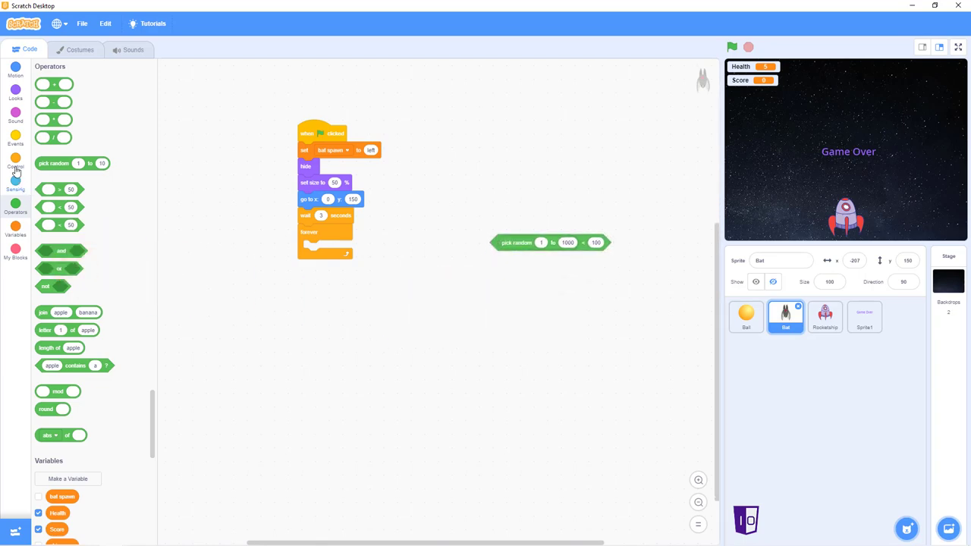
# Add an if-else testing bat spawn = left that flips bat spawn between right and left.
pyautogui.click(15, 161)
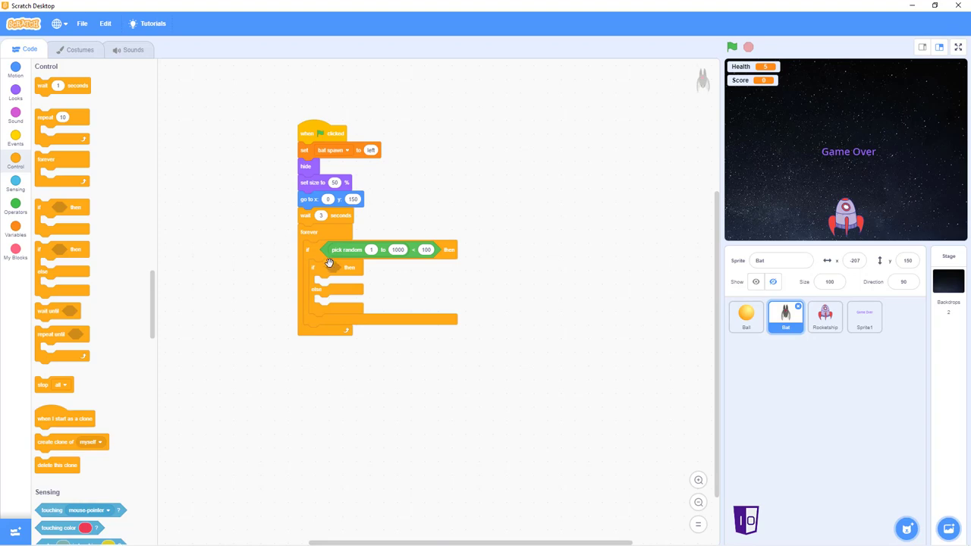
pyautogui.moveTo(190, 193)
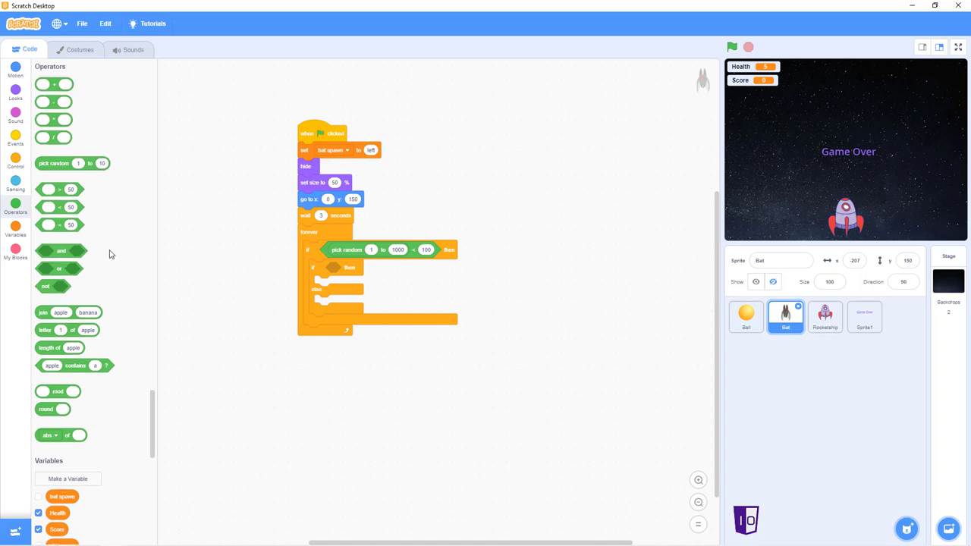
pyautogui.moveTo(109, 231)
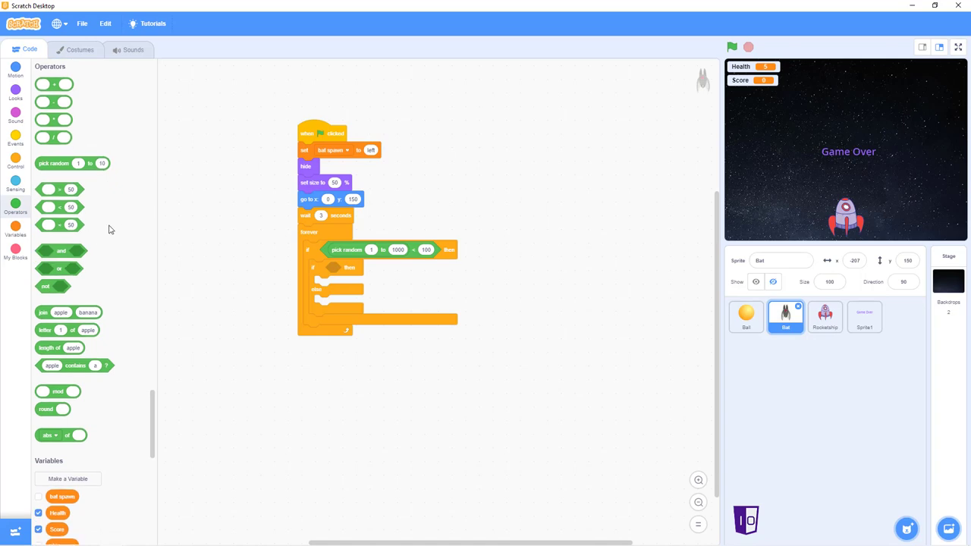
pyautogui.moveTo(188, 205)
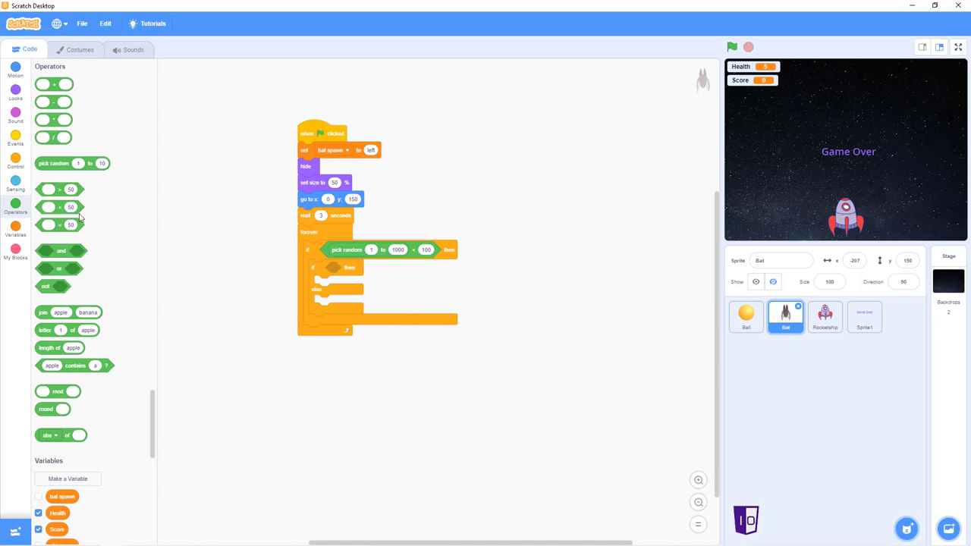
pyautogui.moveTo(57, 206); pyautogui.dragTo(227, 319)
pyautogui.write('left')
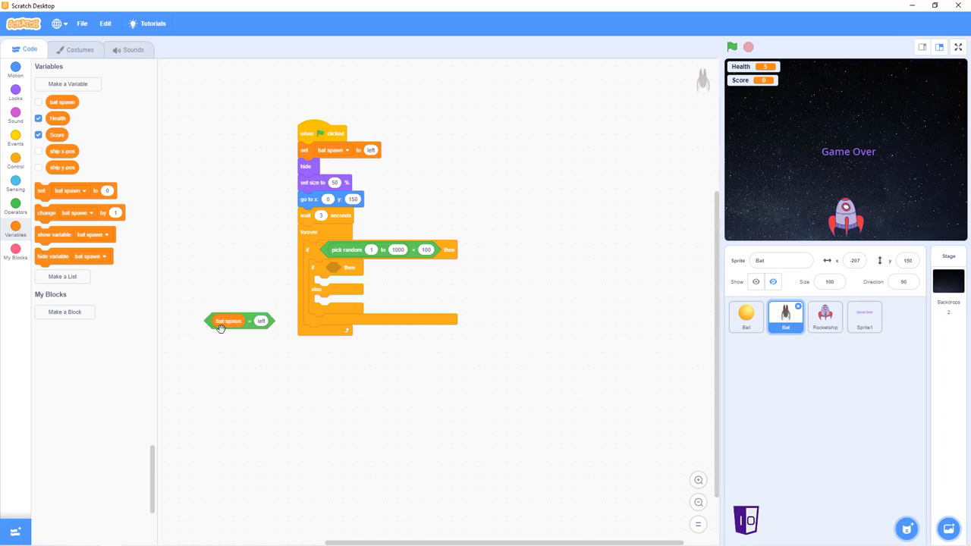
pyautogui.moveTo(227, 321); pyautogui.dragTo(349, 267)
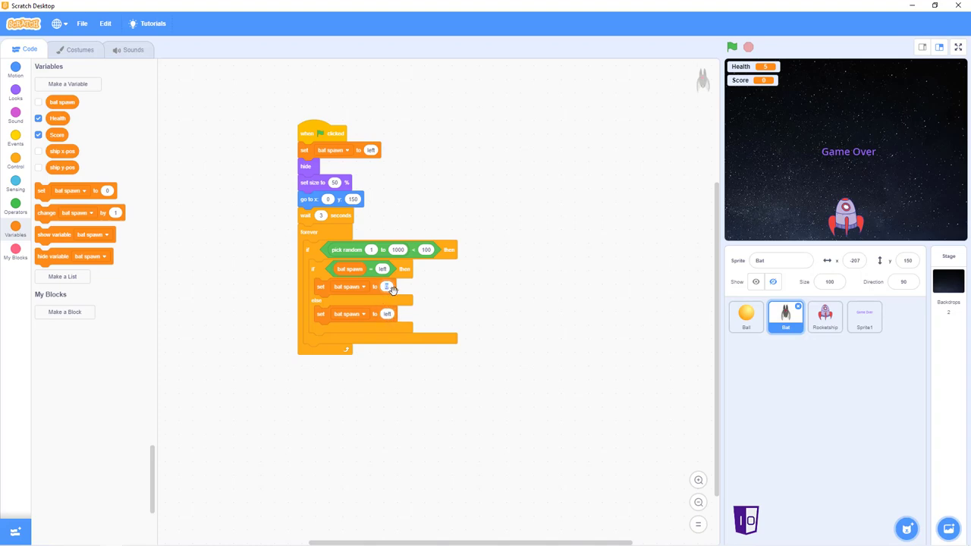
pyautogui.click(389, 285)
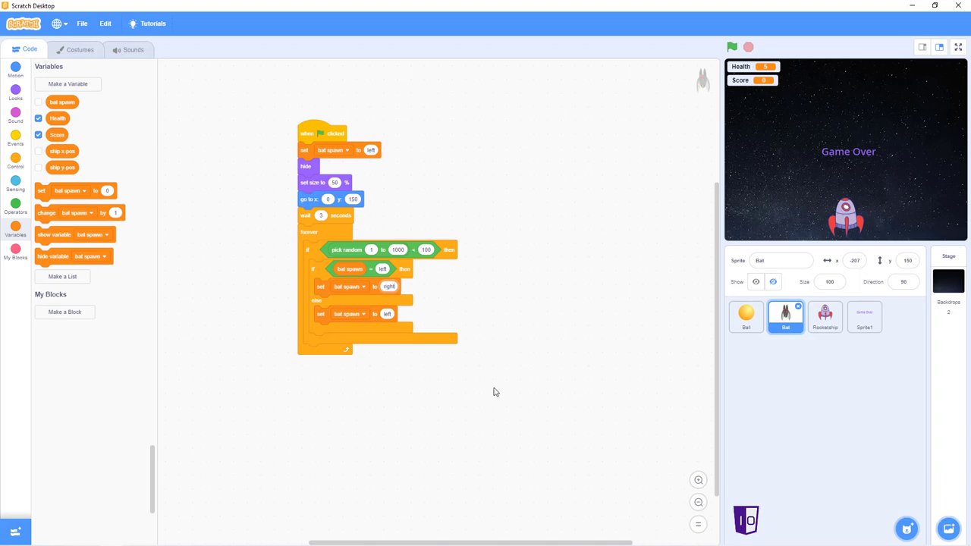
pyautogui.moveTo(15, 161)
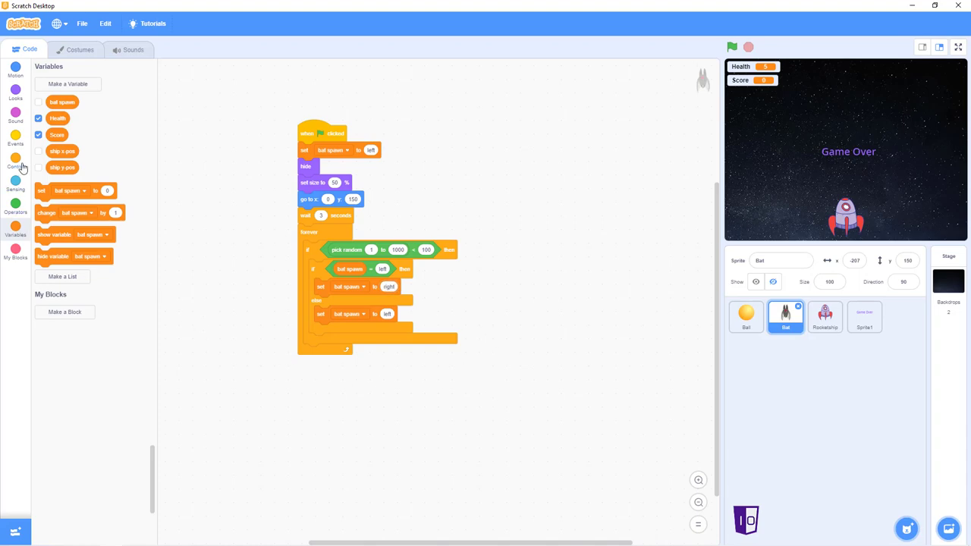
# Create a clone of myself and wait 2 seconds after the spawn toggle.
pyautogui.click(15, 161)
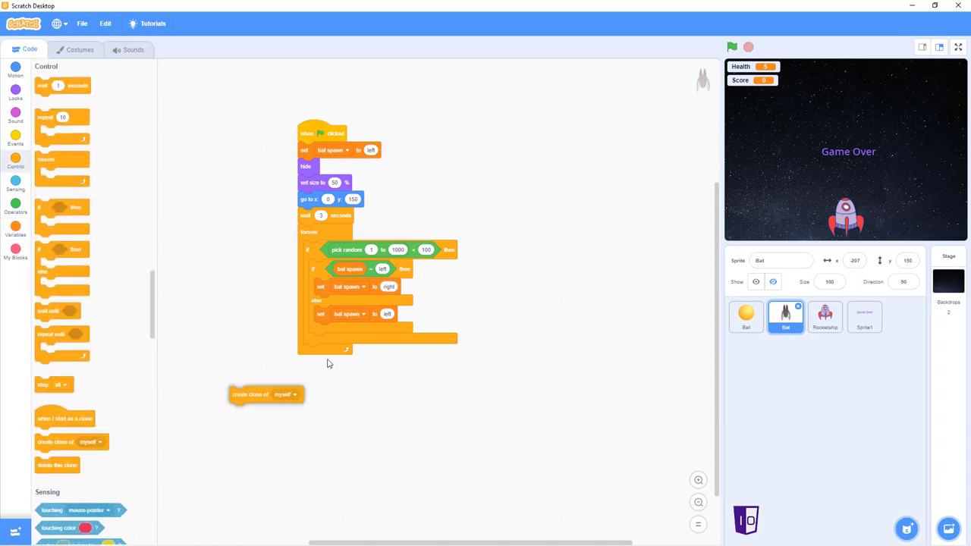
pyautogui.moveTo(265, 394); pyautogui.dragTo(325, 340)
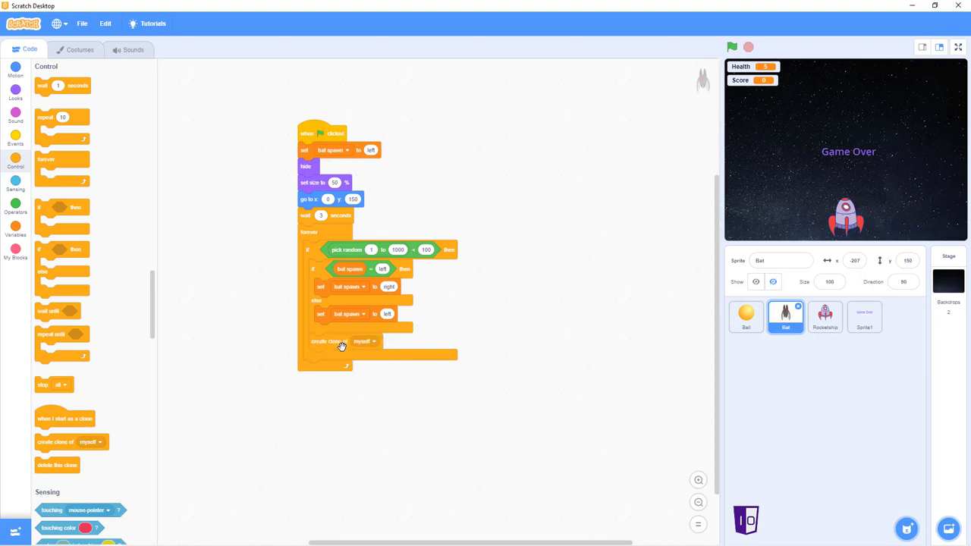
pyautogui.moveTo(100, 209)
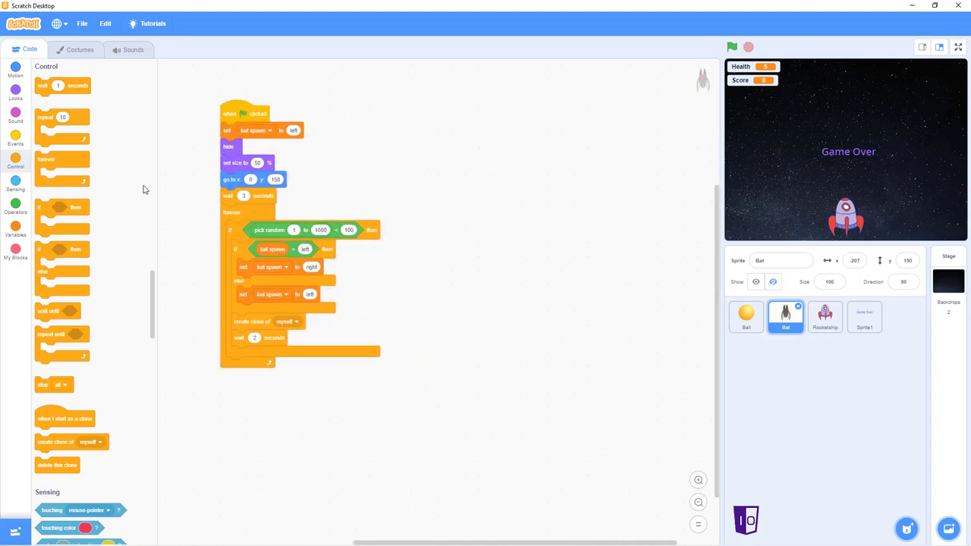
pyautogui.moveTo(179, 191)
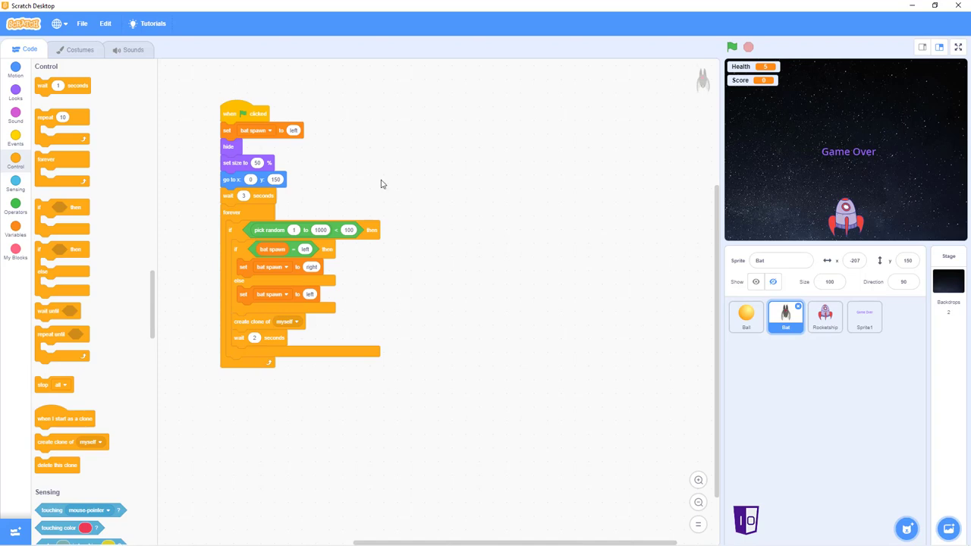
pyautogui.moveTo(234, 209)
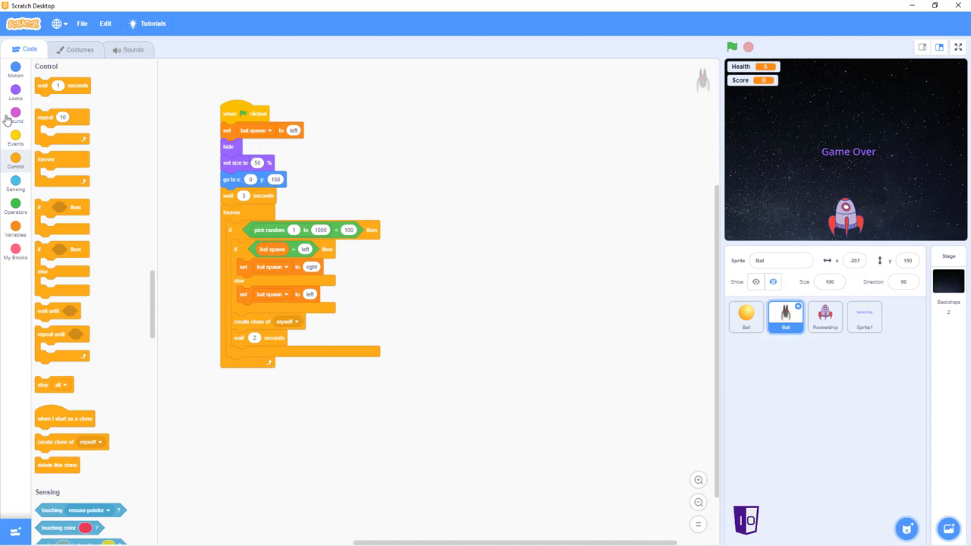
pyautogui.moveTo(75, 373)
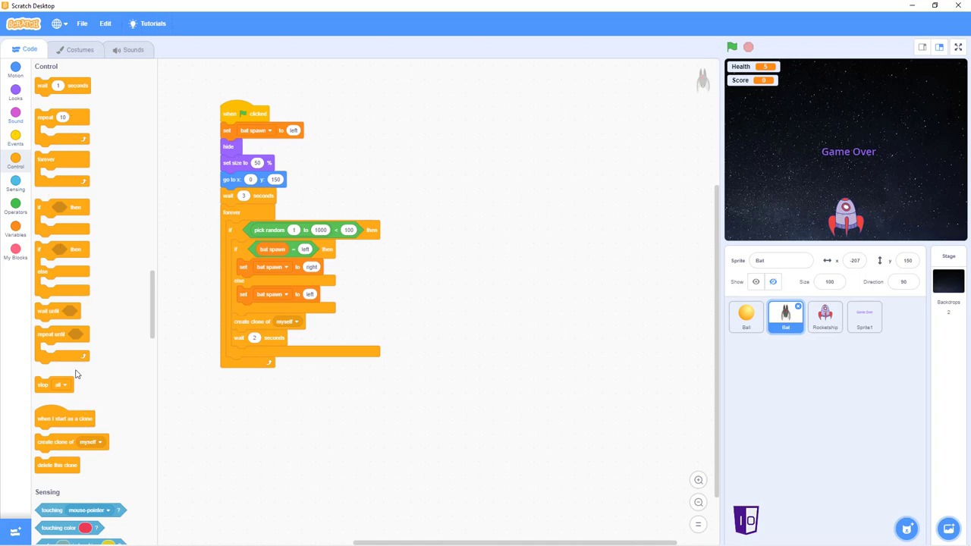
# Start a 'when I start as a clone' script with an if-else on bat spawn = left and random go-to positions.
pyautogui.moveTo(63, 419); pyautogui.dragTo(524, 121)
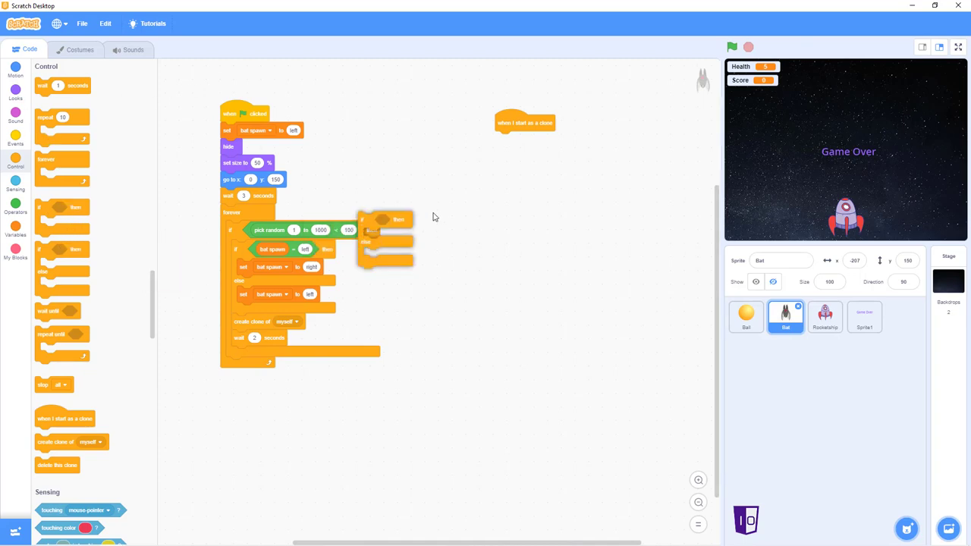
pyautogui.moveTo(387, 240); pyautogui.dragTo(524, 159)
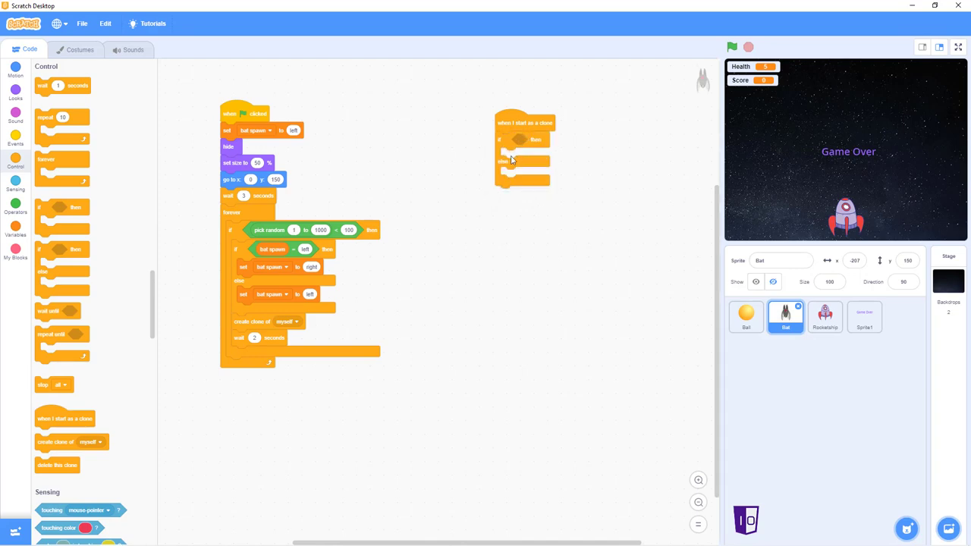
pyautogui.moveTo(17, 195)
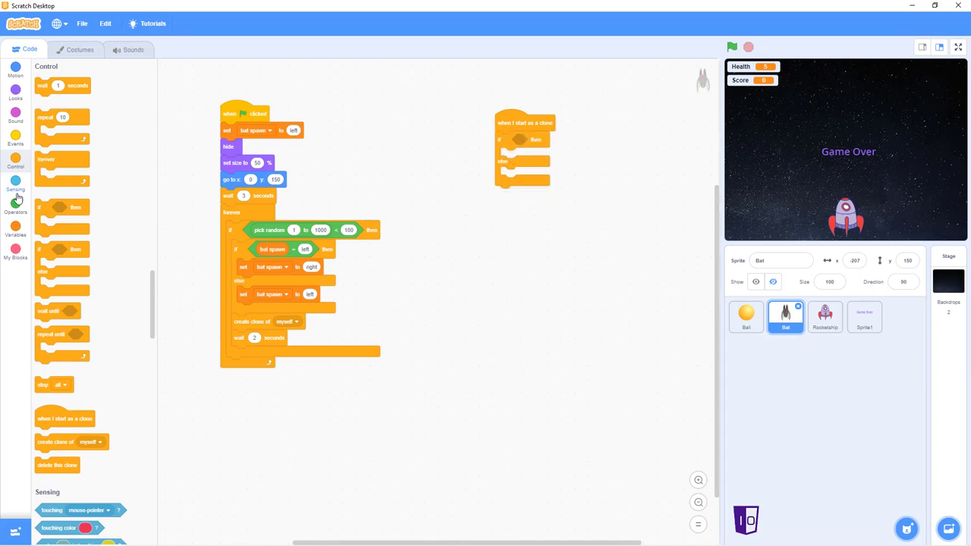
pyautogui.click(15, 207)
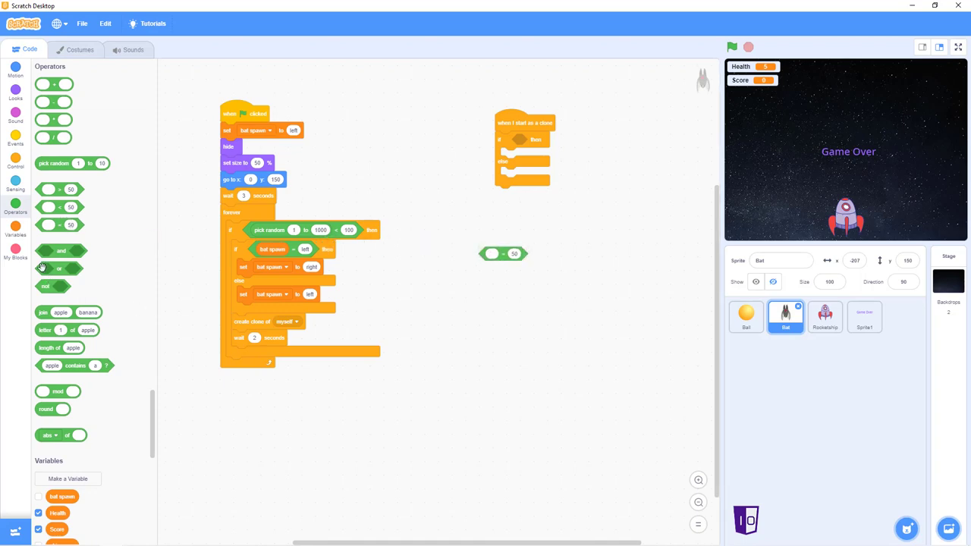
pyautogui.click(15, 231)
pyautogui.write('left')
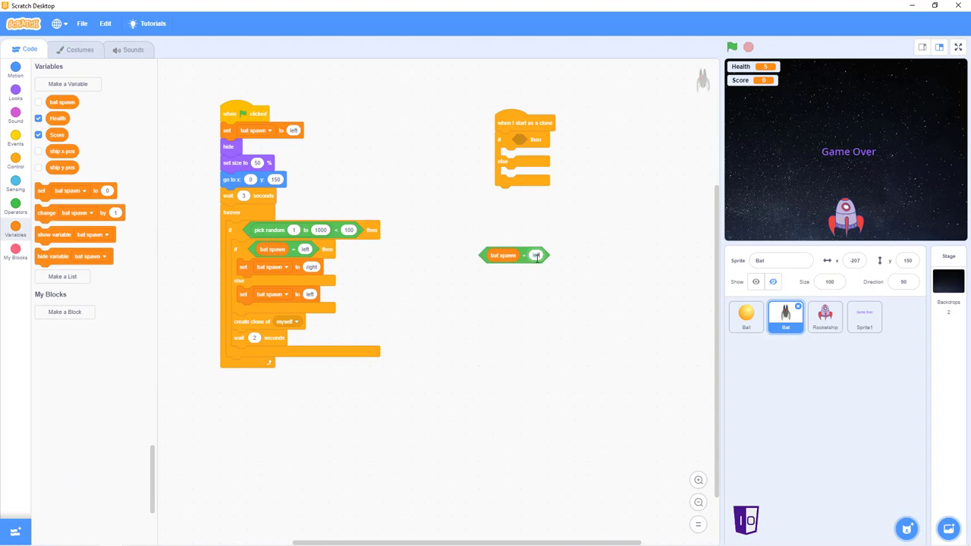
pyautogui.moveTo(503, 255); pyautogui.dragTo(543, 156)
pyautogui.write('220')
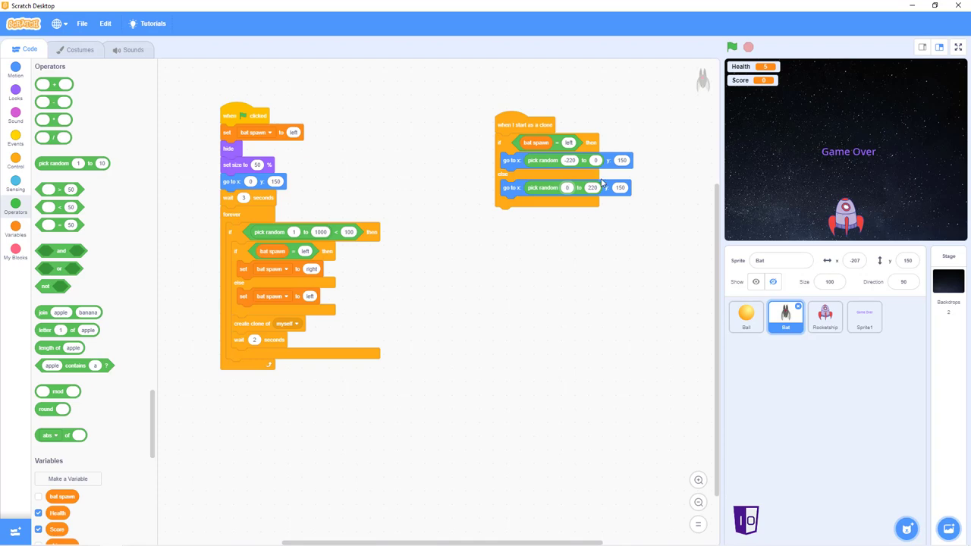
pyautogui.moveTo(12, 134)
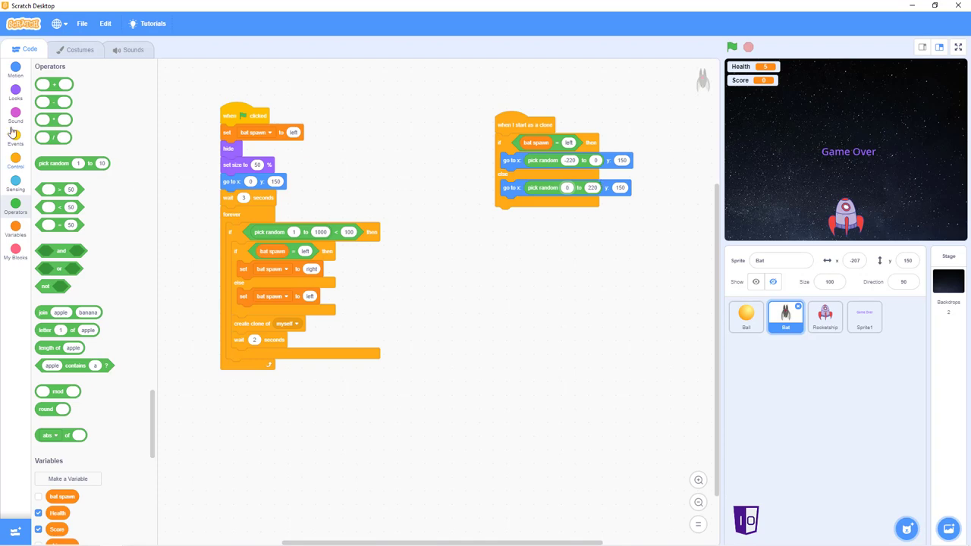
pyautogui.click(15, 91)
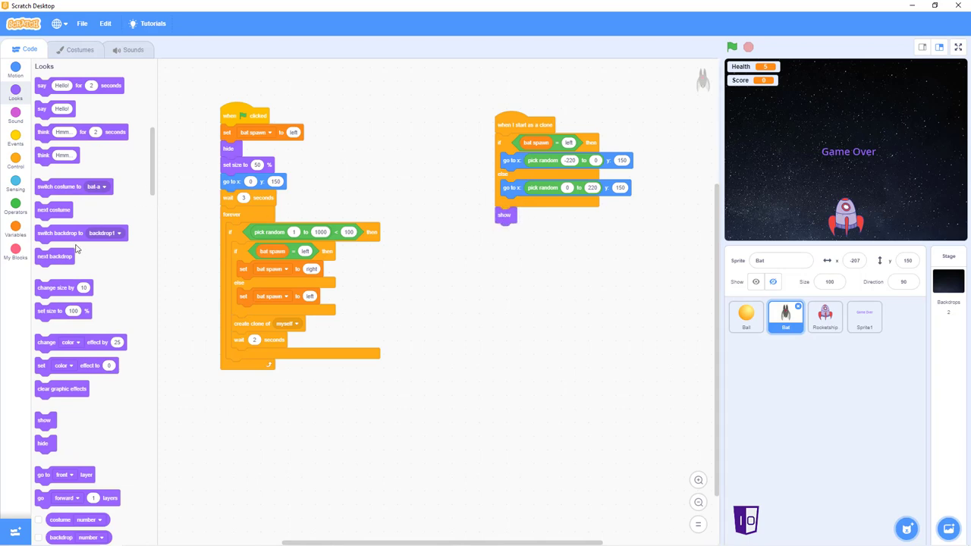
# Give the Bat clone a forever loop that changes y by -10, testing it with the green flag.
pyautogui.click(15, 160)
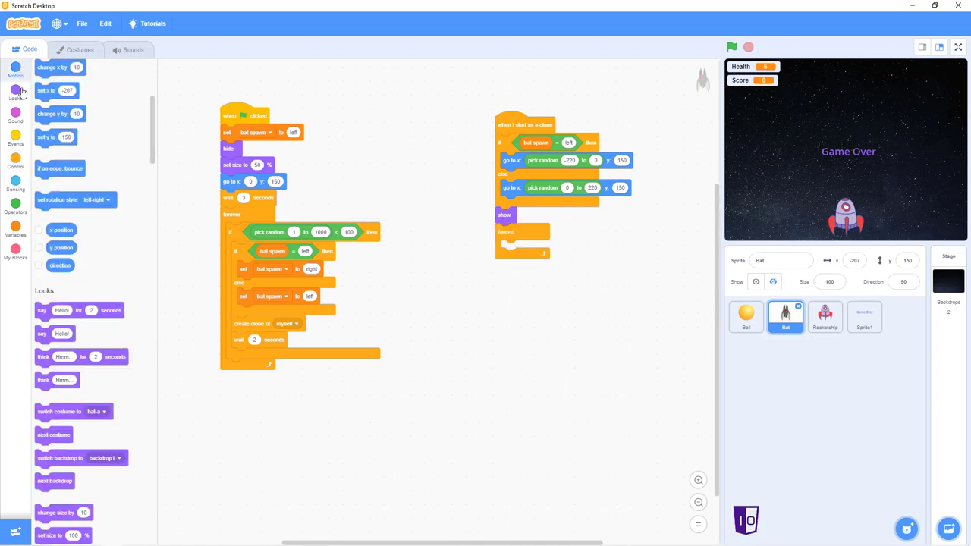
pyautogui.click(15, 68)
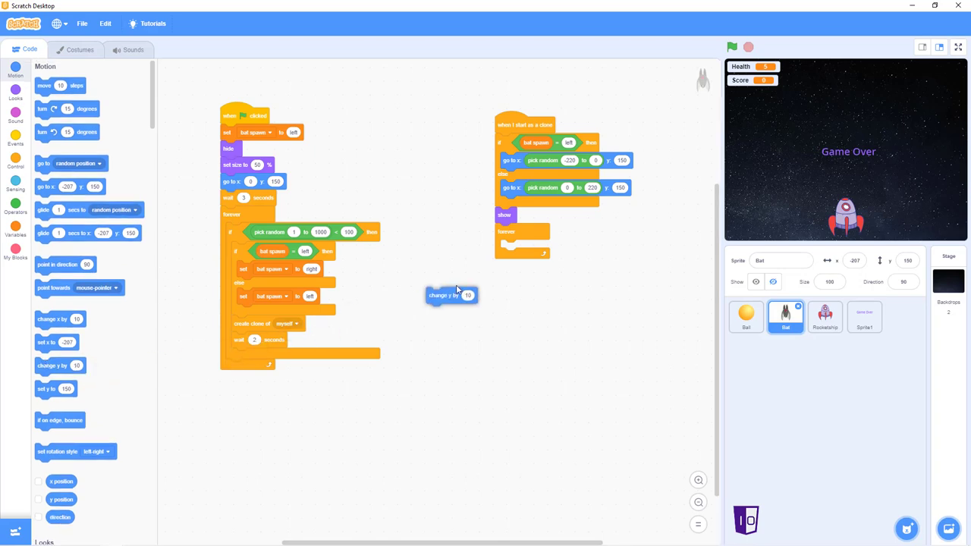
pyautogui.moveTo(453, 295); pyautogui.dragTo(524, 255)
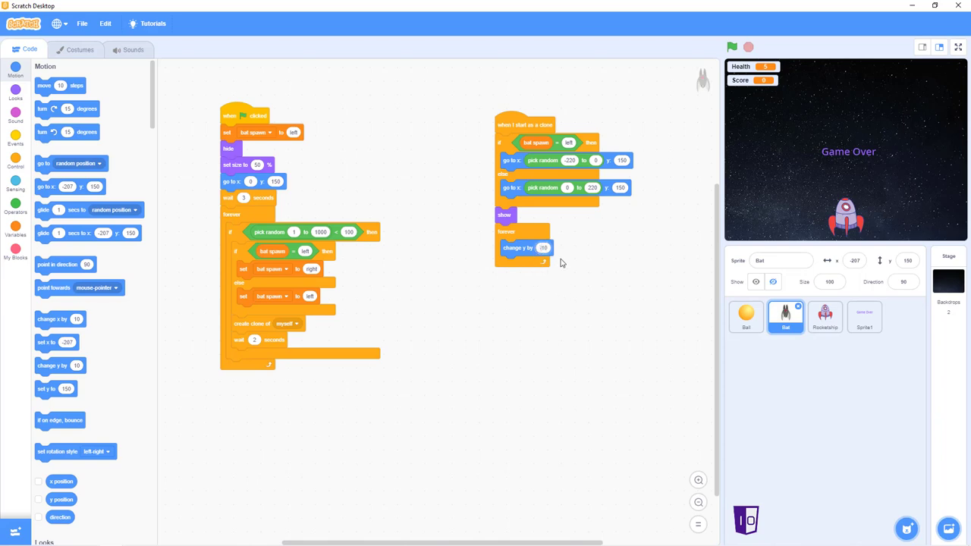
pyautogui.click(732, 46)
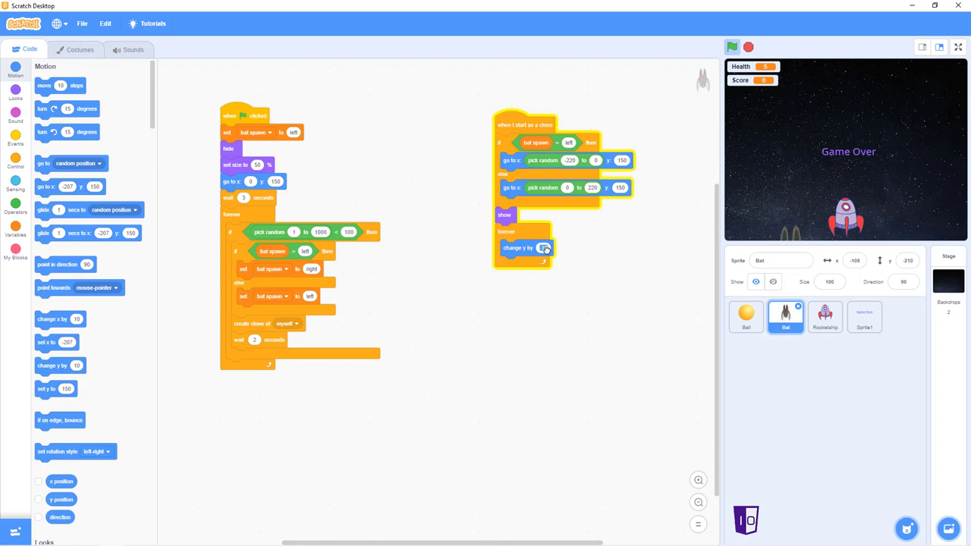
pyautogui.click(543, 249)
pyautogui.write('-10')
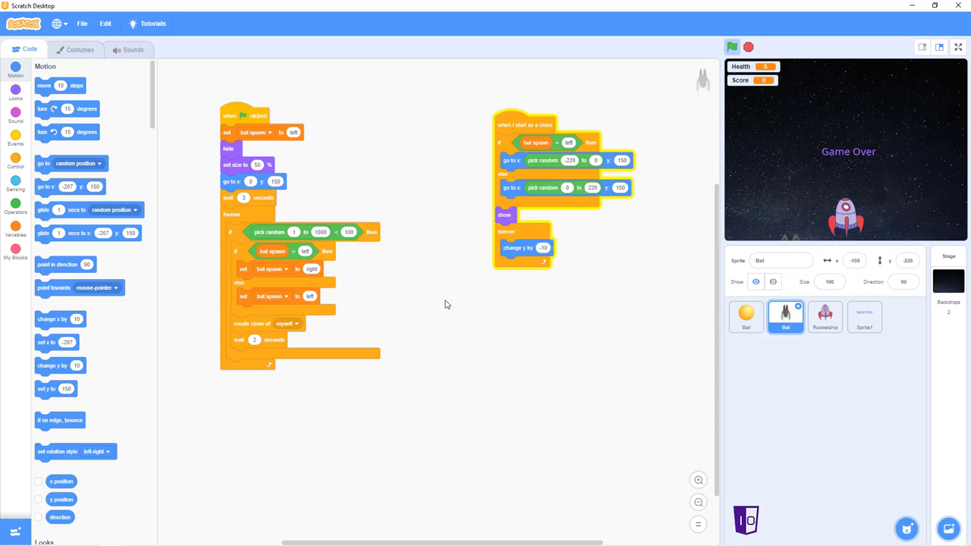
pyautogui.moveTo(372, 298)
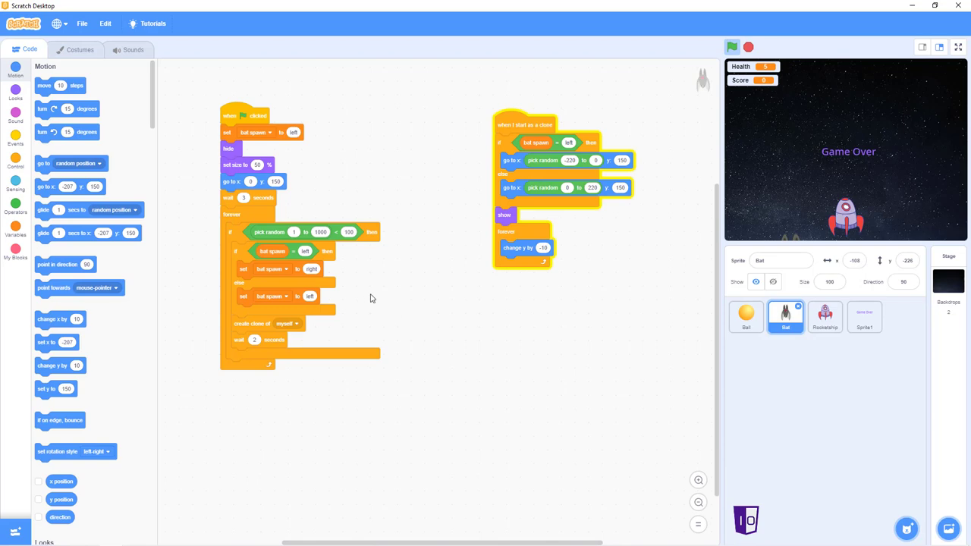
pyautogui.moveTo(63, 159)
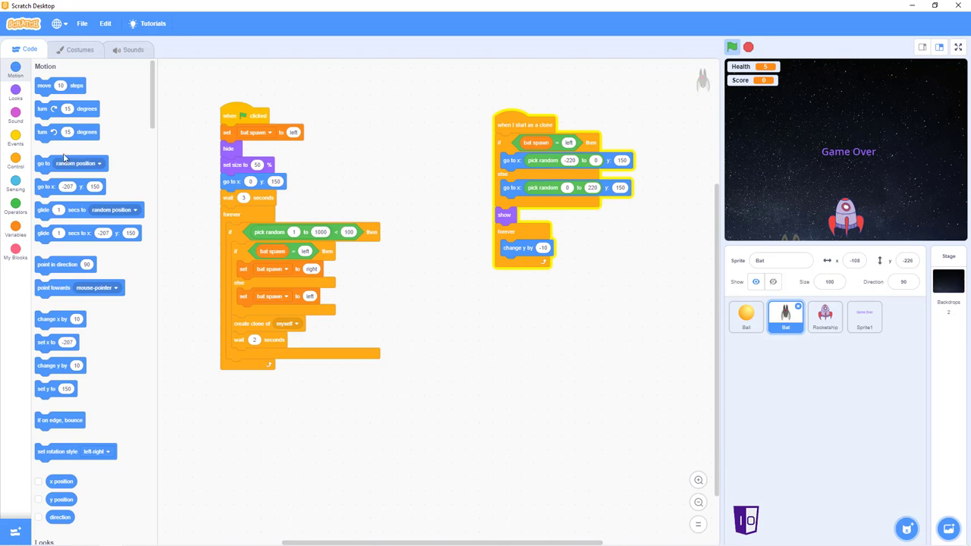
pyautogui.click(15, 158)
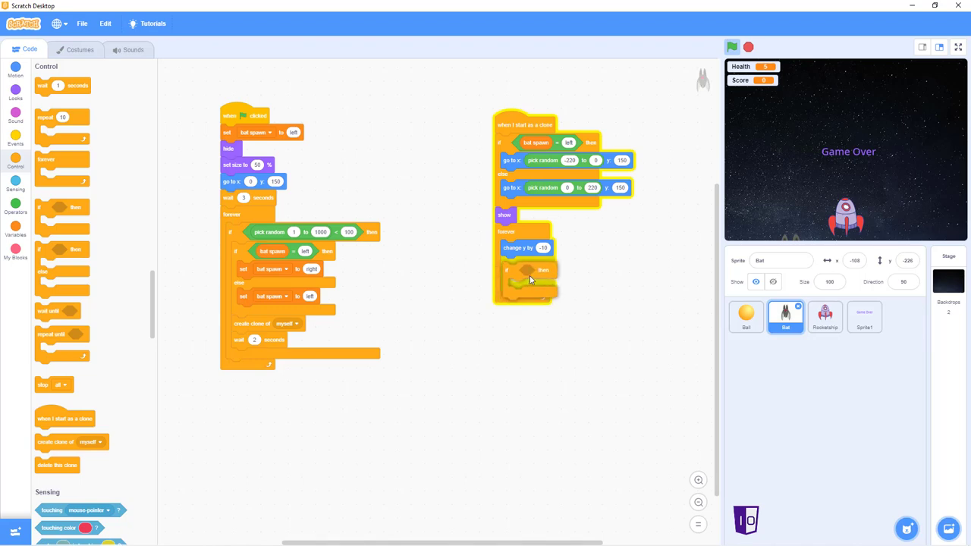
# Reseat the if-then block inside the clone's forever loop after the downward move.
pyautogui.moveTo(528, 280); pyautogui.dragTo(504, 349)
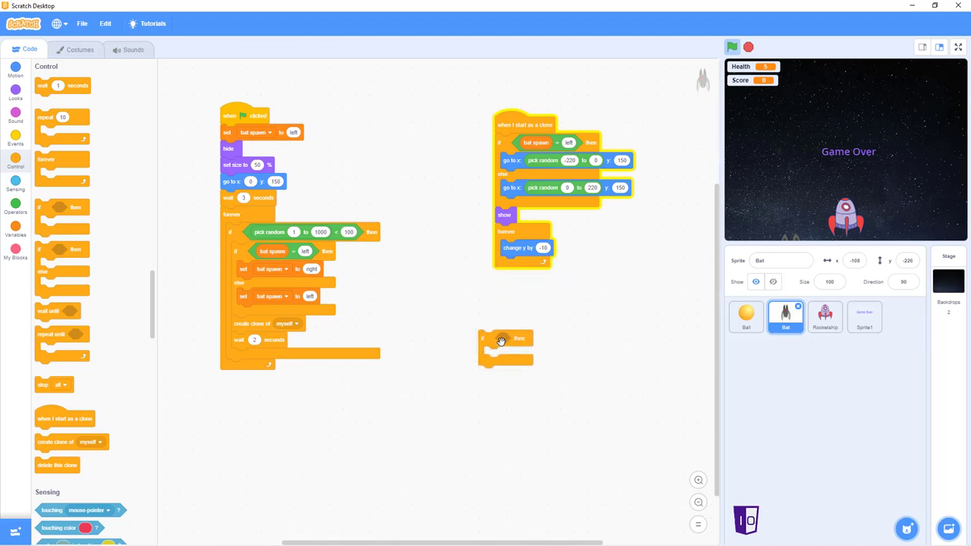
pyautogui.moveTo(501, 339); pyautogui.dragTo(531, 307)
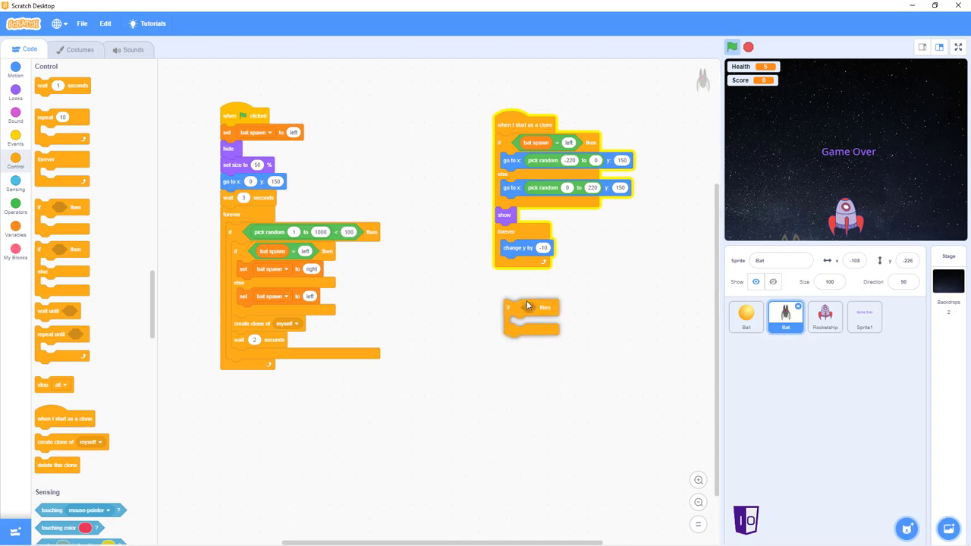
pyautogui.moveTo(531, 317); pyautogui.dragTo(531, 286)
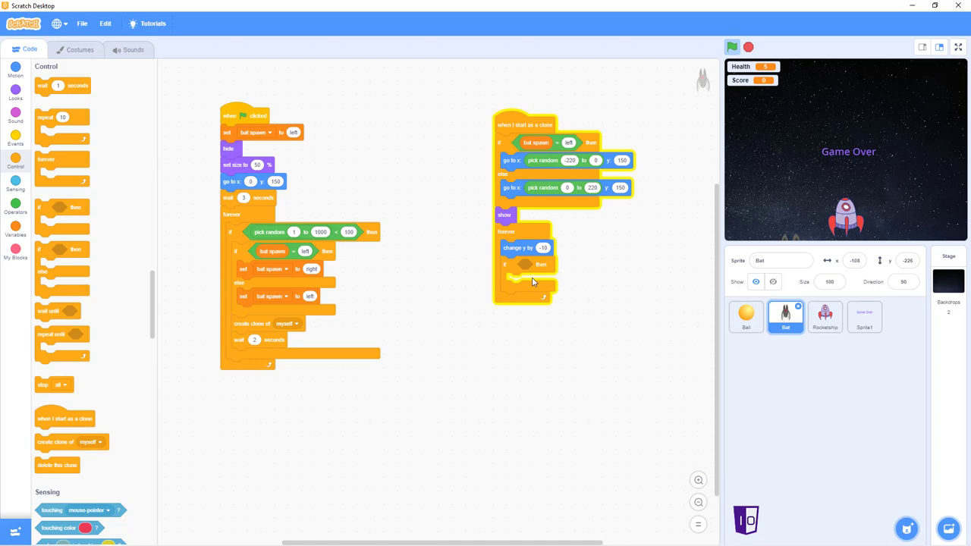
pyautogui.moveTo(295, 284)
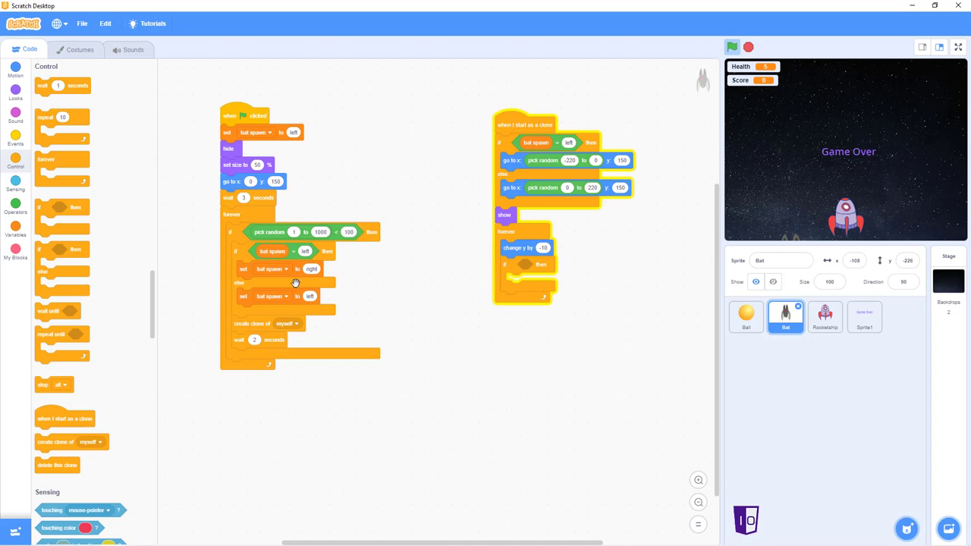
pyautogui.moveTo(437, 265)
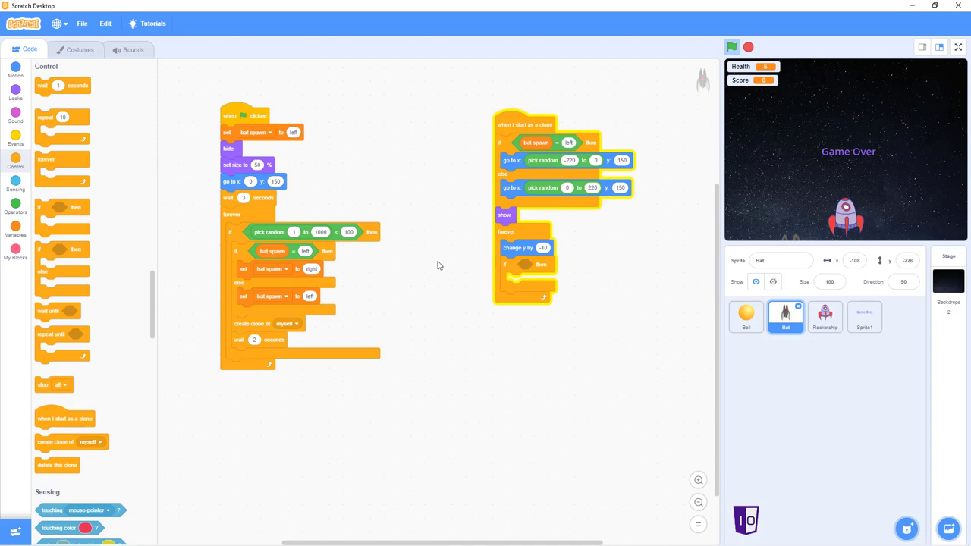
pyautogui.click(15, 211)
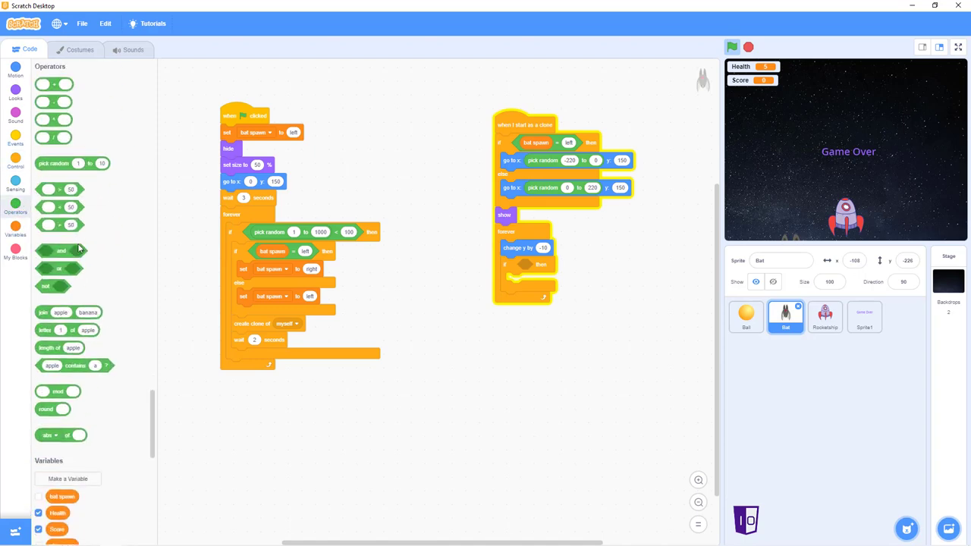
pyautogui.scroll(-3)
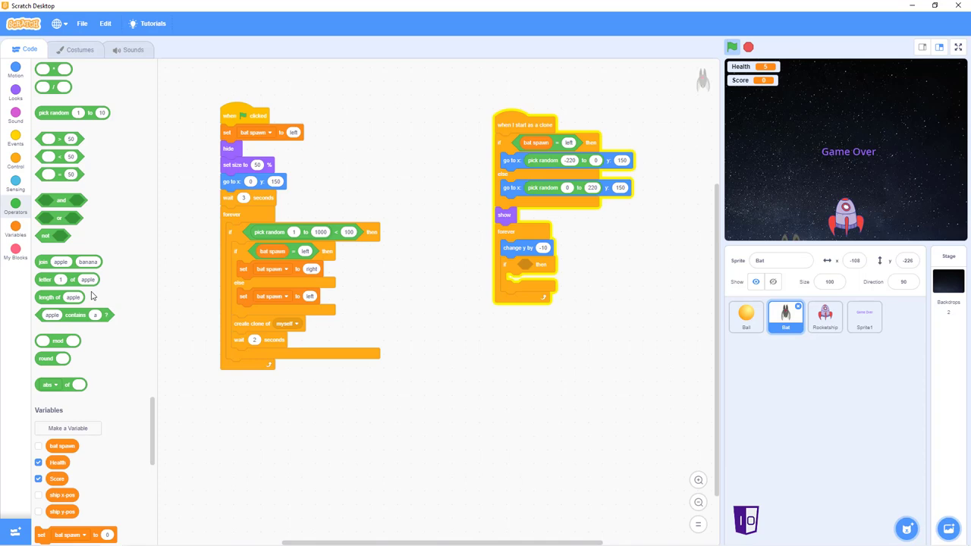
pyautogui.click(15, 180)
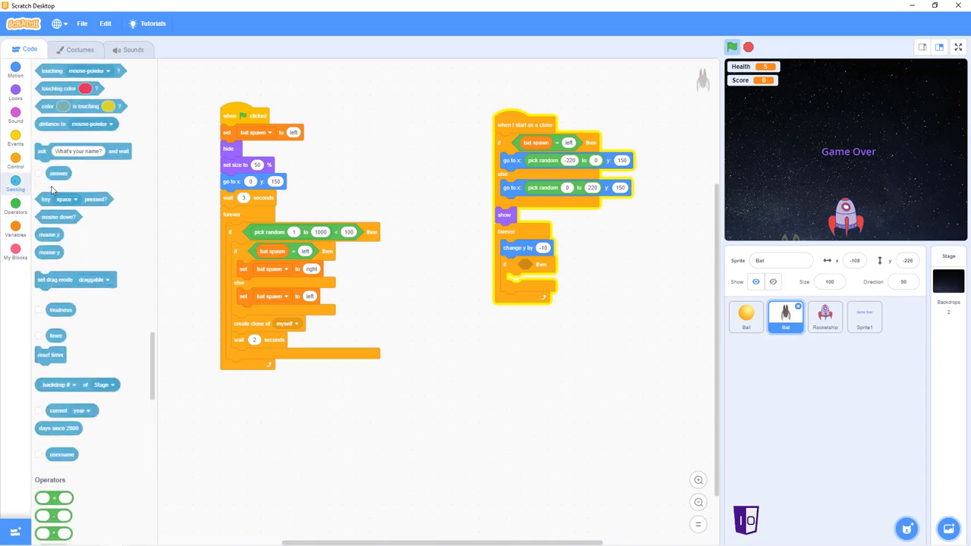
pyautogui.scroll(3)
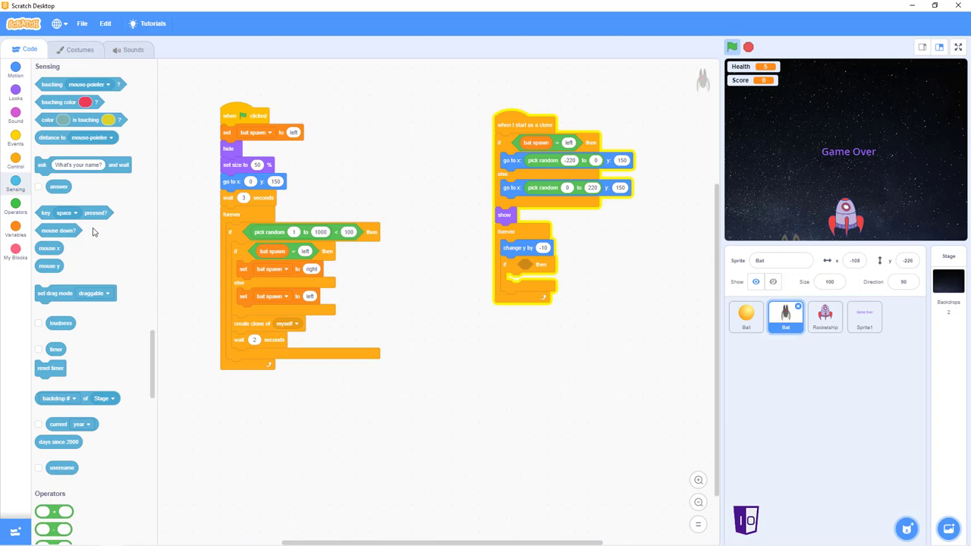
pyautogui.moveTo(65, 218)
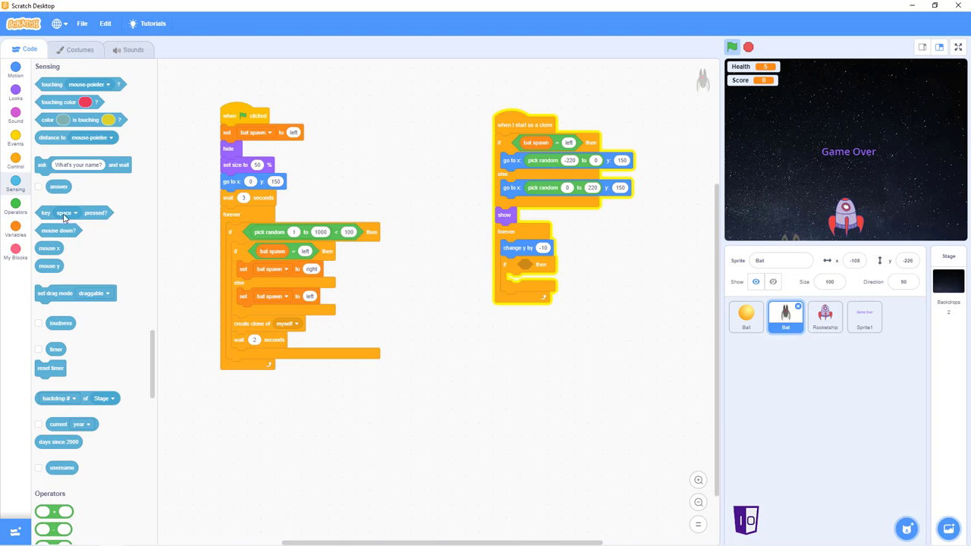
pyautogui.moveTo(16, 179)
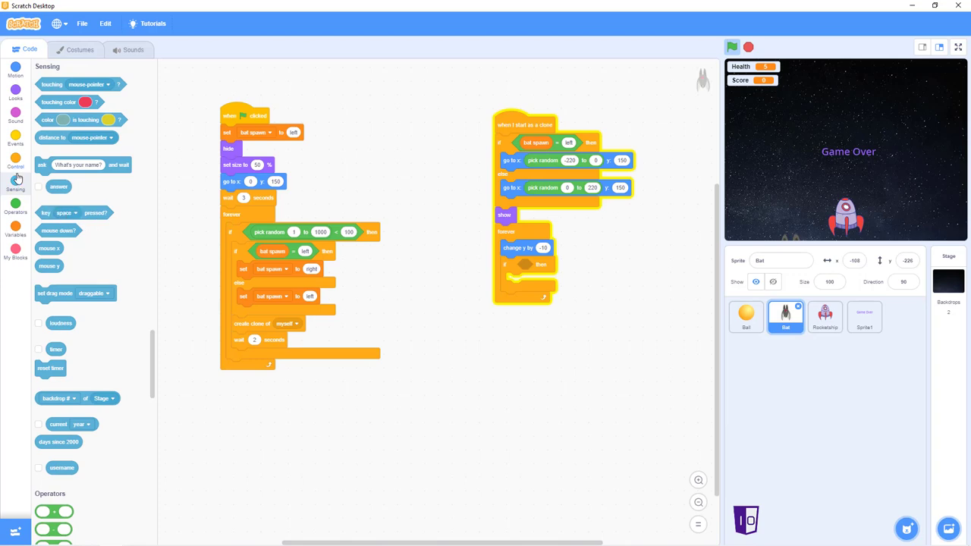
pyautogui.moveTo(55, 83)
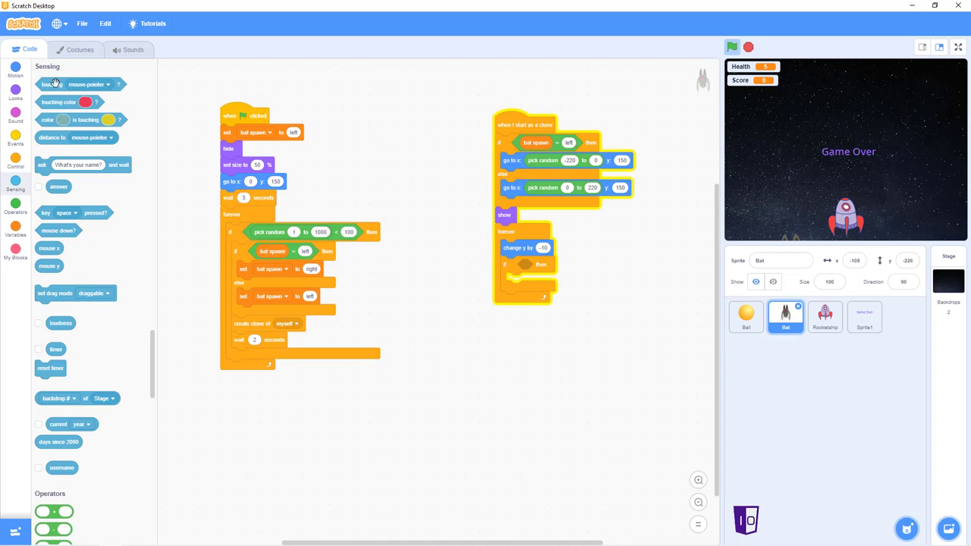
# Set the if condition to 'touching Ball?' from the Sensing blocks.
pyautogui.moveTo(68, 85); pyautogui.dragTo(478, 346)
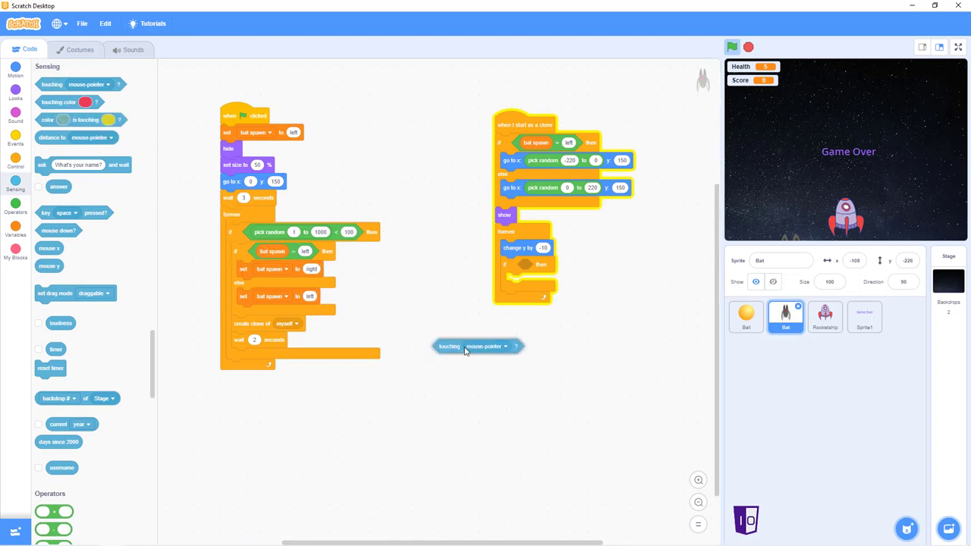
pyautogui.click(486, 346)
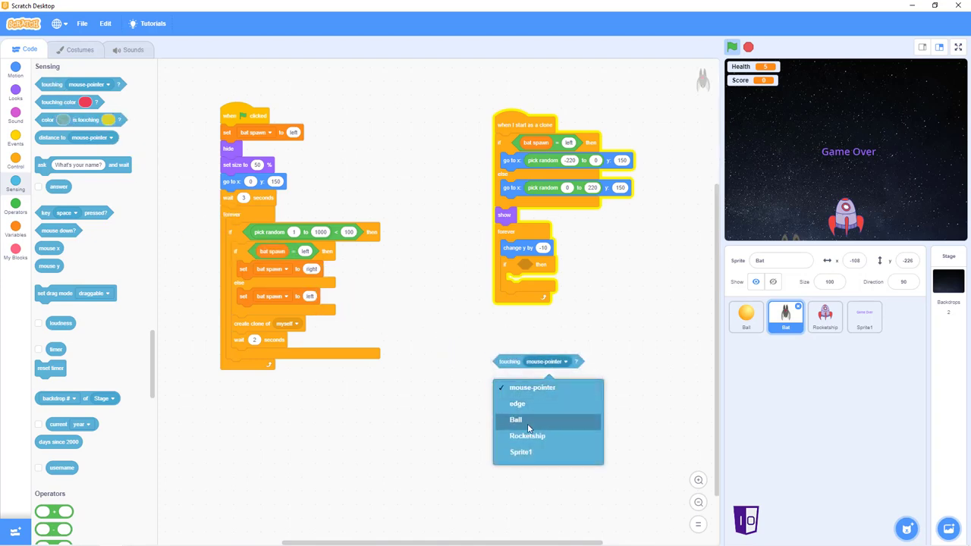
pyautogui.click(516, 419)
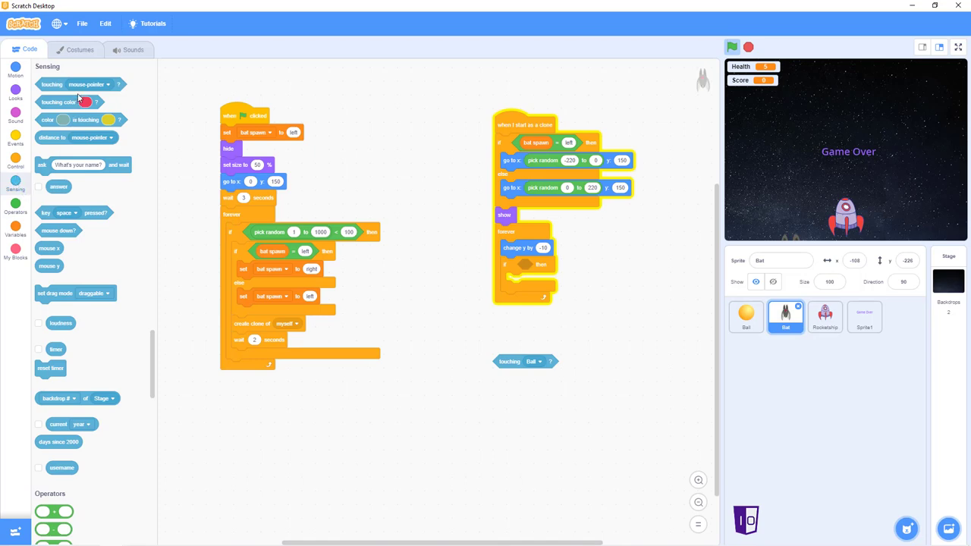
pyautogui.moveTo(79, 92)
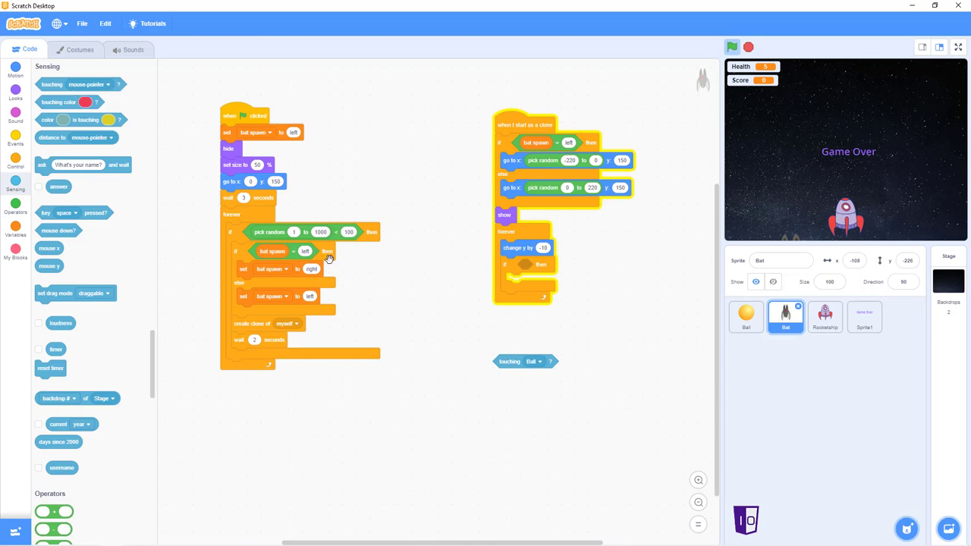
pyautogui.moveTo(510, 352)
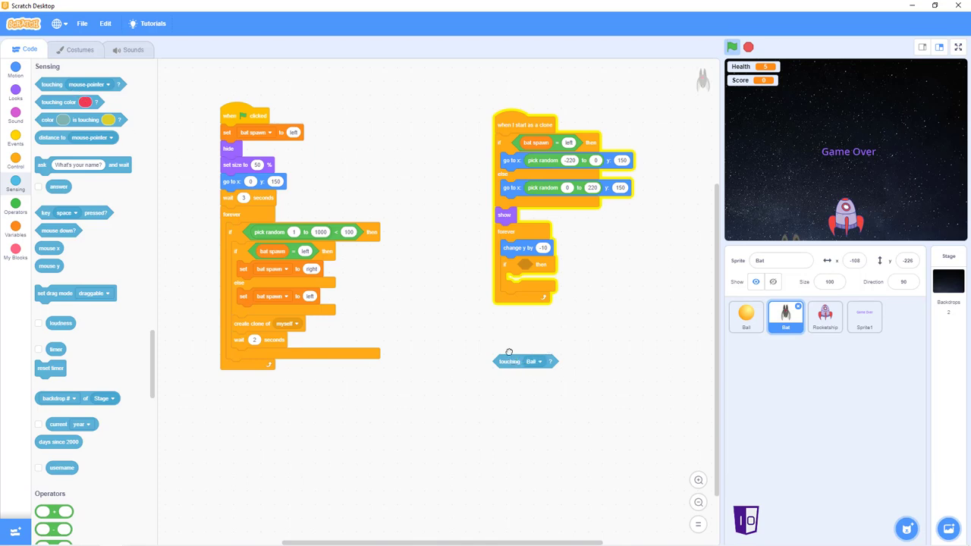
pyautogui.moveTo(525, 362); pyautogui.dragTo(531, 264)
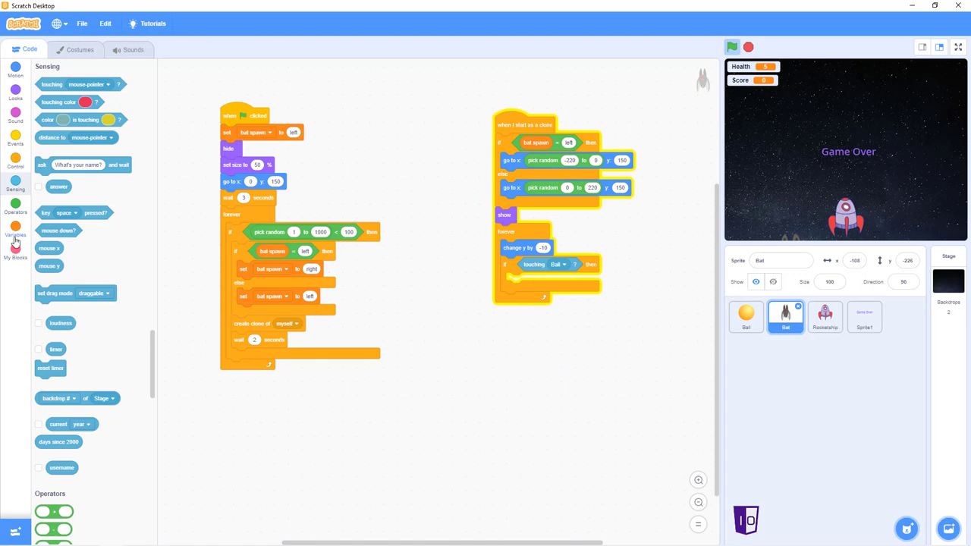
# Make the Bat clone change Score by 1 inside the touching-Ball check.
pyautogui.click(16, 230)
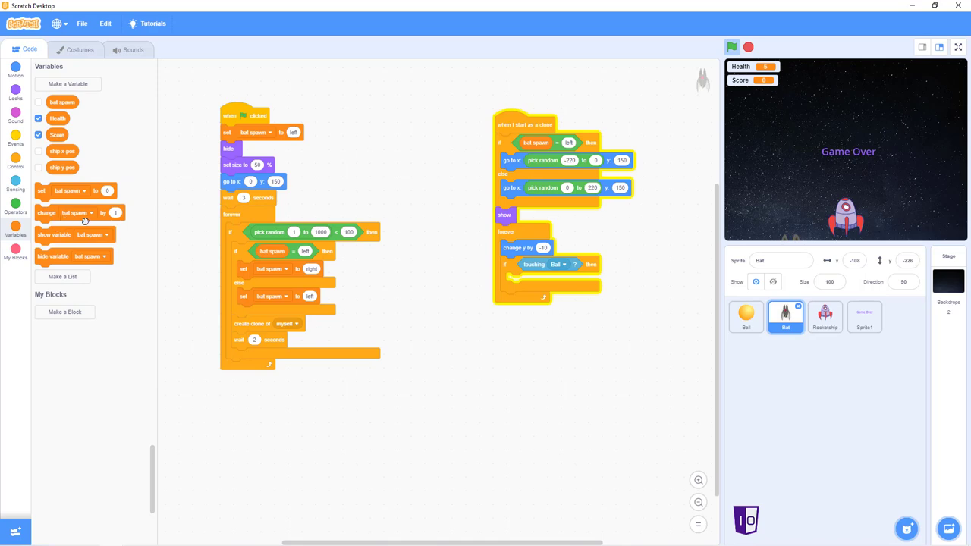
pyautogui.moveTo(73, 212); pyautogui.dragTo(547, 280)
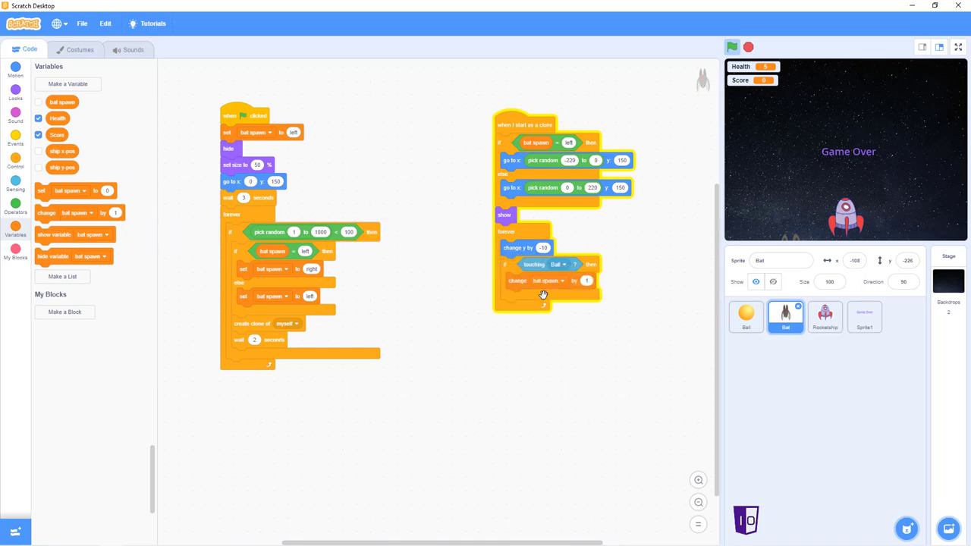
pyautogui.click(549, 279)
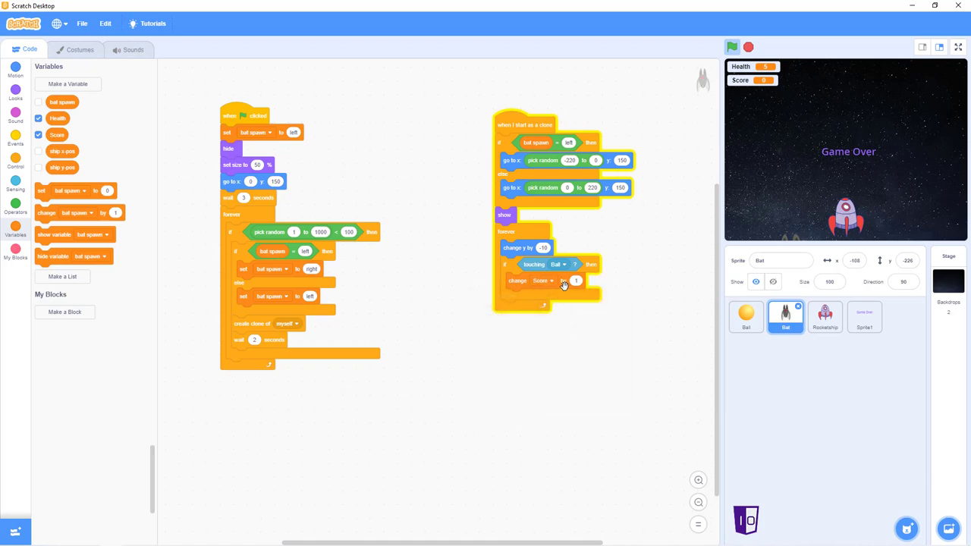
pyautogui.moveTo(559, 284)
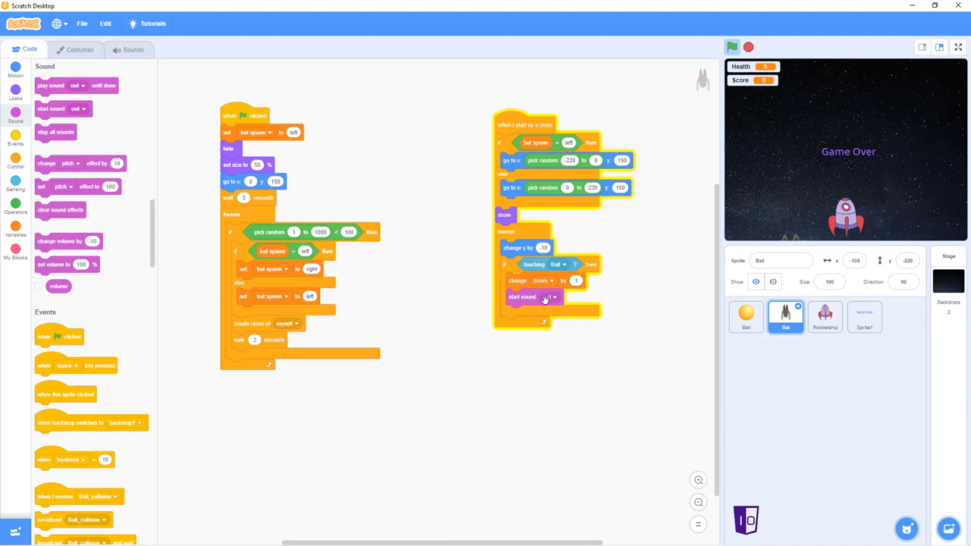
pyautogui.click(546, 296)
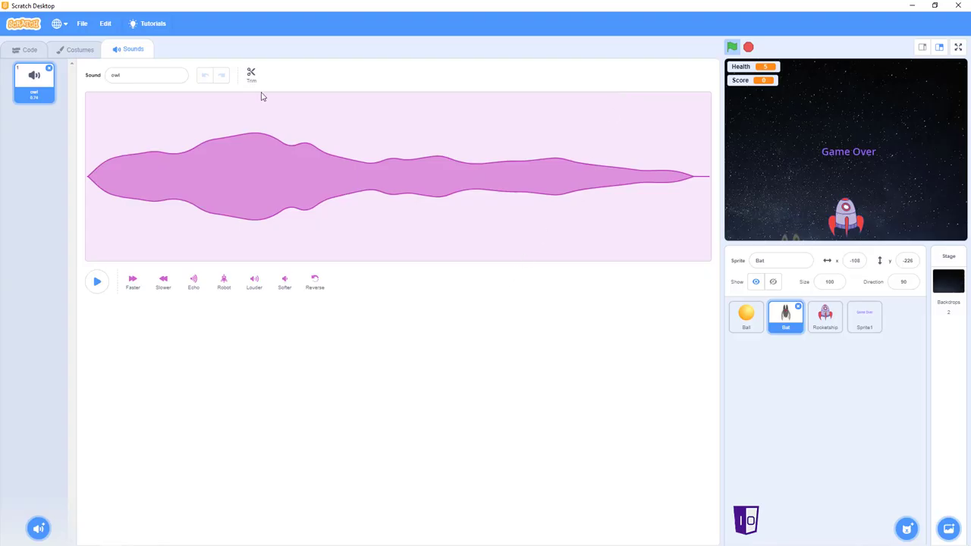
pyautogui.click(30, 49)
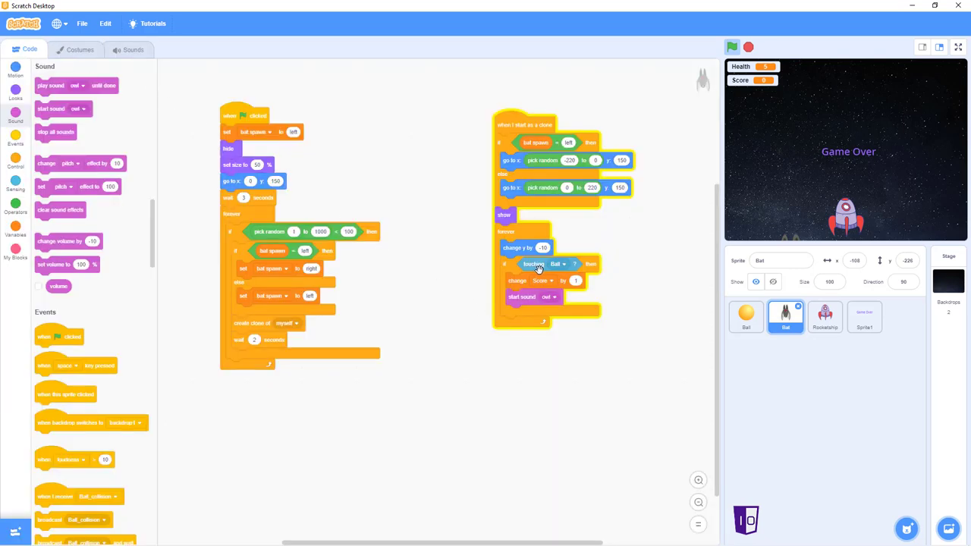
pyautogui.moveTo(519, 179)
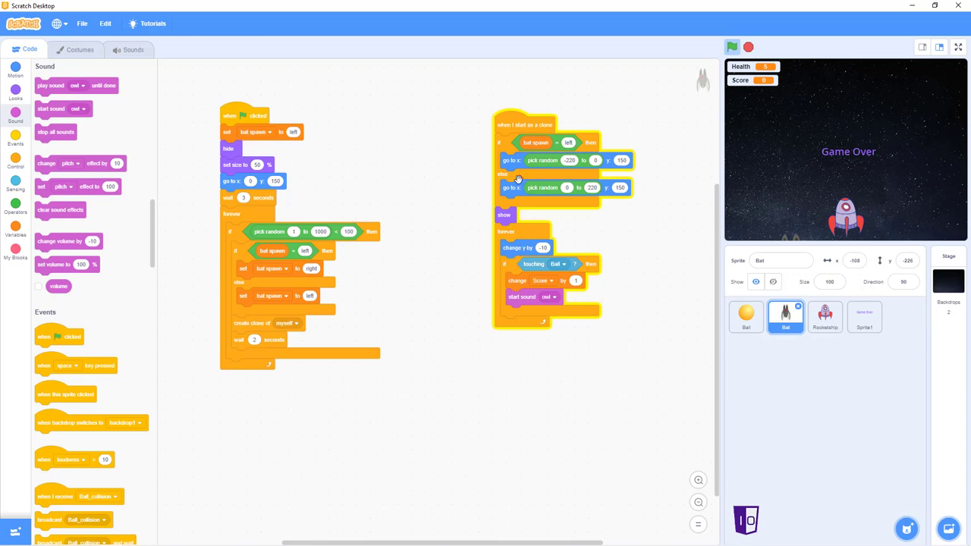
pyautogui.moveTo(279, 196)
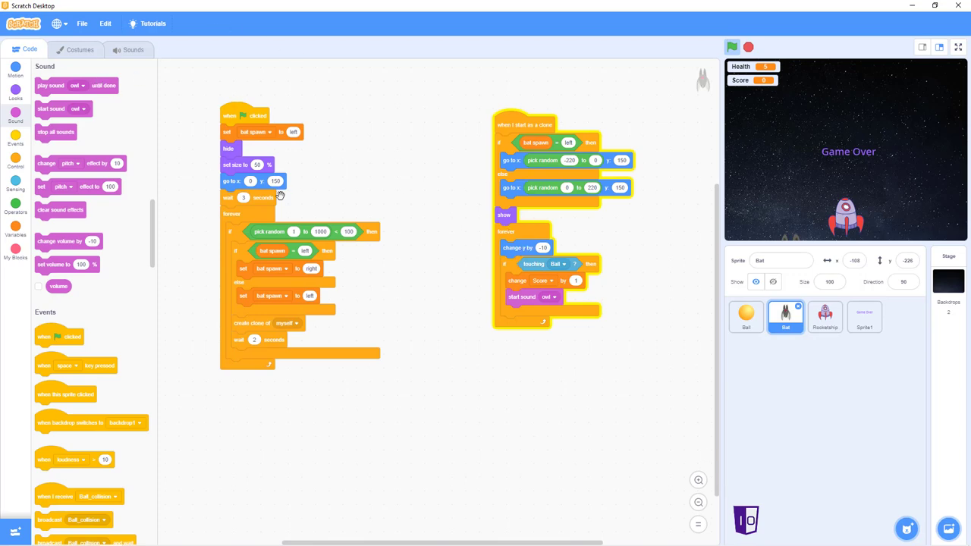
pyautogui.moveTo(770, 359)
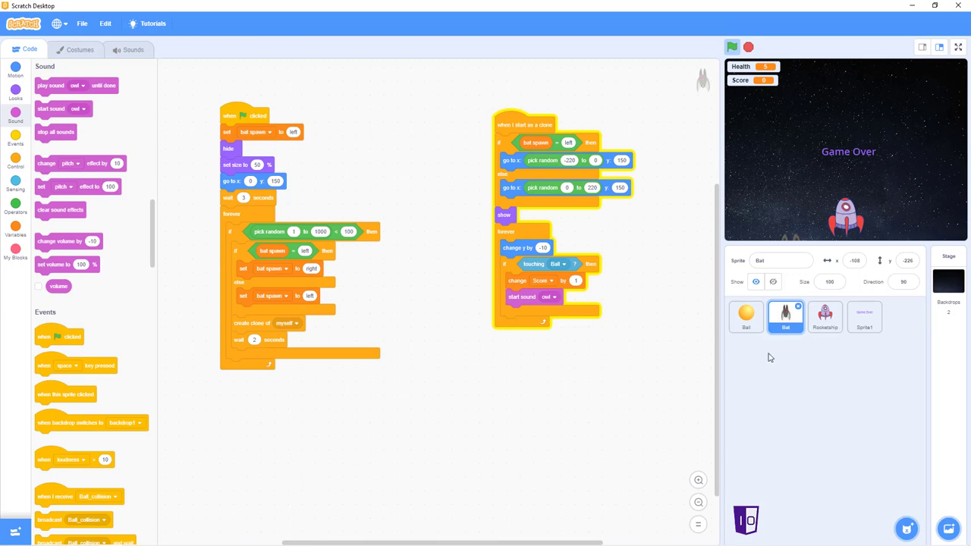
# Add a start-sound block in the check and import Basketball Bounce from the Effects sounds.
pyautogui.click(546, 296)
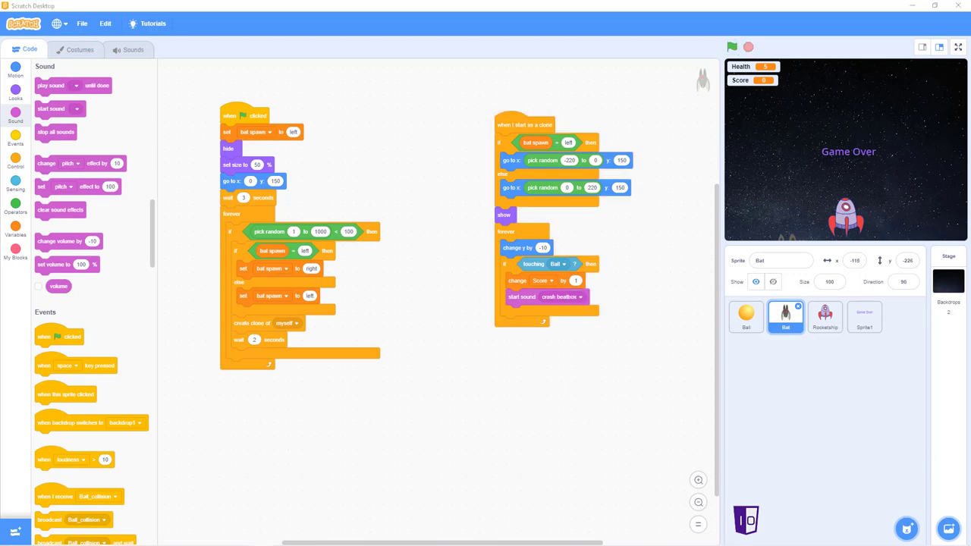
pyautogui.click(561, 296)
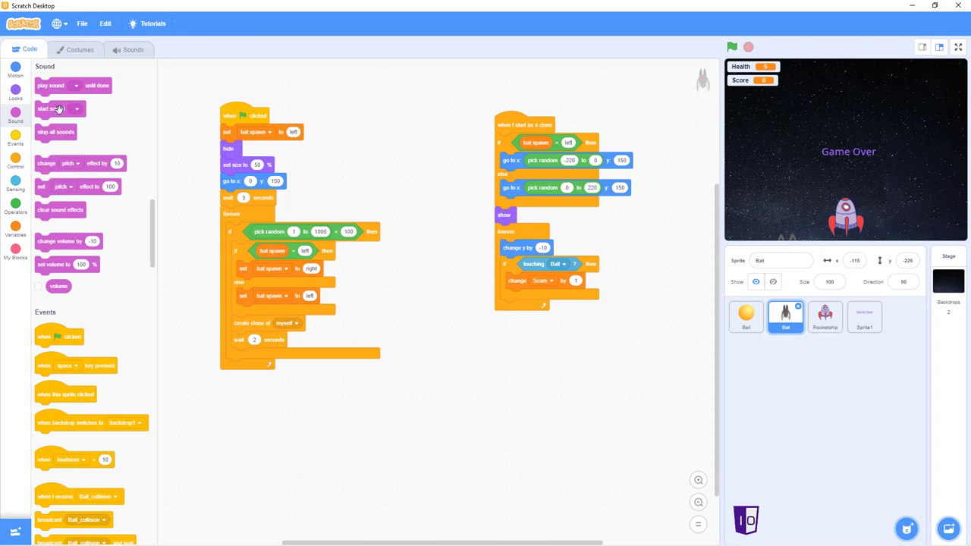
pyautogui.moveTo(52, 109); pyautogui.dragTo(522, 296)
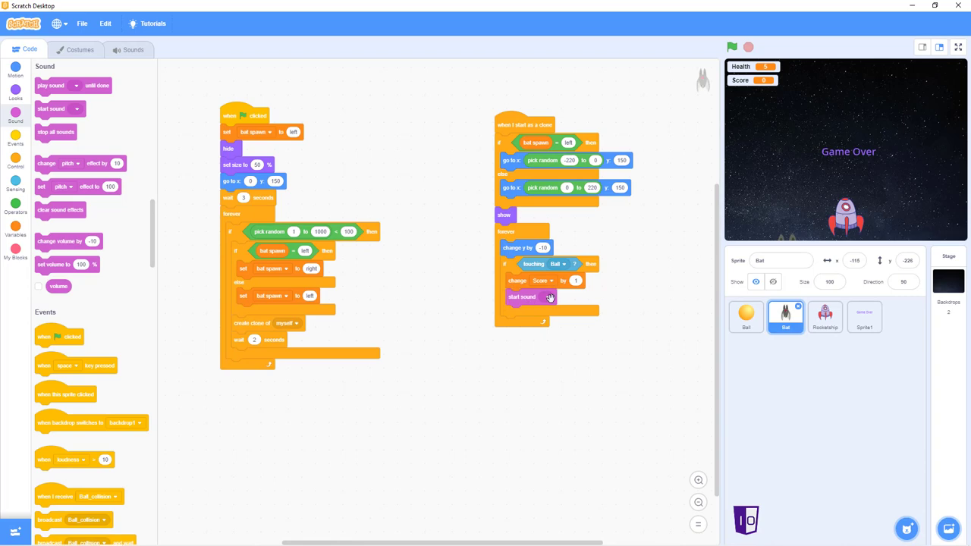
pyautogui.click(133, 48)
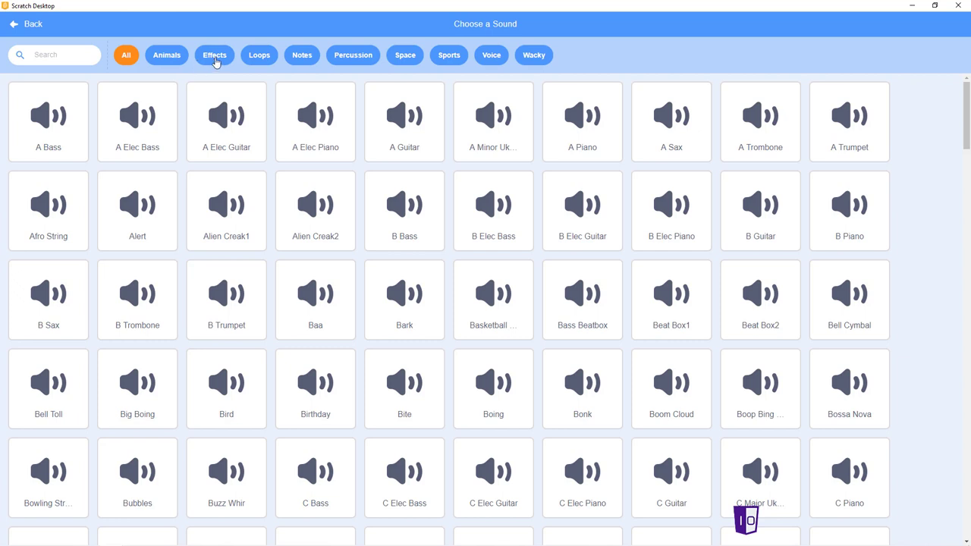
pyautogui.click(214, 55)
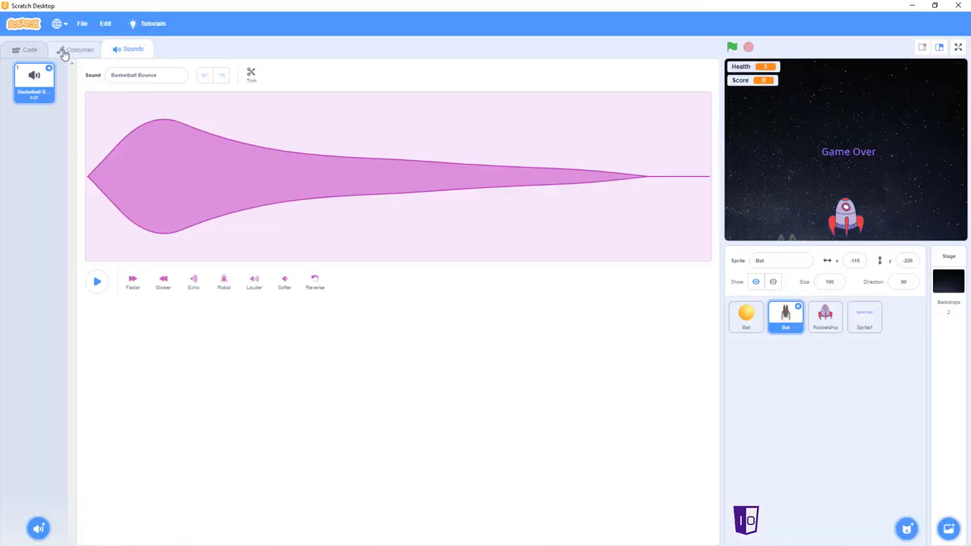
pyautogui.click(29, 48)
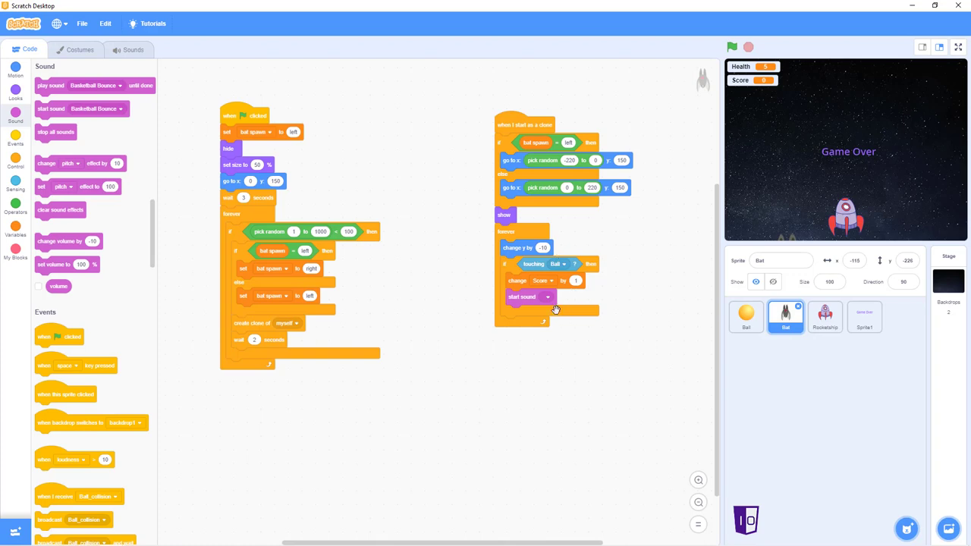
# Set the start sound to Basketball Bounce and run the clone script to test it.
pyautogui.click(546, 296)
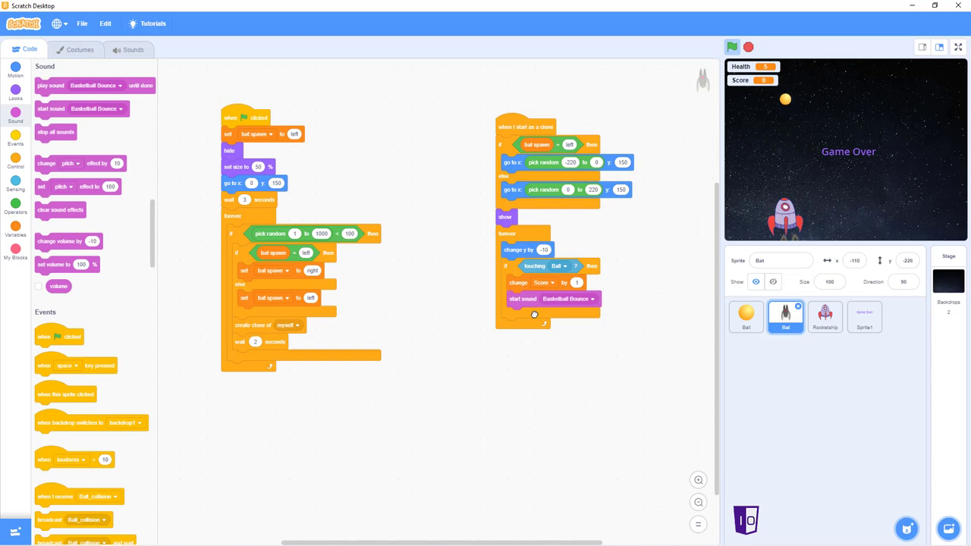
pyautogui.click(525, 128)
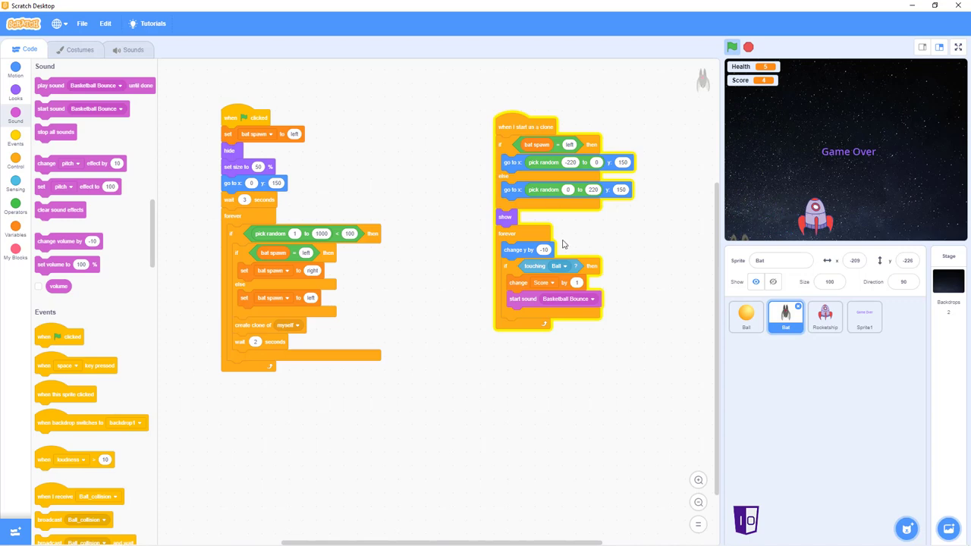
pyautogui.moveTo(549, 242)
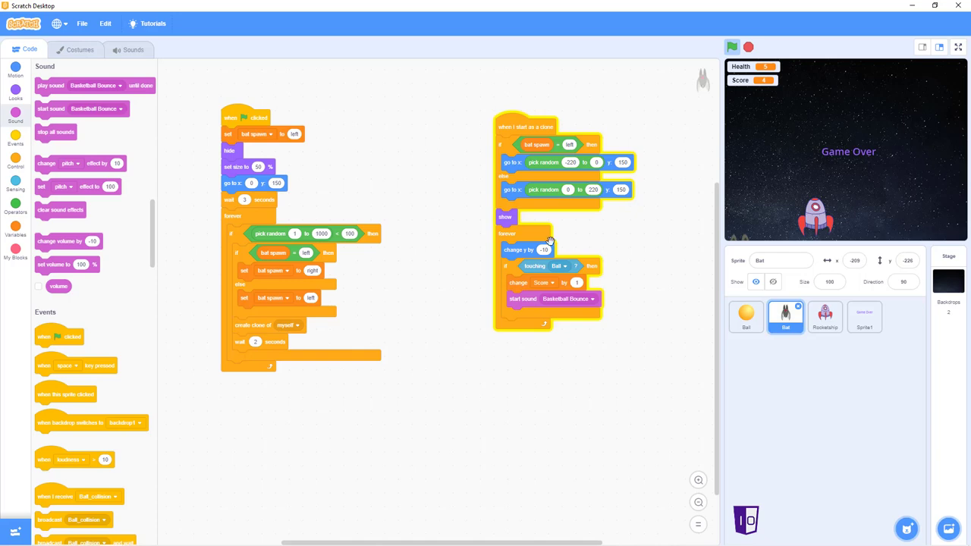
pyautogui.moveTo(488, 244)
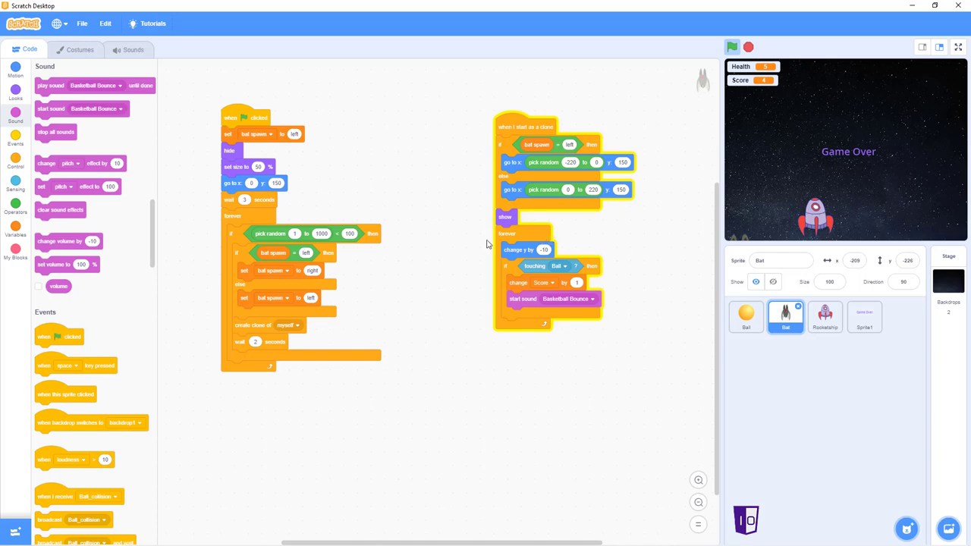
pyautogui.moveTo(476, 270)
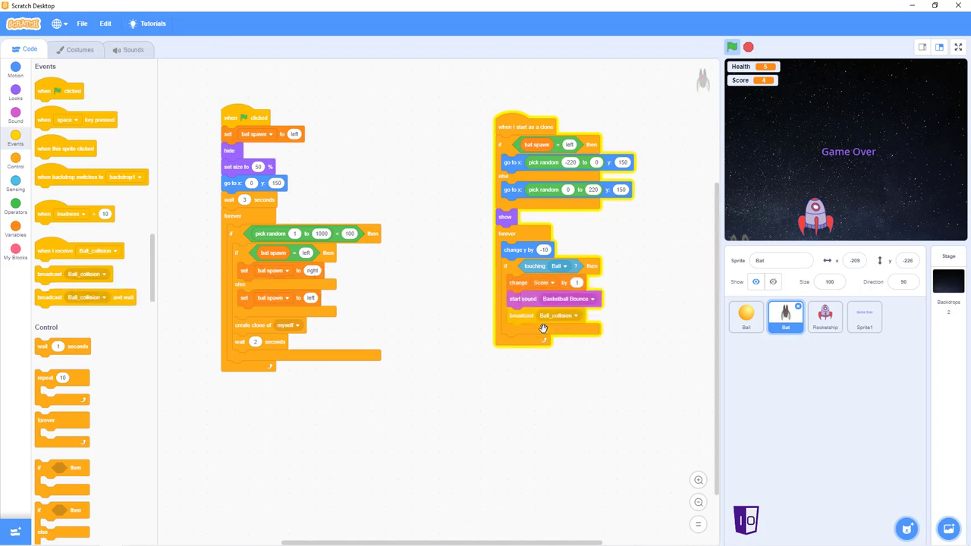
pyautogui.moveTo(583, 309)
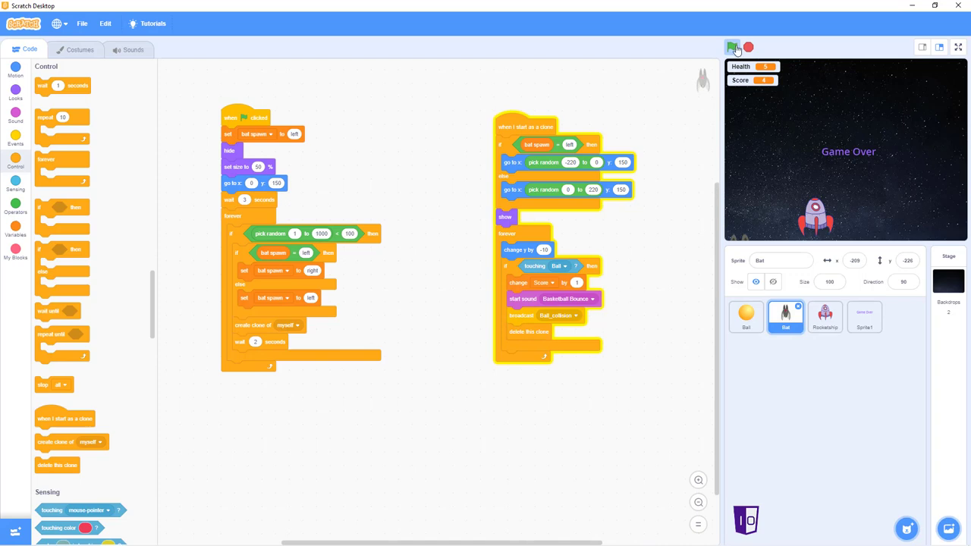
pyautogui.click(733, 47)
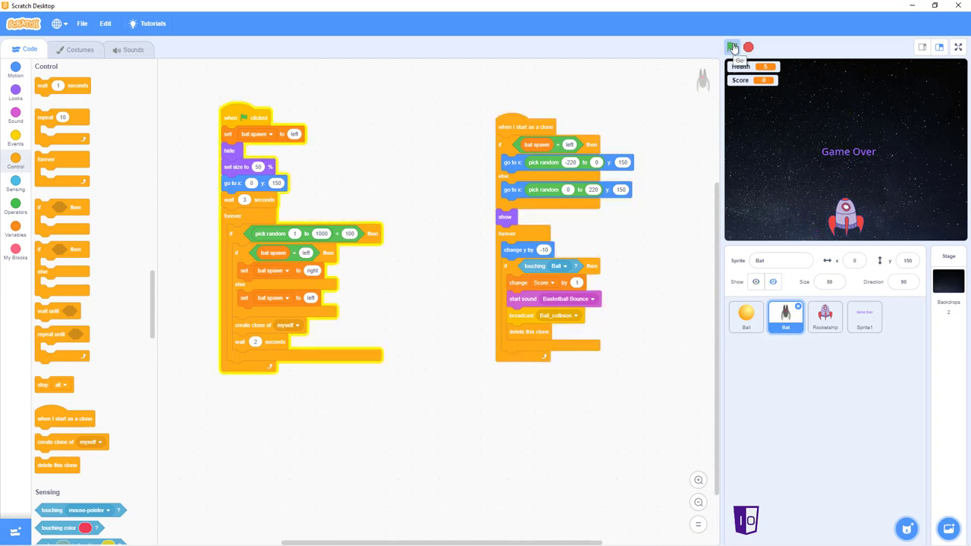
pyautogui.click(731, 47)
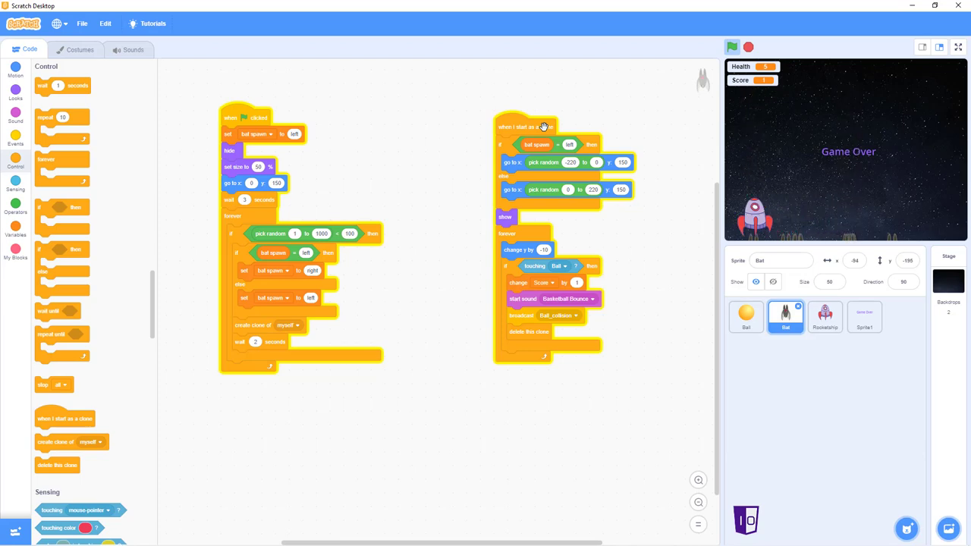
pyautogui.click(732, 46)
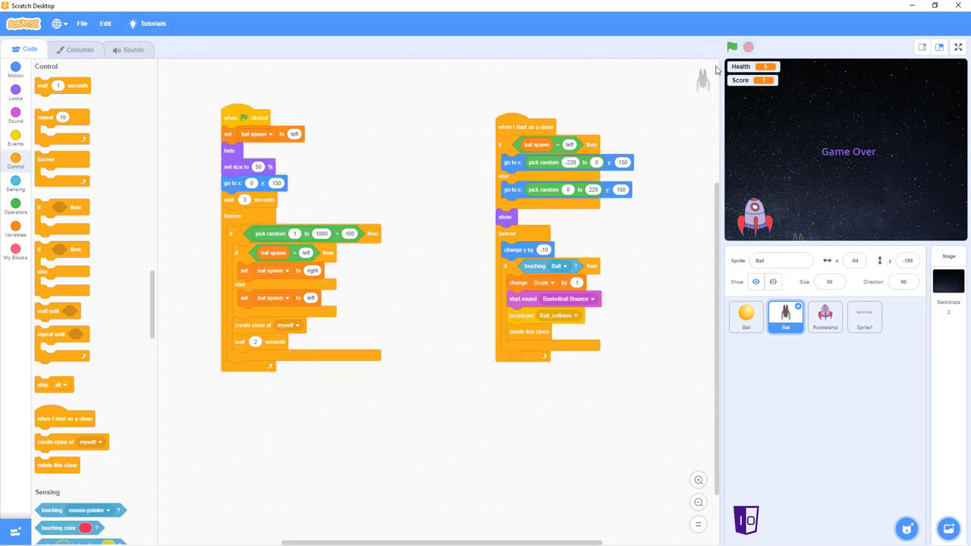
pyautogui.moveTo(646, 301)
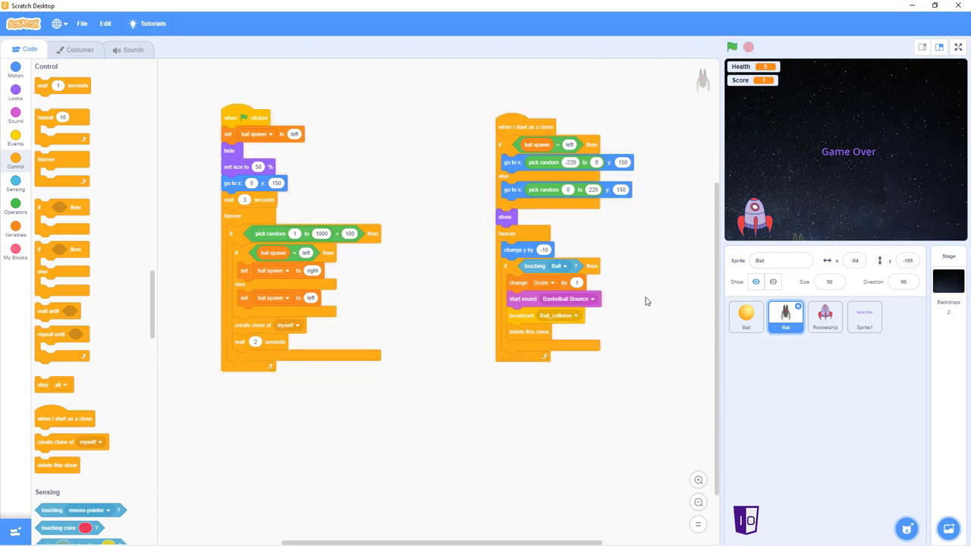
pyautogui.moveTo(615, 309)
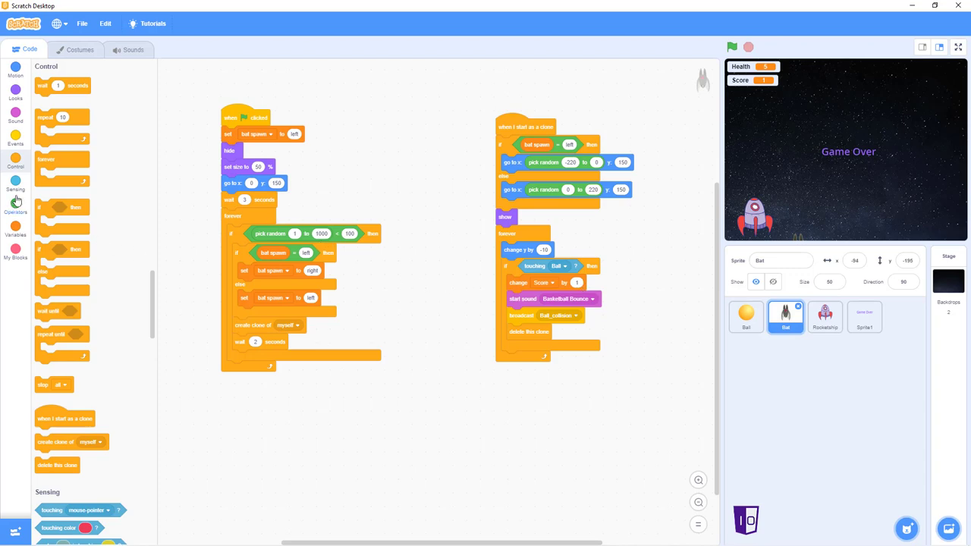
pyautogui.moveTo(136, 274)
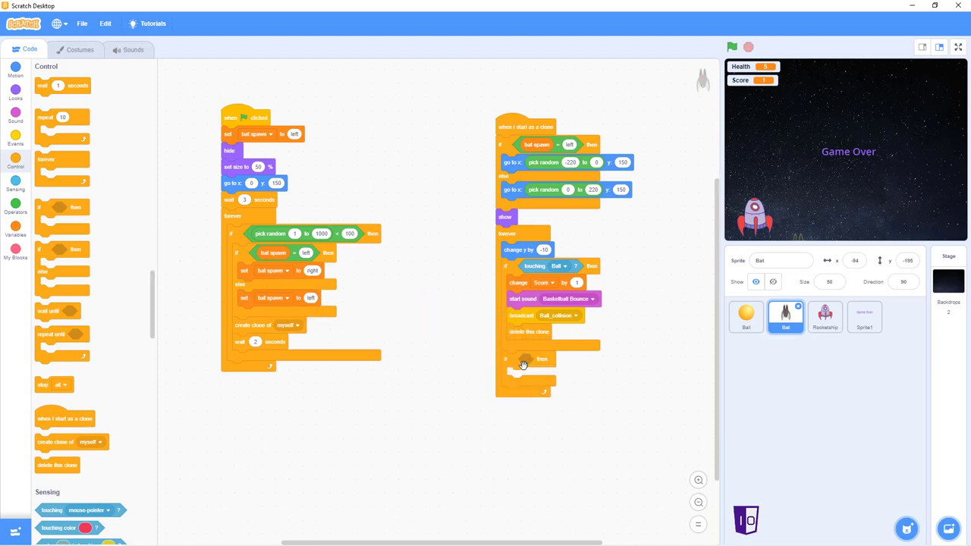
pyautogui.moveTo(30, 200)
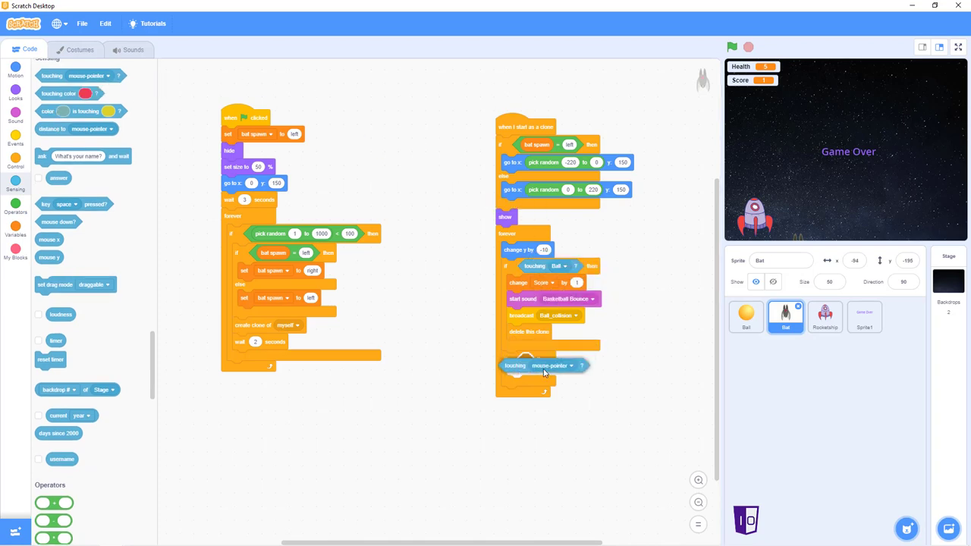
# Give the new if block a touching condition set to Rocketship.
pyautogui.click(569, 365)
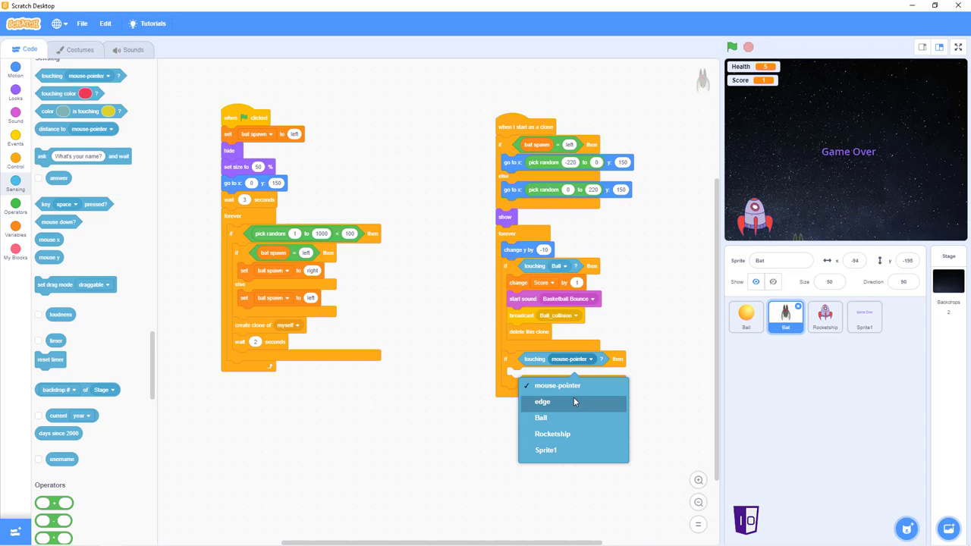
pyautogui.click(552, 434)
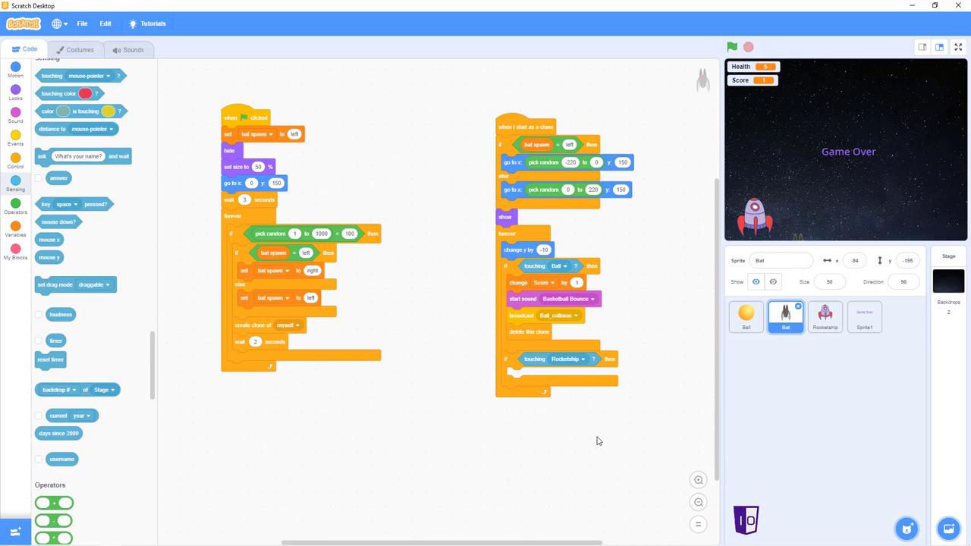
pyautogui.moveTo(492, 379)
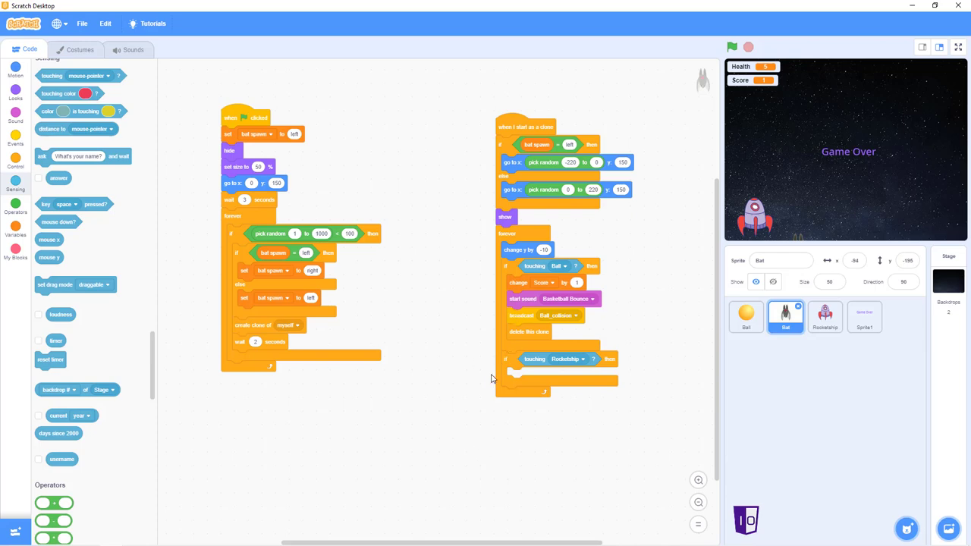
pyautogui.moveTo(379, 255)
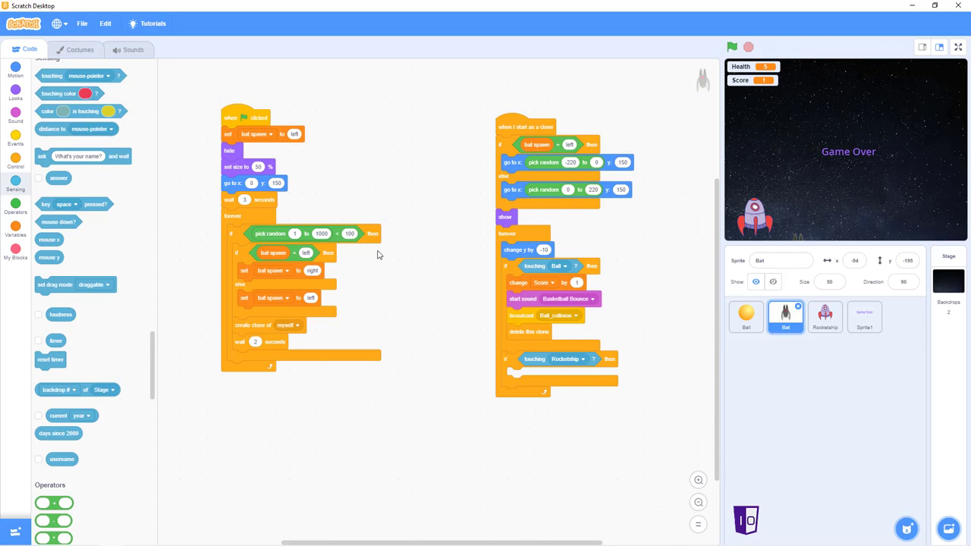
pyautogui.moveTo(129, 49)
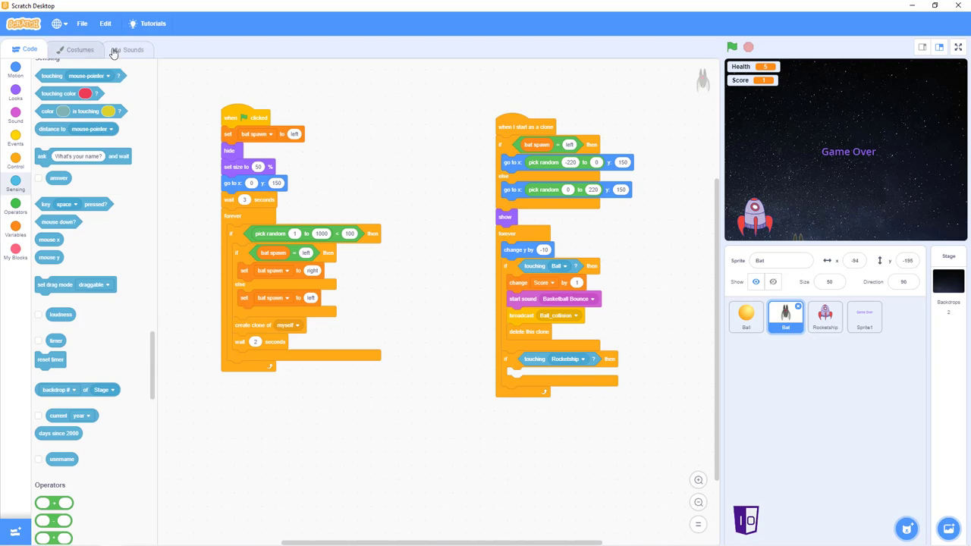
# Import the Bonk sound from the Effects library into the Bat sprite.
pyautogui.click(129, 49)
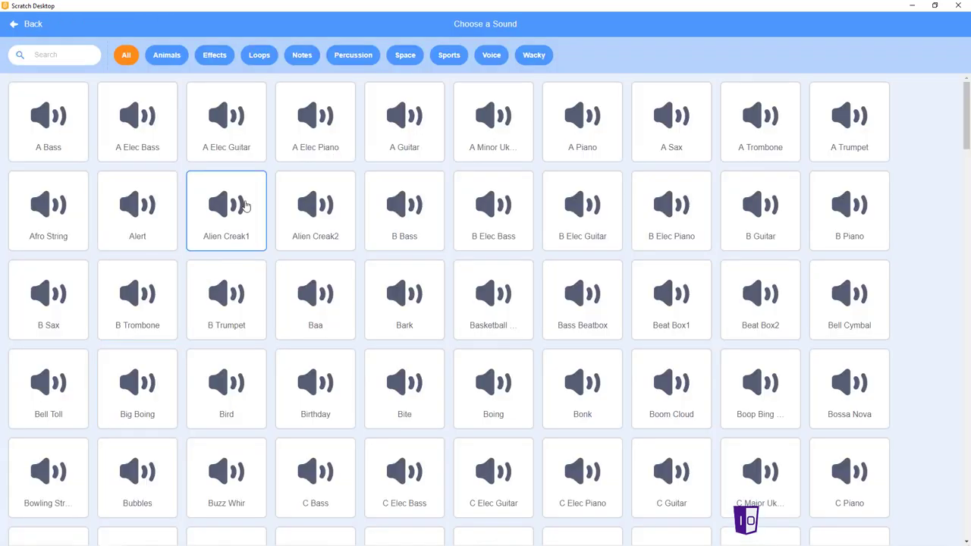
pyautogui.click(214, 55)
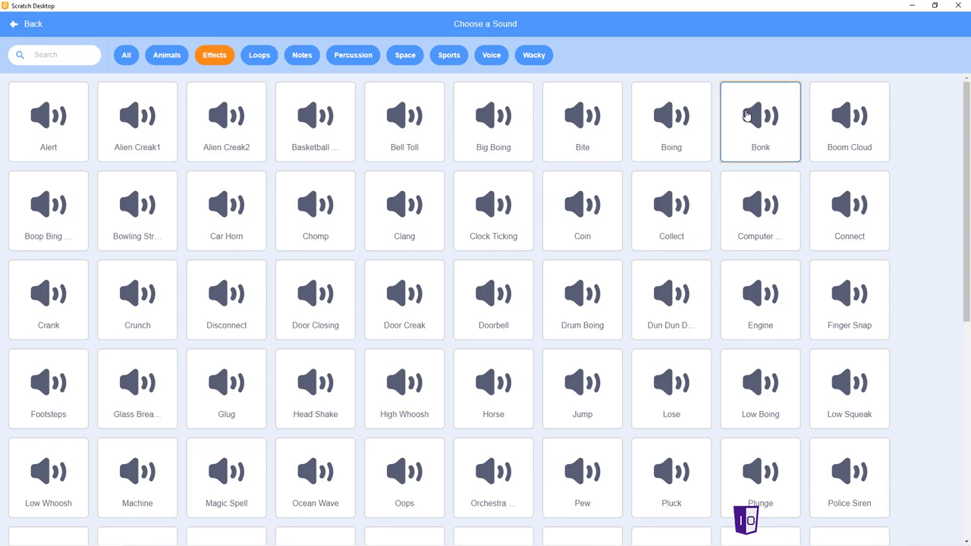
pyautogui.click(760, 121)
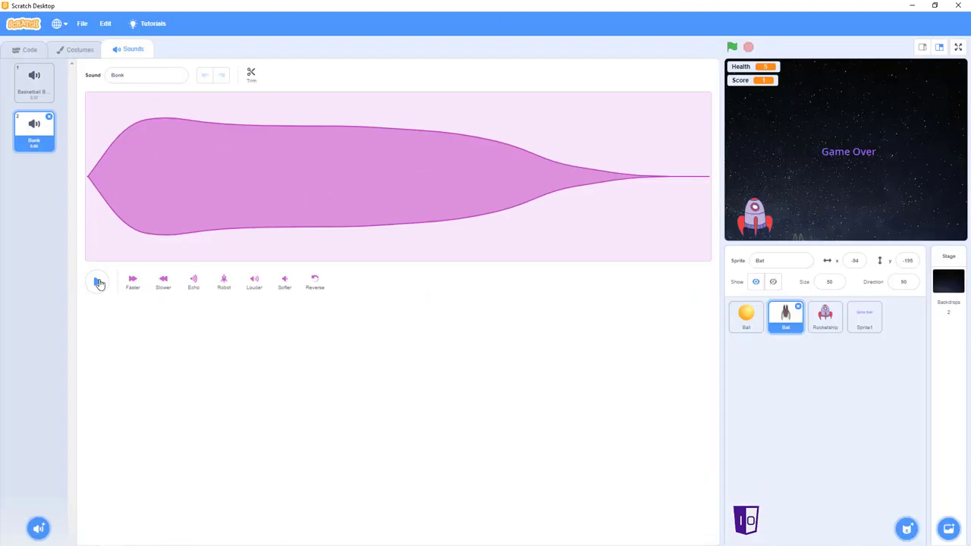
pyautogui.click(30, 48)
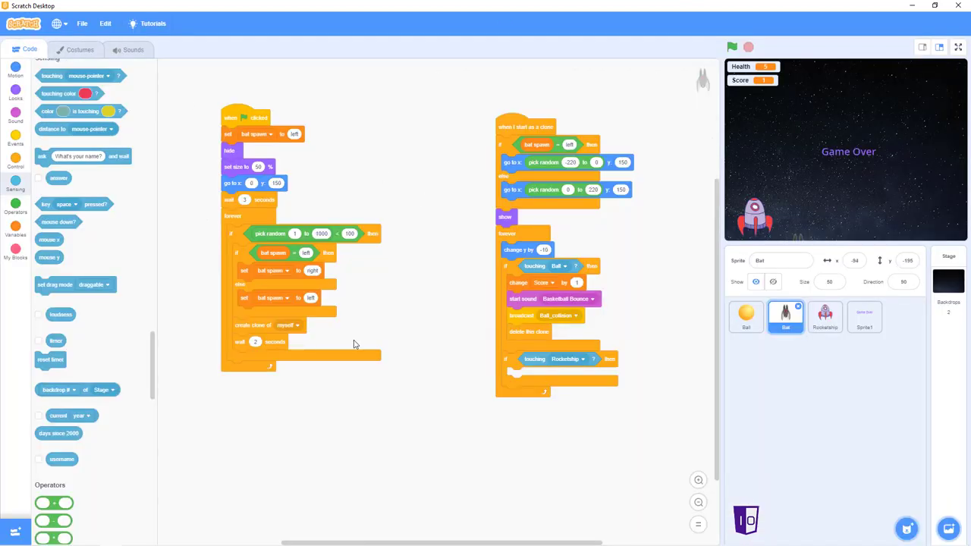
# Set the Rocketship-touch sound to Bonk and the broadcast message to Ship_collision.
pyautogui.click(16, 121)
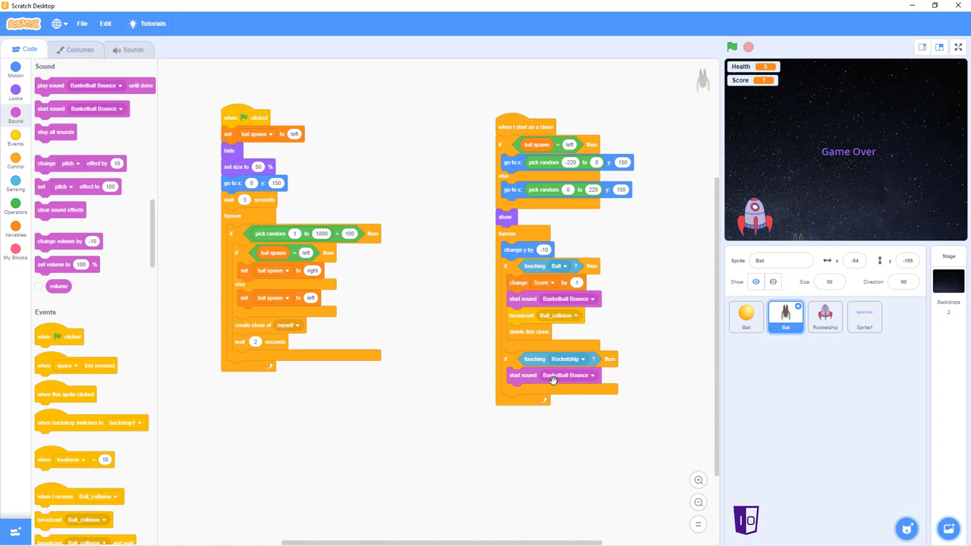
pyautogui.click(594, 375)
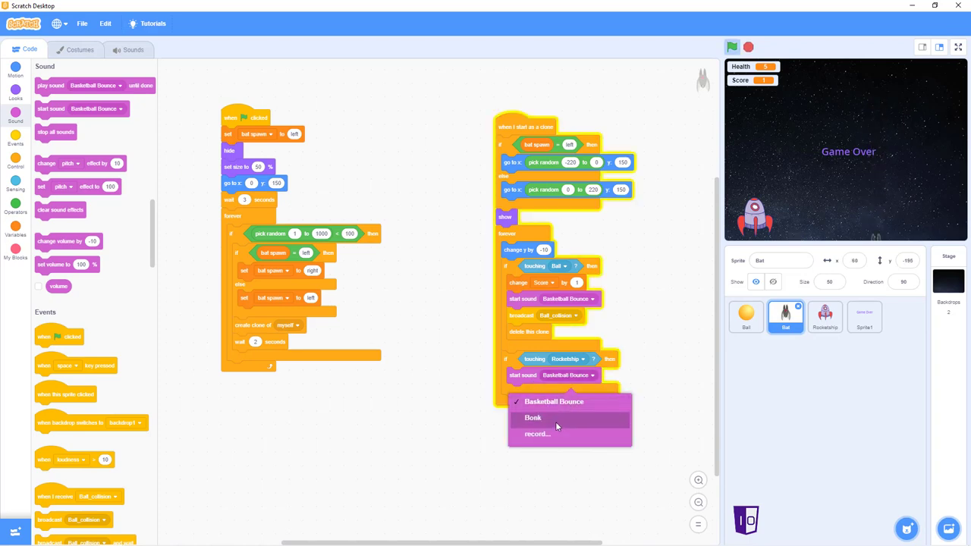
pyautogui.click(533, 417)
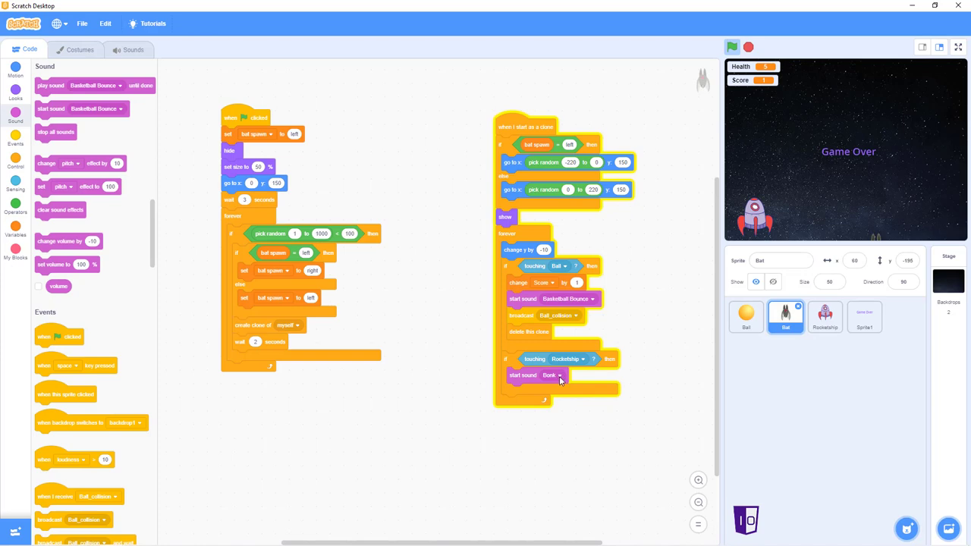
pyautogui.moveTo(6, 155)
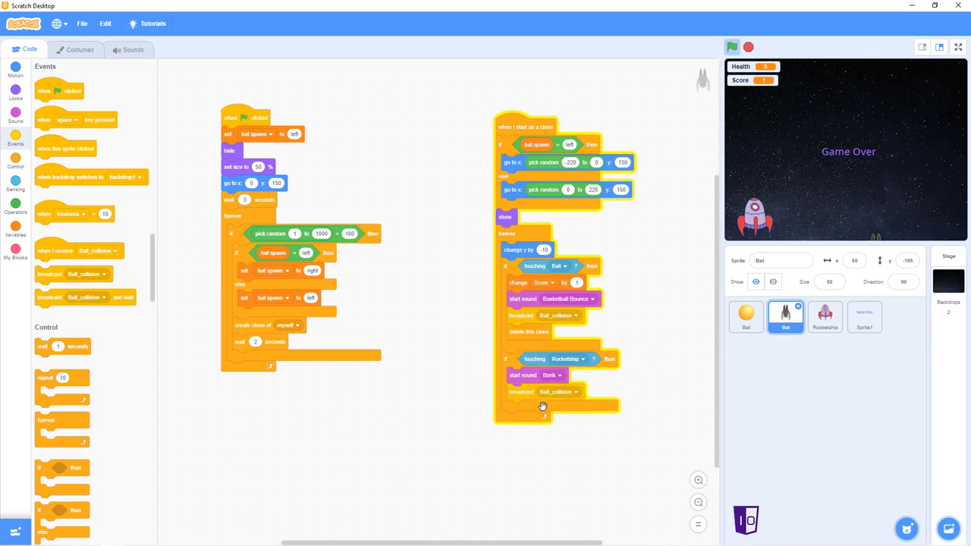
pyautogui.click(558, 391)
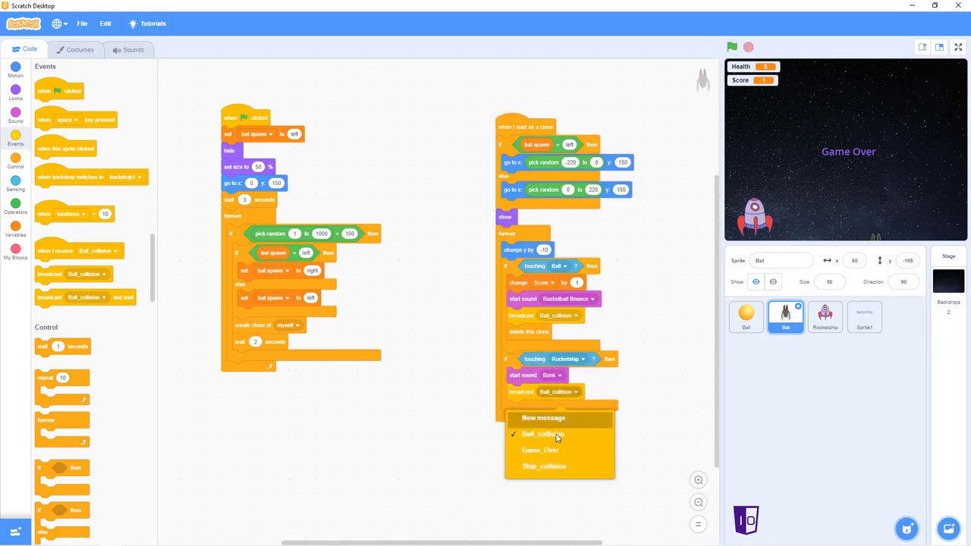
pyautogui.click(543, 466)
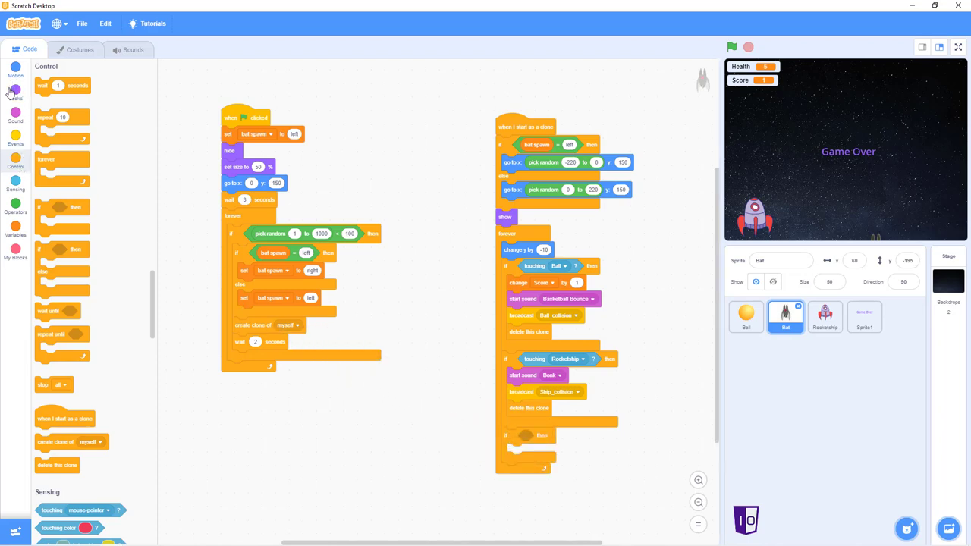
# Build an x position comparison and use it as the third if block's condition.
pyautogui.click(15, 205)
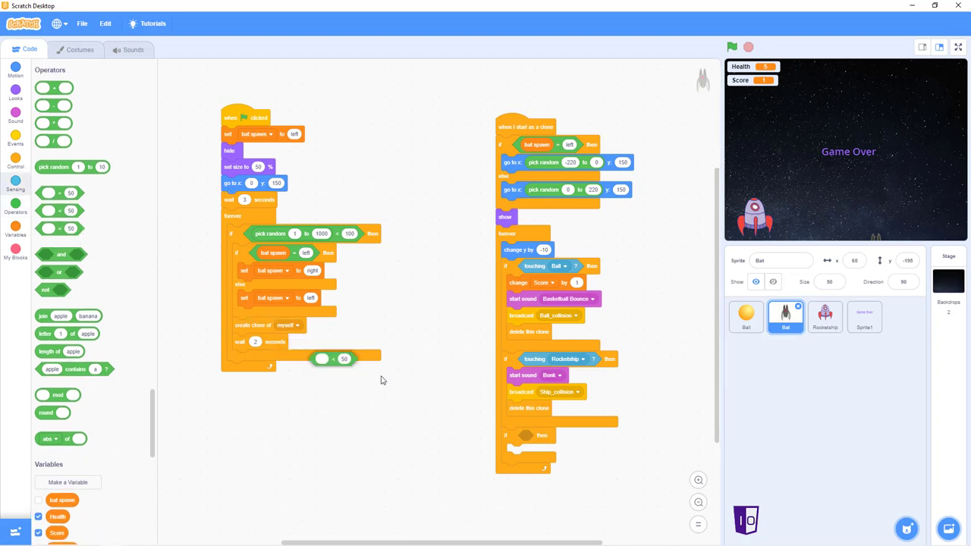
pyautogui.moveTo(333, 358); pyautogui.dragTo(431, 408)
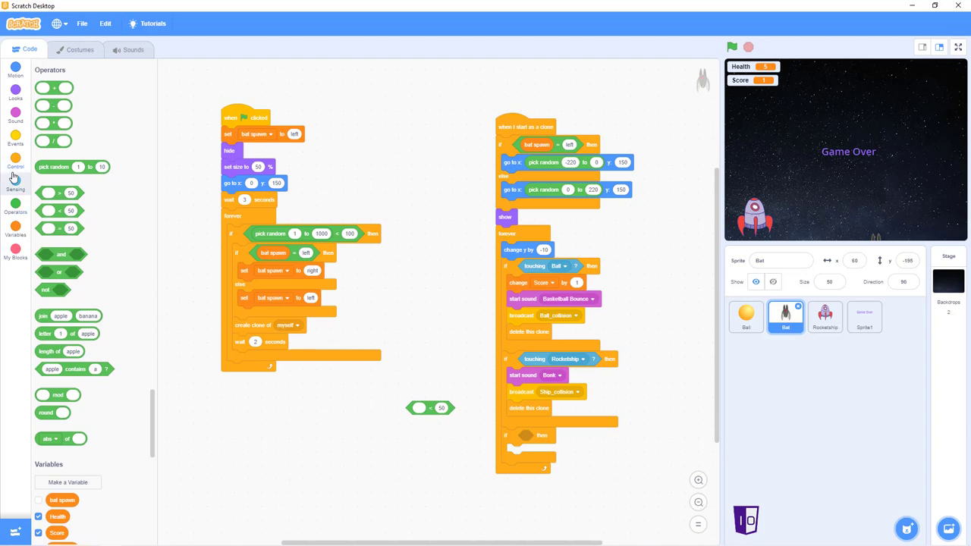
pyautogui.click(16, 73)
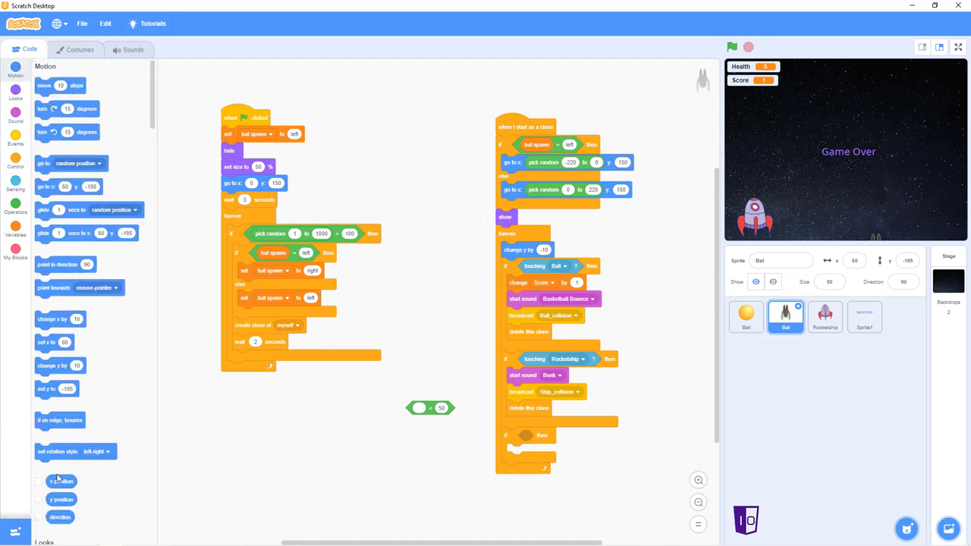
pyautogui.moveTo(61, 500); pyautogui.dragTo(419, 418)
pyautogui.write('-140')
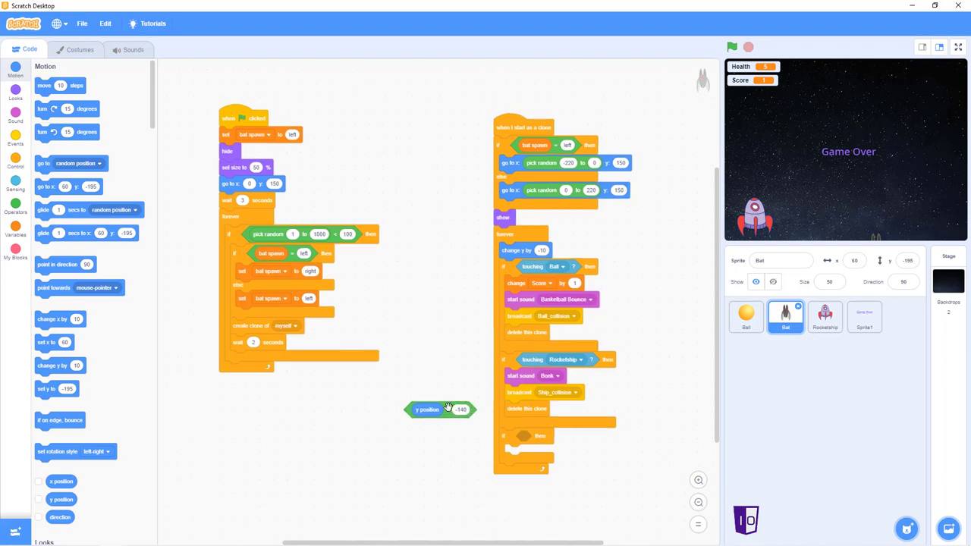
pyautogui.moveTo(440, 410); pyautogui.dragTo(538, 437)
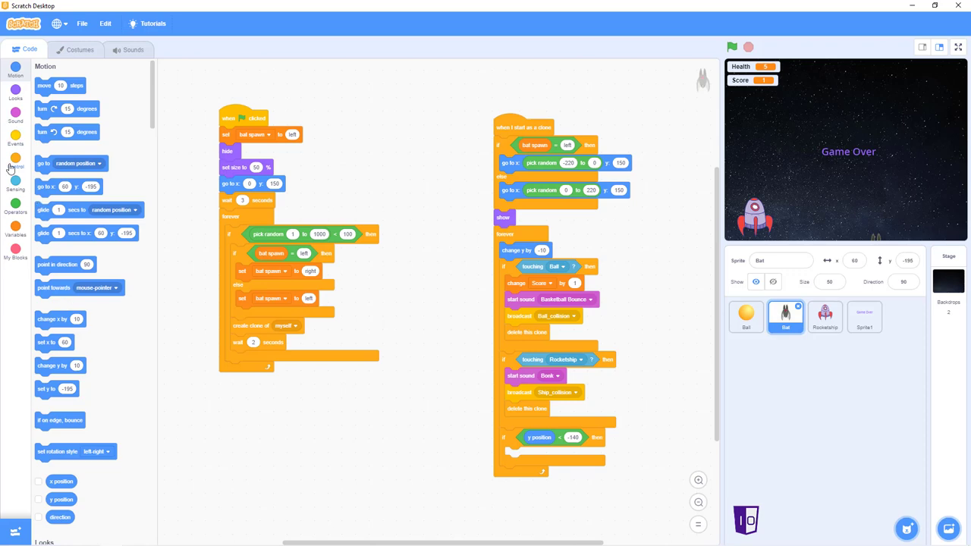
pyautogui.click(15, 160)
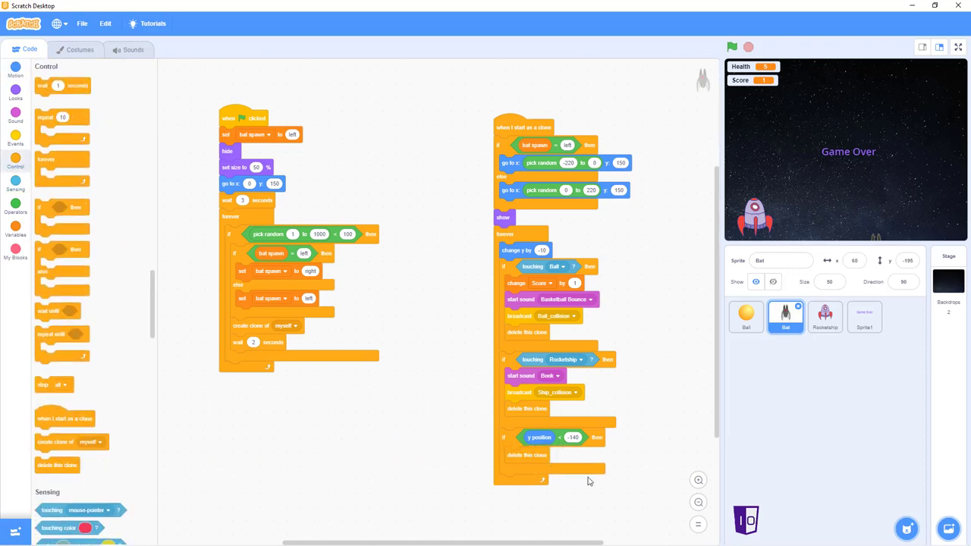
pyautogui.moveTo(437, 328)
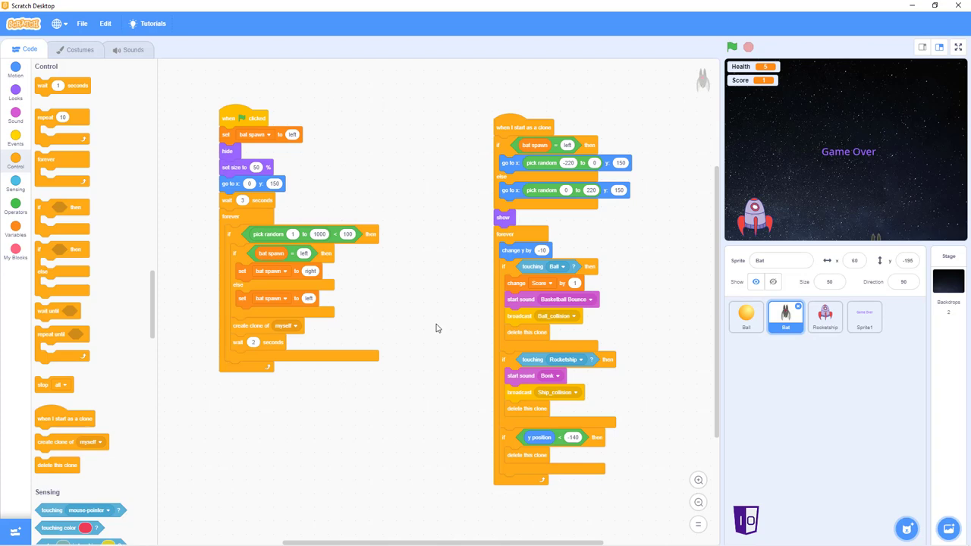
pyautogui.moveTo(371, 107)
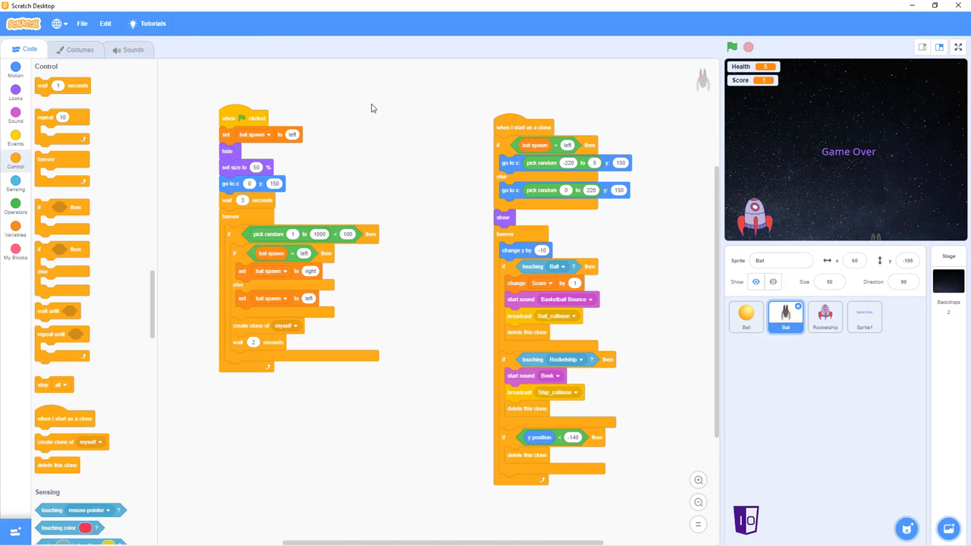
pyautogui.moveTo(302, 213)
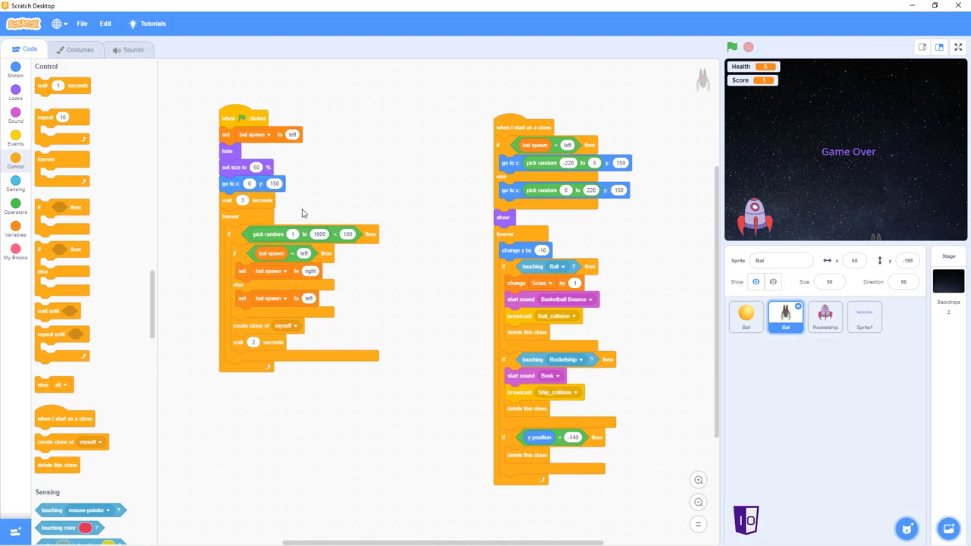
pyautogui.moveTo(93, 279)
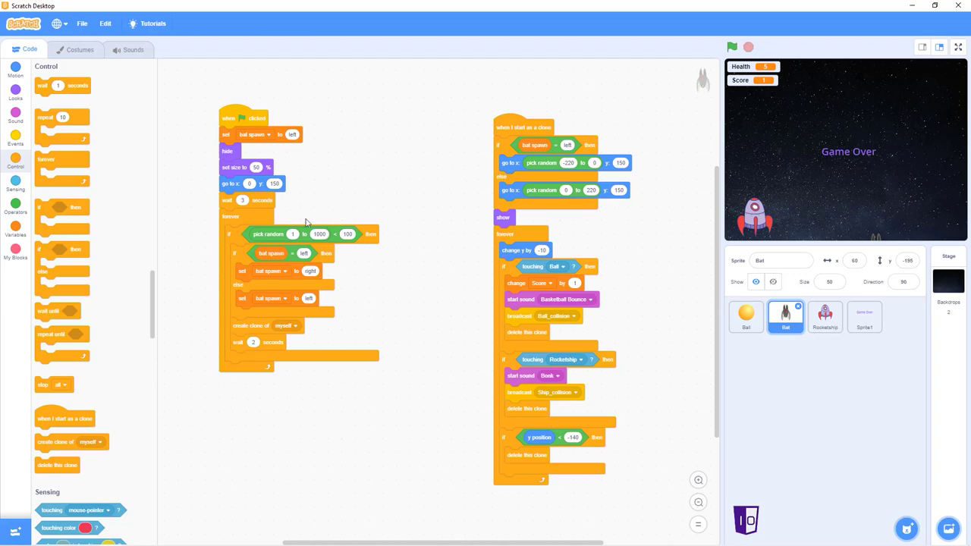
pyautogui.moveTo(461, 117)
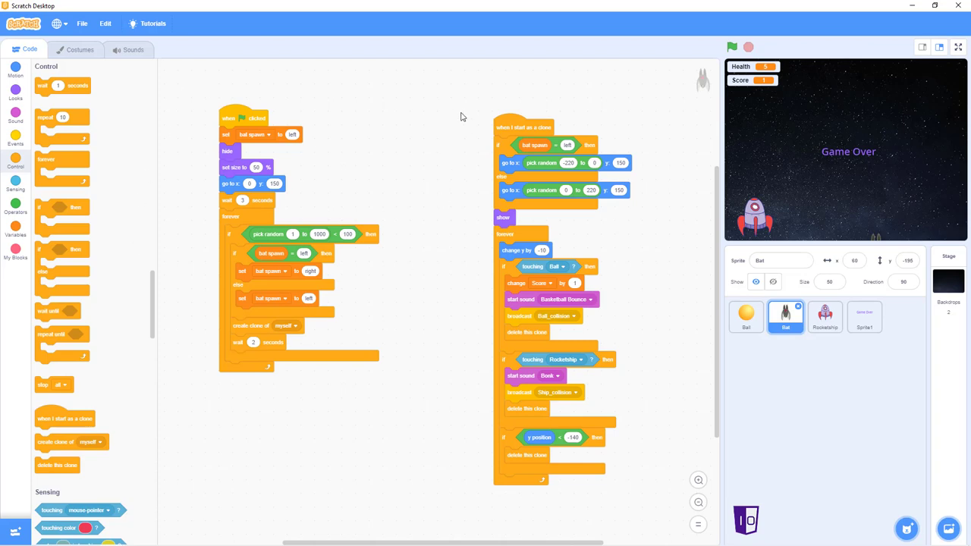
pyautogui.moveTo(398, 314)
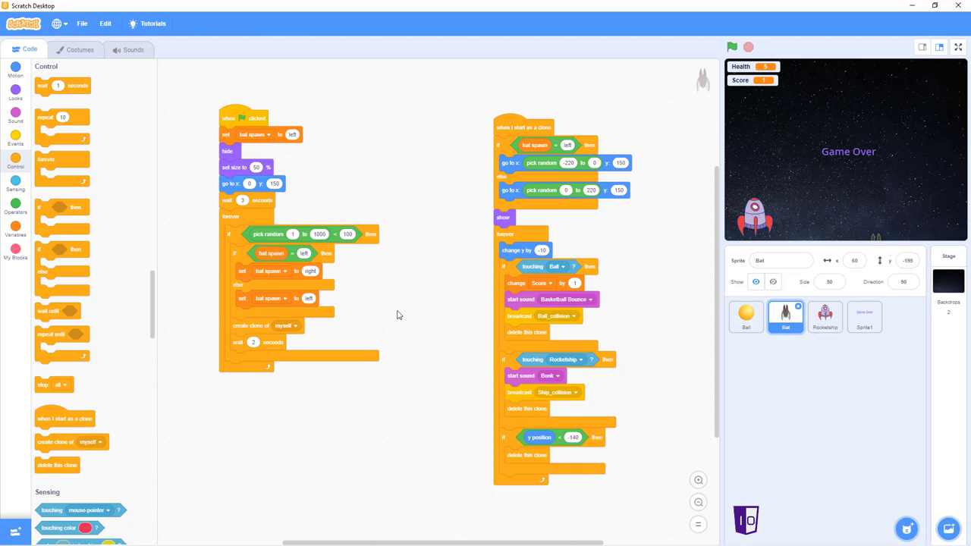
pyautogui.moveTo(510, 402)
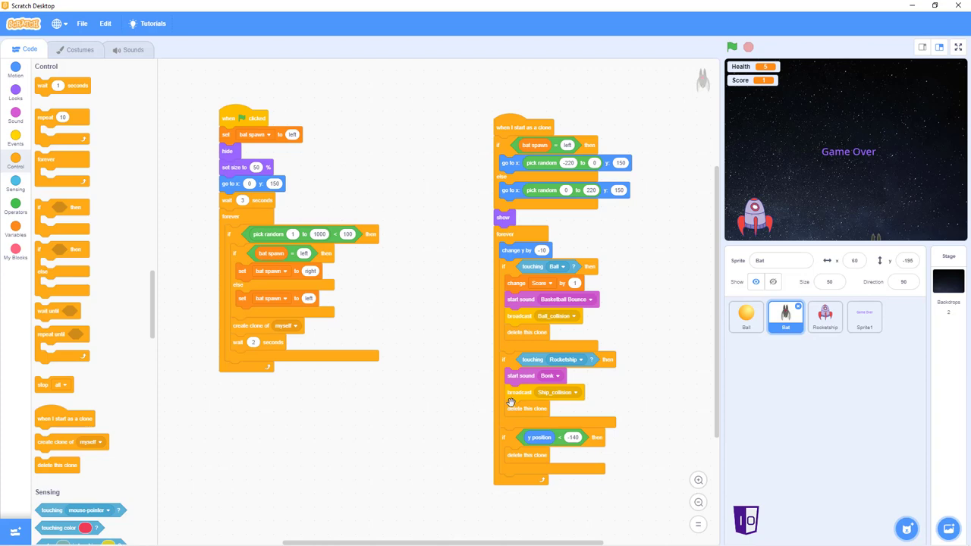
pyautogui.moveTo(452, 133)
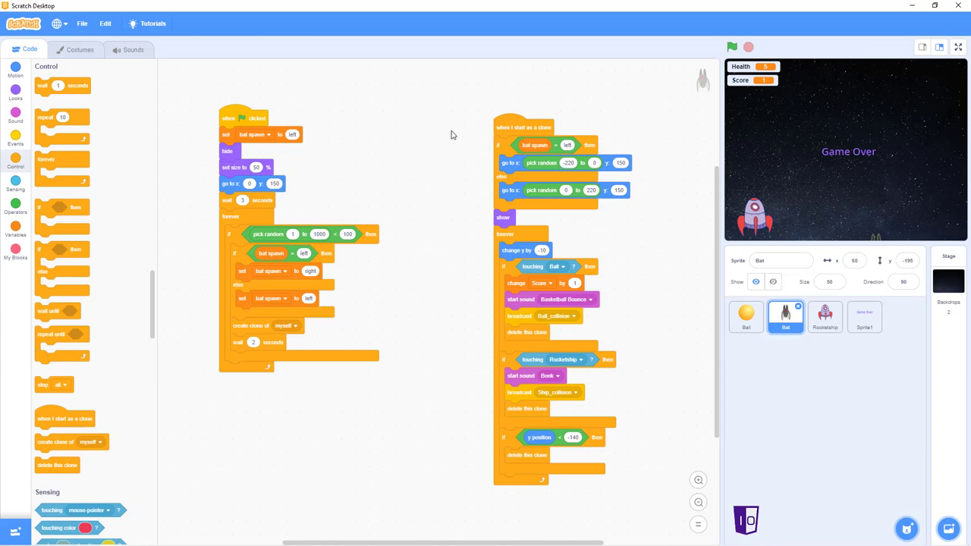
pyautogui.moveTo(887, 335)
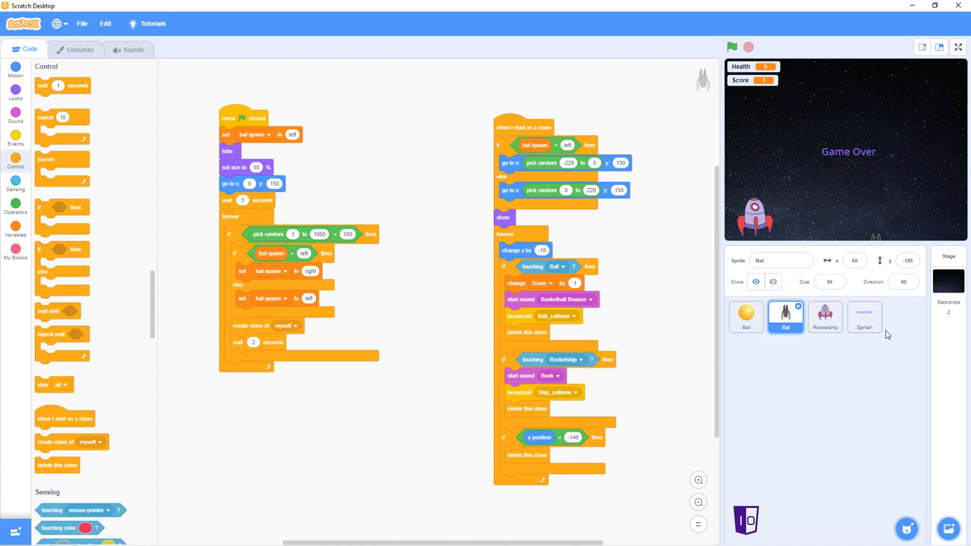
pyautogui.moveTo(882, 335)
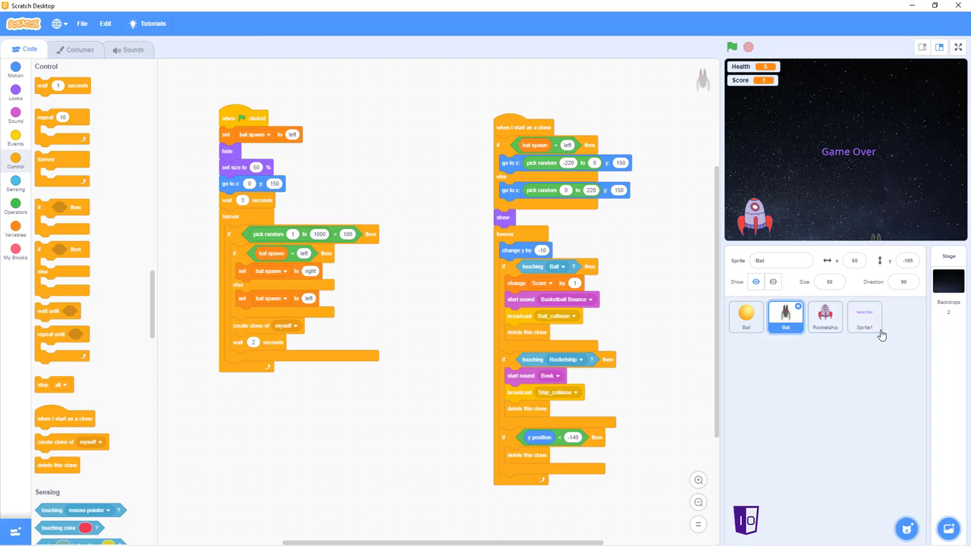
# Select Sprite1 to start editing its empty code area.
pyautogui.click(865, 318)
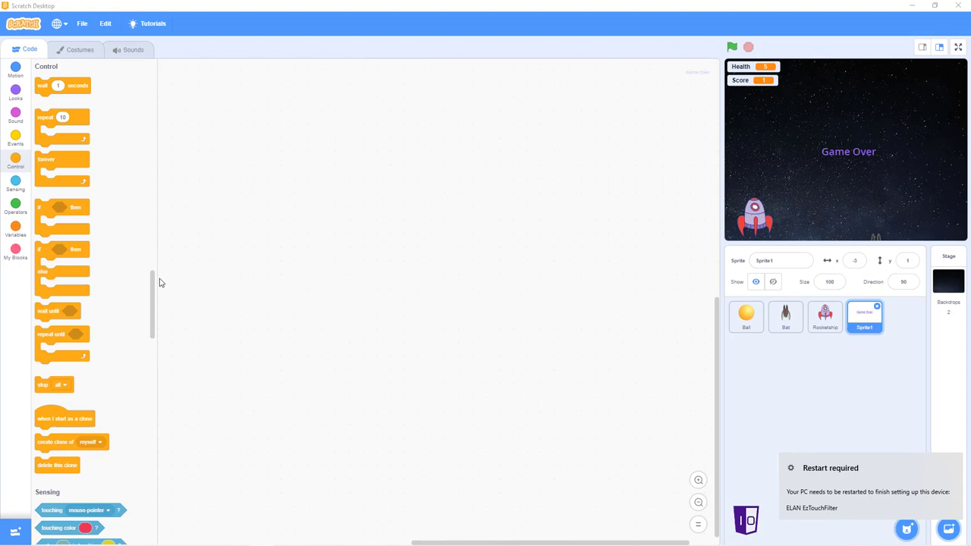
pyautogui.moveTo(558, 261)
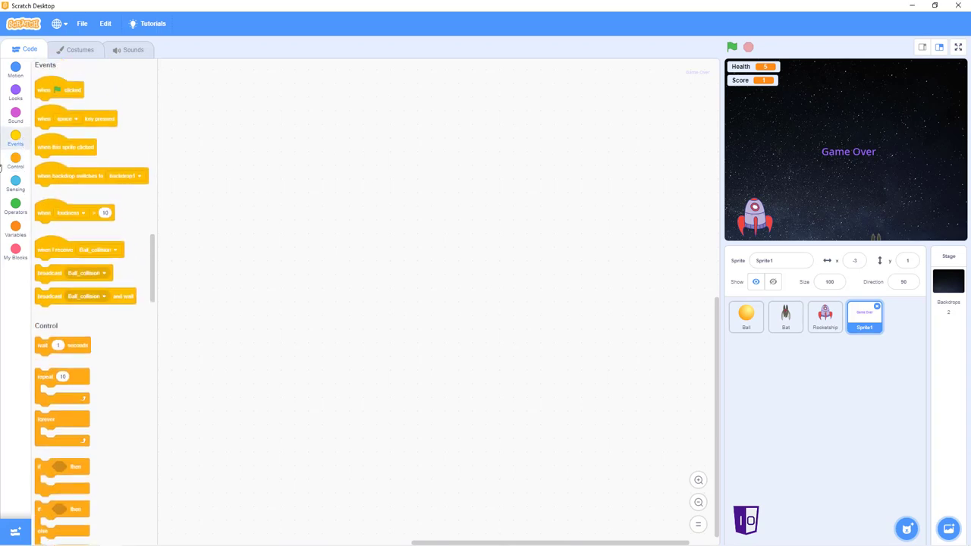
# Make Sprite1 hide when the green flag is clicked.
pyautogui.moveTo(59, 89); pyautogui.dragTo(319, 137)
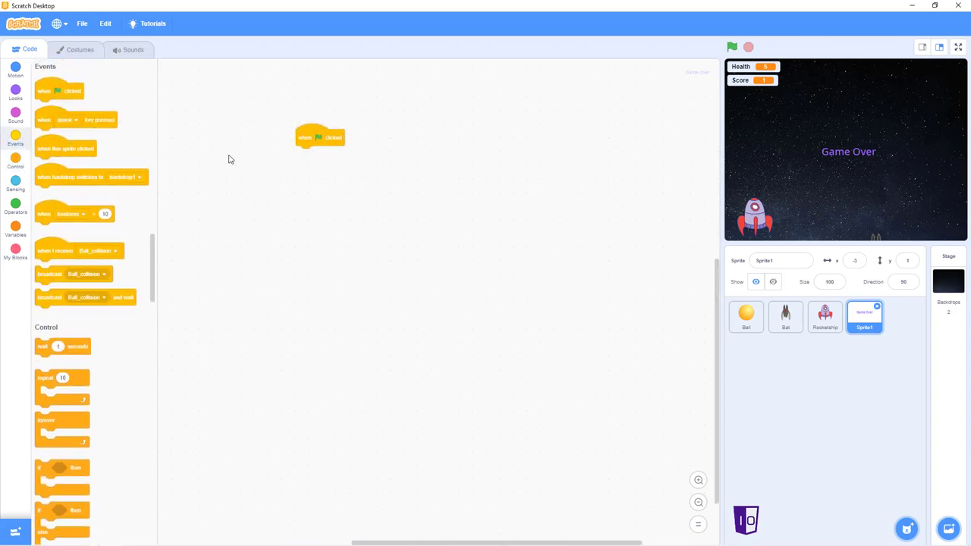
pyautogui.moveTo(3, 163)
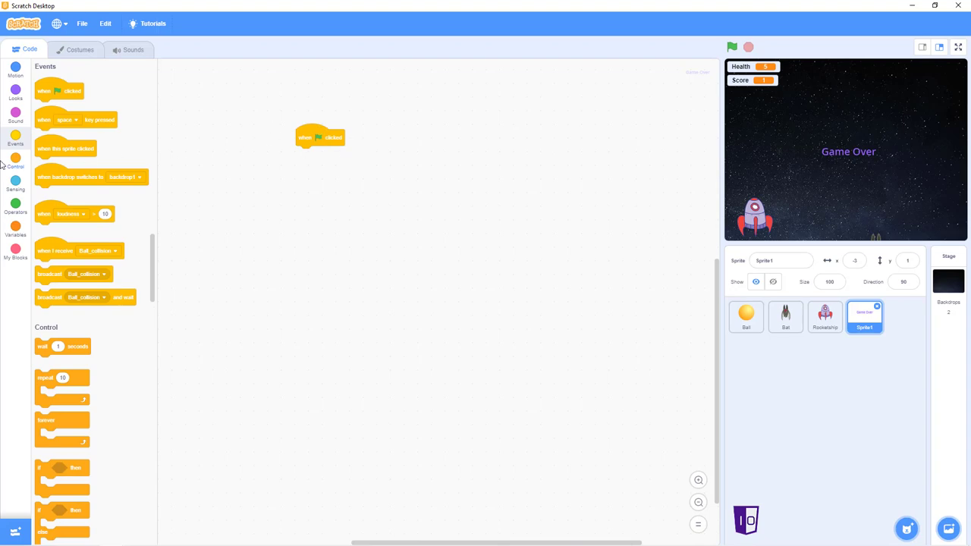
pyautogui.click(16, 94)
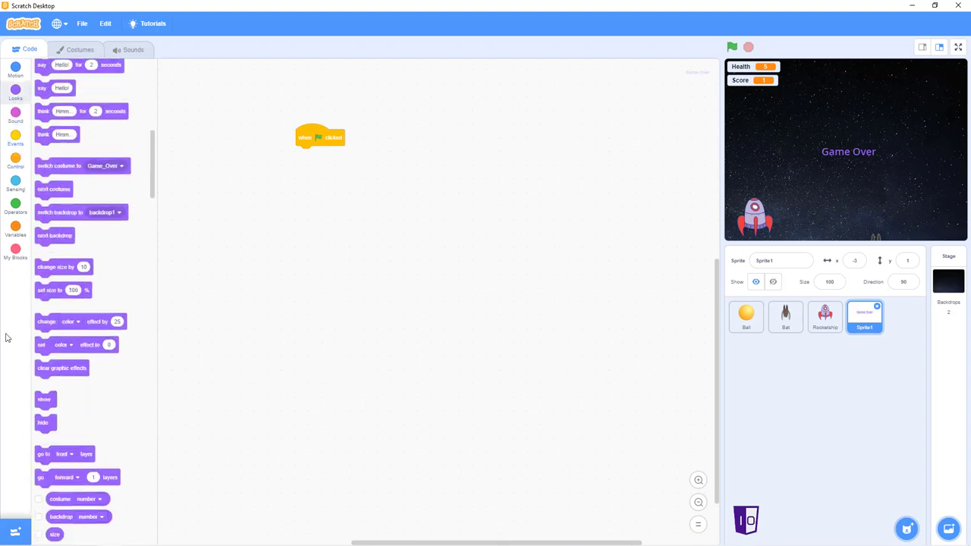
pyautogui.moveTo(42, 422); pyautogui.dragTo(293, 197)
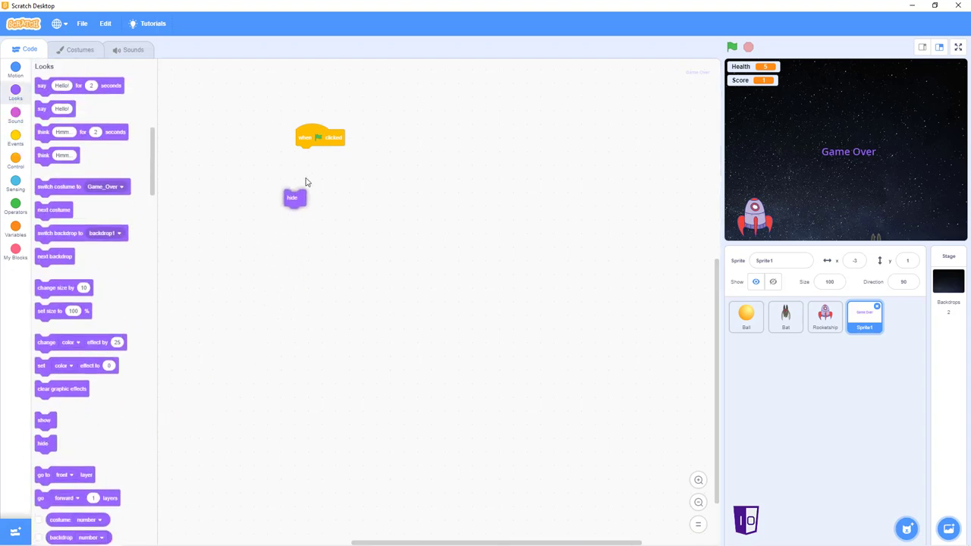
pyautogui.moveTo(293, 197); pyautogui.dragTo(304, 155)
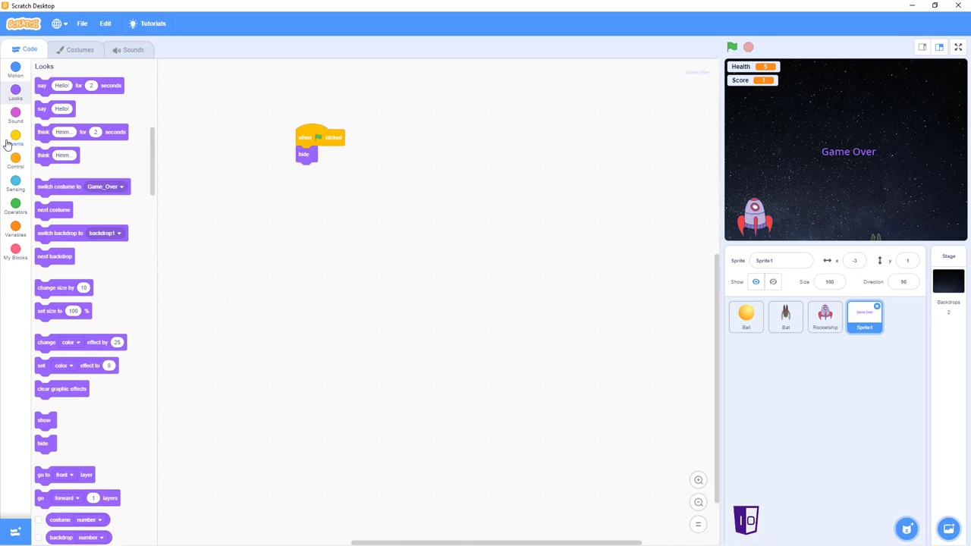
# On receiving Game_Over, make Sprite1 show and play the pop sound until done.
pyautogui.click(15, 135)
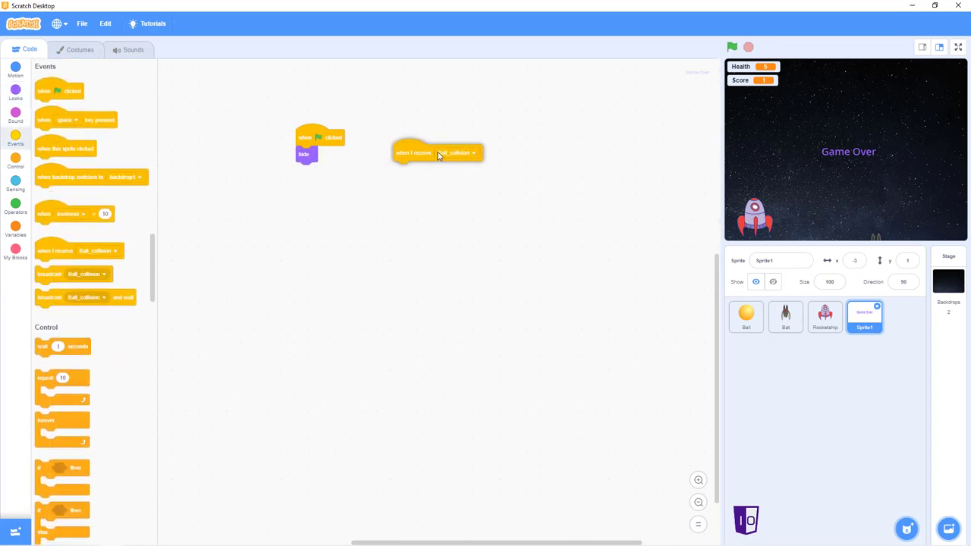
pyautogui.moveTo(437, 152); pyautogui.dragTo(443, 147)
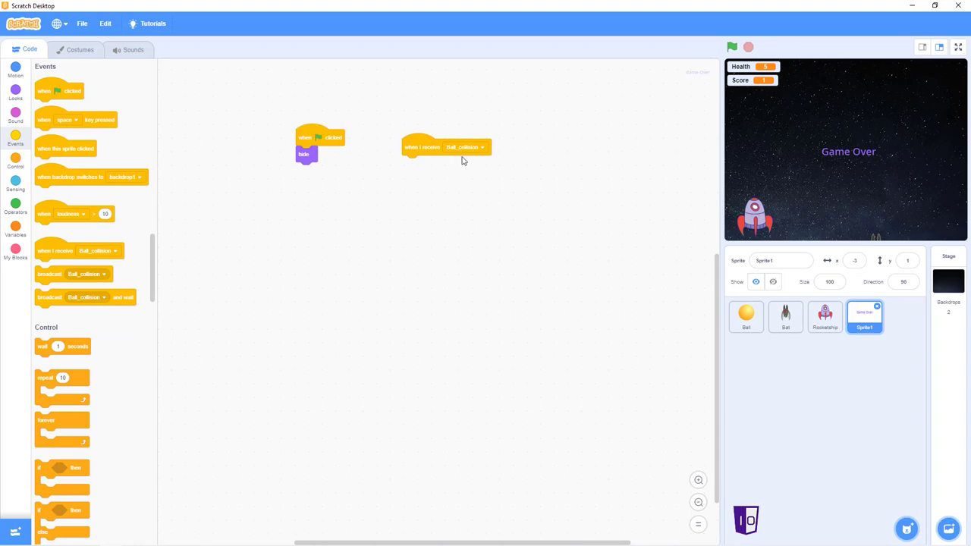
pyautogui.click(480, 147)
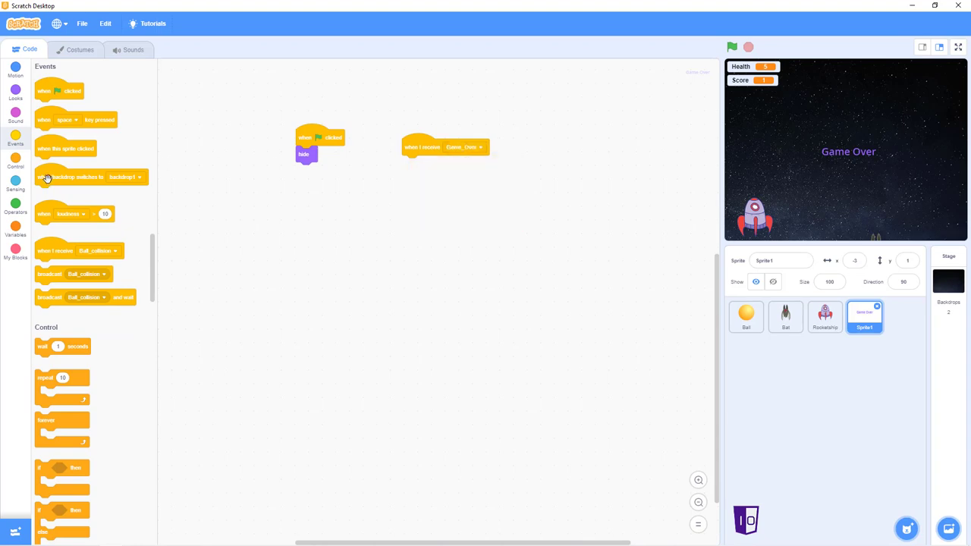
pyautogui.click(15, 95)
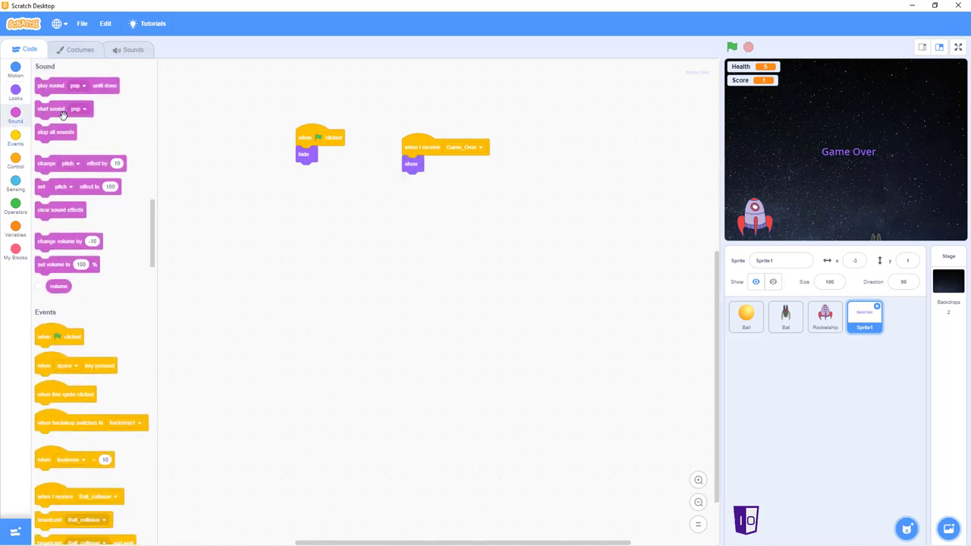
pyautogui.moveTo(76, 85); pyautogui.dragTo(392, 194)
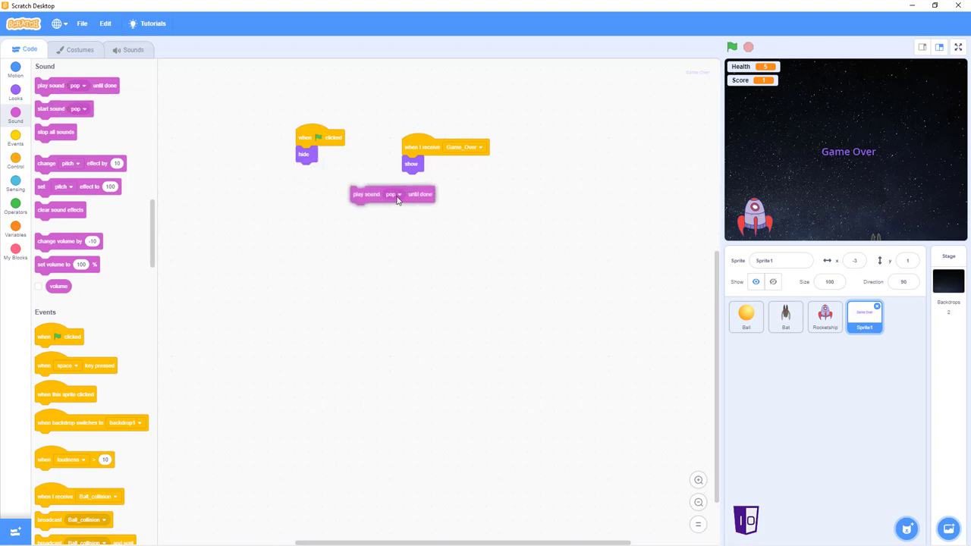
pyautogui.click(443, 179)
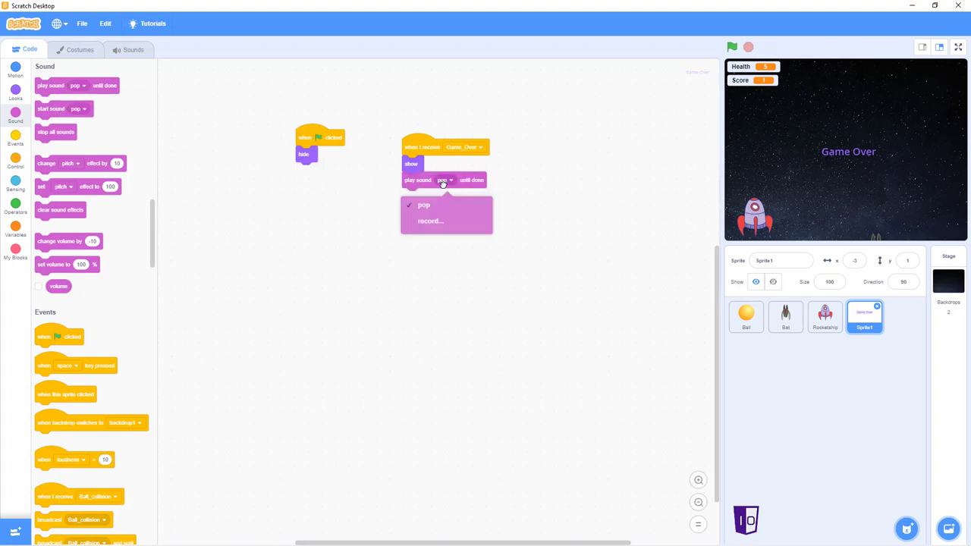
pyautogui.click(423, 205)
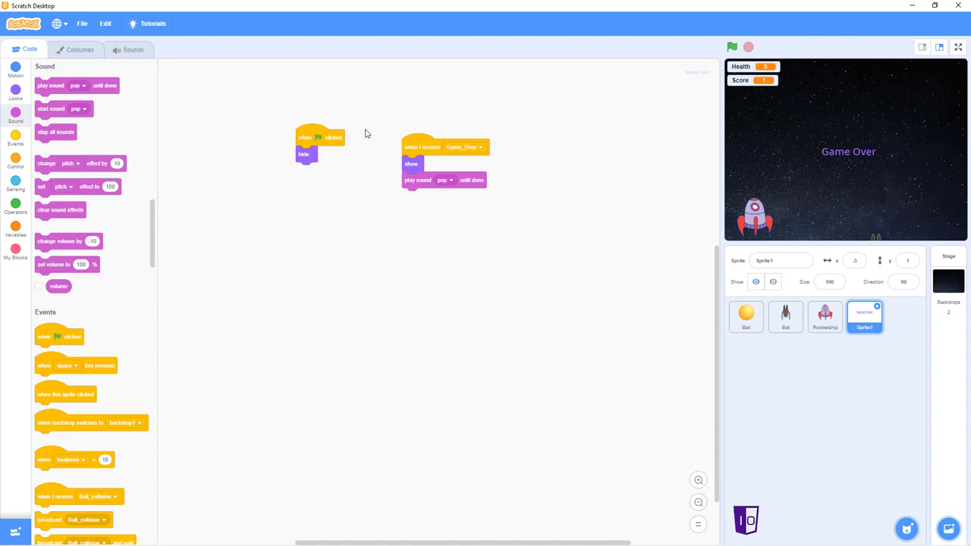
pyautogui.click(443, 179)
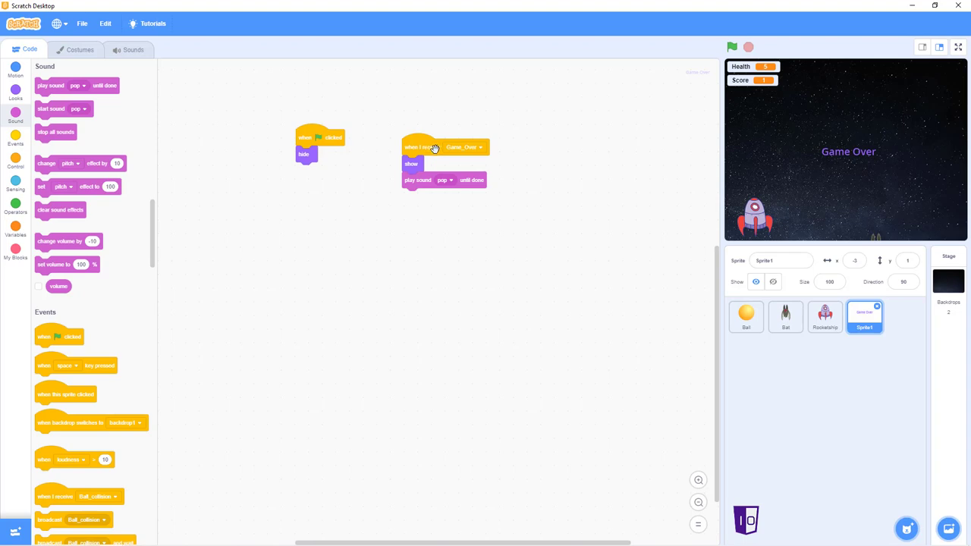
pyautogui.moveTo(509, 173)
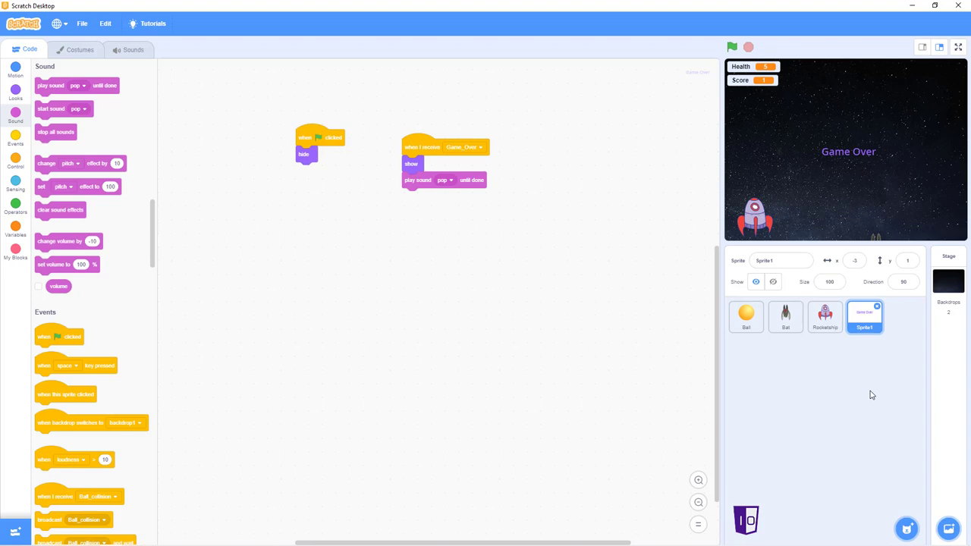
pyautogui.moveTo(562, 194)
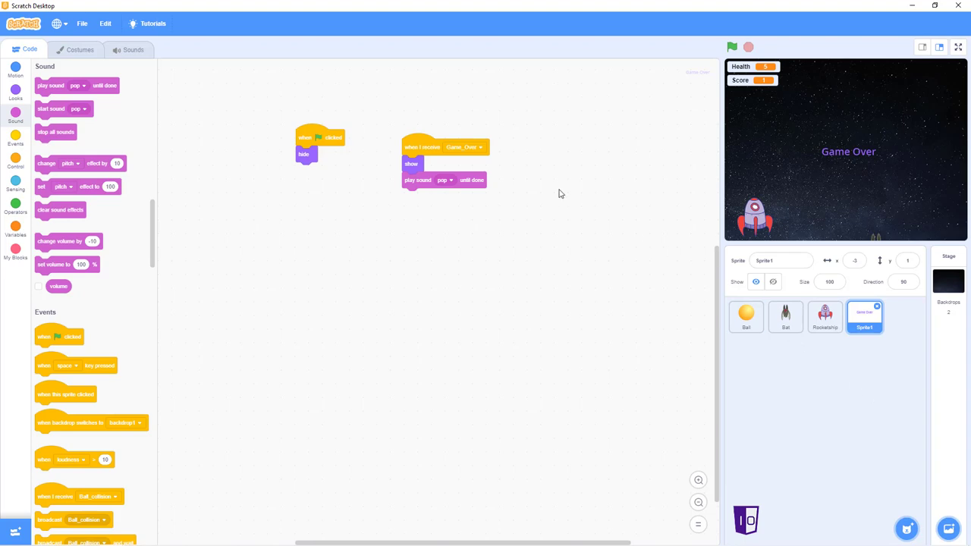
# Tidy the Game Over script, review the Rocketship and Ball scripts, then return to Sprite1.
pyautogui.moveTo(421, 146); pyautogui.dragTo(424, 118)
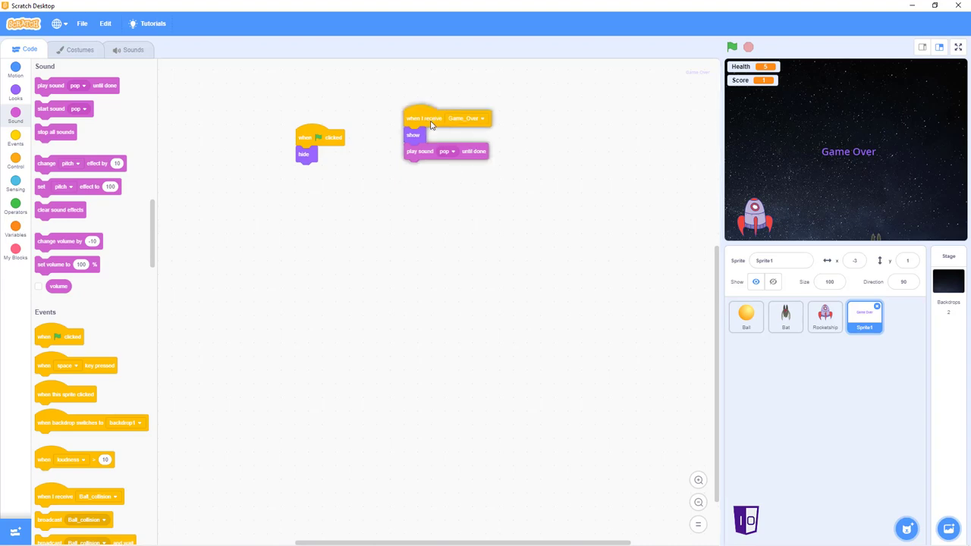
pyautogui.moveTo(425, 118); pyautogui.dragTo(425, 140)
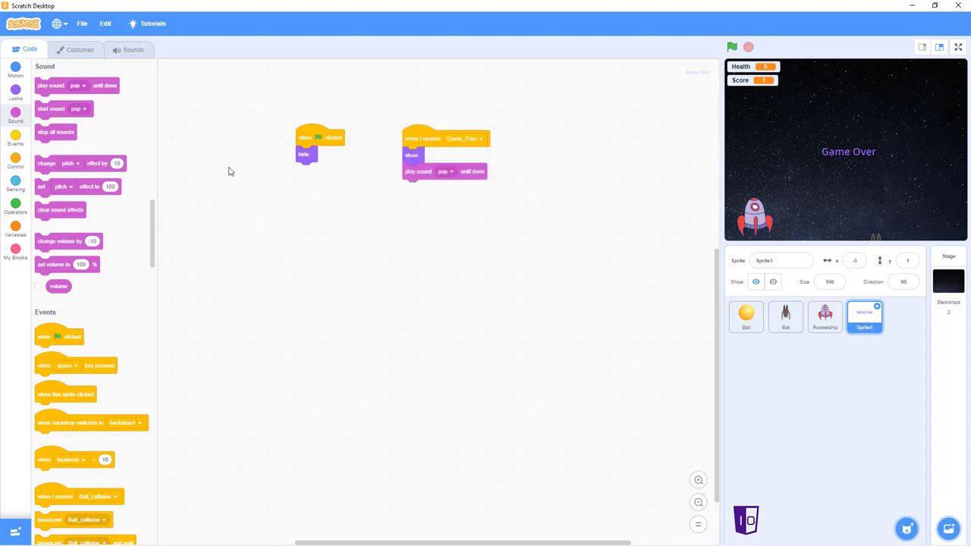
pyautogui.click(825, 317)
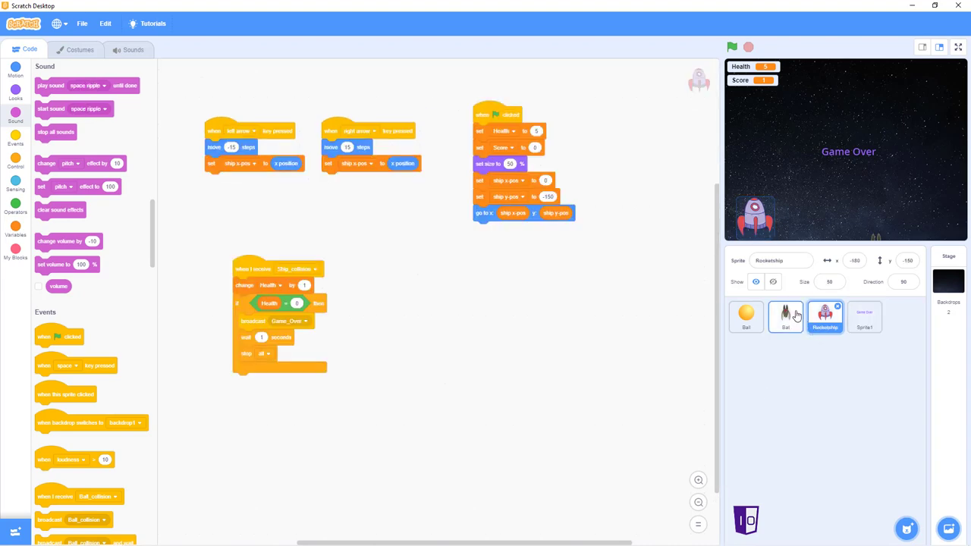
pyautogui.click(747, 317)
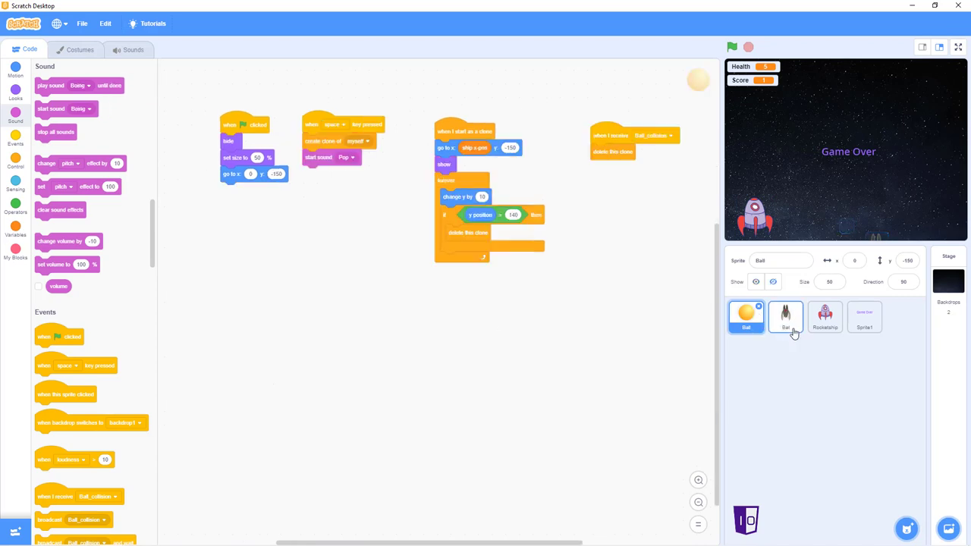
pyautogui.click(825, 317)
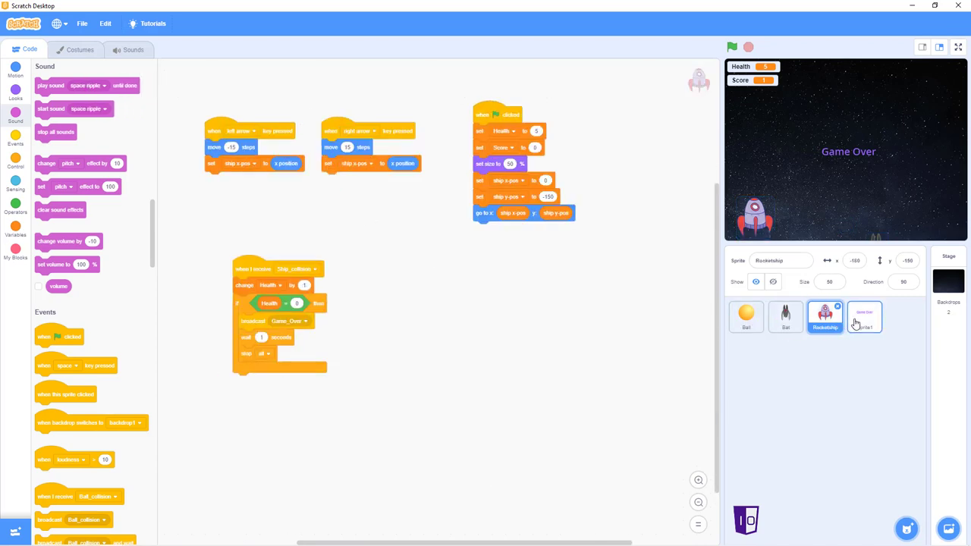
pyautogui.click(747, 318)
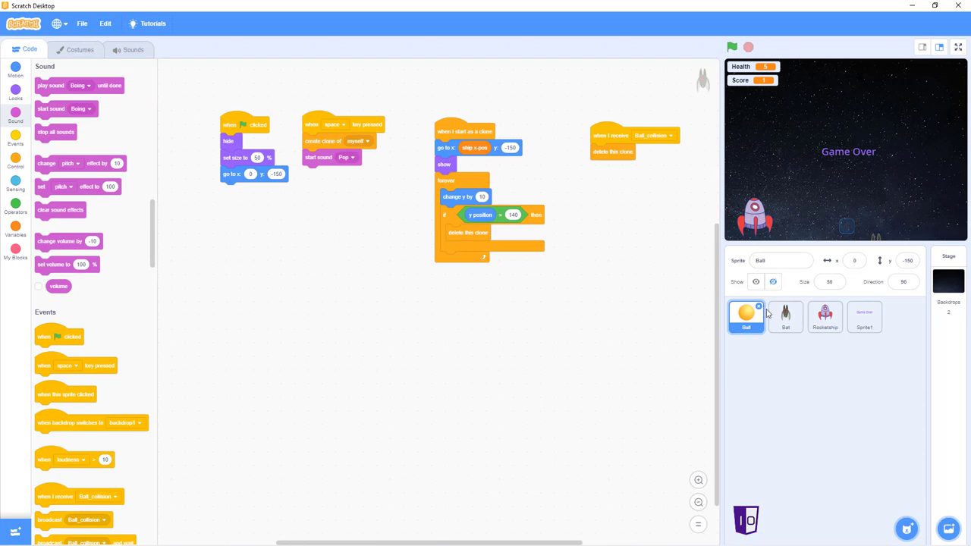
pyautogui.click(826, 317)
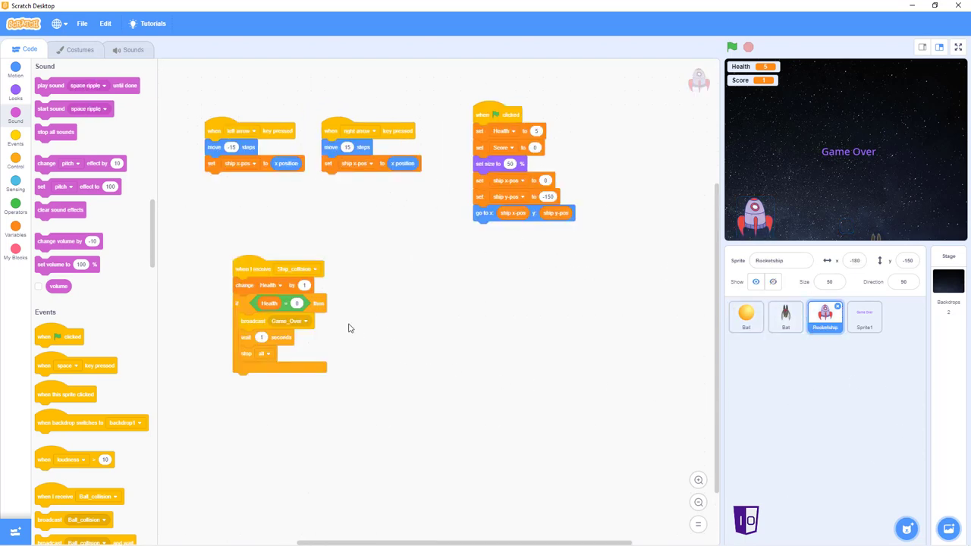
pyautogui.click(865, 318)
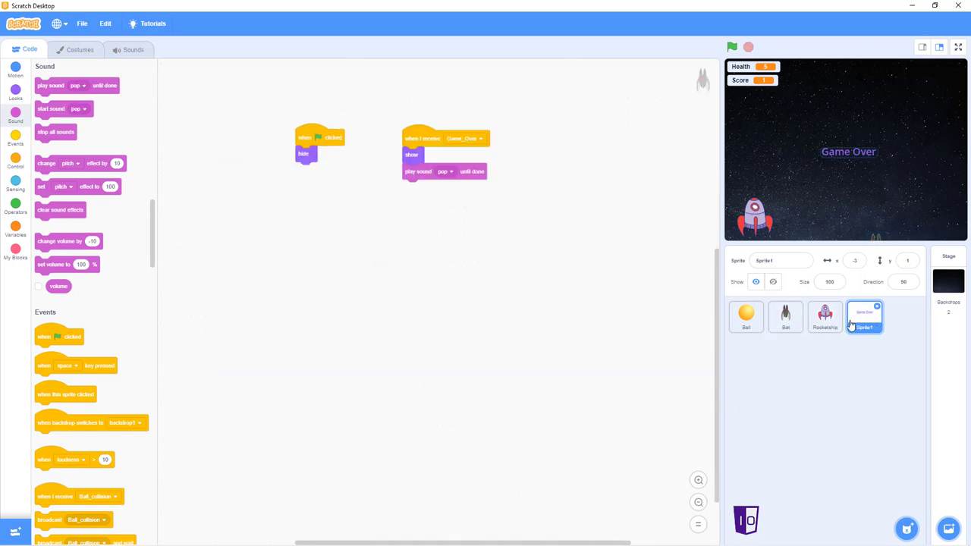
pyautogui.moveTo(819, 371)
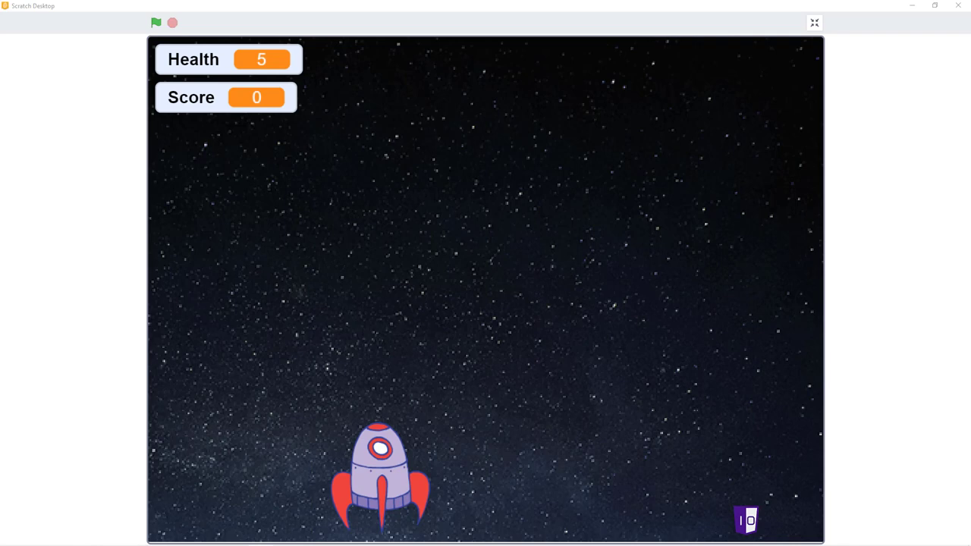
pyautogui.moveTo(720, 261)
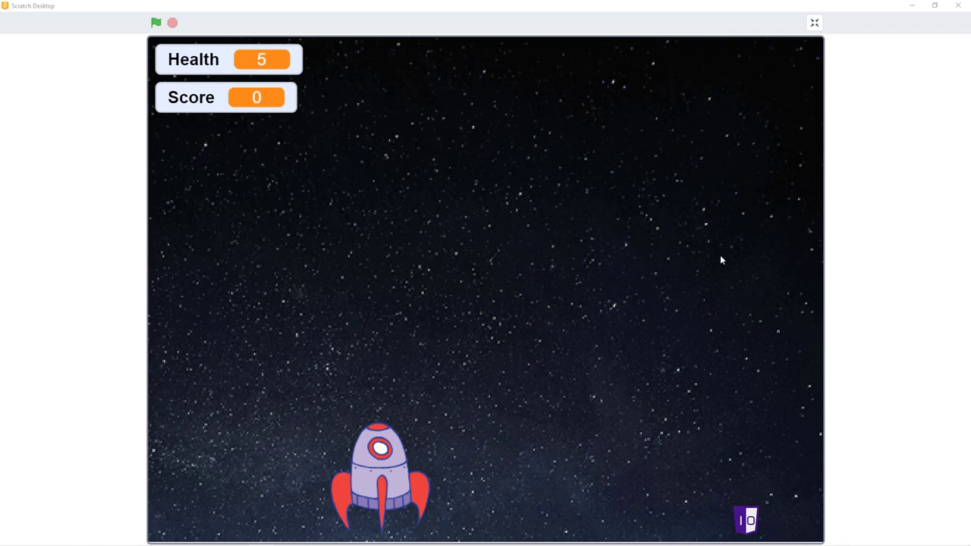
pyautogui.moveTo(156, 23)
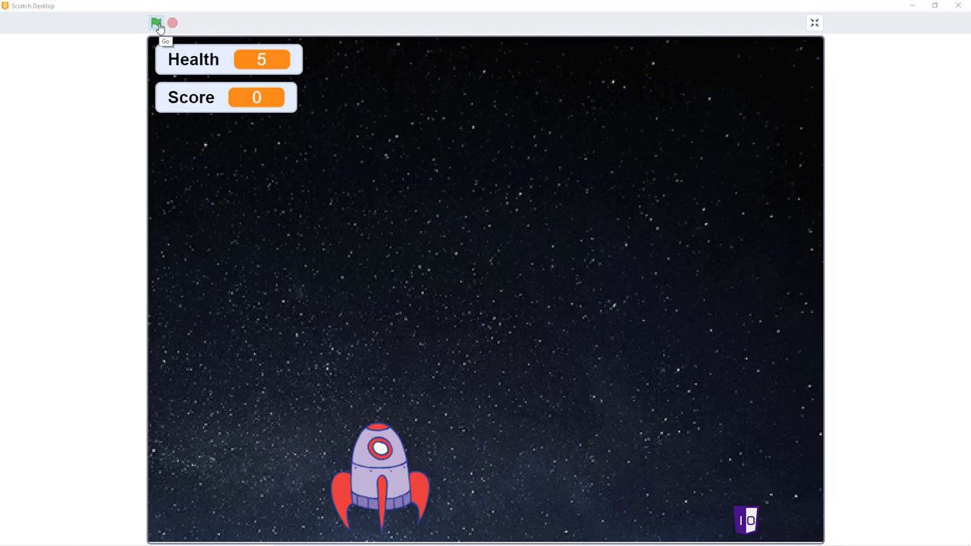
pyautogui.click(813, 23)
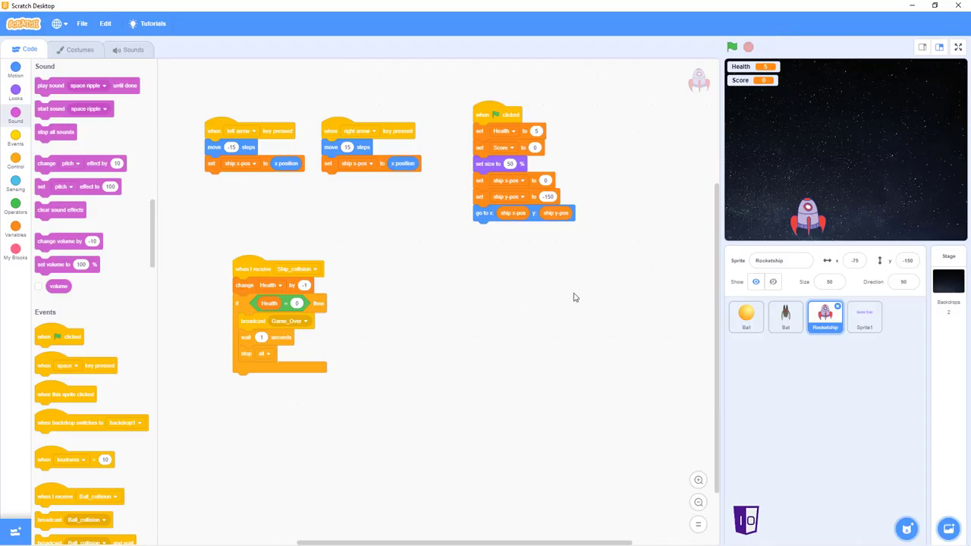
pyautogui.moveTo(212, 261)
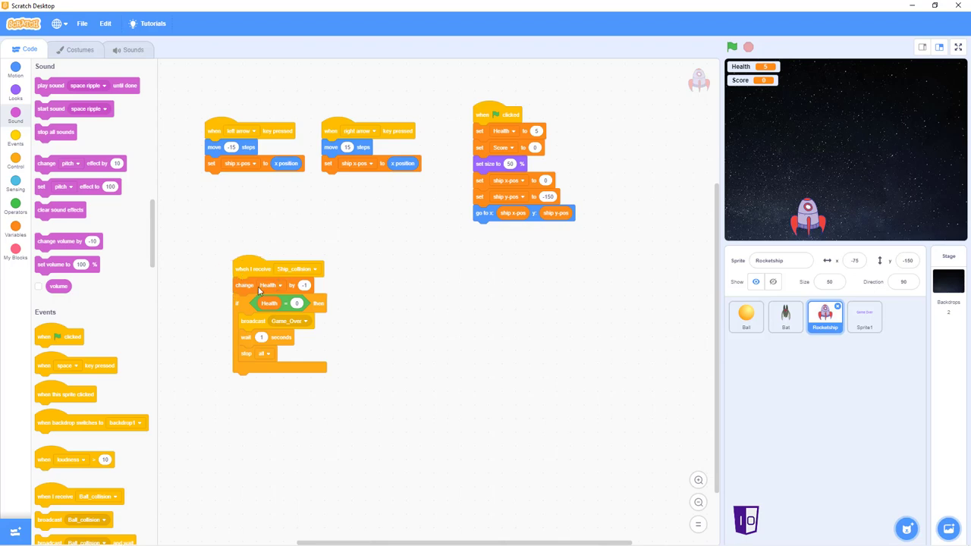
pyautogui.moveTo(321, 288)
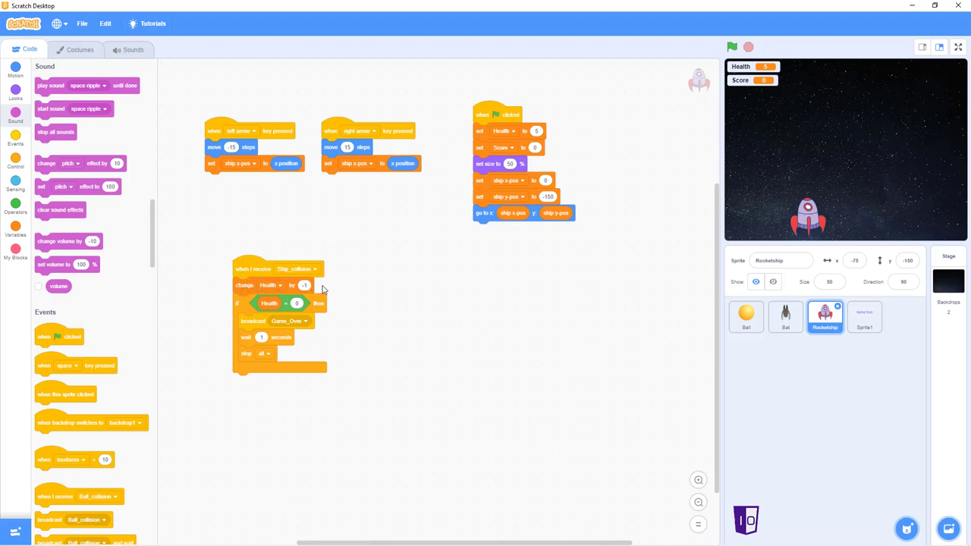
pyautogui.moveTo(270, 293)
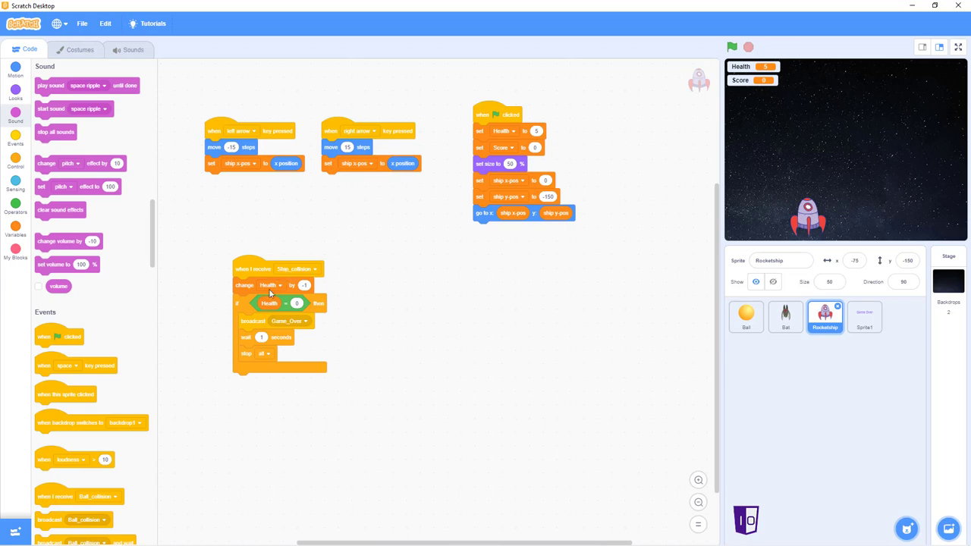
pyautogui.moveTo(258, 294)
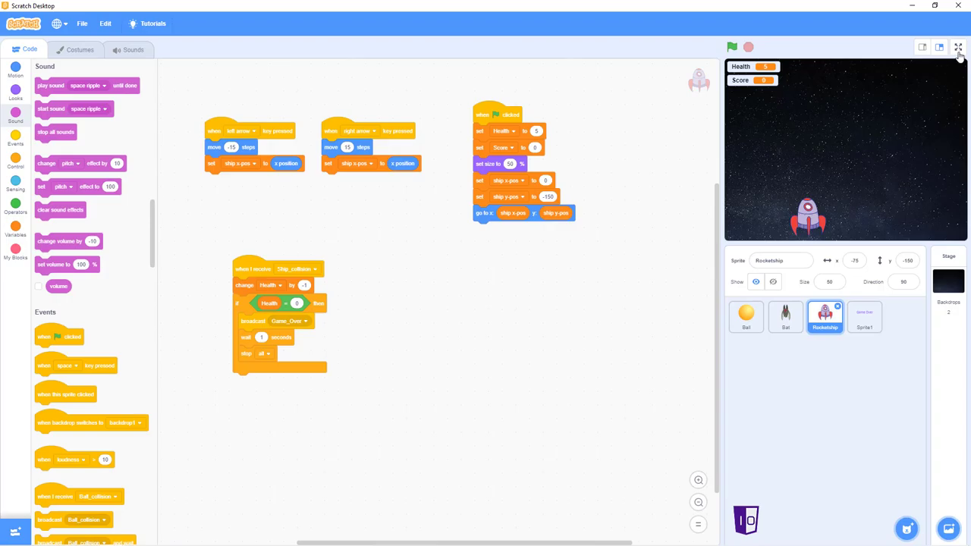
pyautogui.click(943, 47)
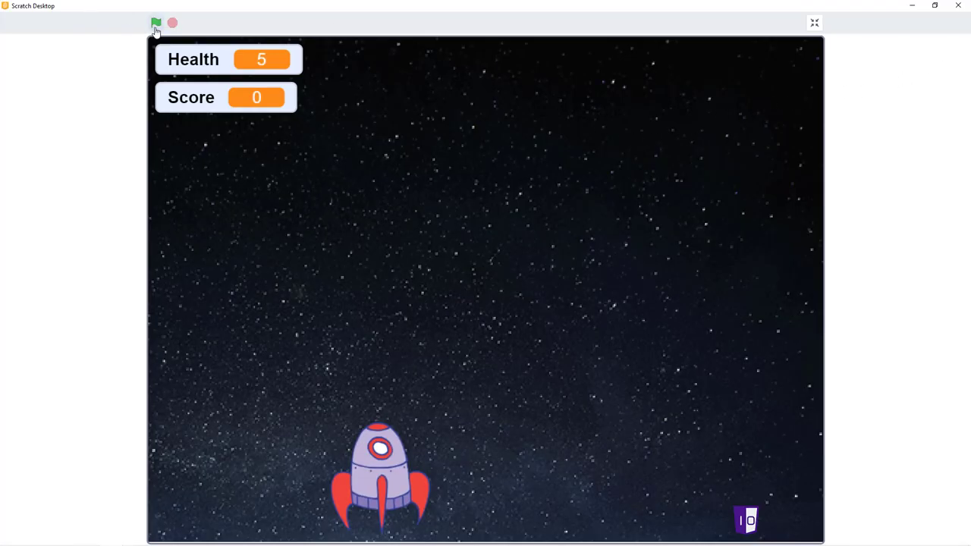
# Run and restart the game, steering the rocketship until Health hits 0 and Game Over shows.
pyautogui.click(156, 23)
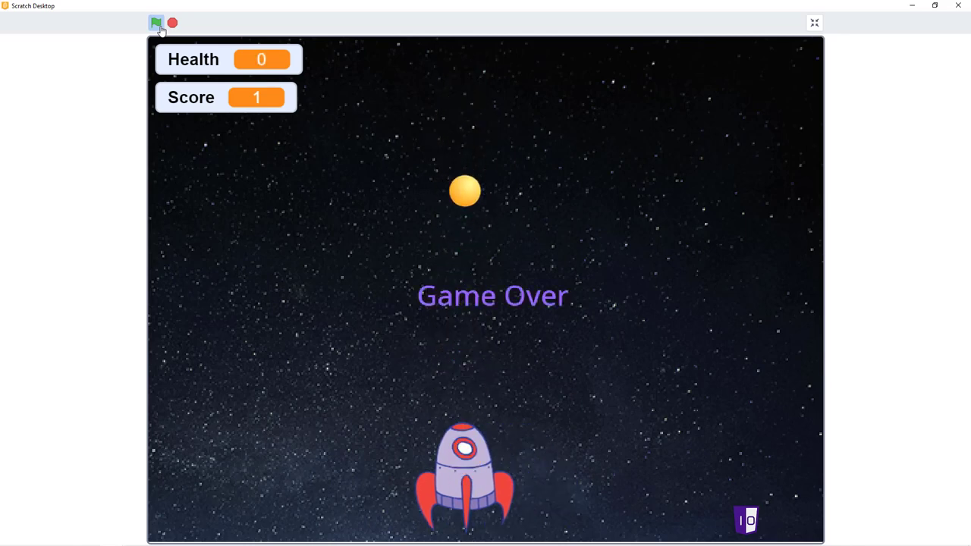
pyautogui.click(156, 22)
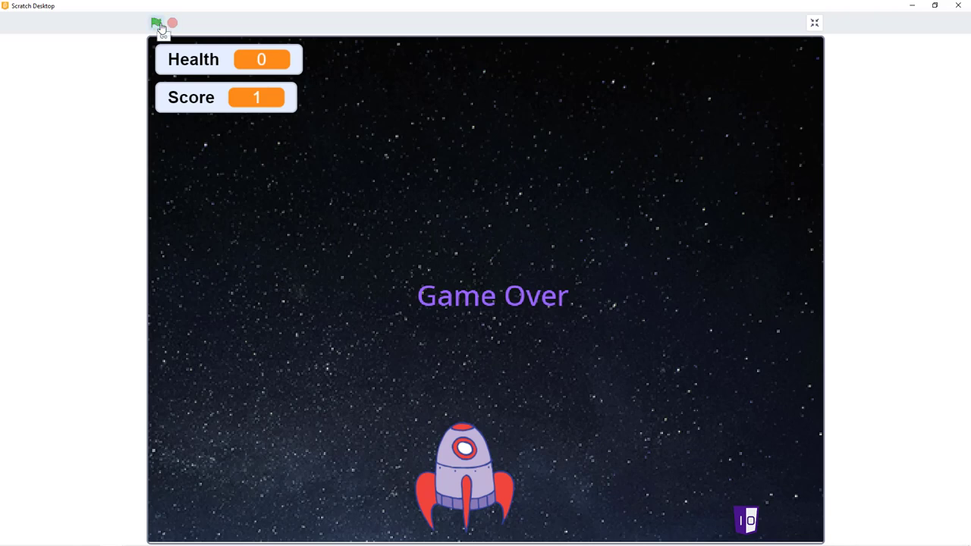
pyautogui.click(157, 23)
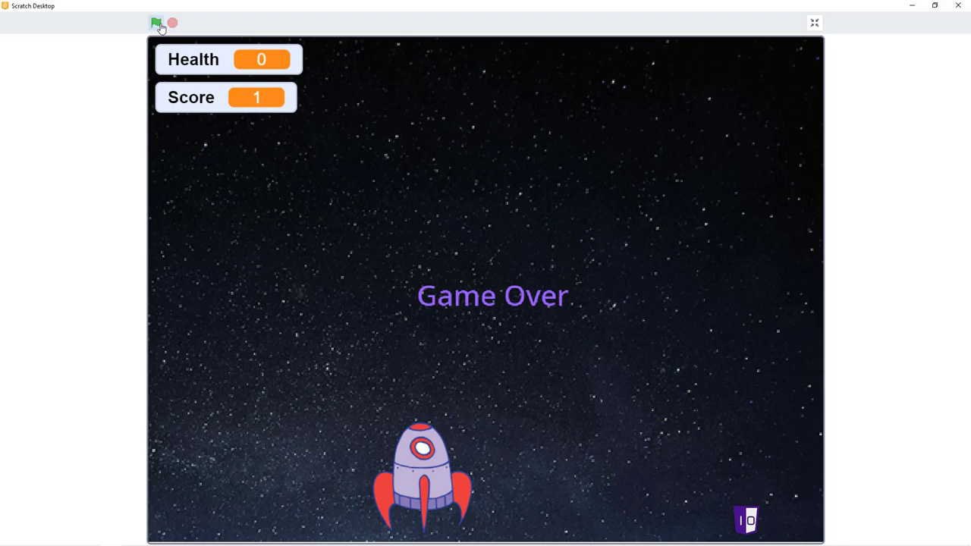
pyautogui.click(157, 23)
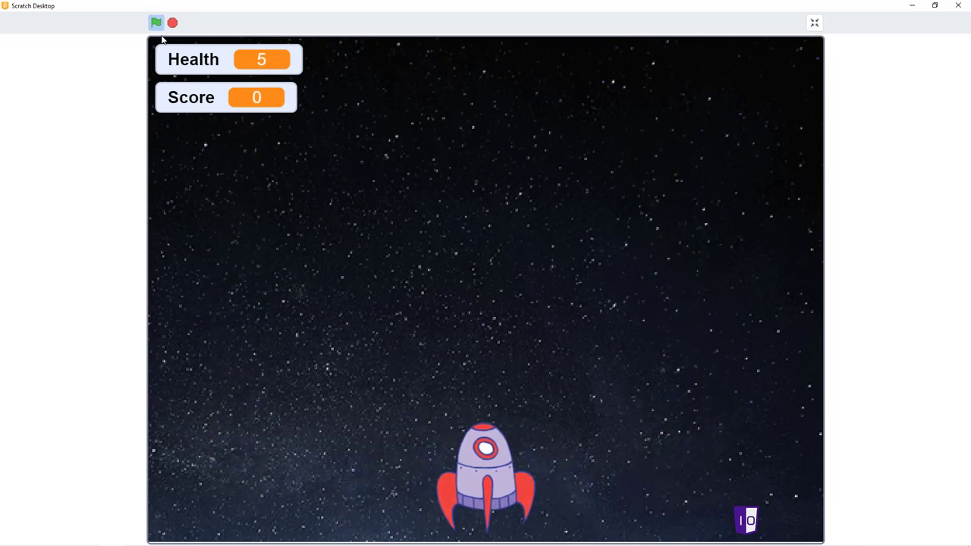
pyautogui.press('Left')
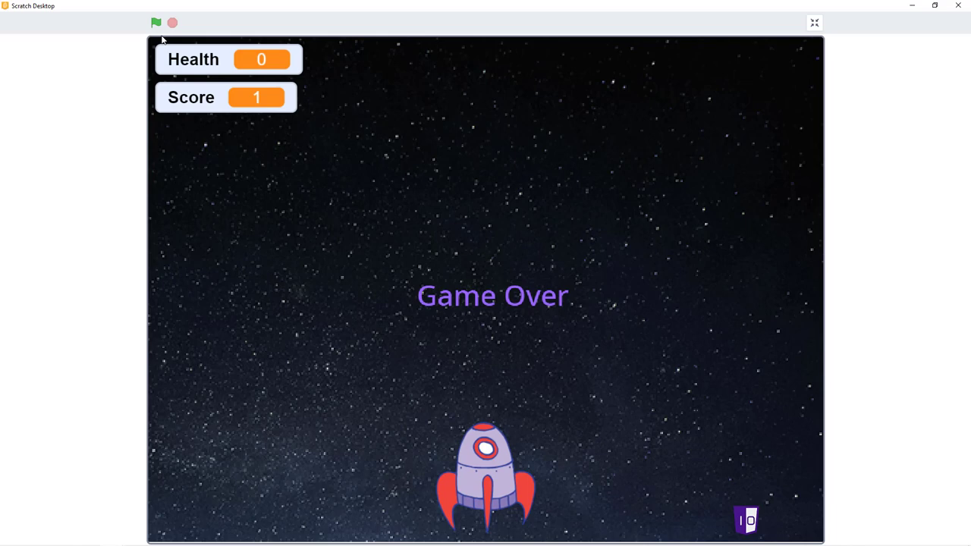
pyautogui.moveTo(291, 35)
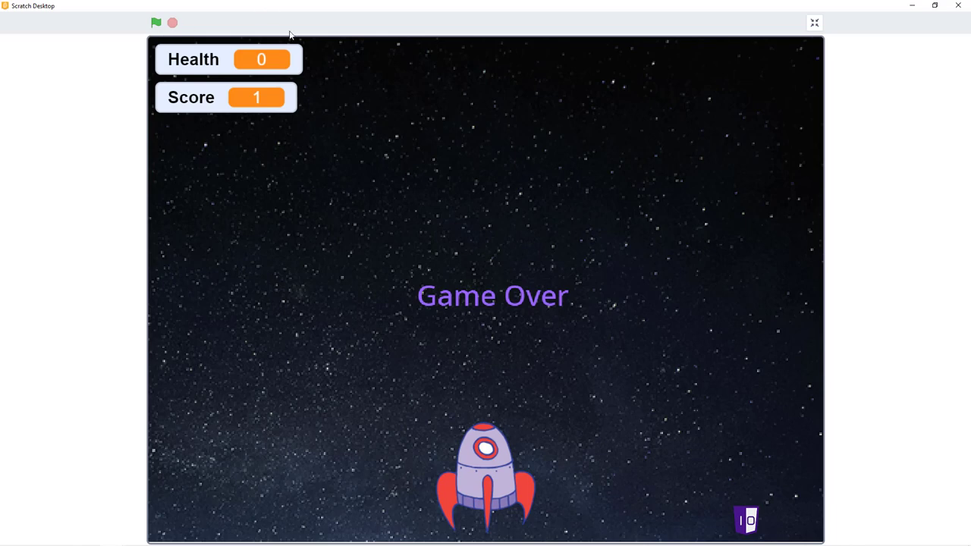